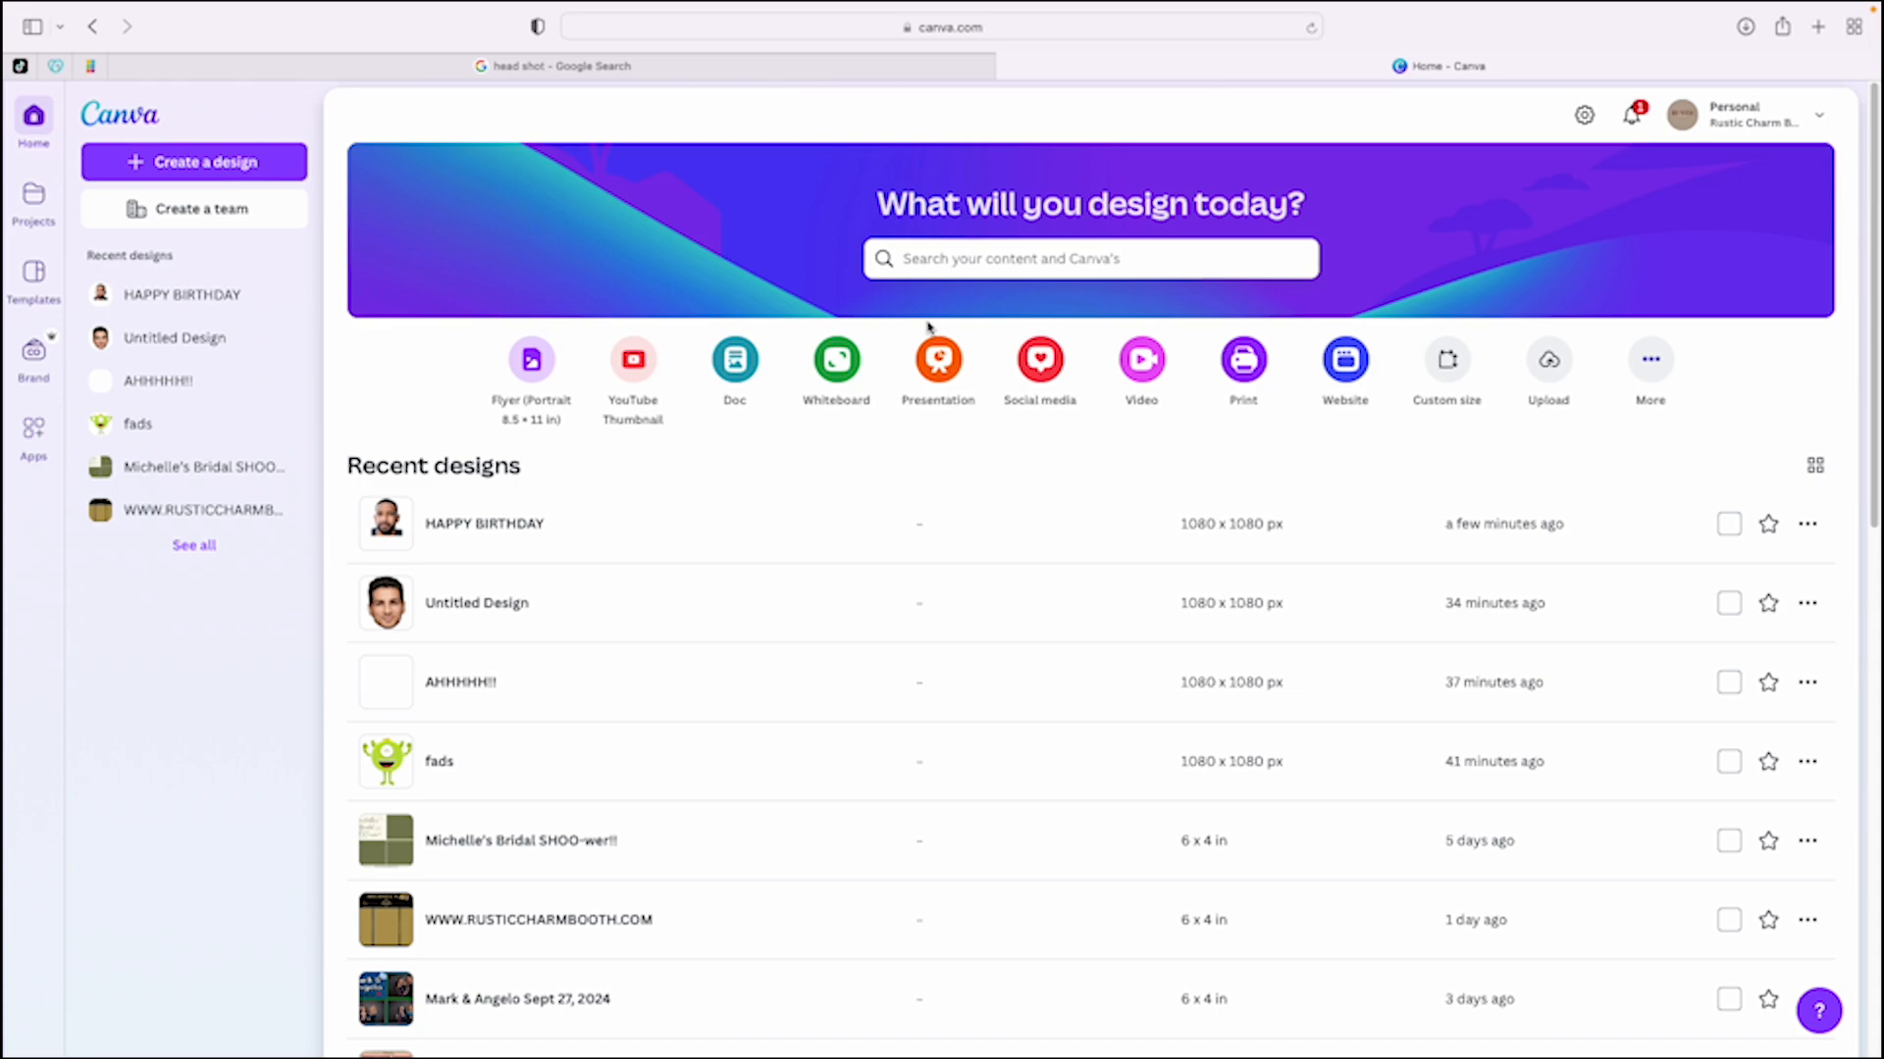
mouse_move(937, 359)
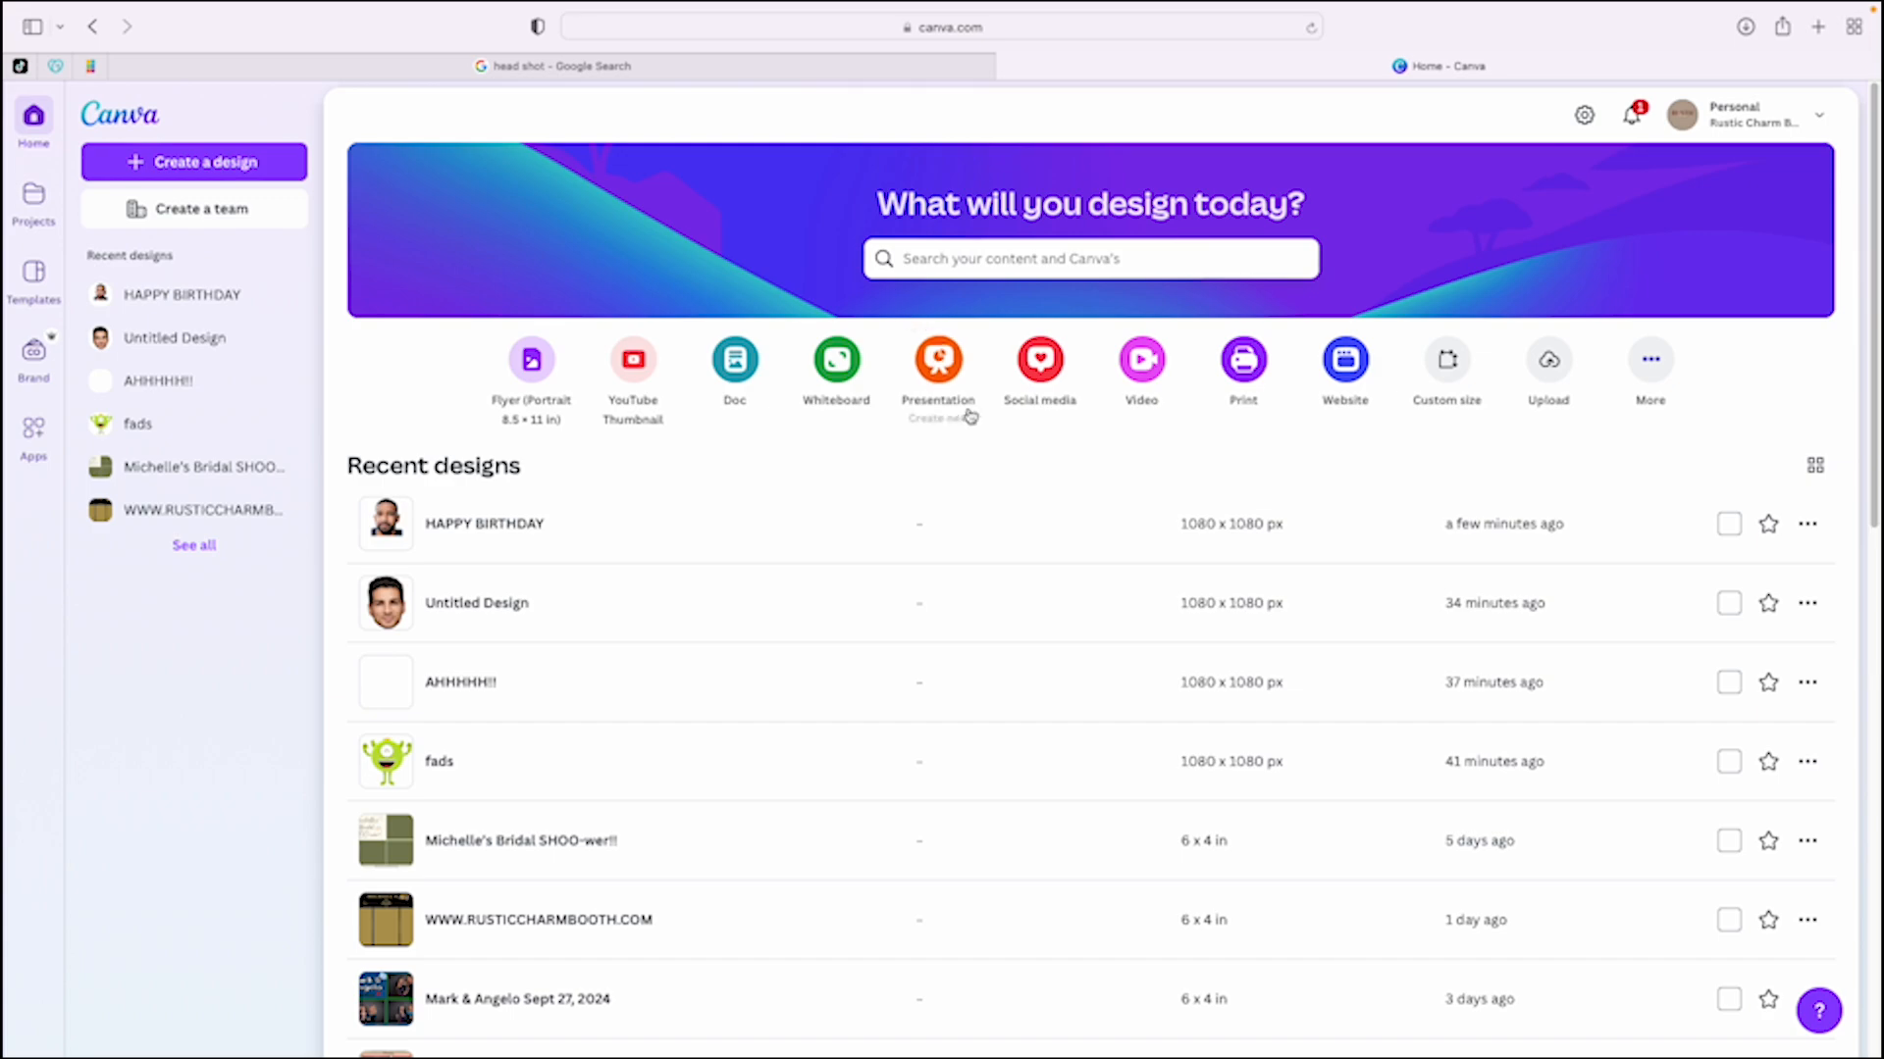
mouse_move(192, 724)
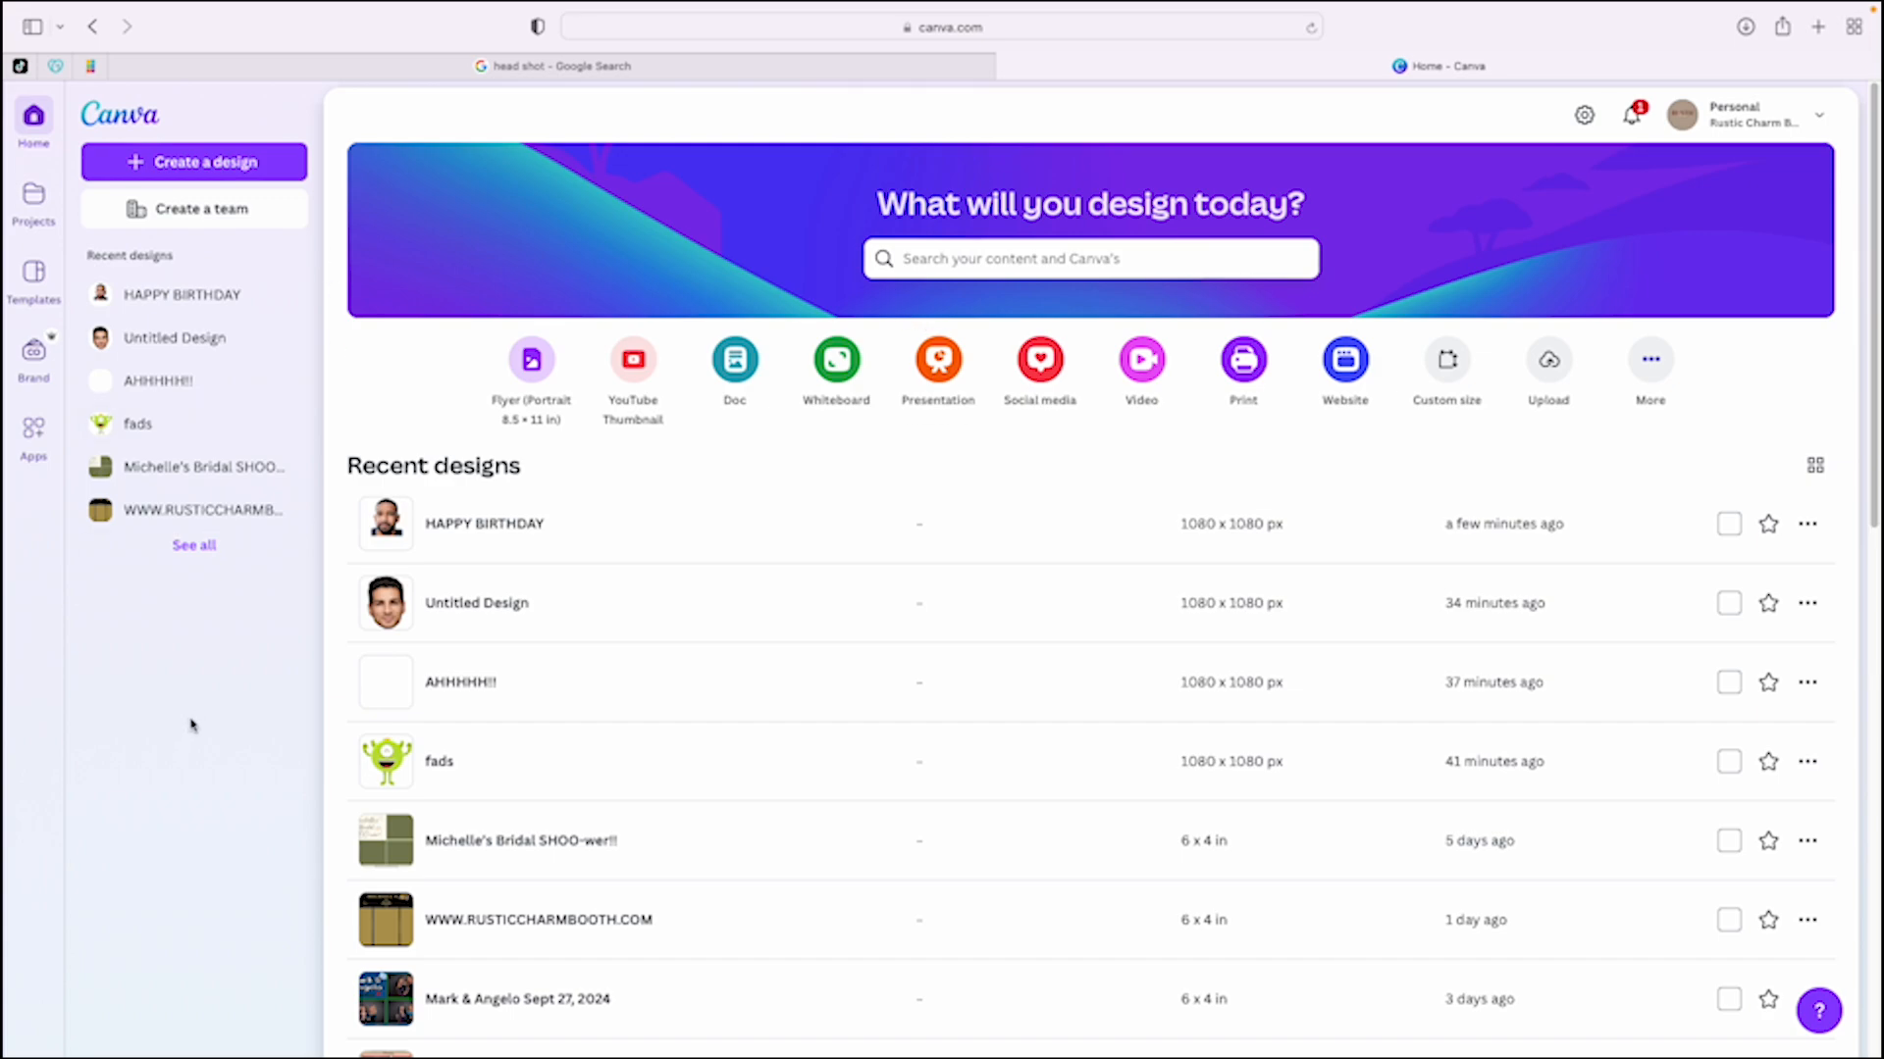
mouse_move(208, 188)
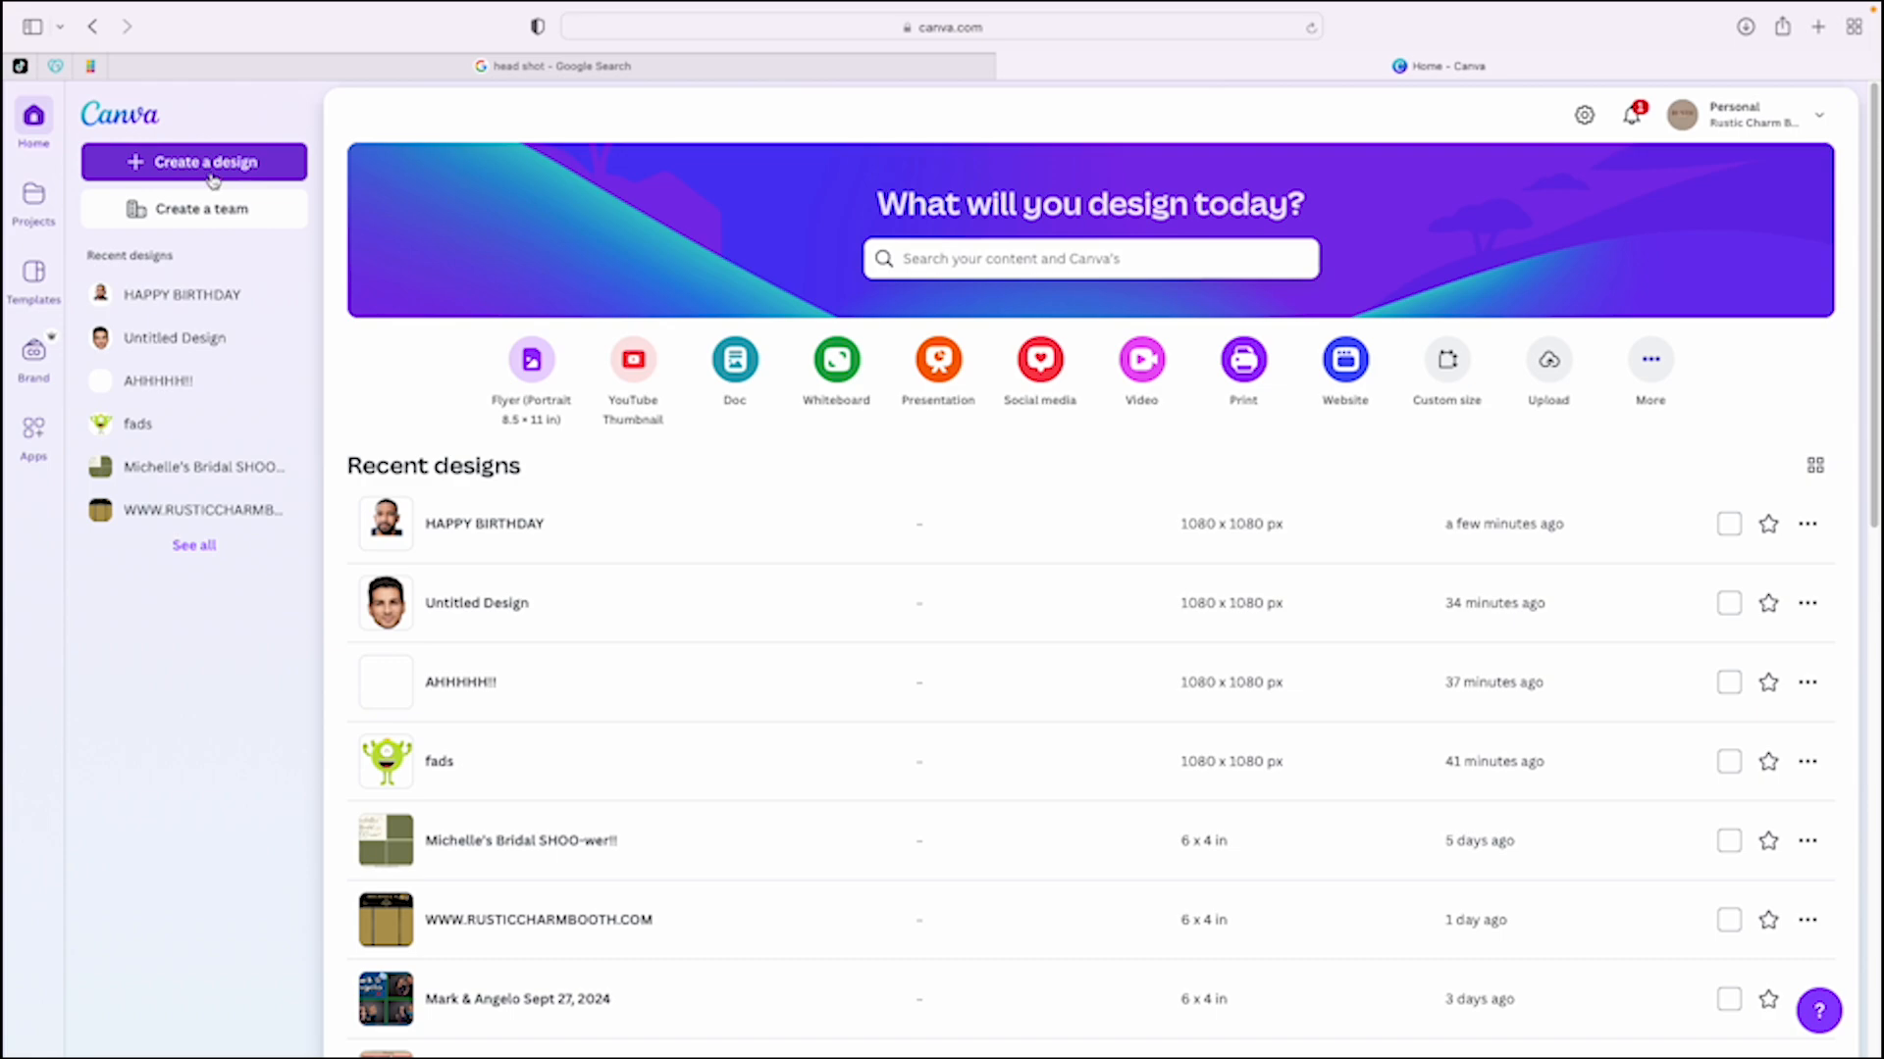
Create a blank custom-size design of 1080 × 1080 px.
click(195, 161)
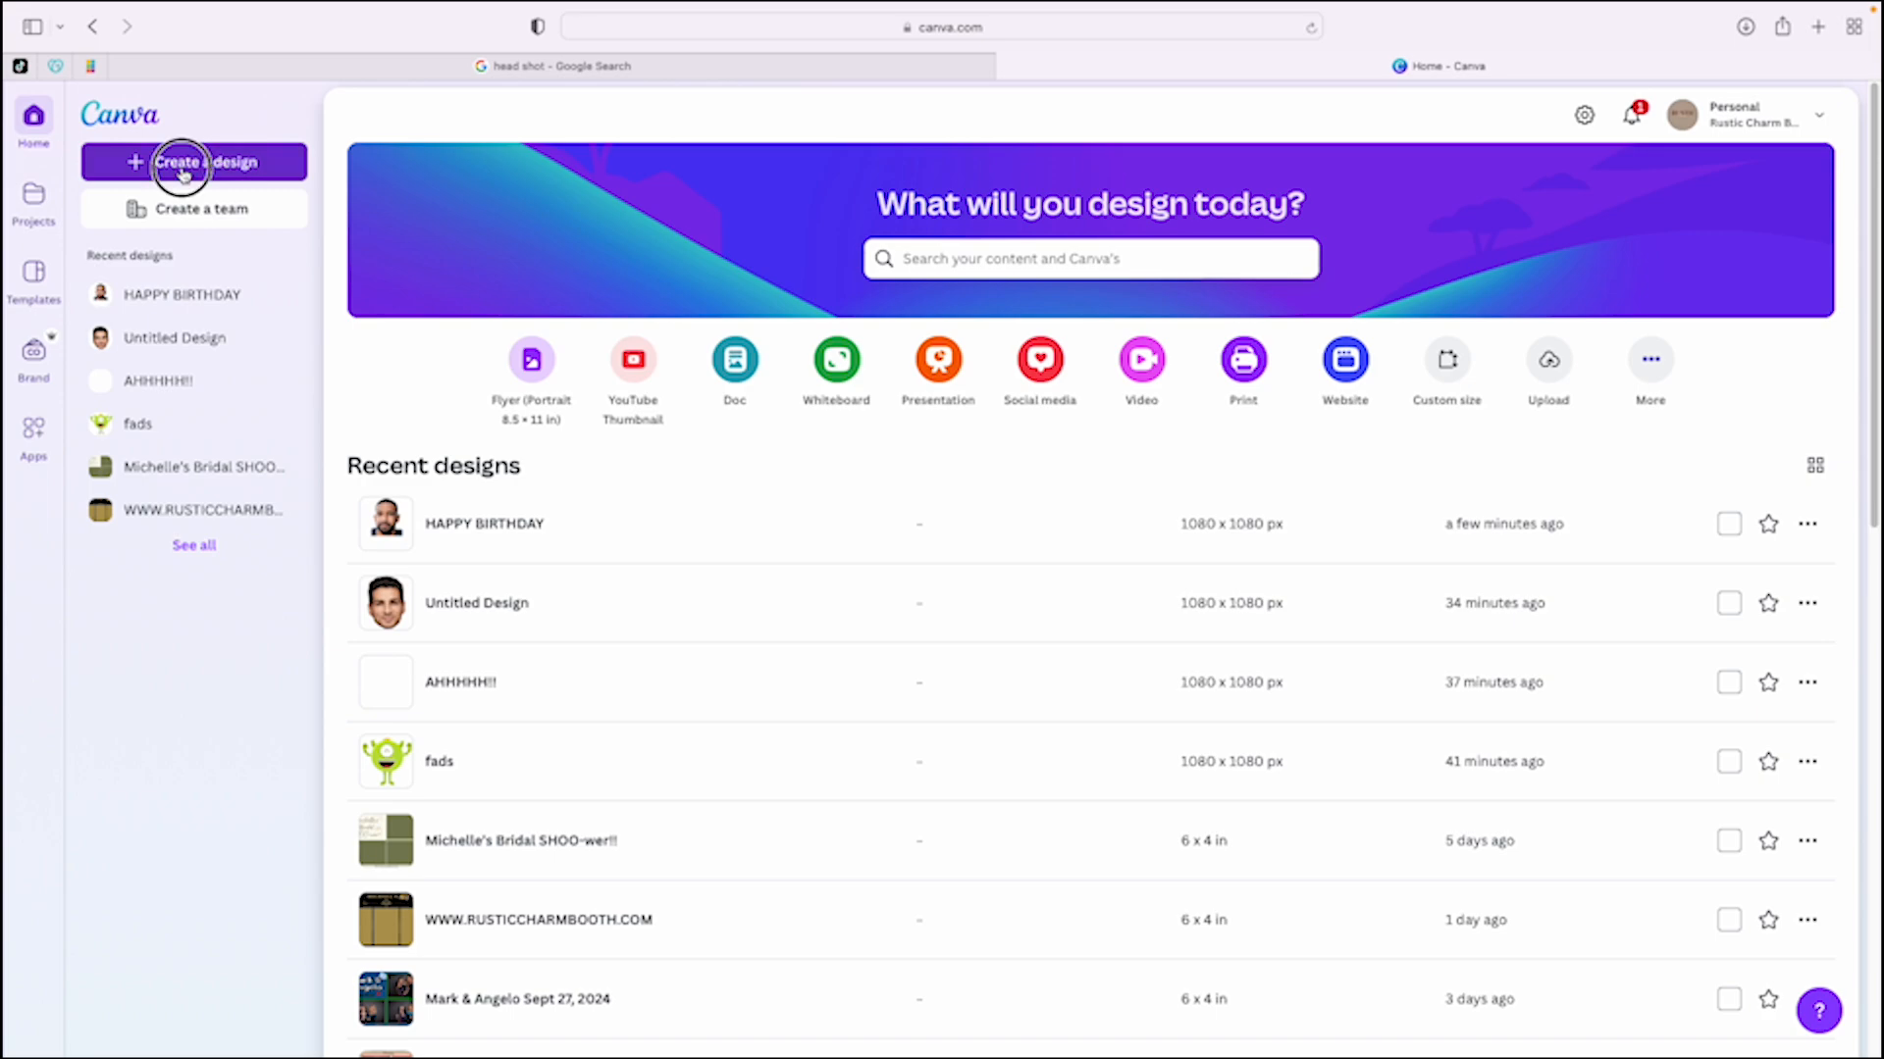
click(195, 162)
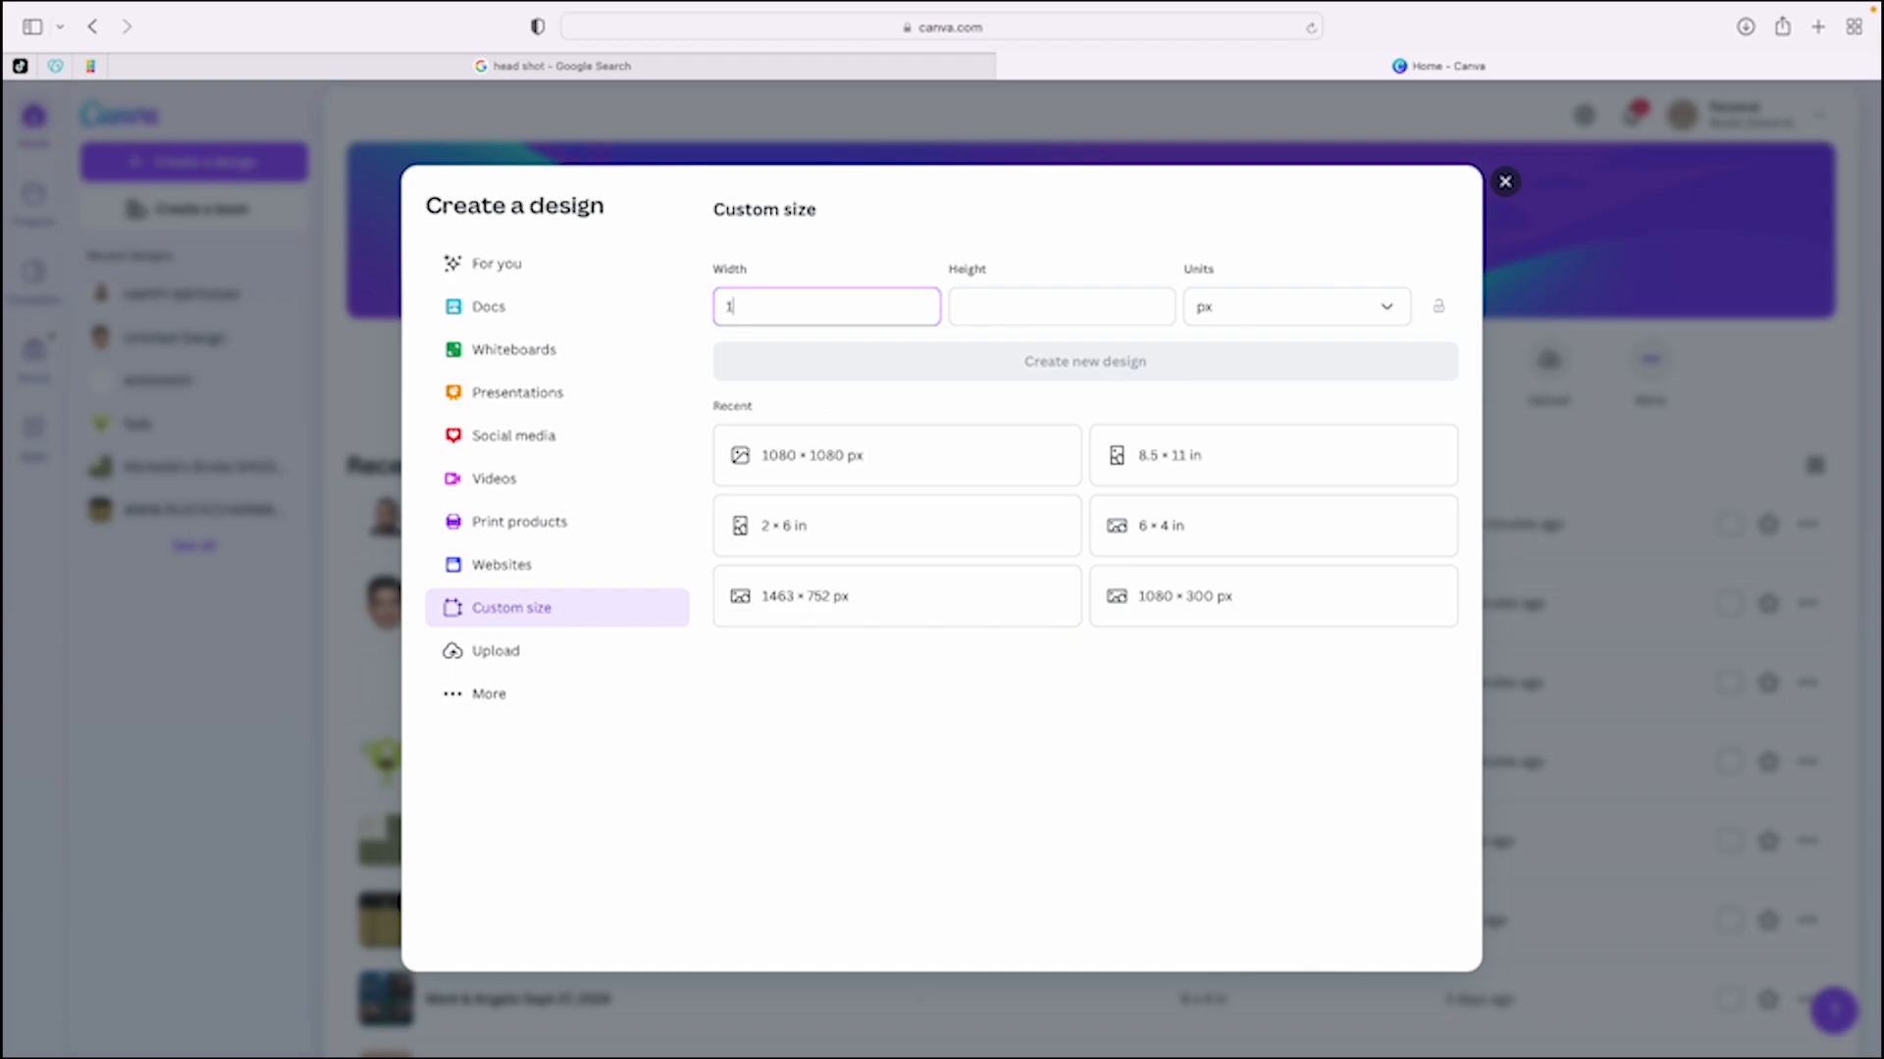
text(1080)
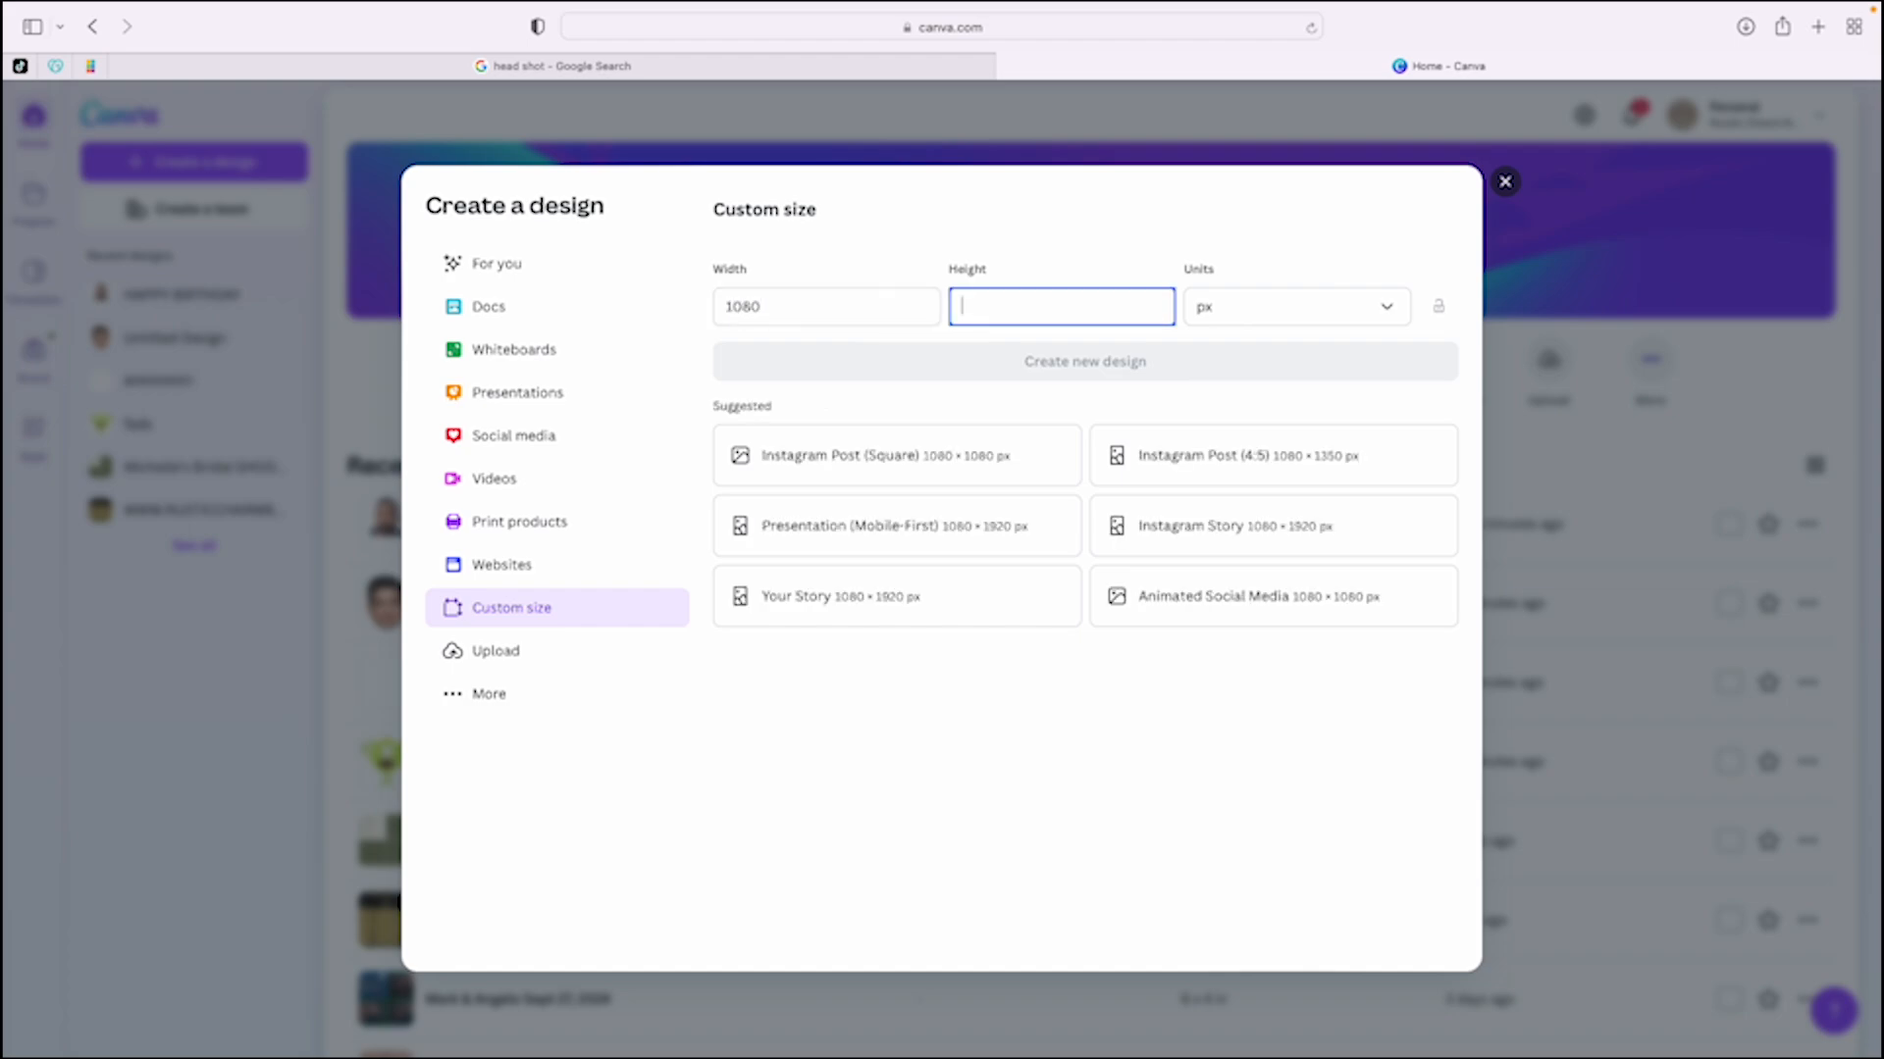
text(1080)
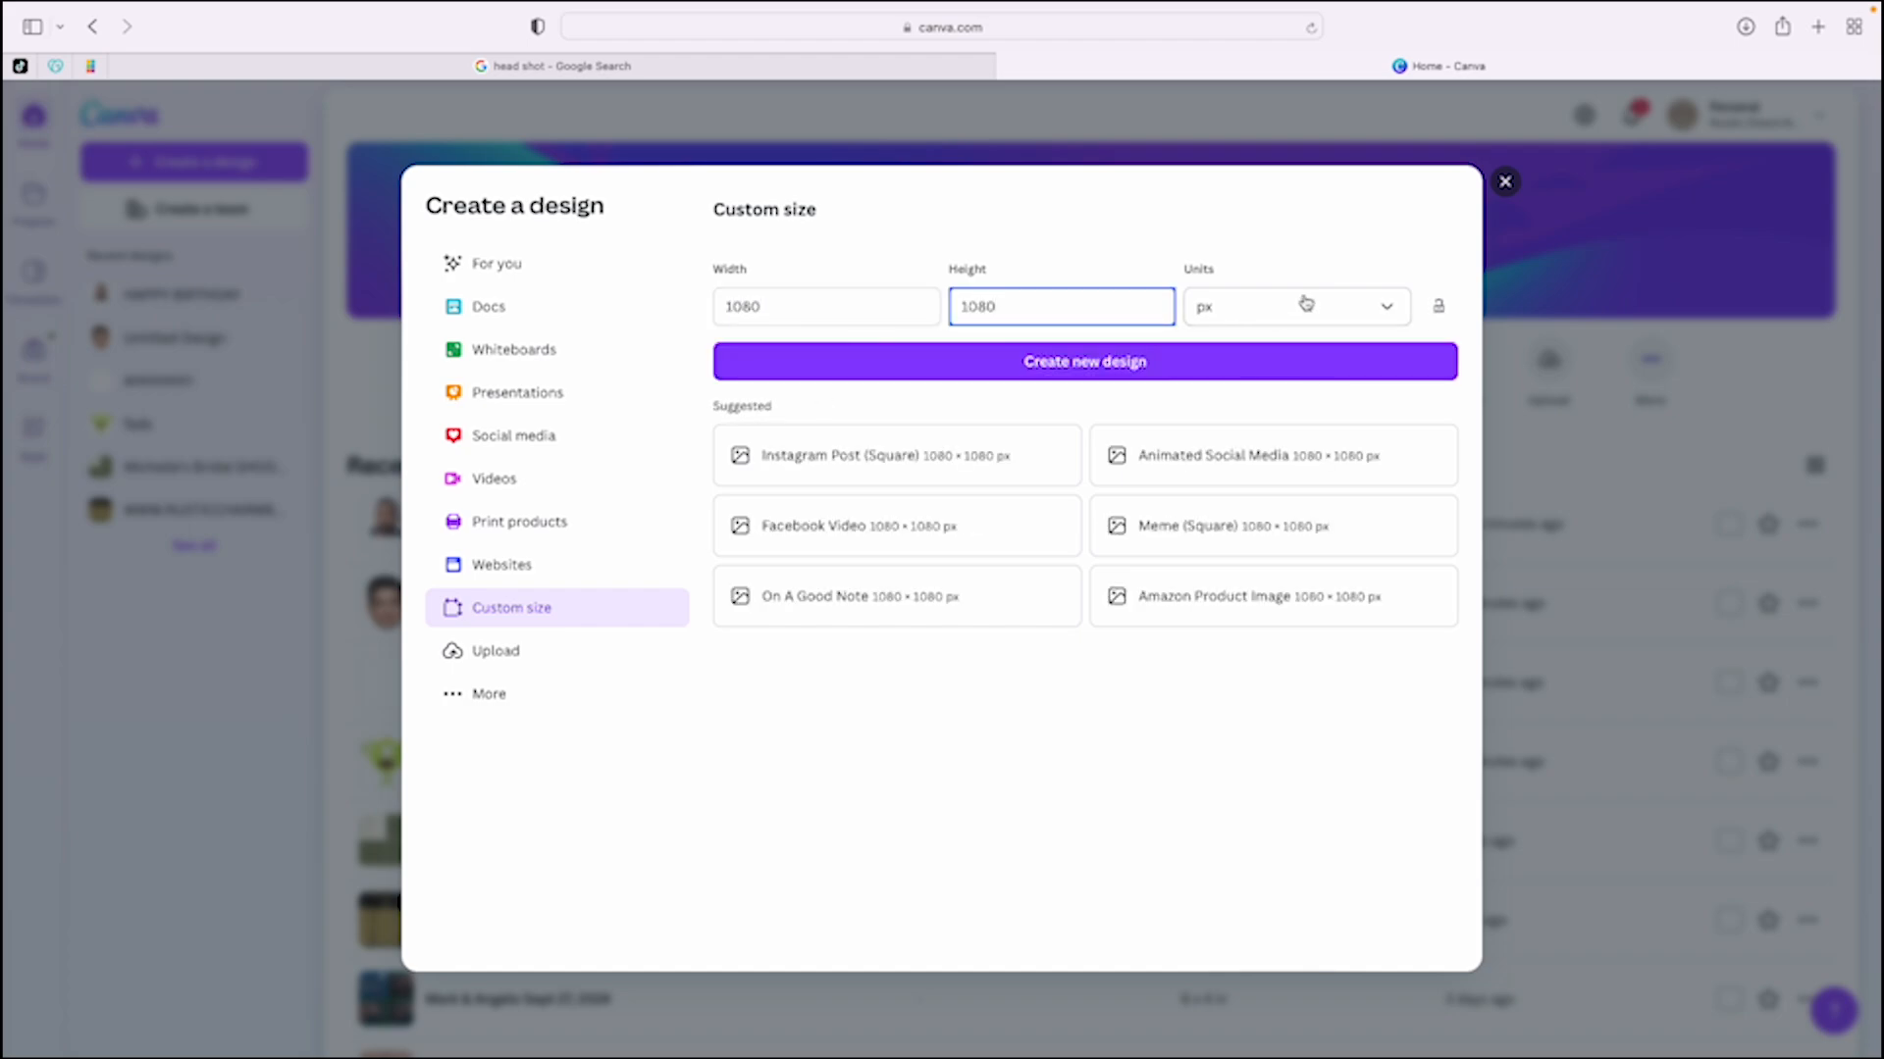
click(1294, 305)
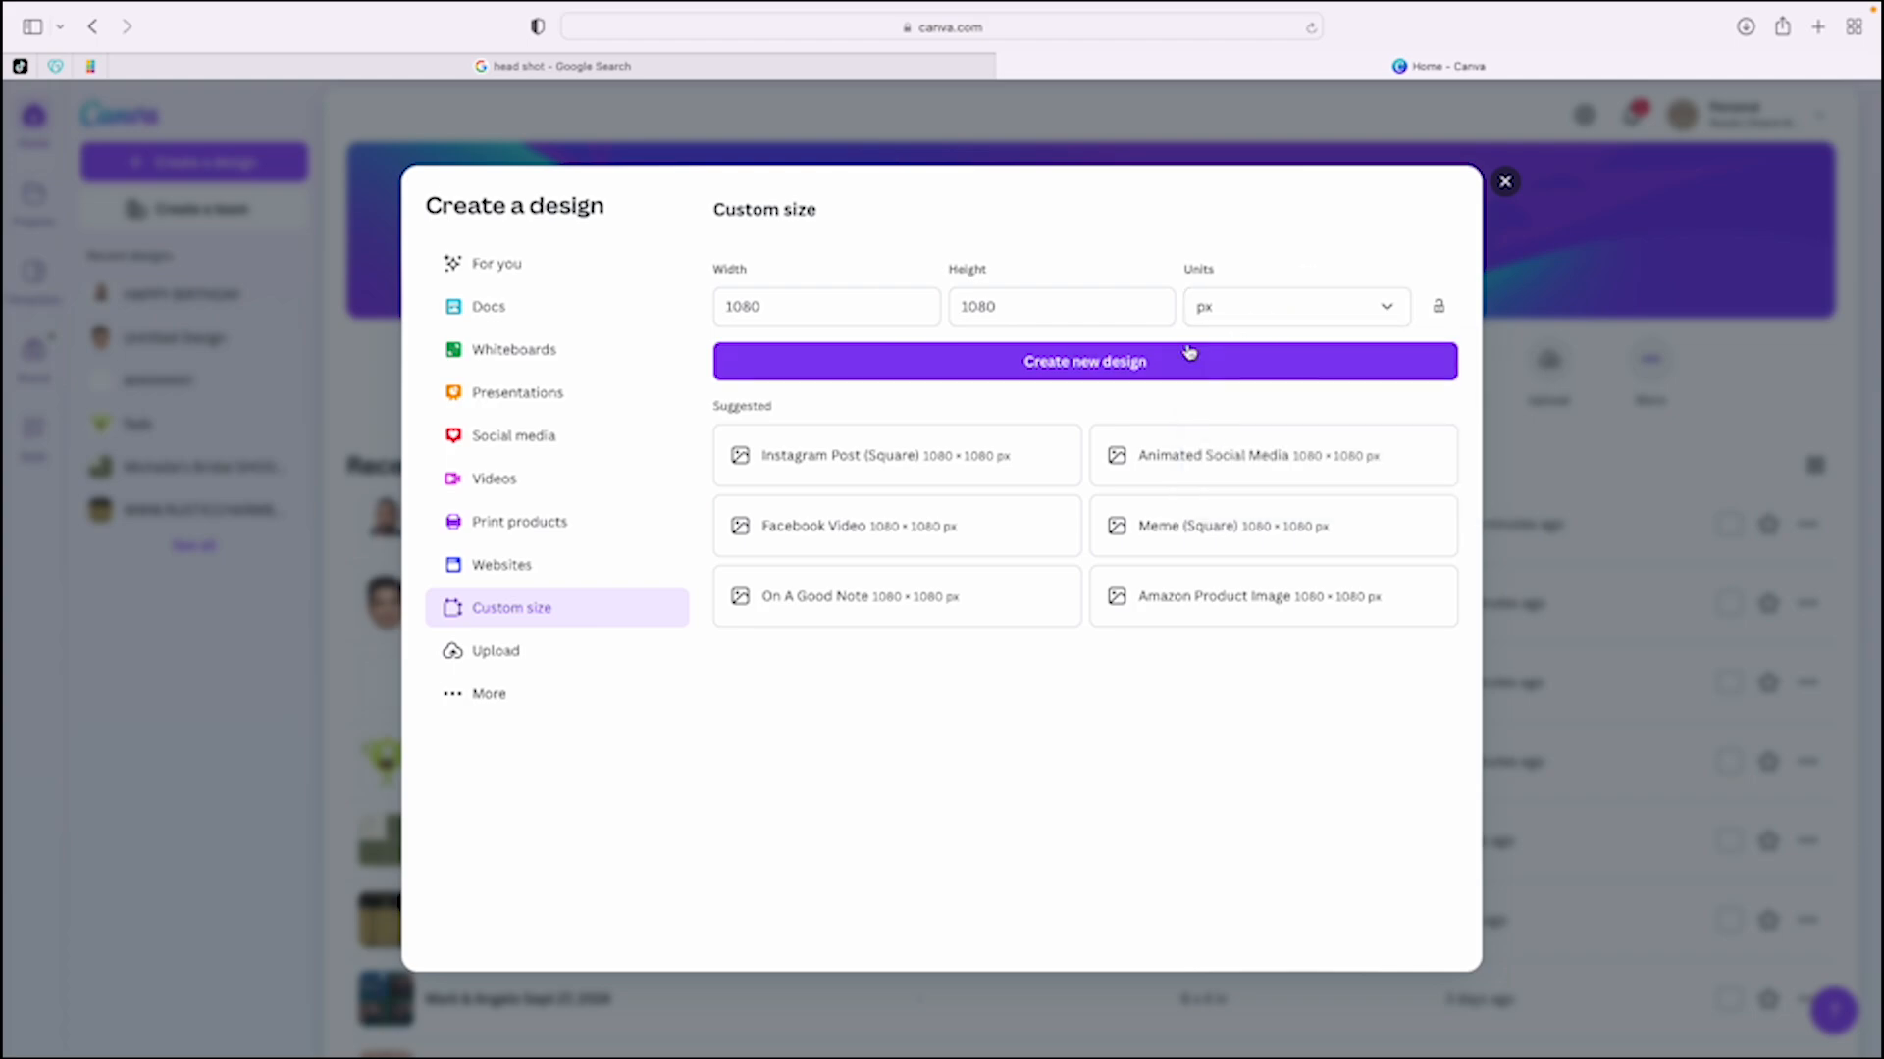
click(1082, 360)
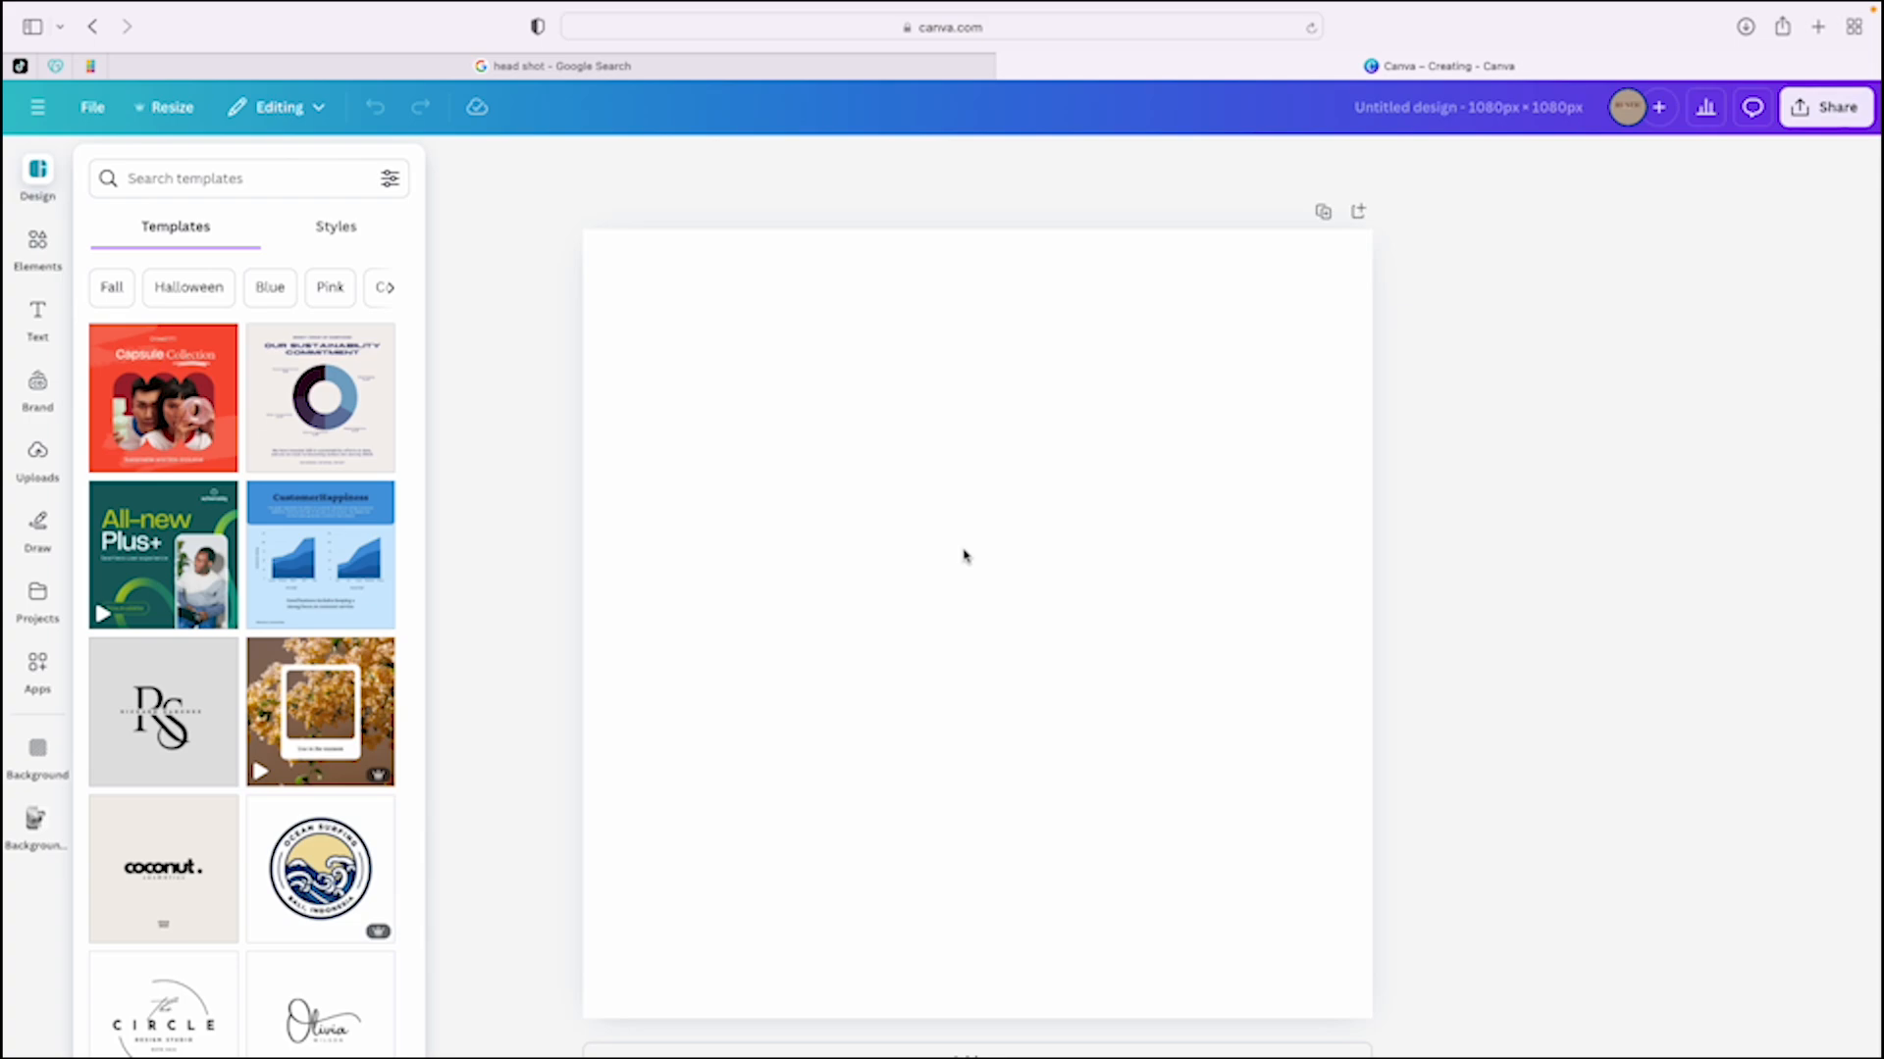
mouse_move(953, 646)
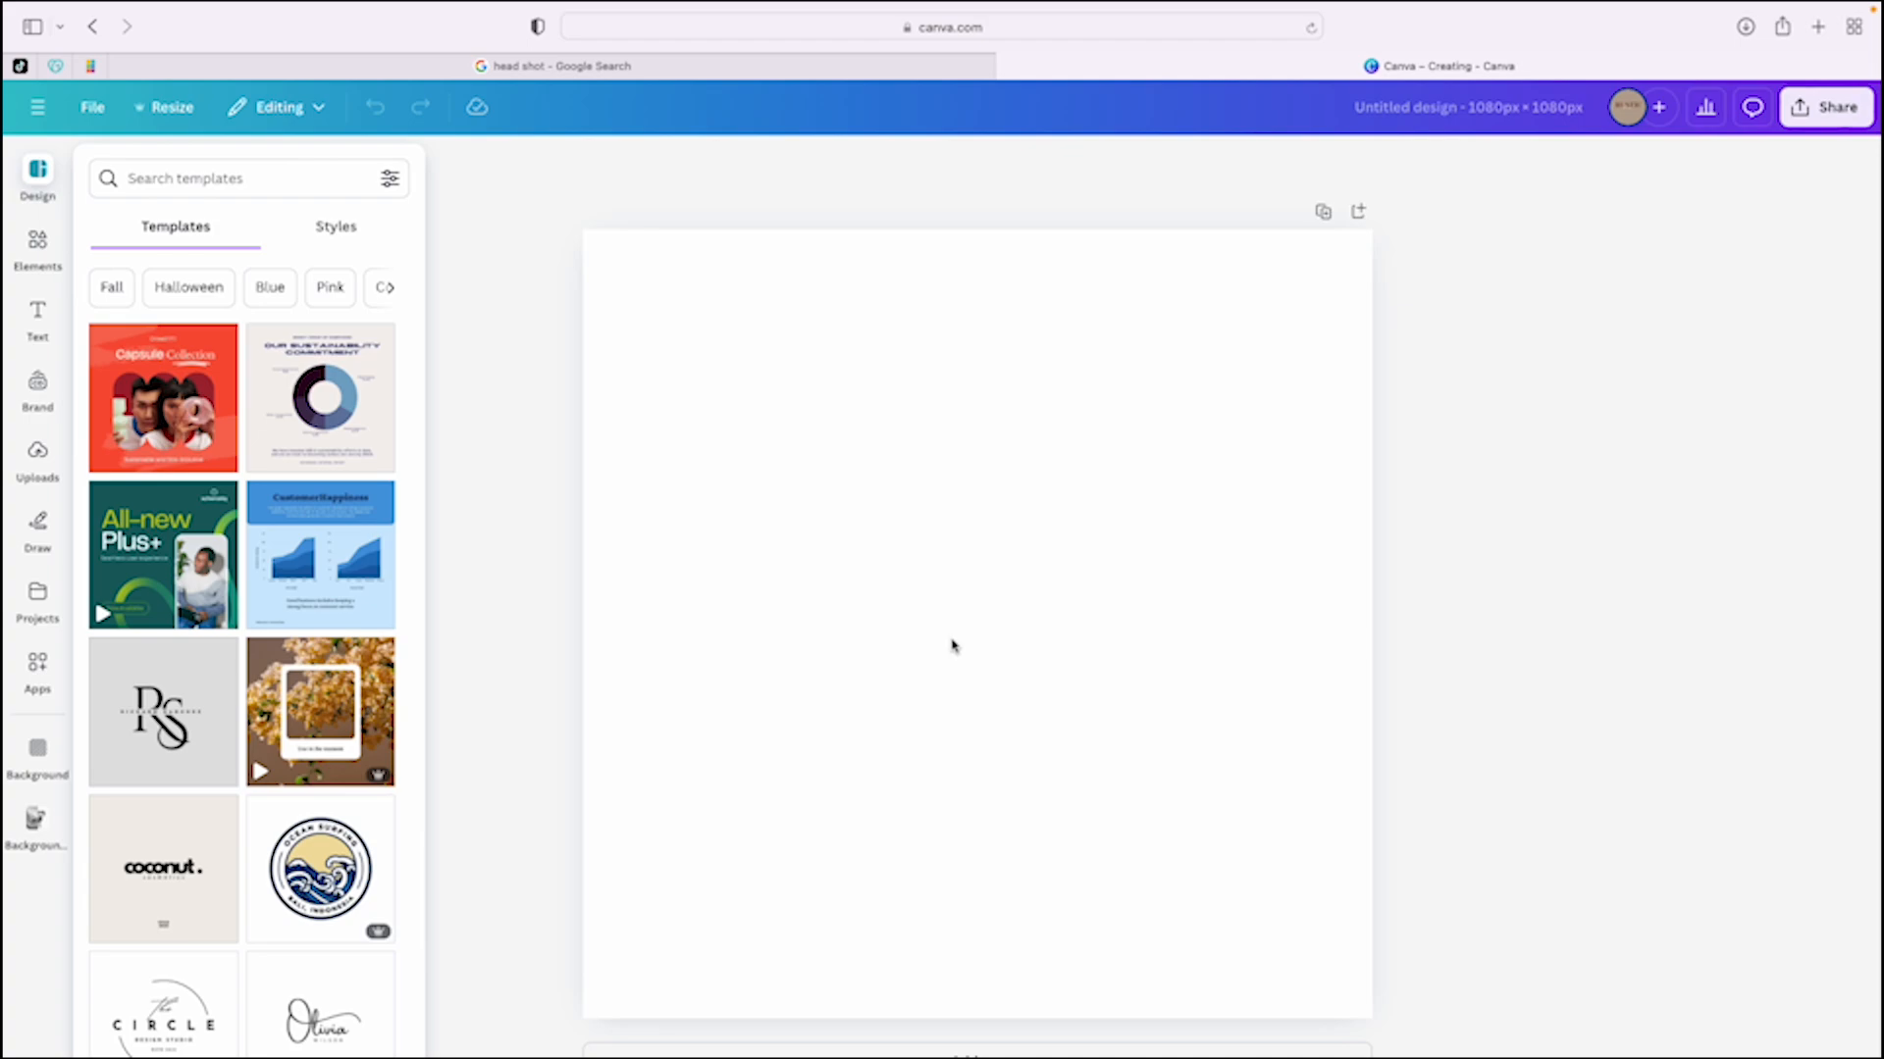
mouse_move(973, 574)
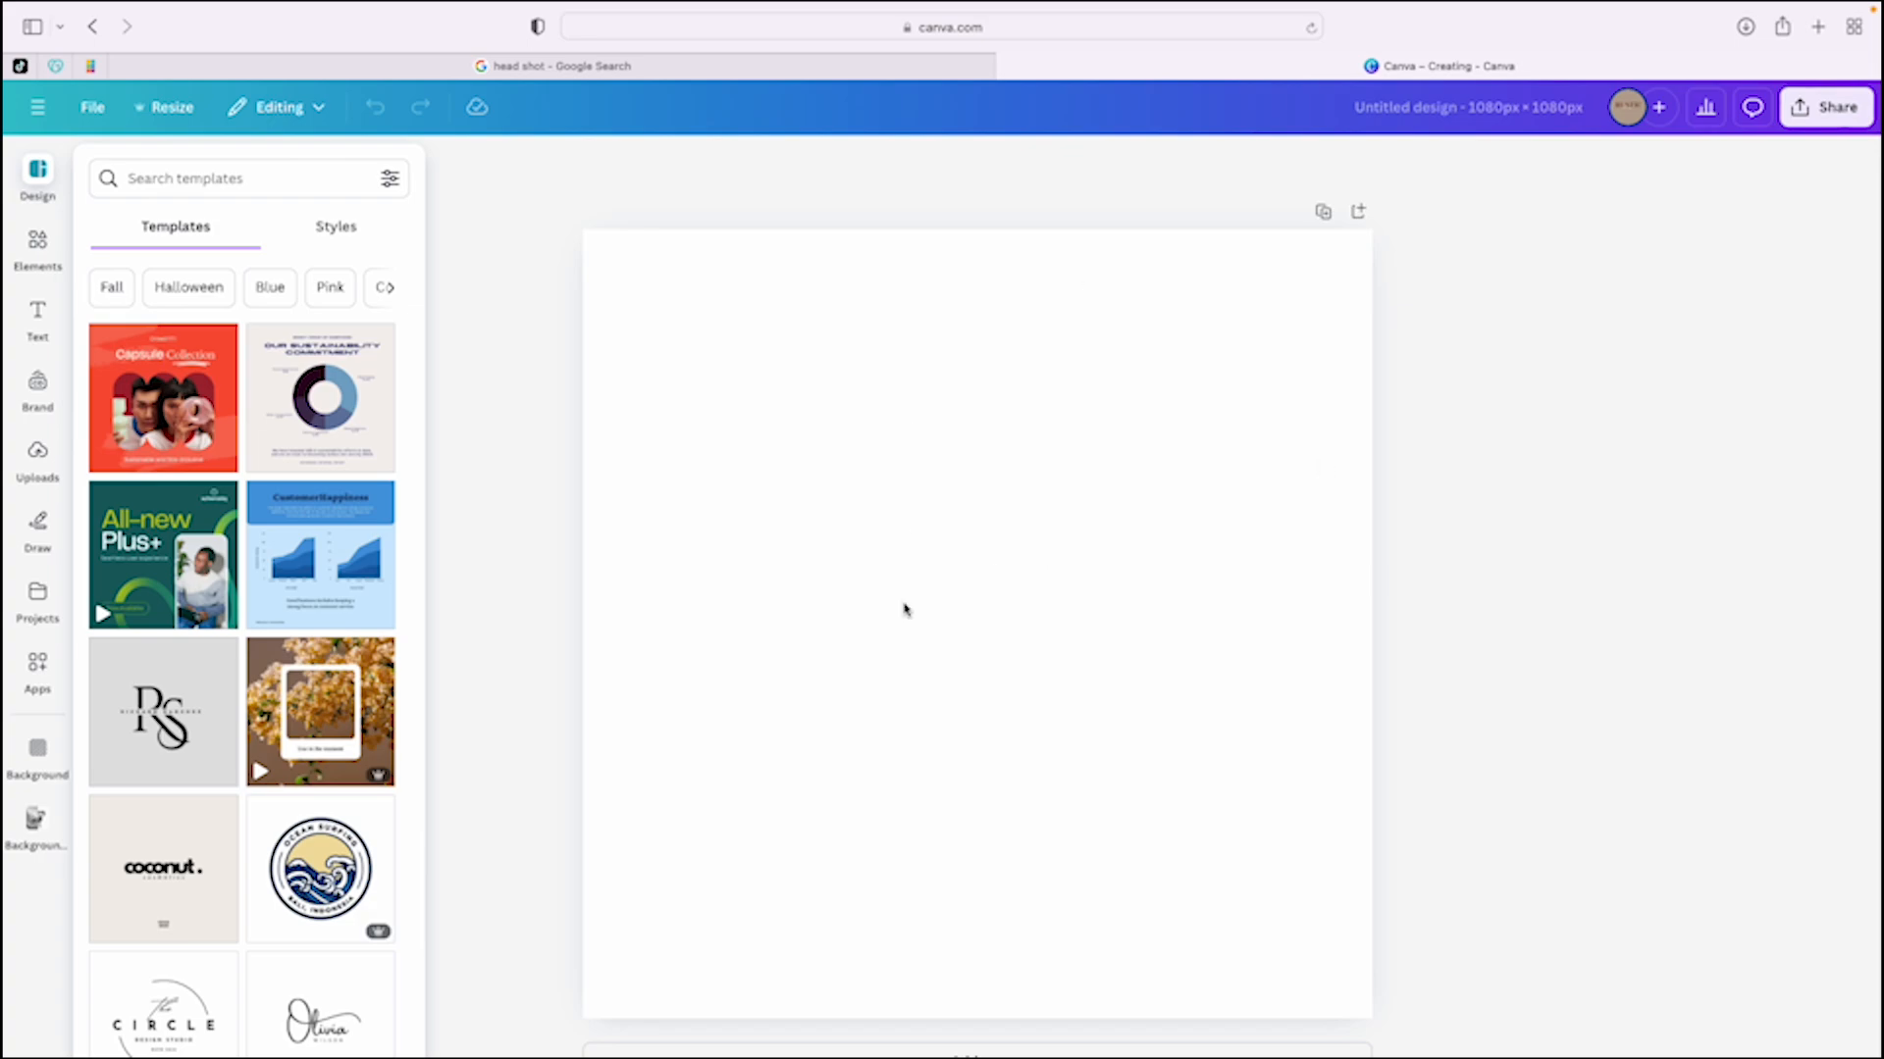
mouse_move(994, 635)
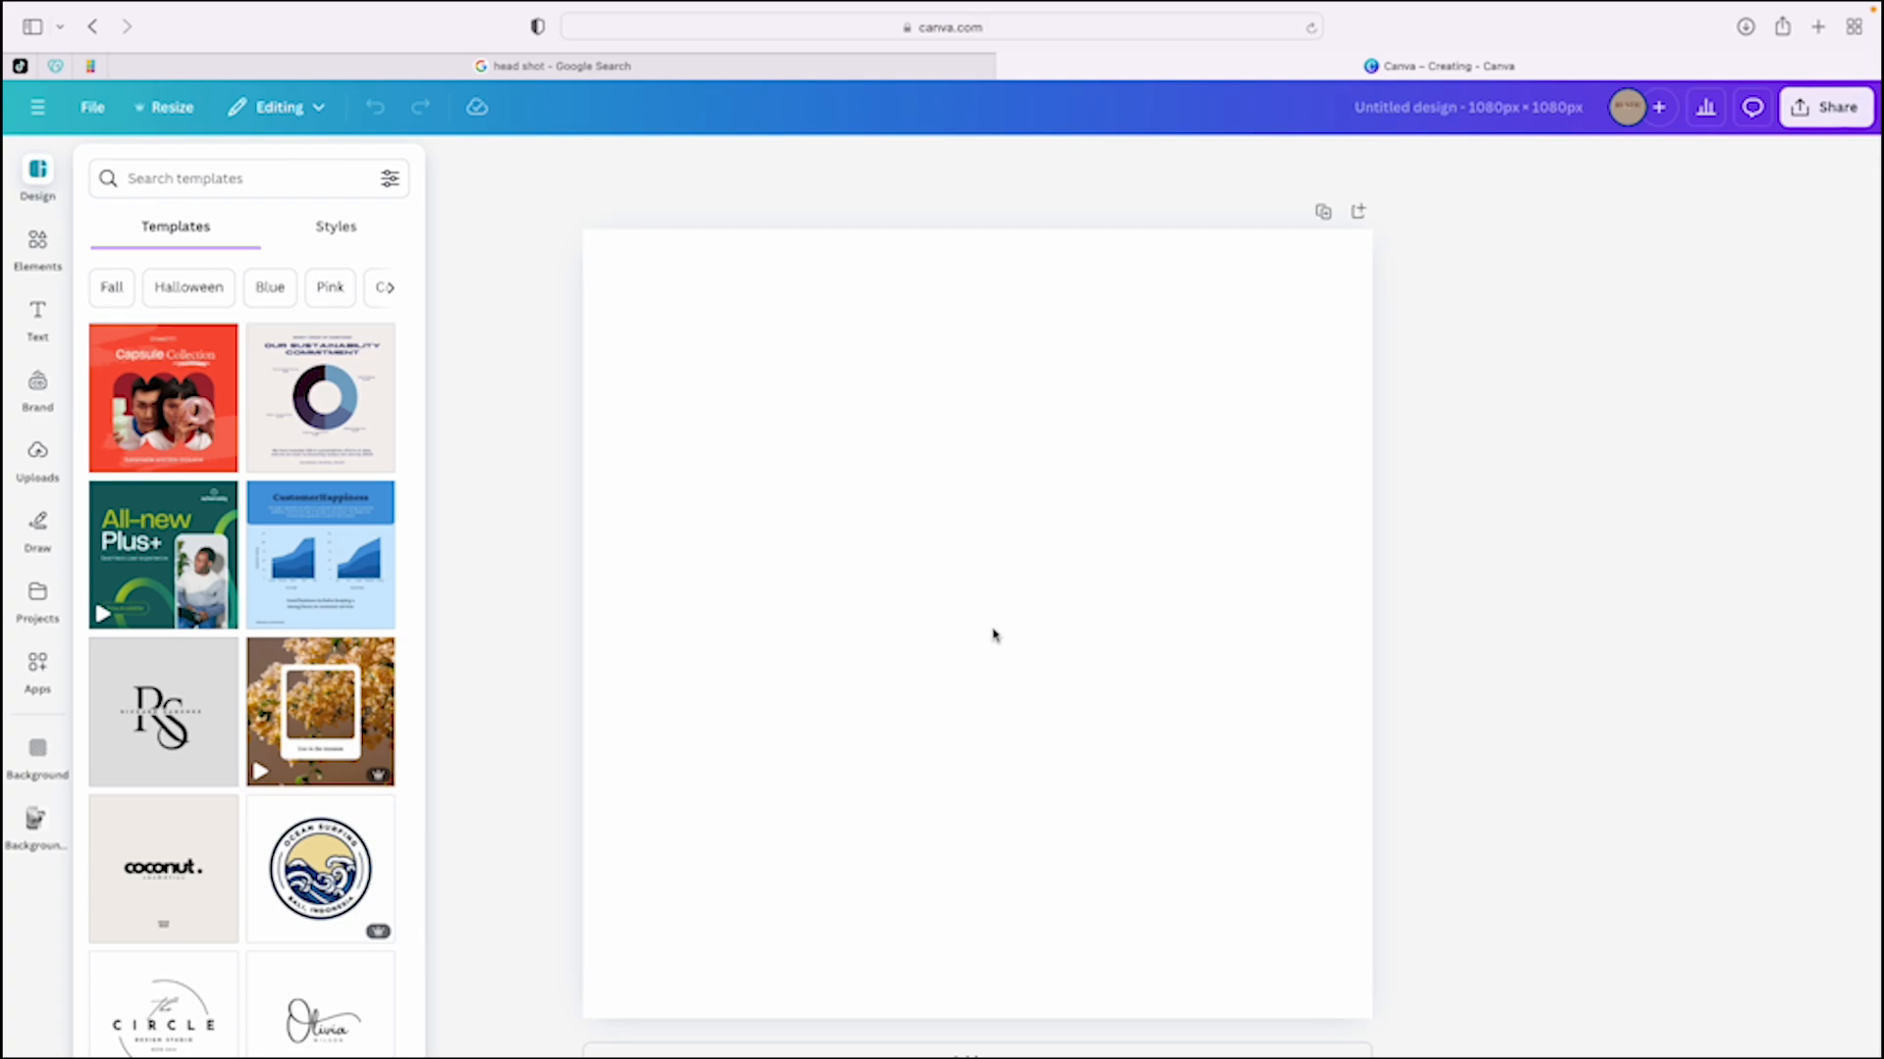
Search the Elements panel for 'toy story'.
click(215, 178)
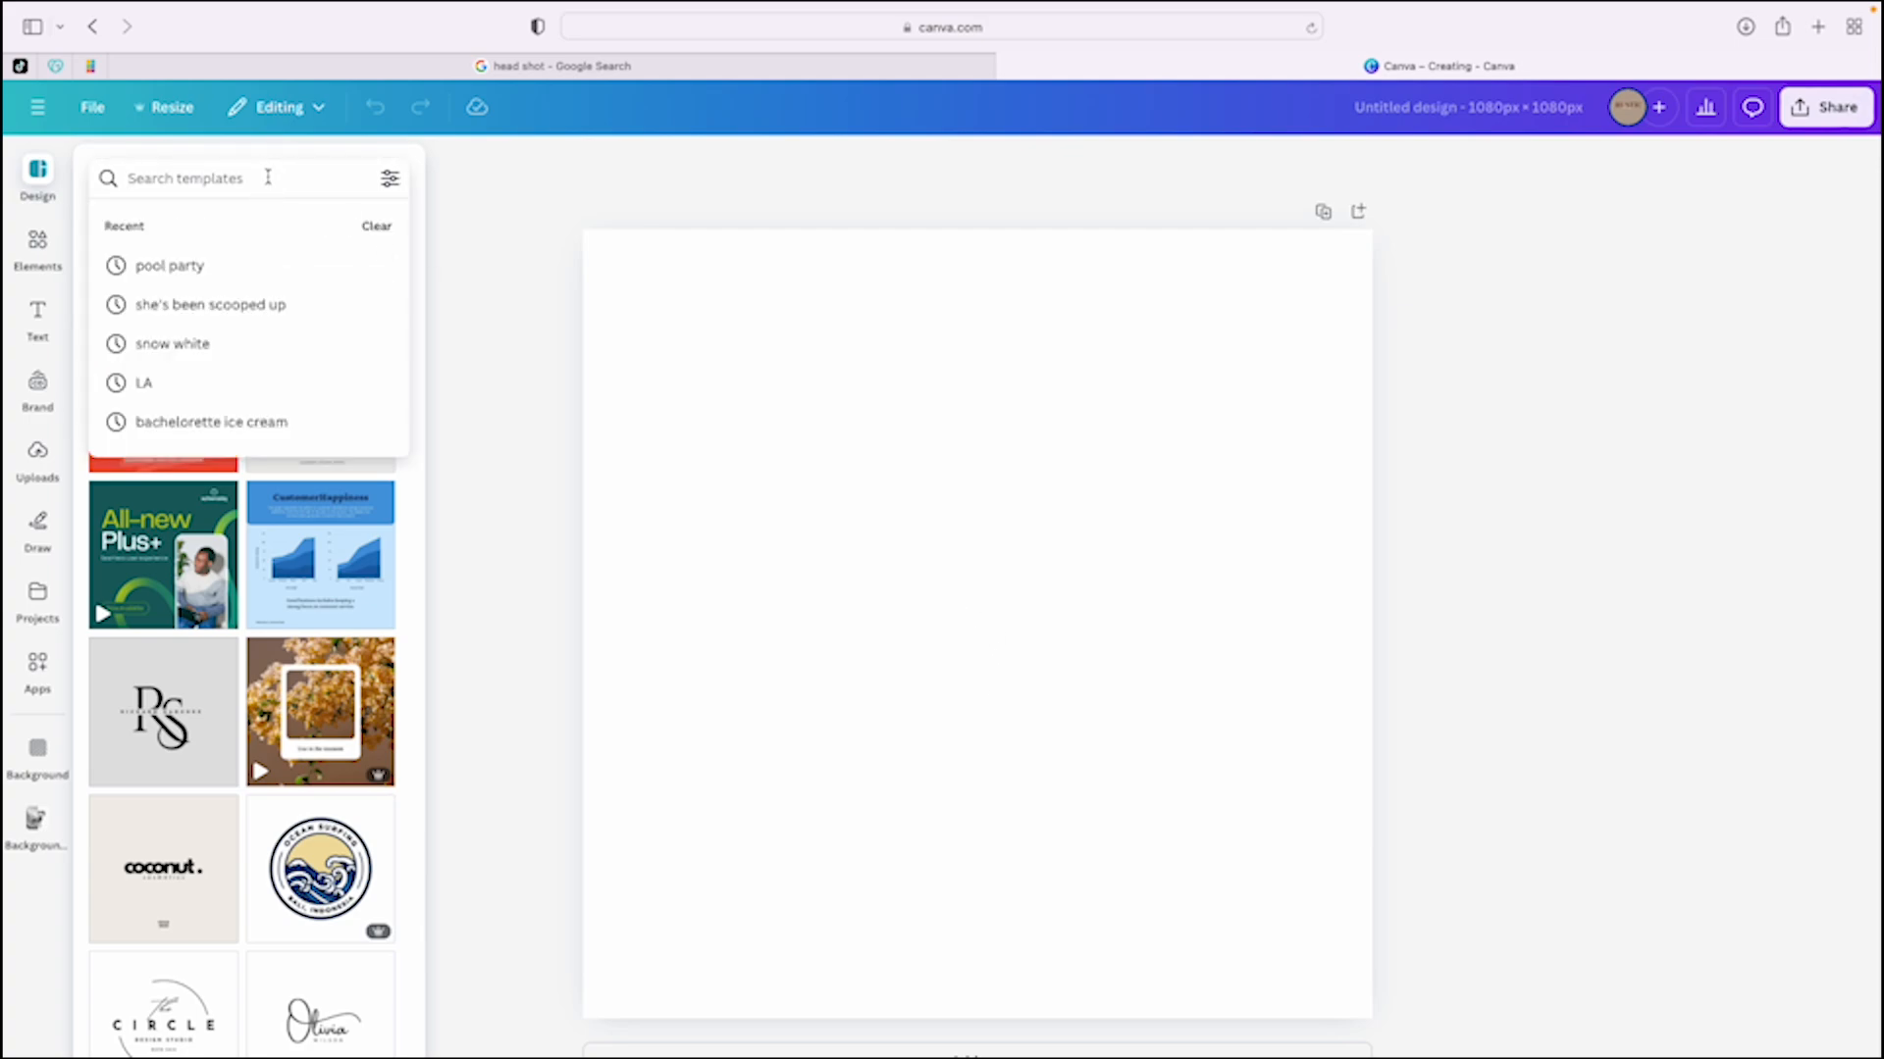
click(38, 247)
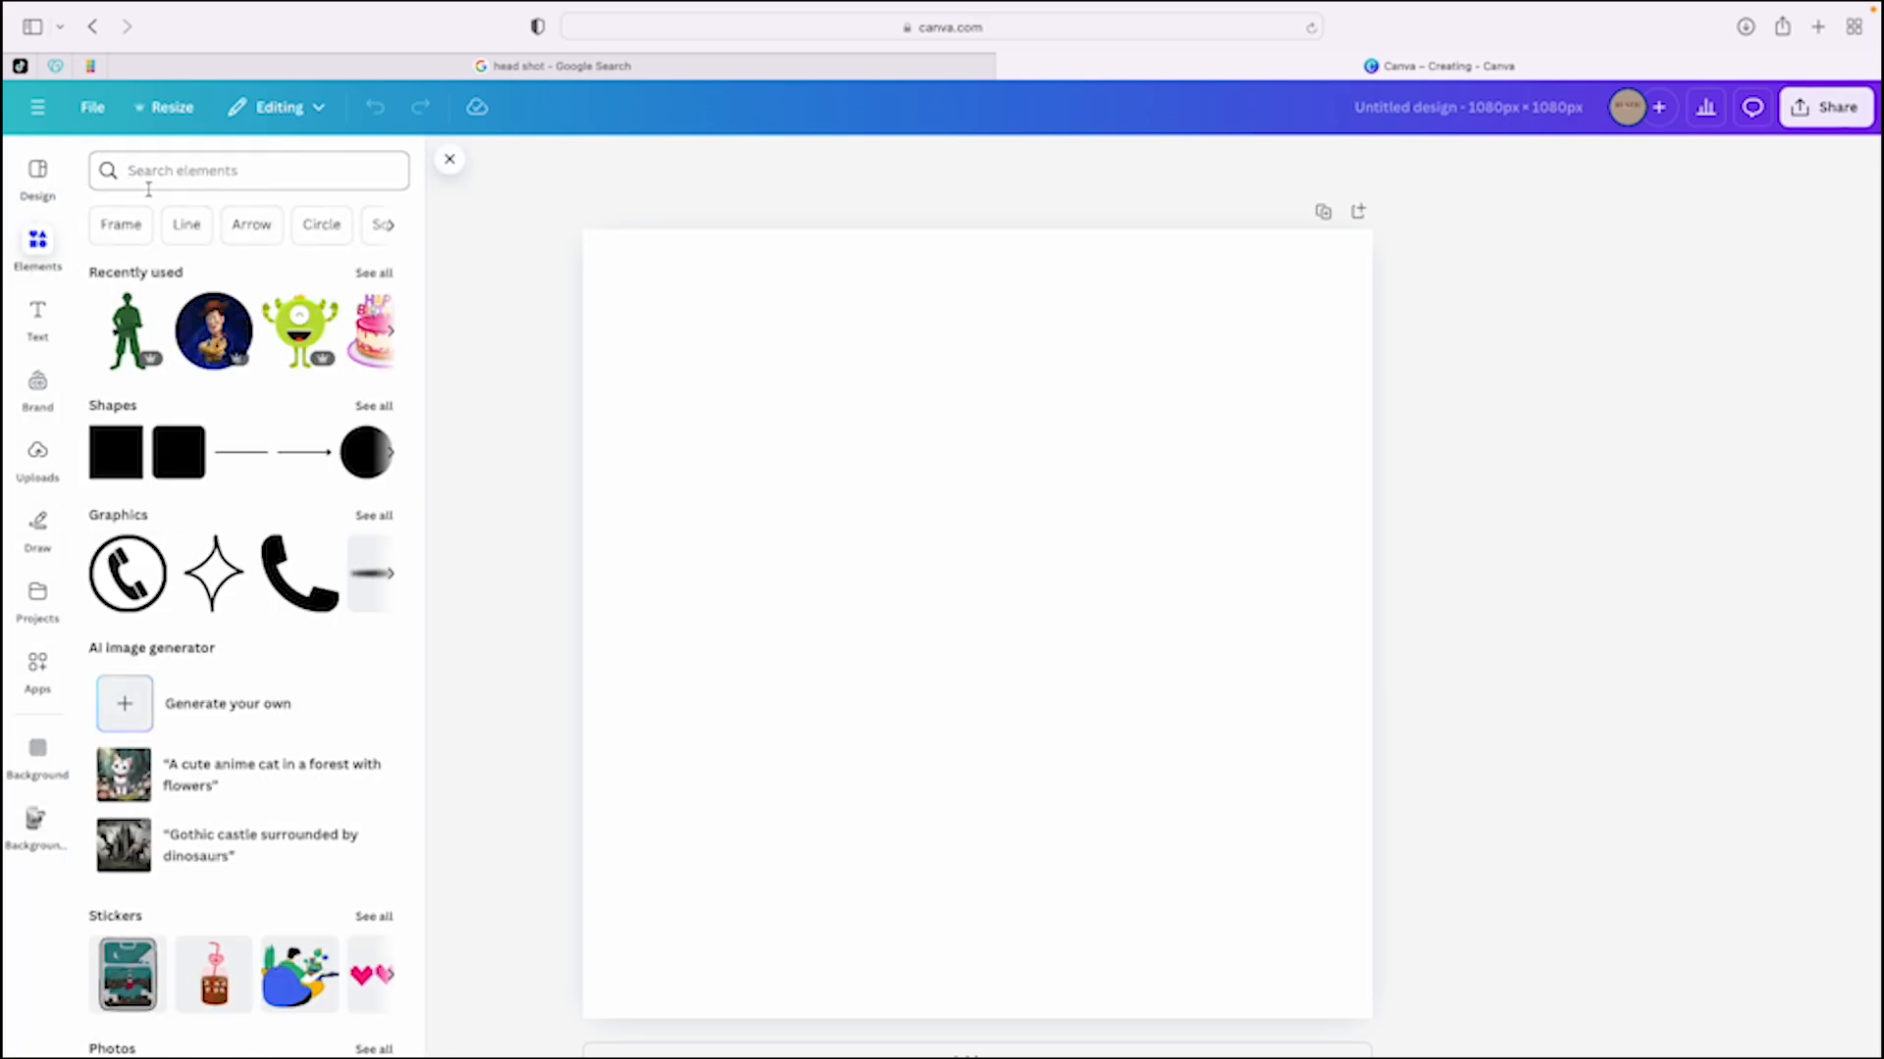
text(t)
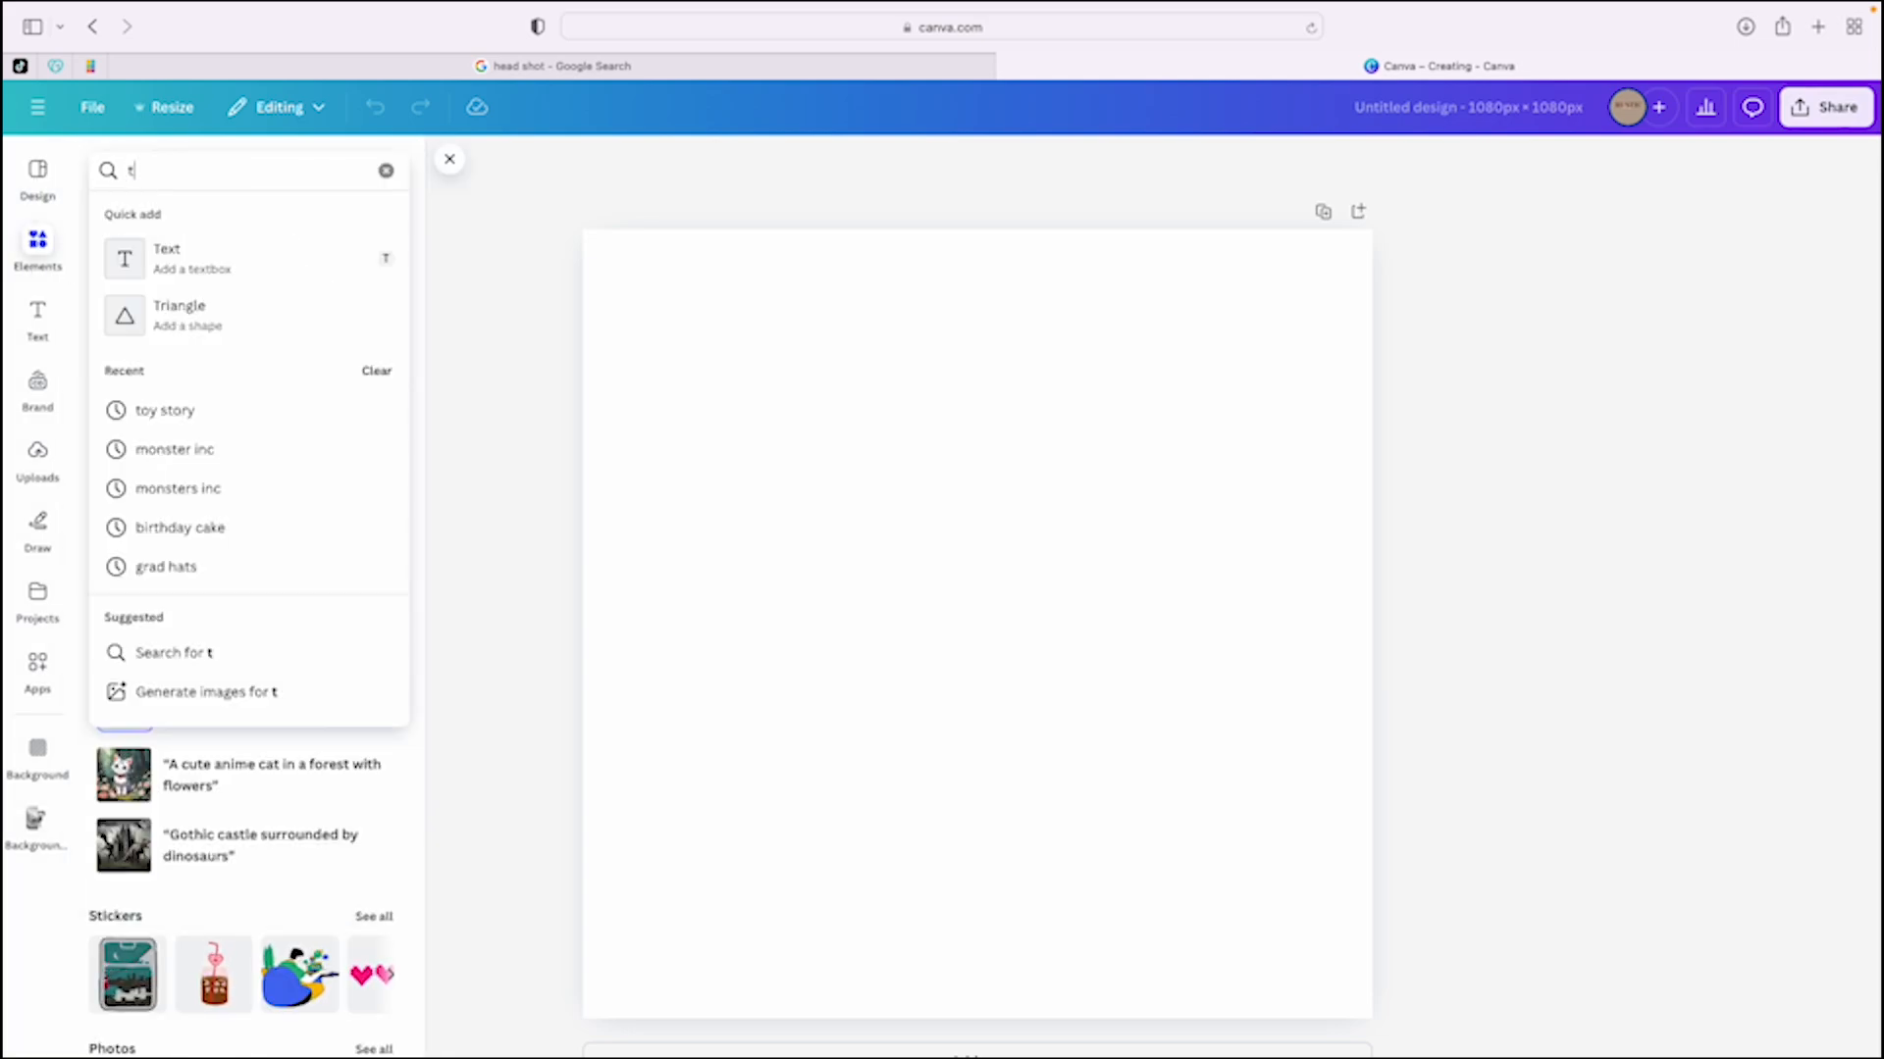
text(oy story)
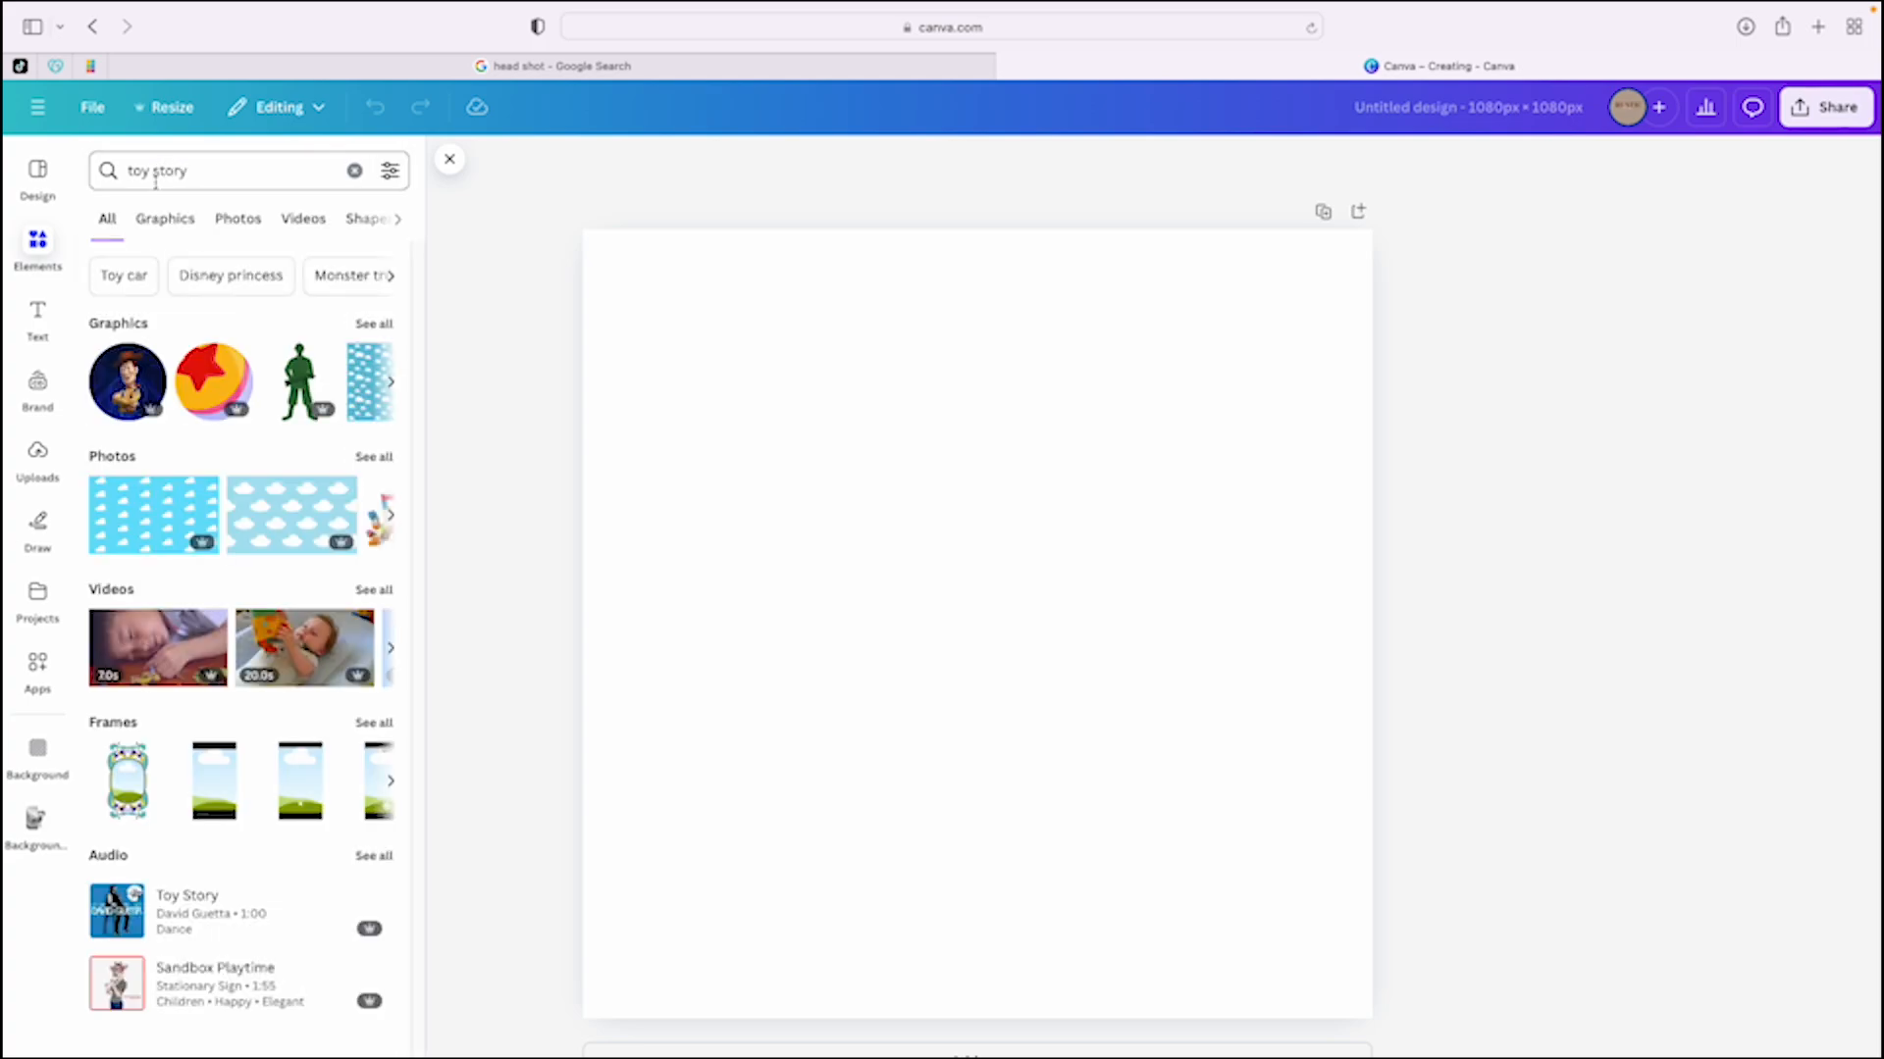
mouse_move(213, 381)
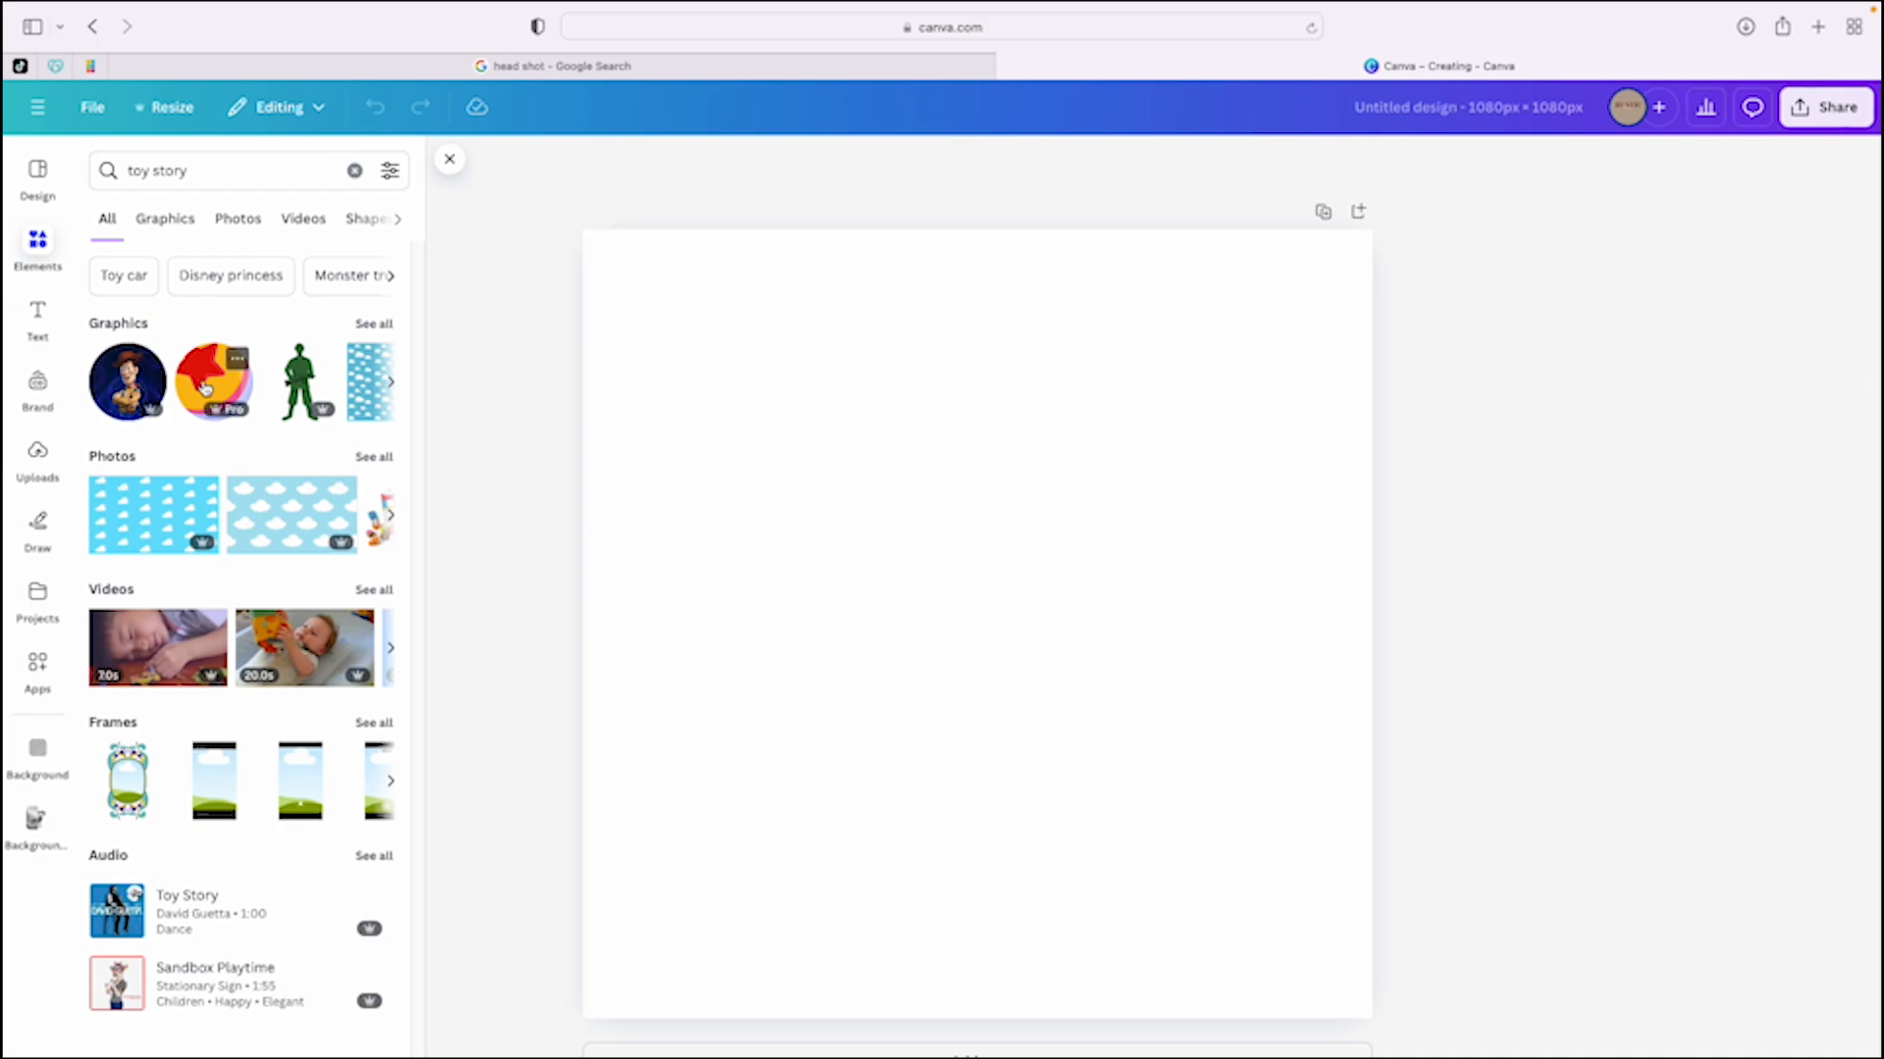
mouse_move(204, 416)
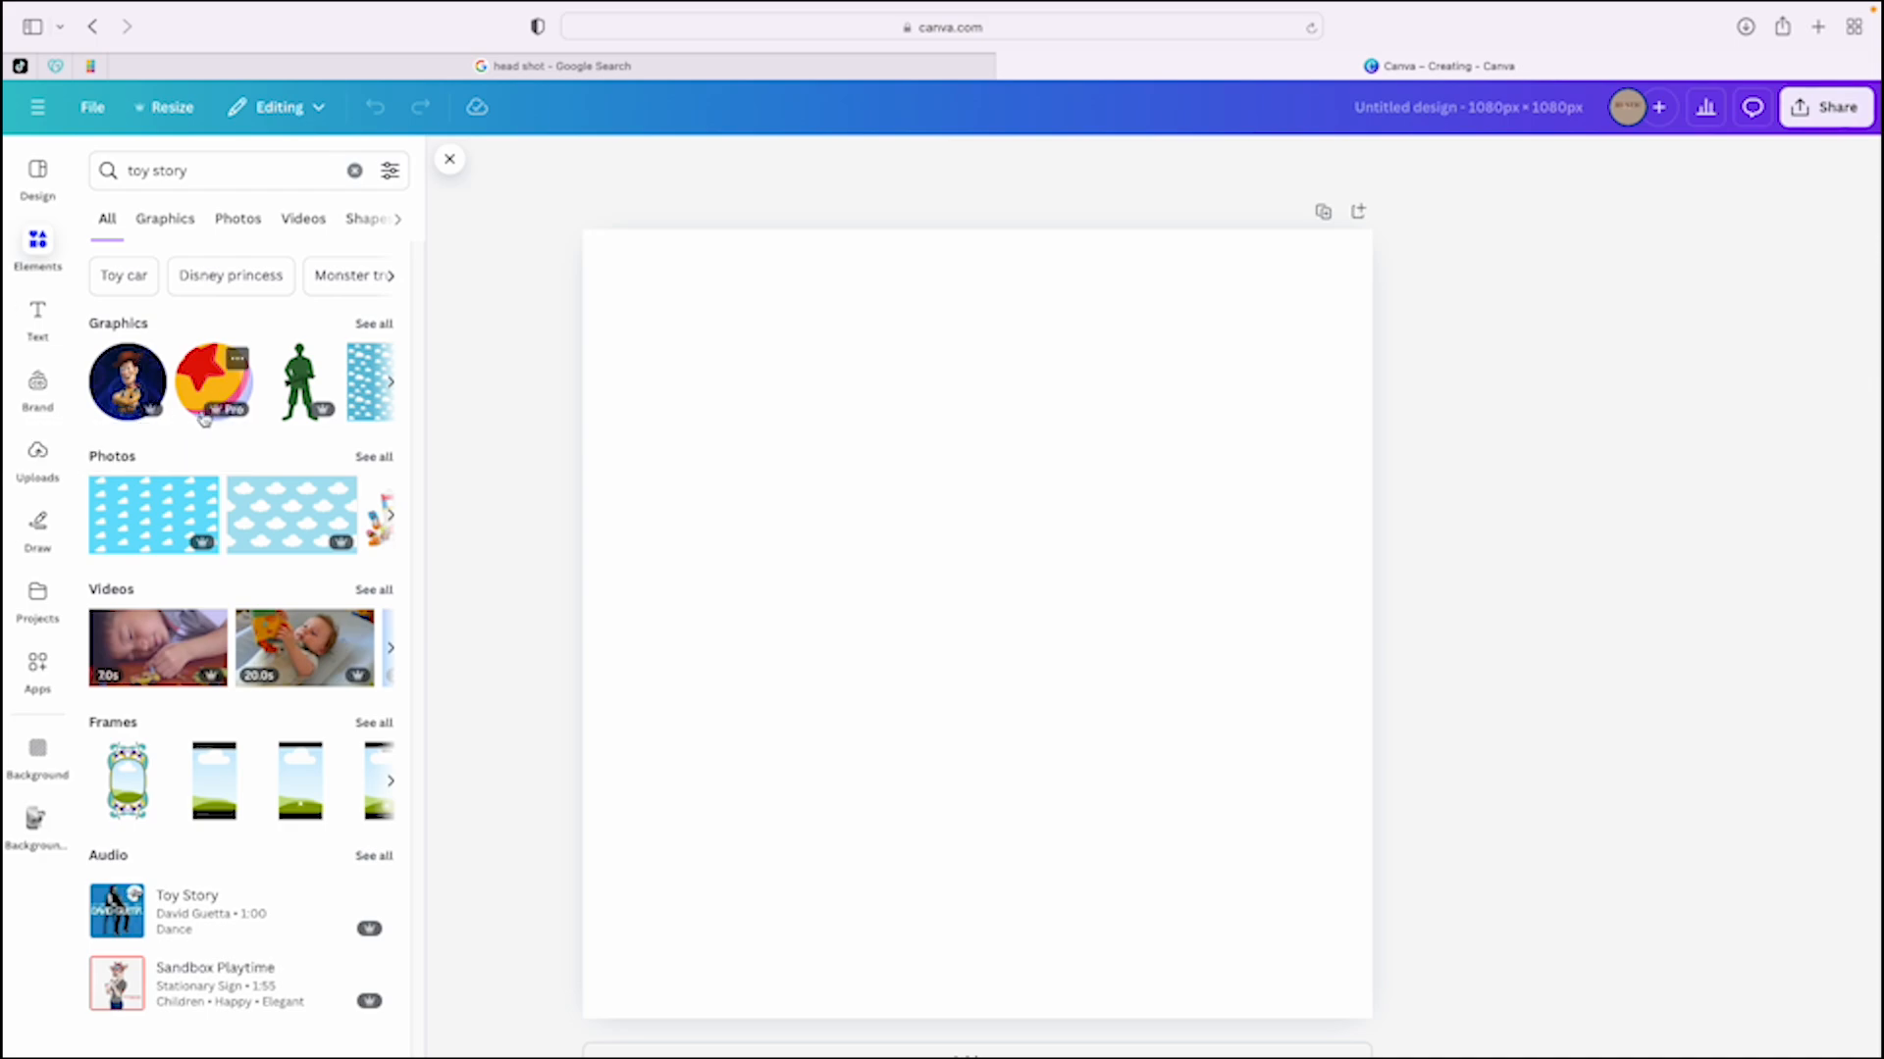
mouse_move(303, 382)
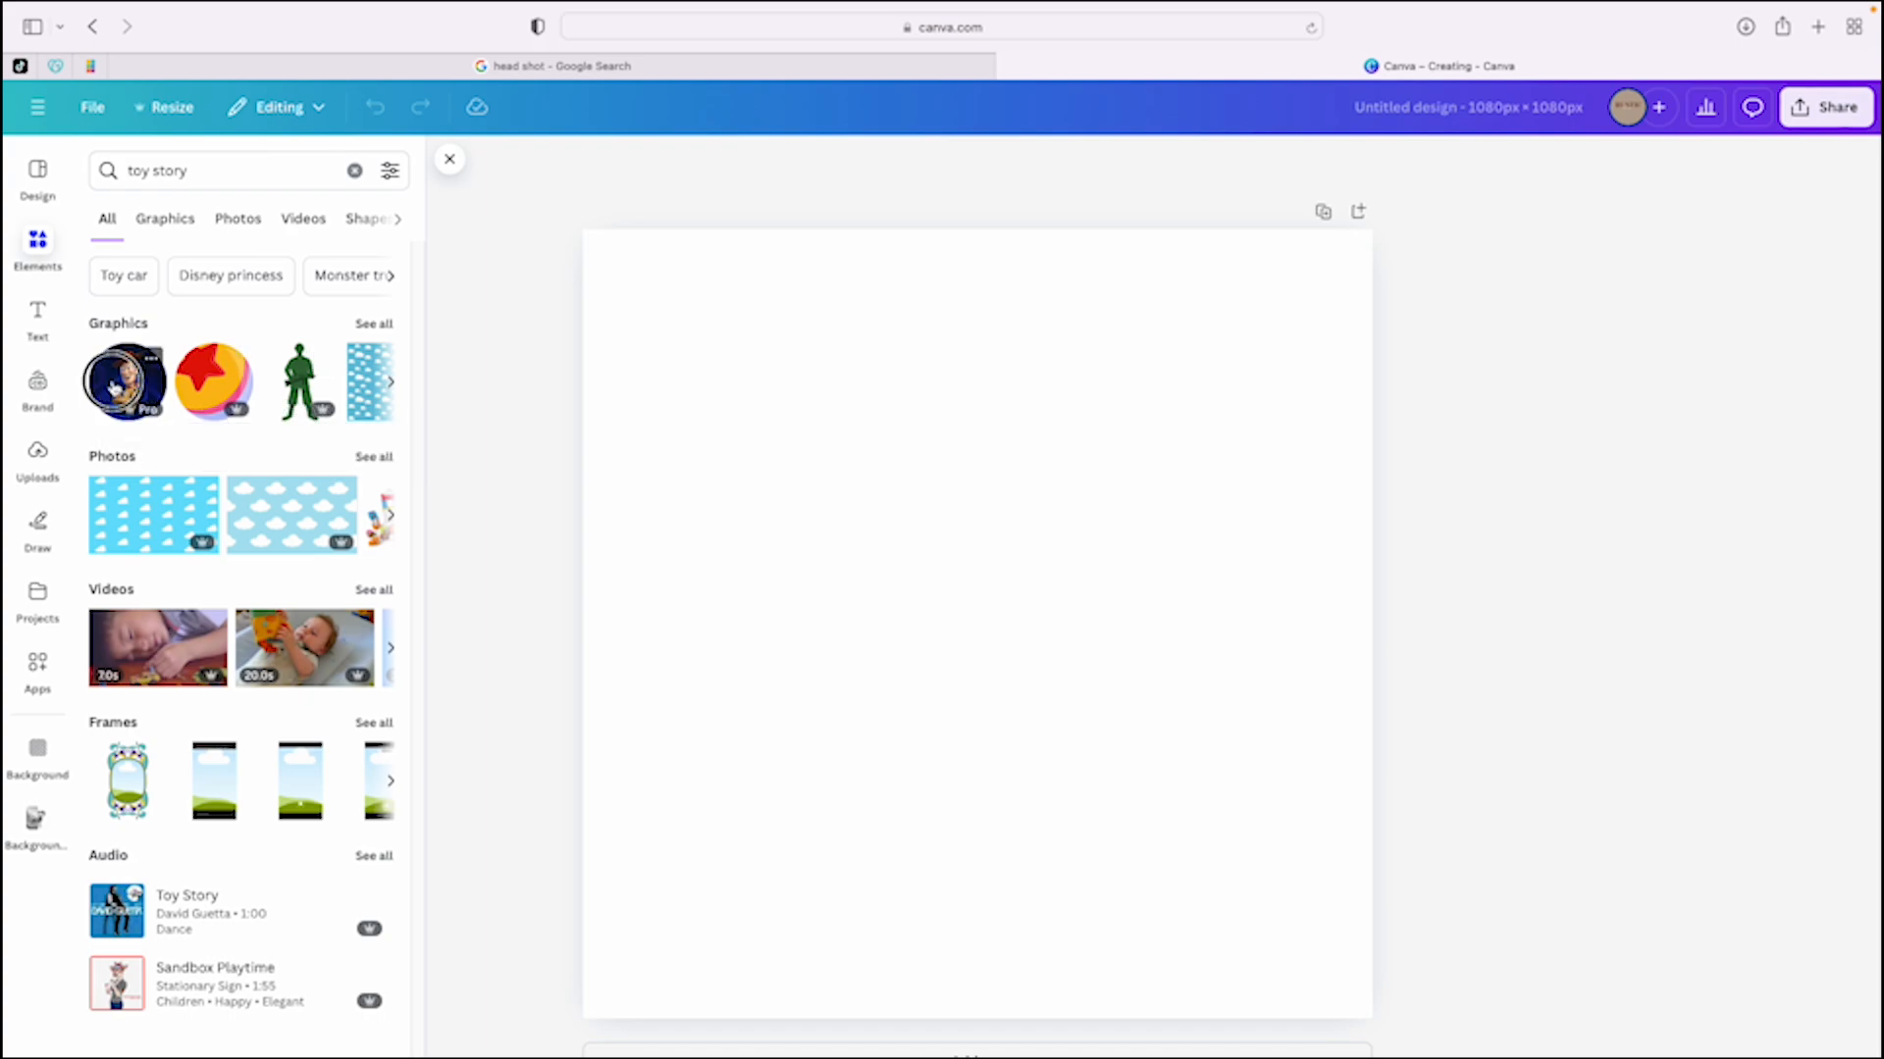
Add the circular Woody graphic, give it an Outline shadow, and move it lower.
click(124, 381)
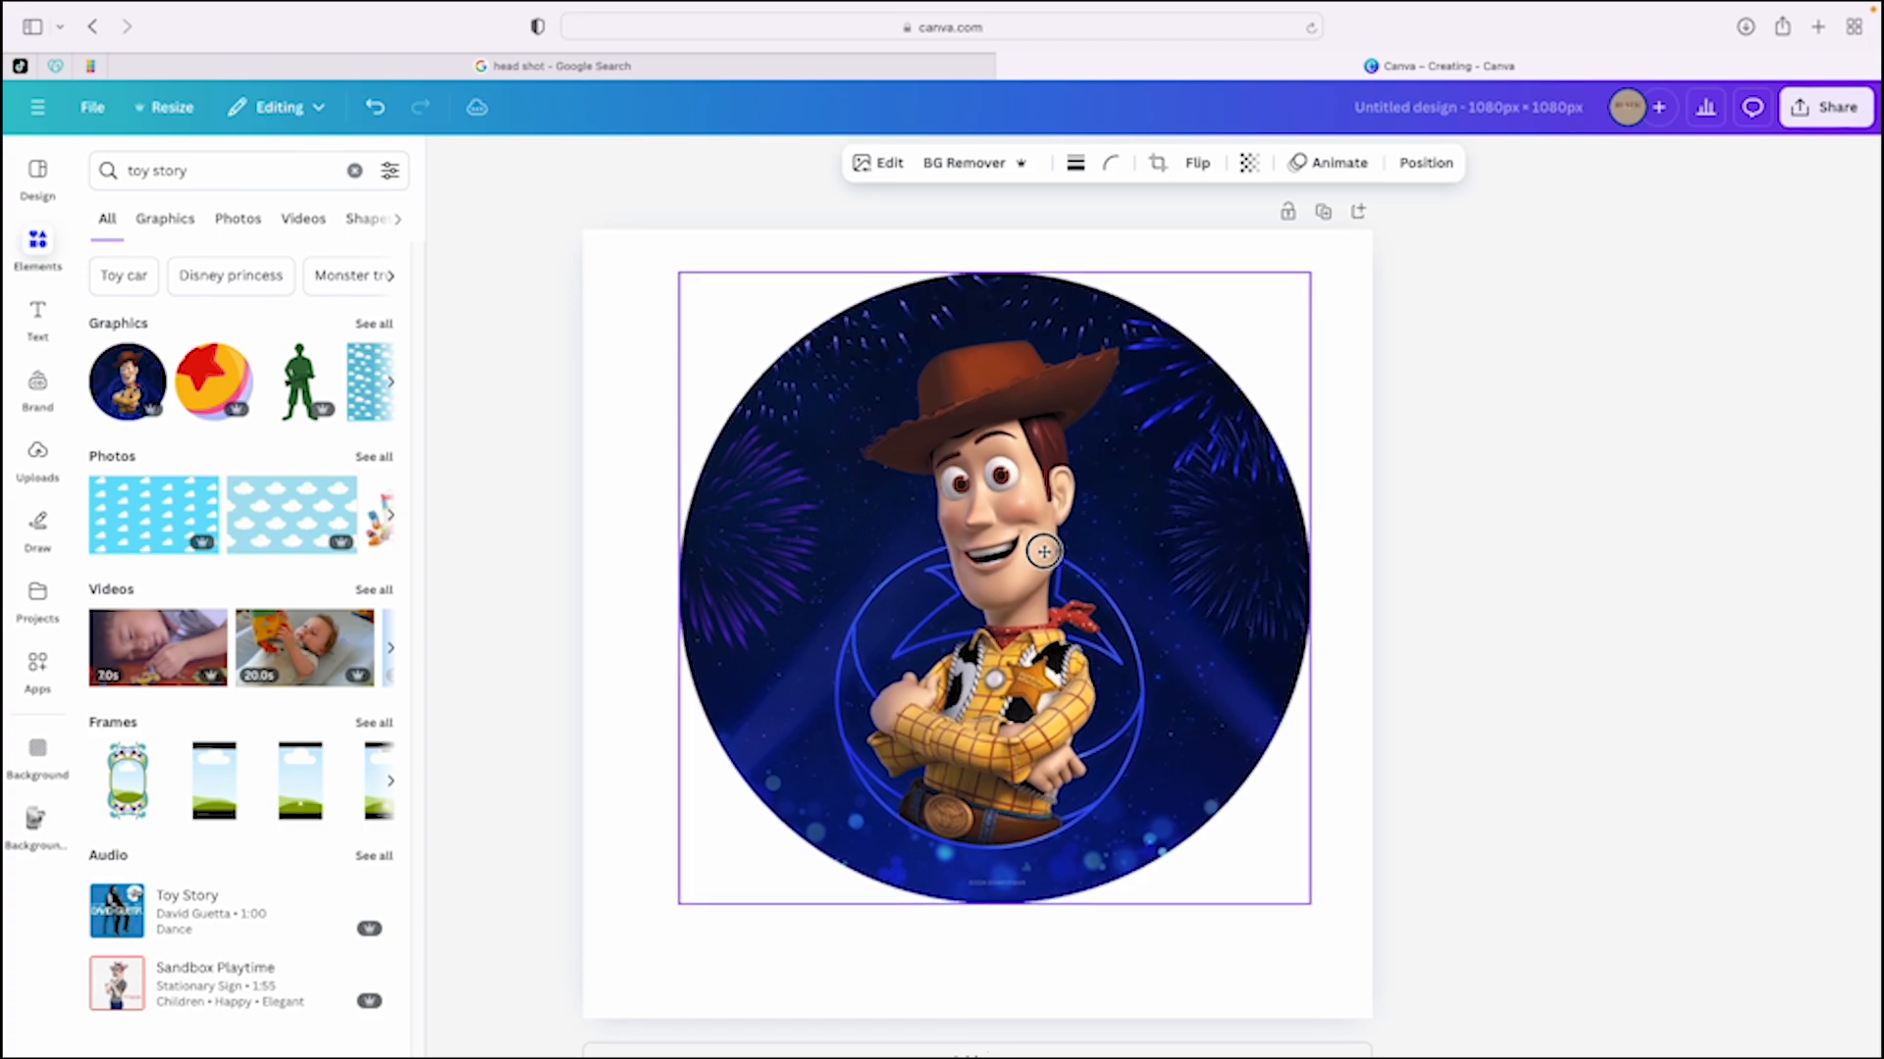
click(1043, 552)
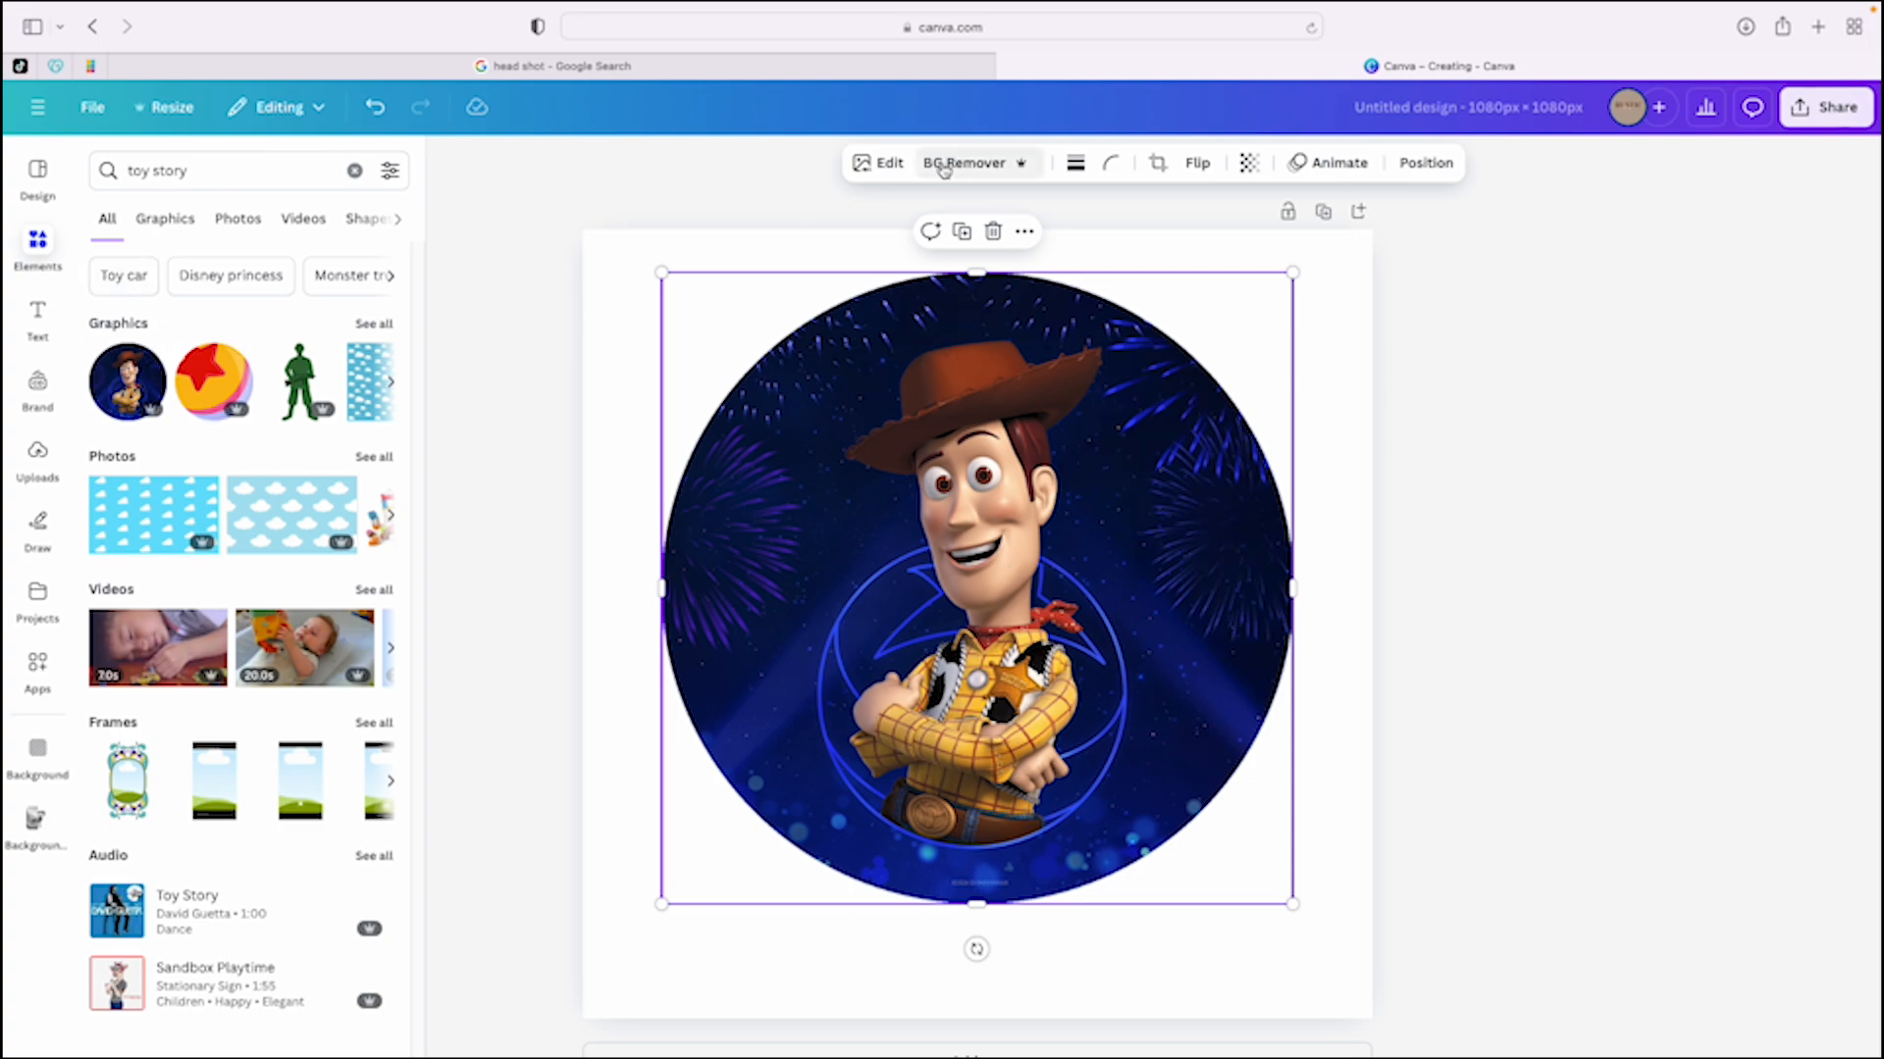
click(888, 162)
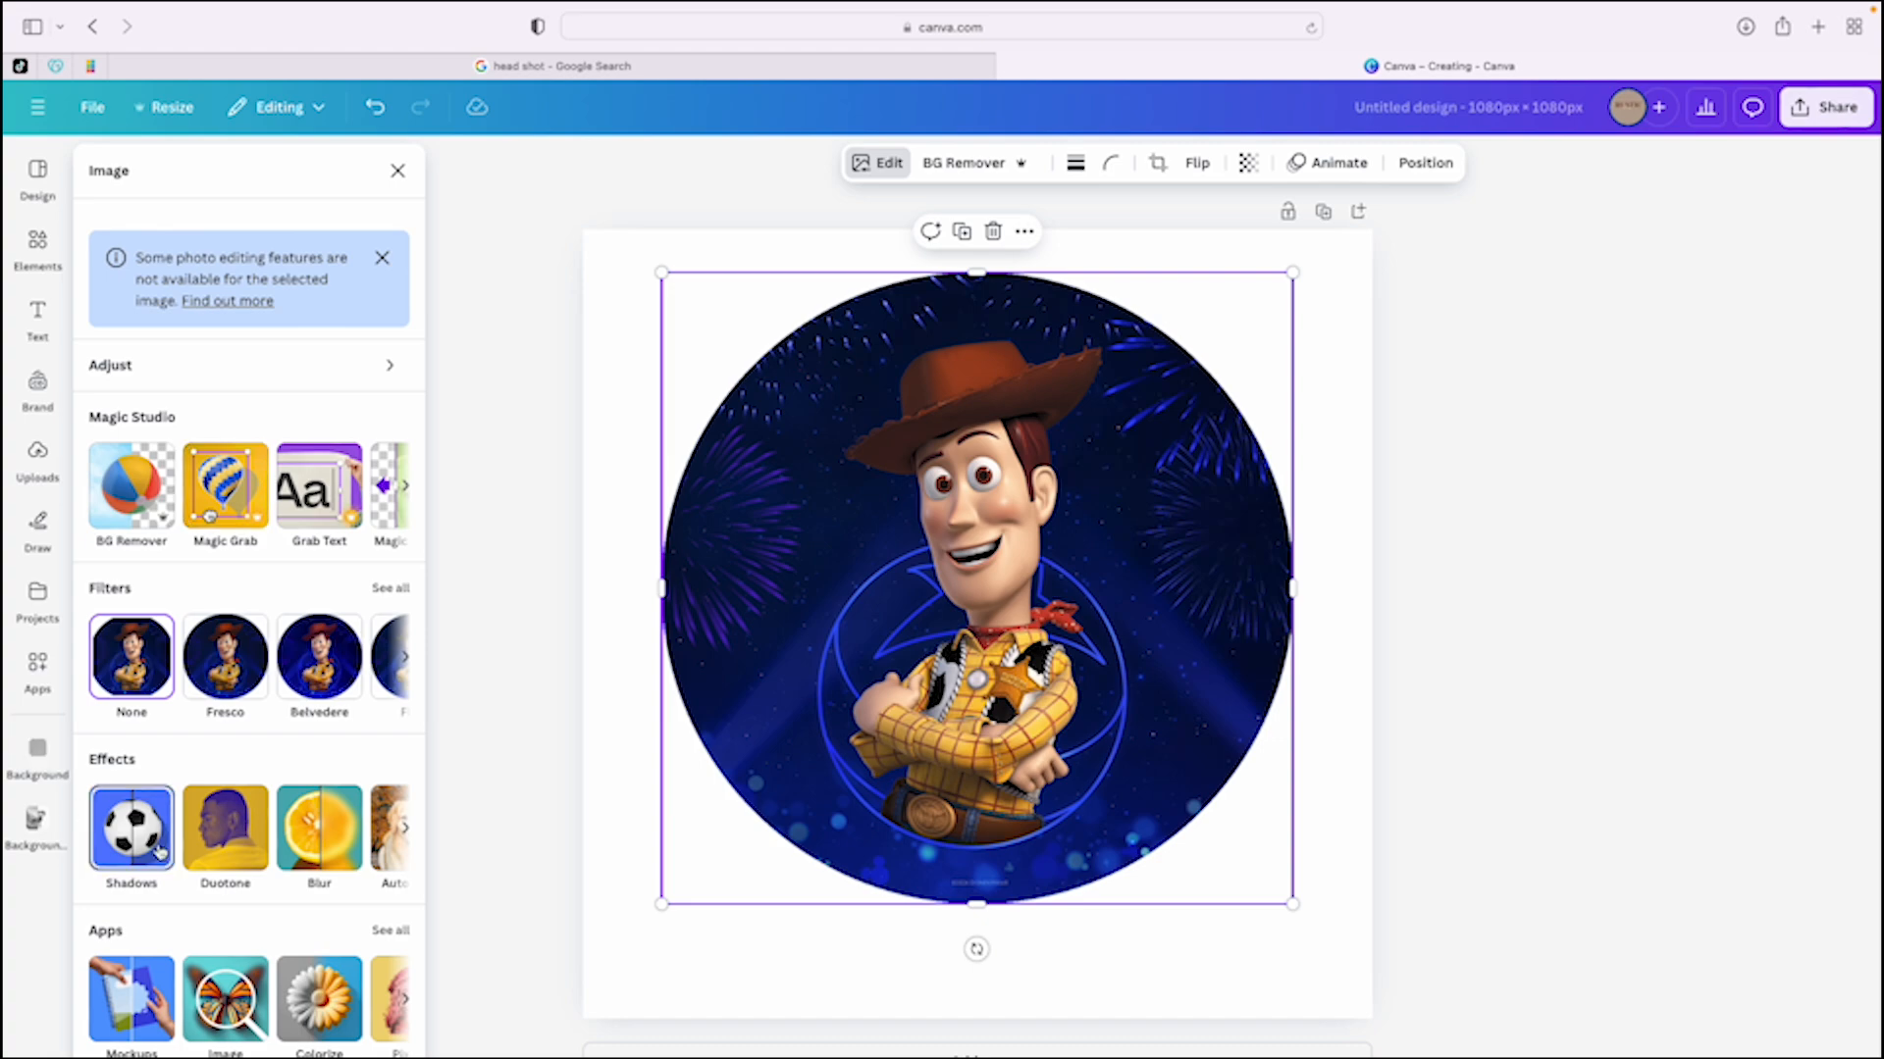
click(130, 829)
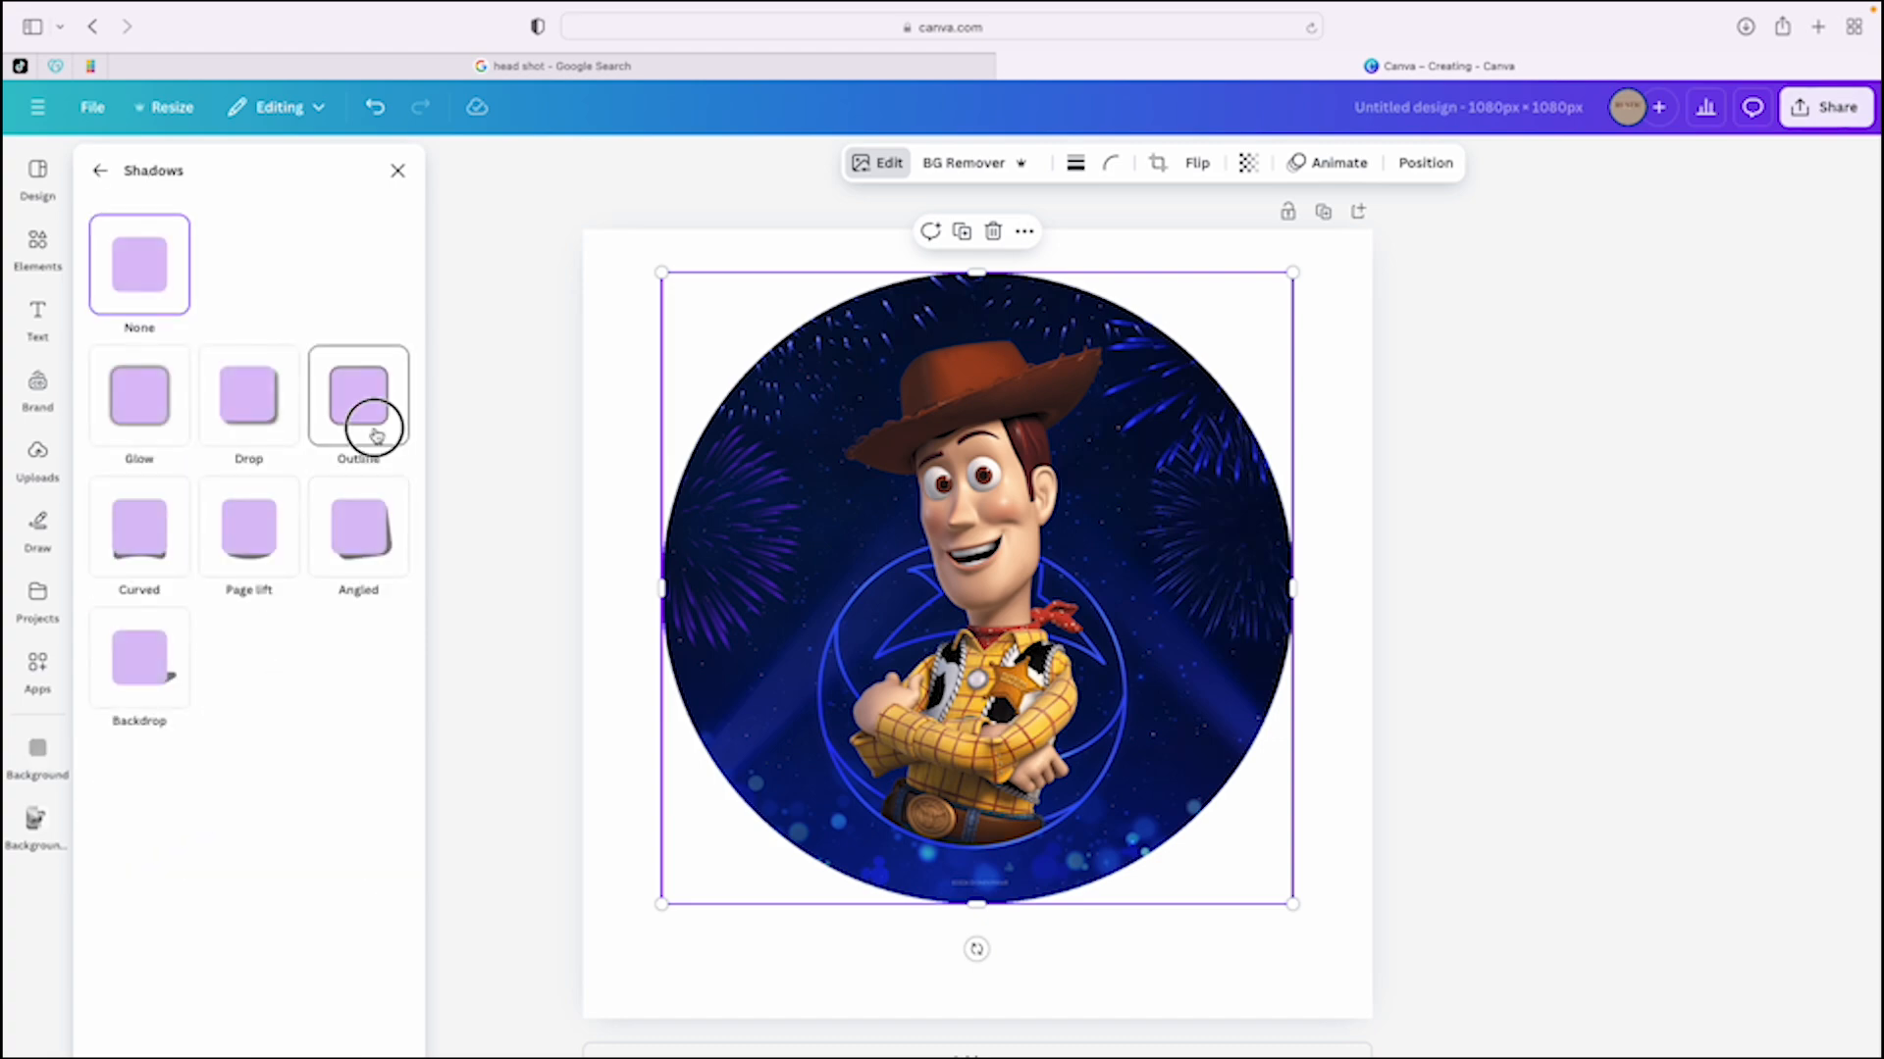
click(37, 248)
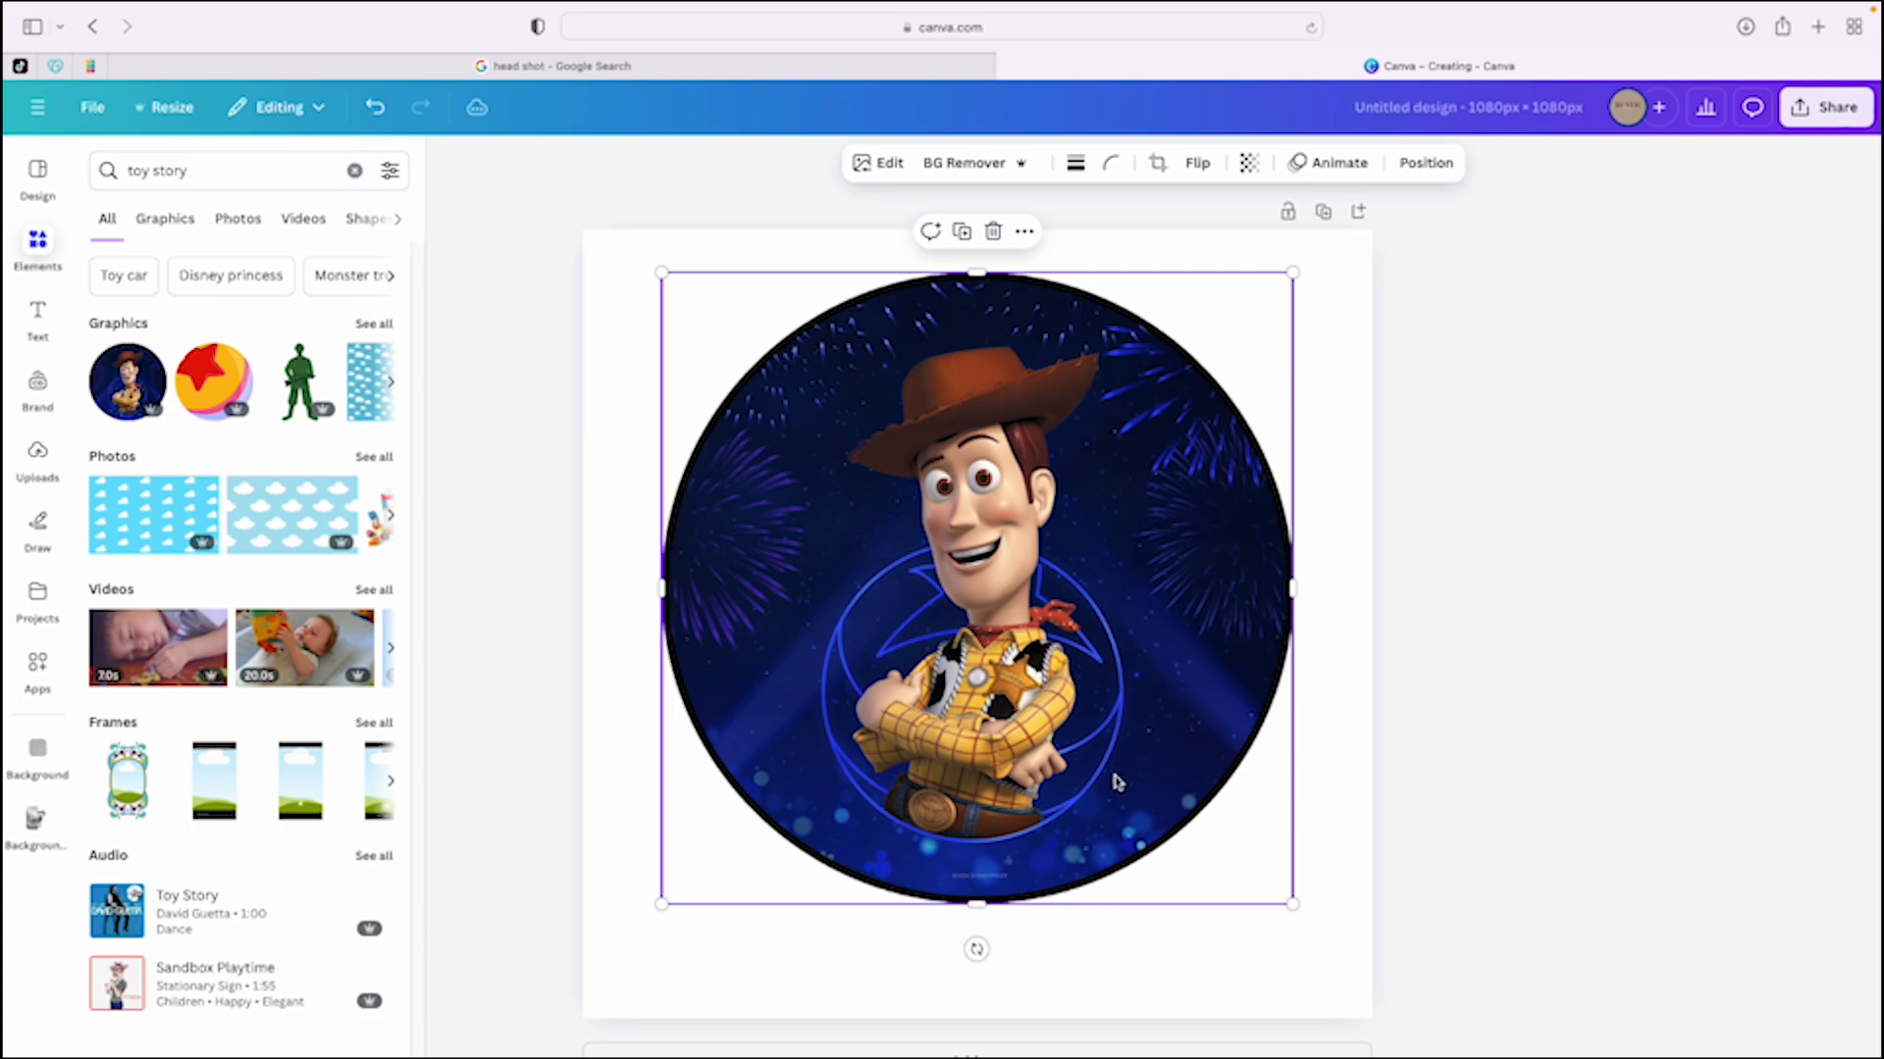
mouse_move(1029, 638)
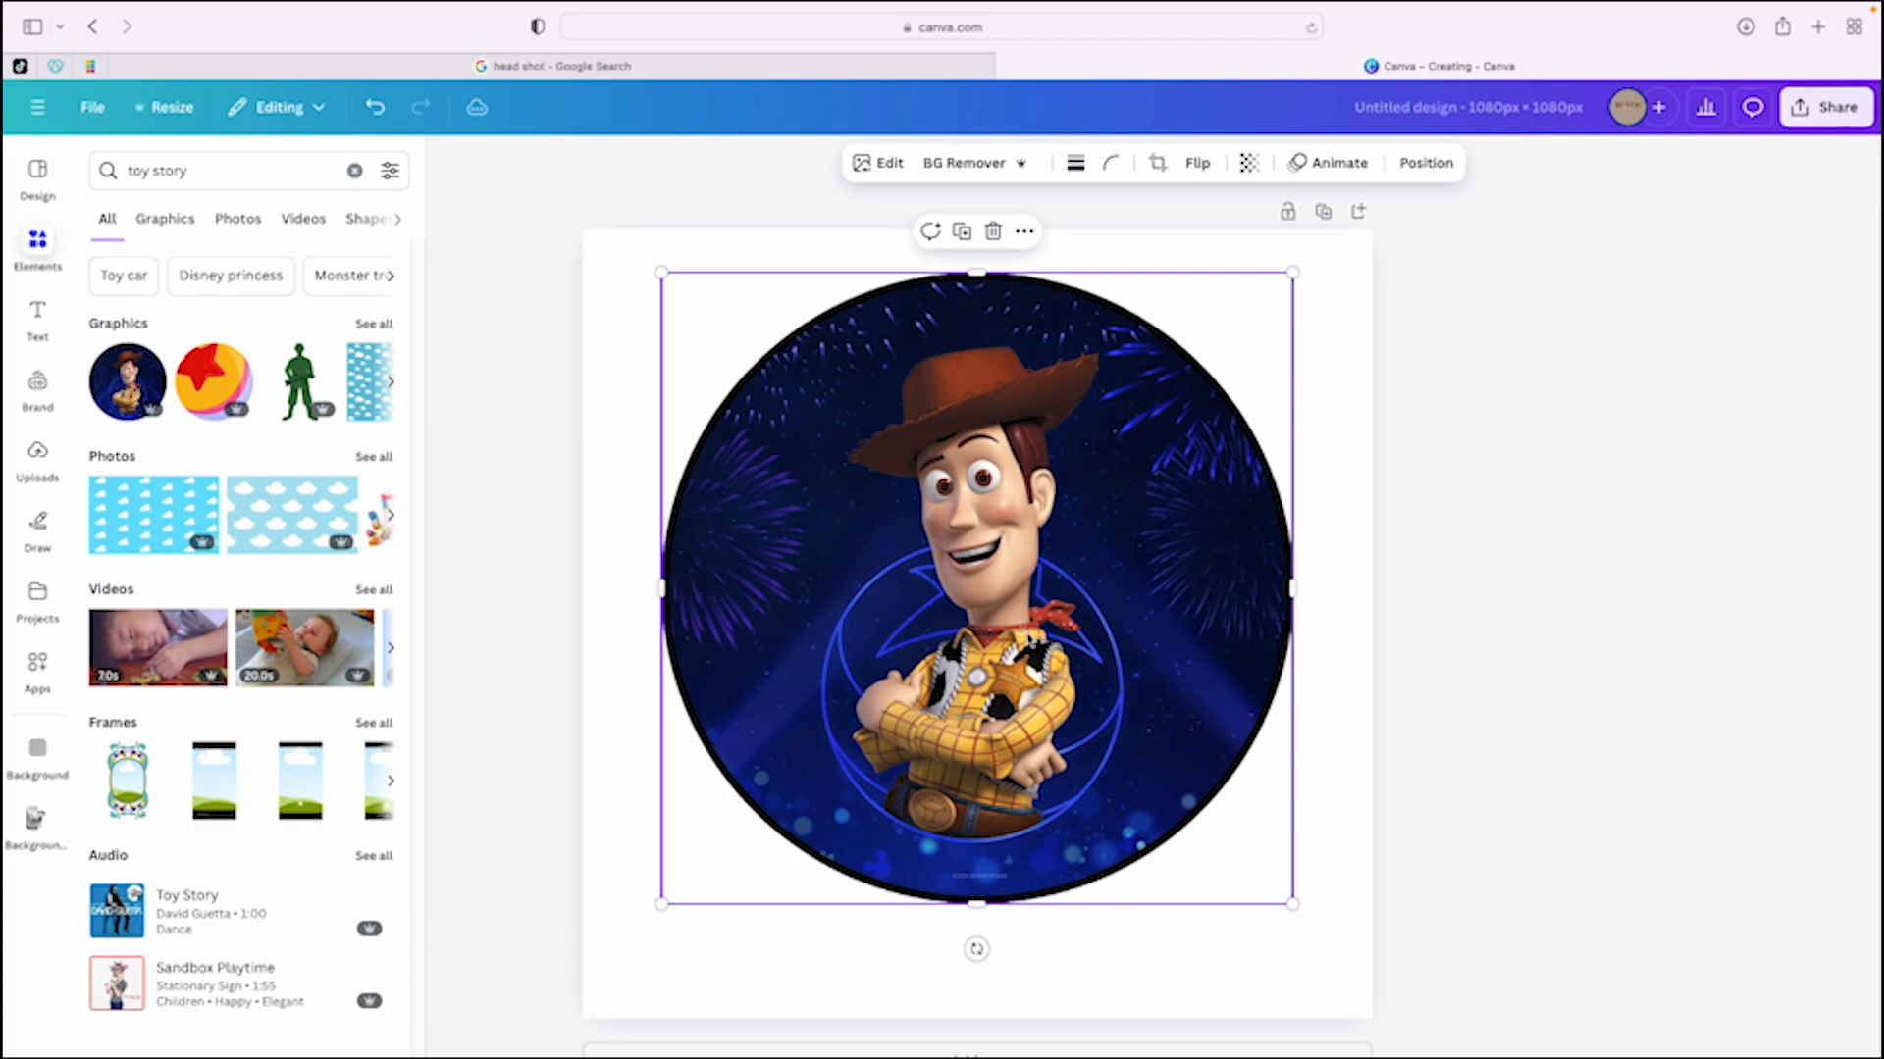
drag(977, 588, 977, 612)
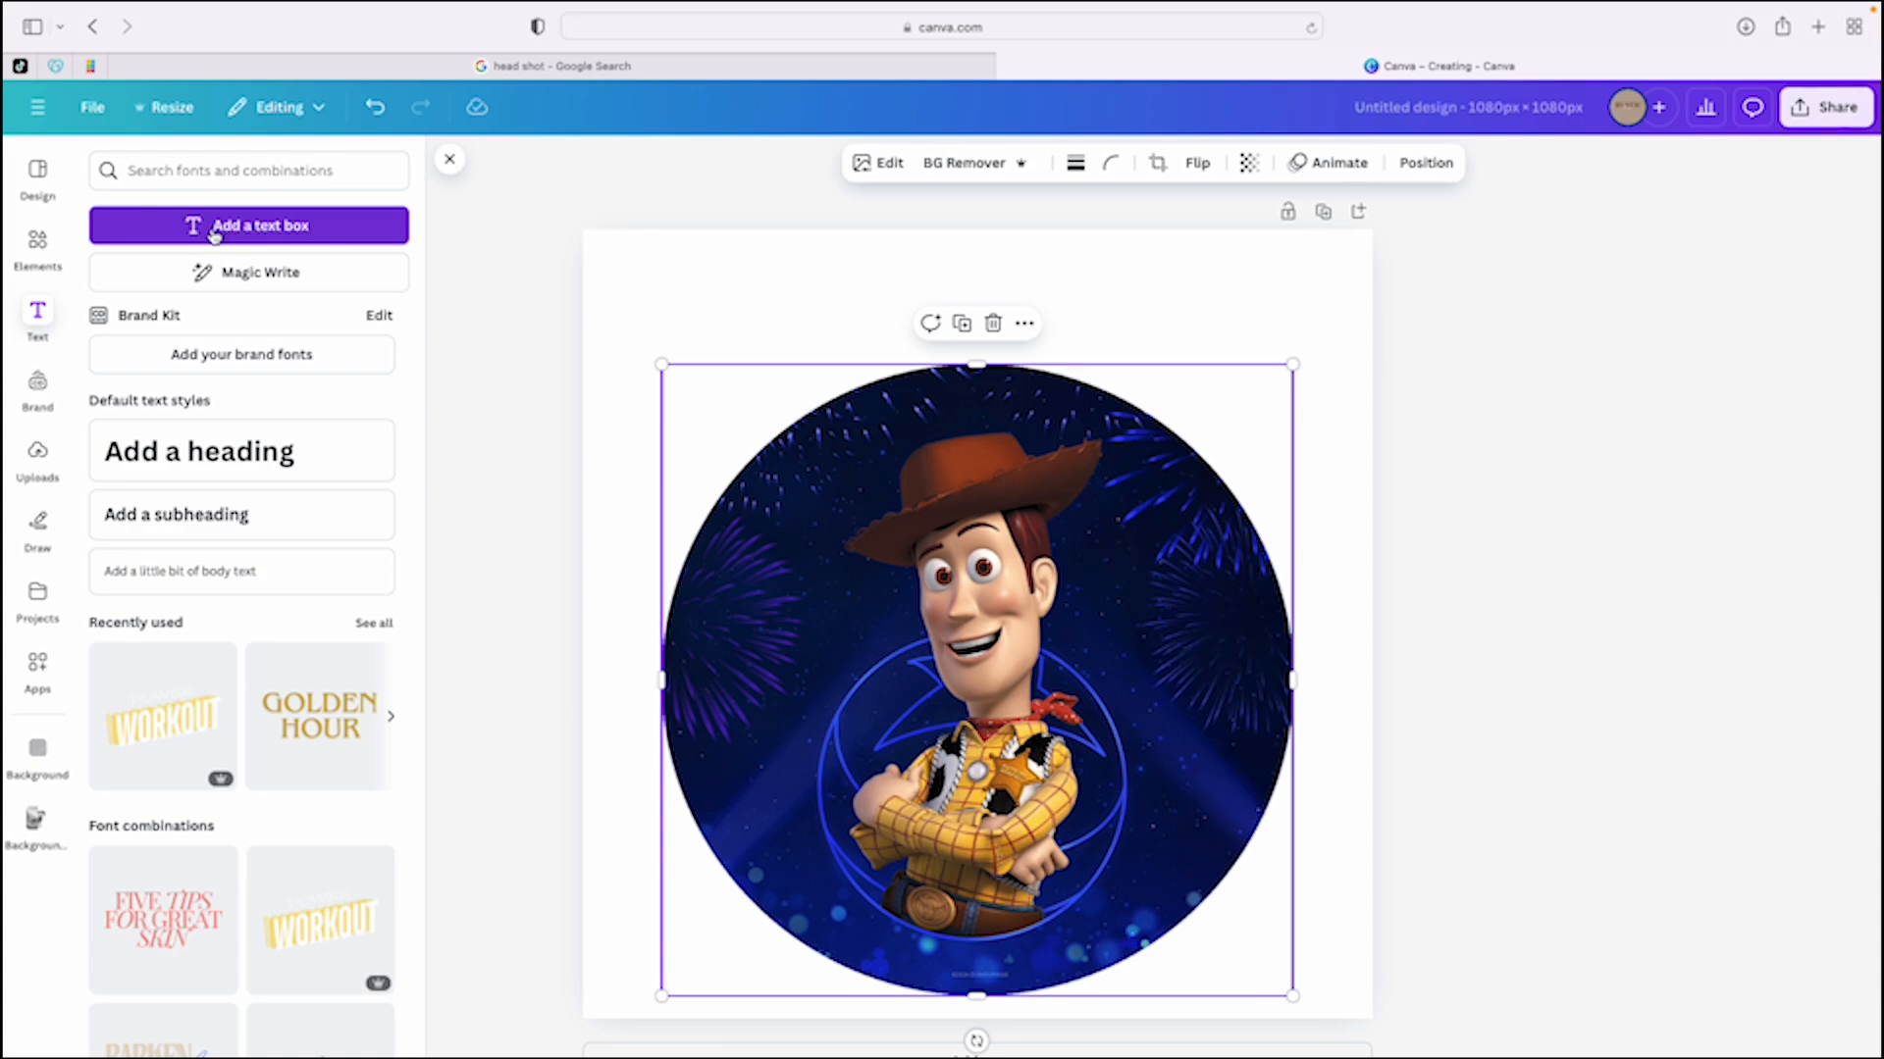
Add a 'Happy Birthday Gio!' text box above Woody and enlarge its font.
click(247, 225)
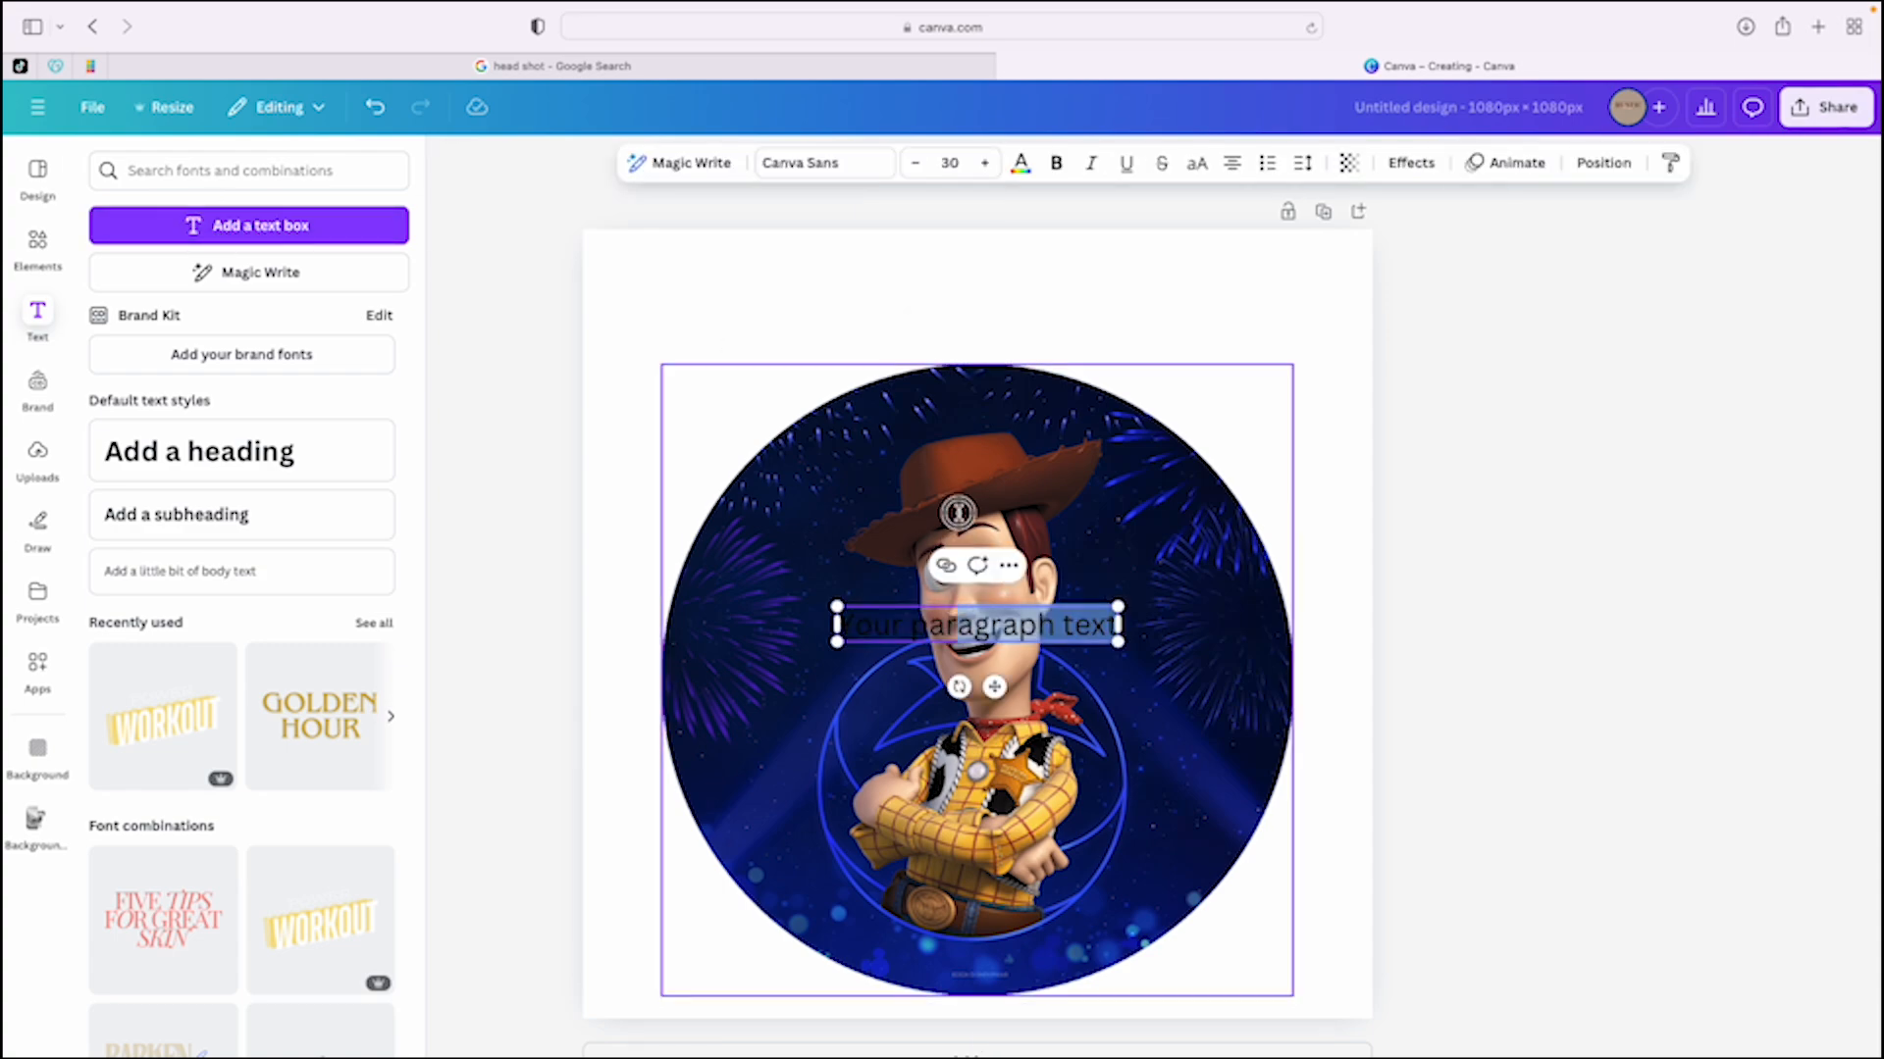
drag(975, 623, 954, 309)
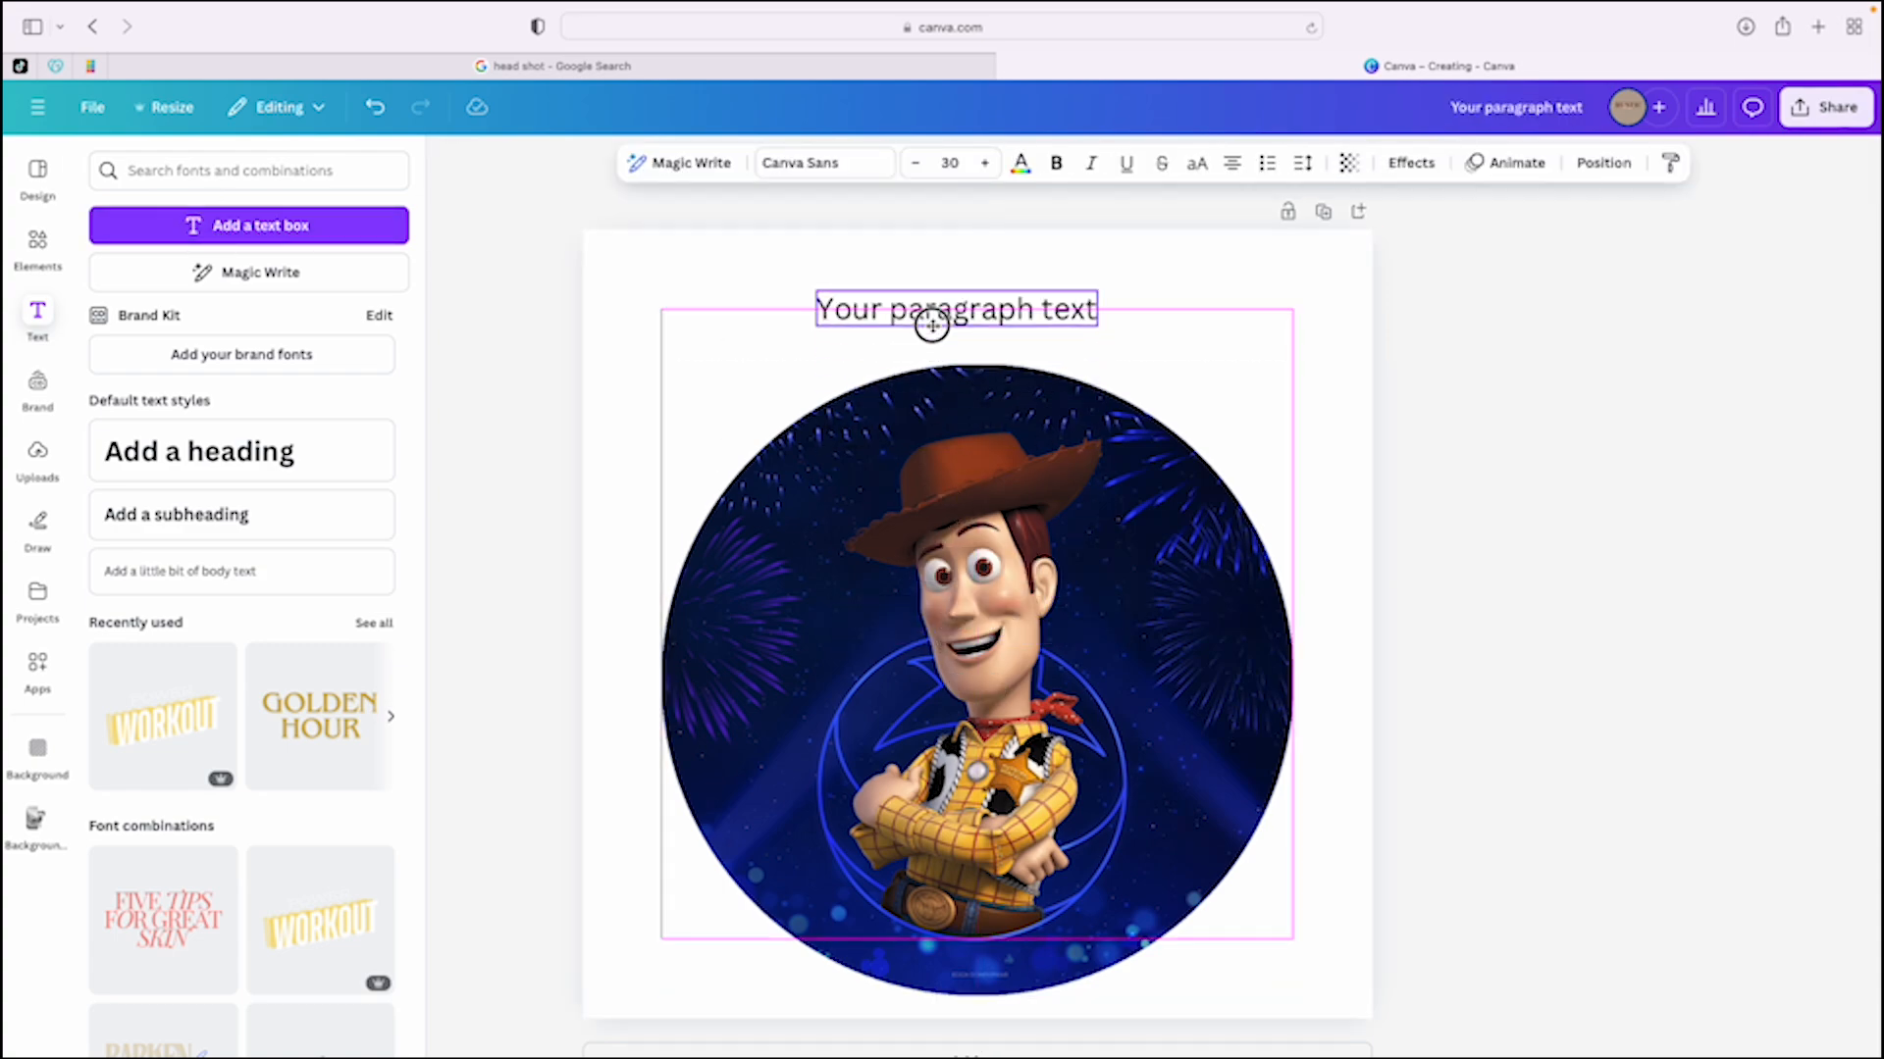
click(954, 309)
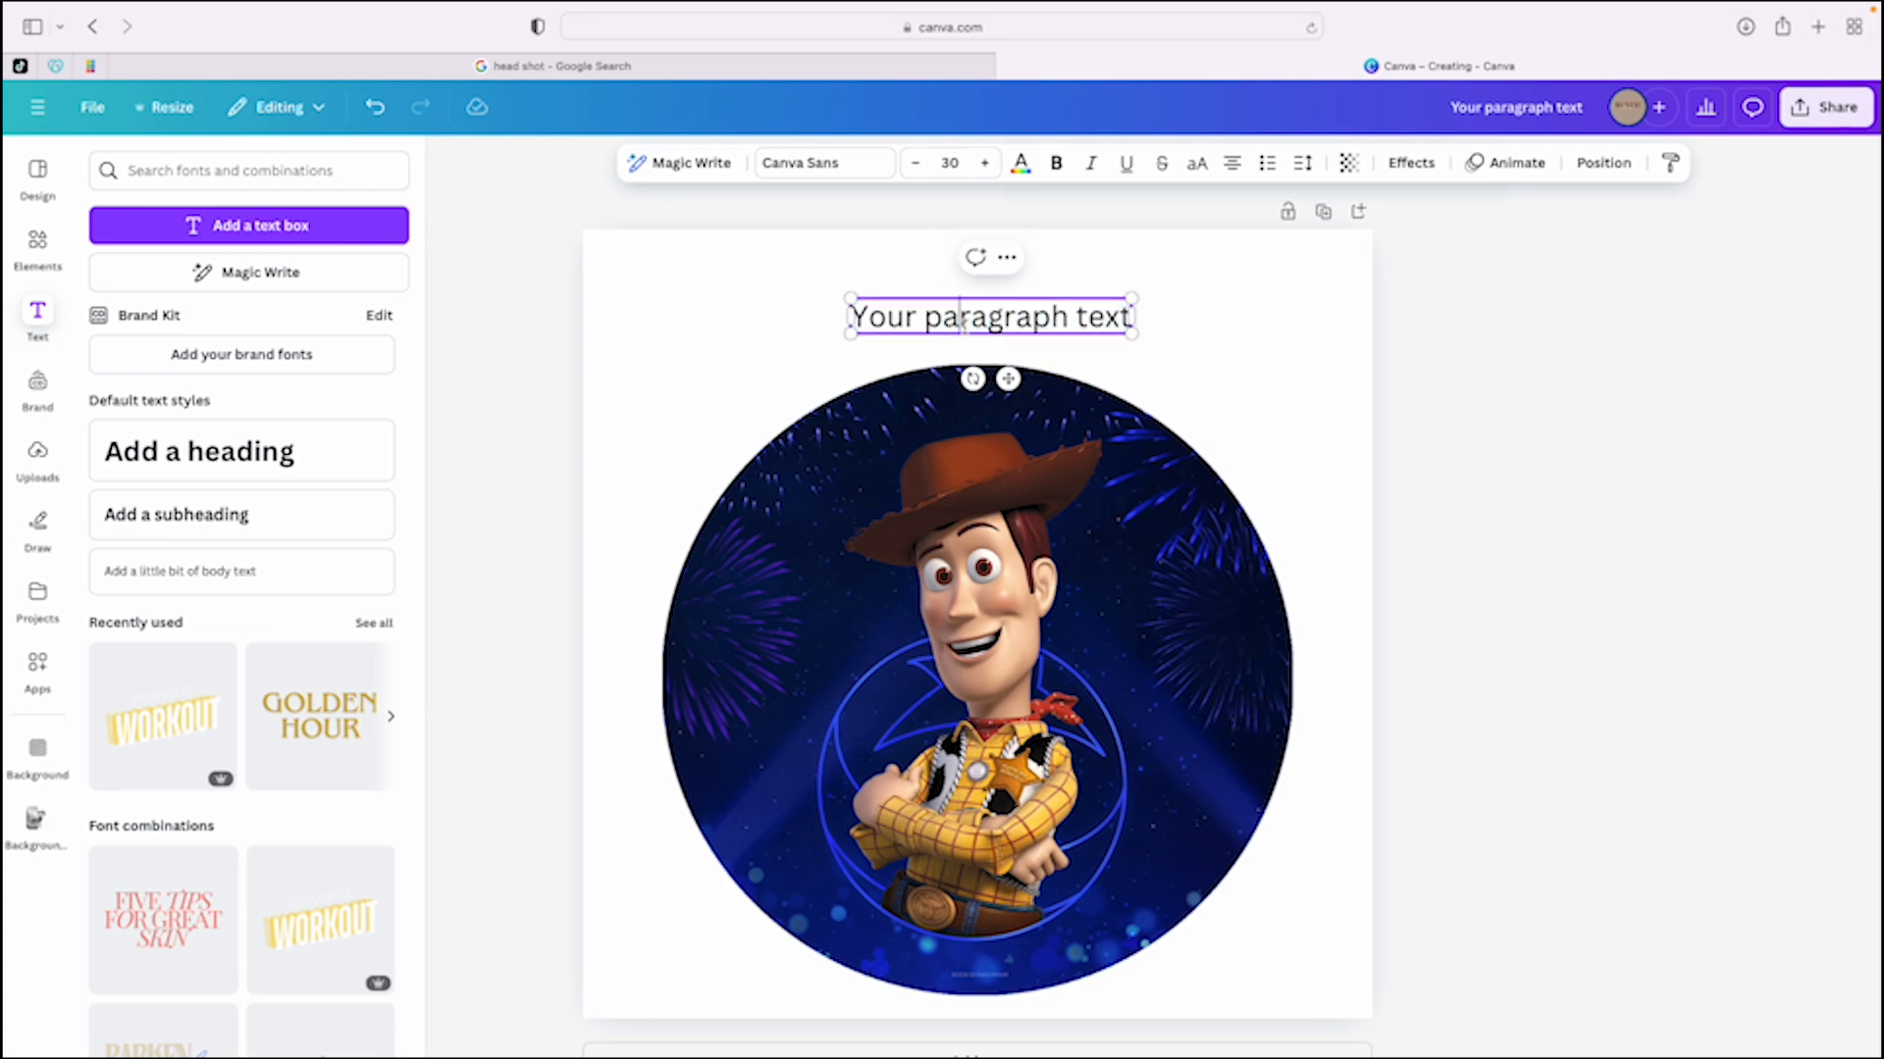
text(Happy Birthday Gio!)
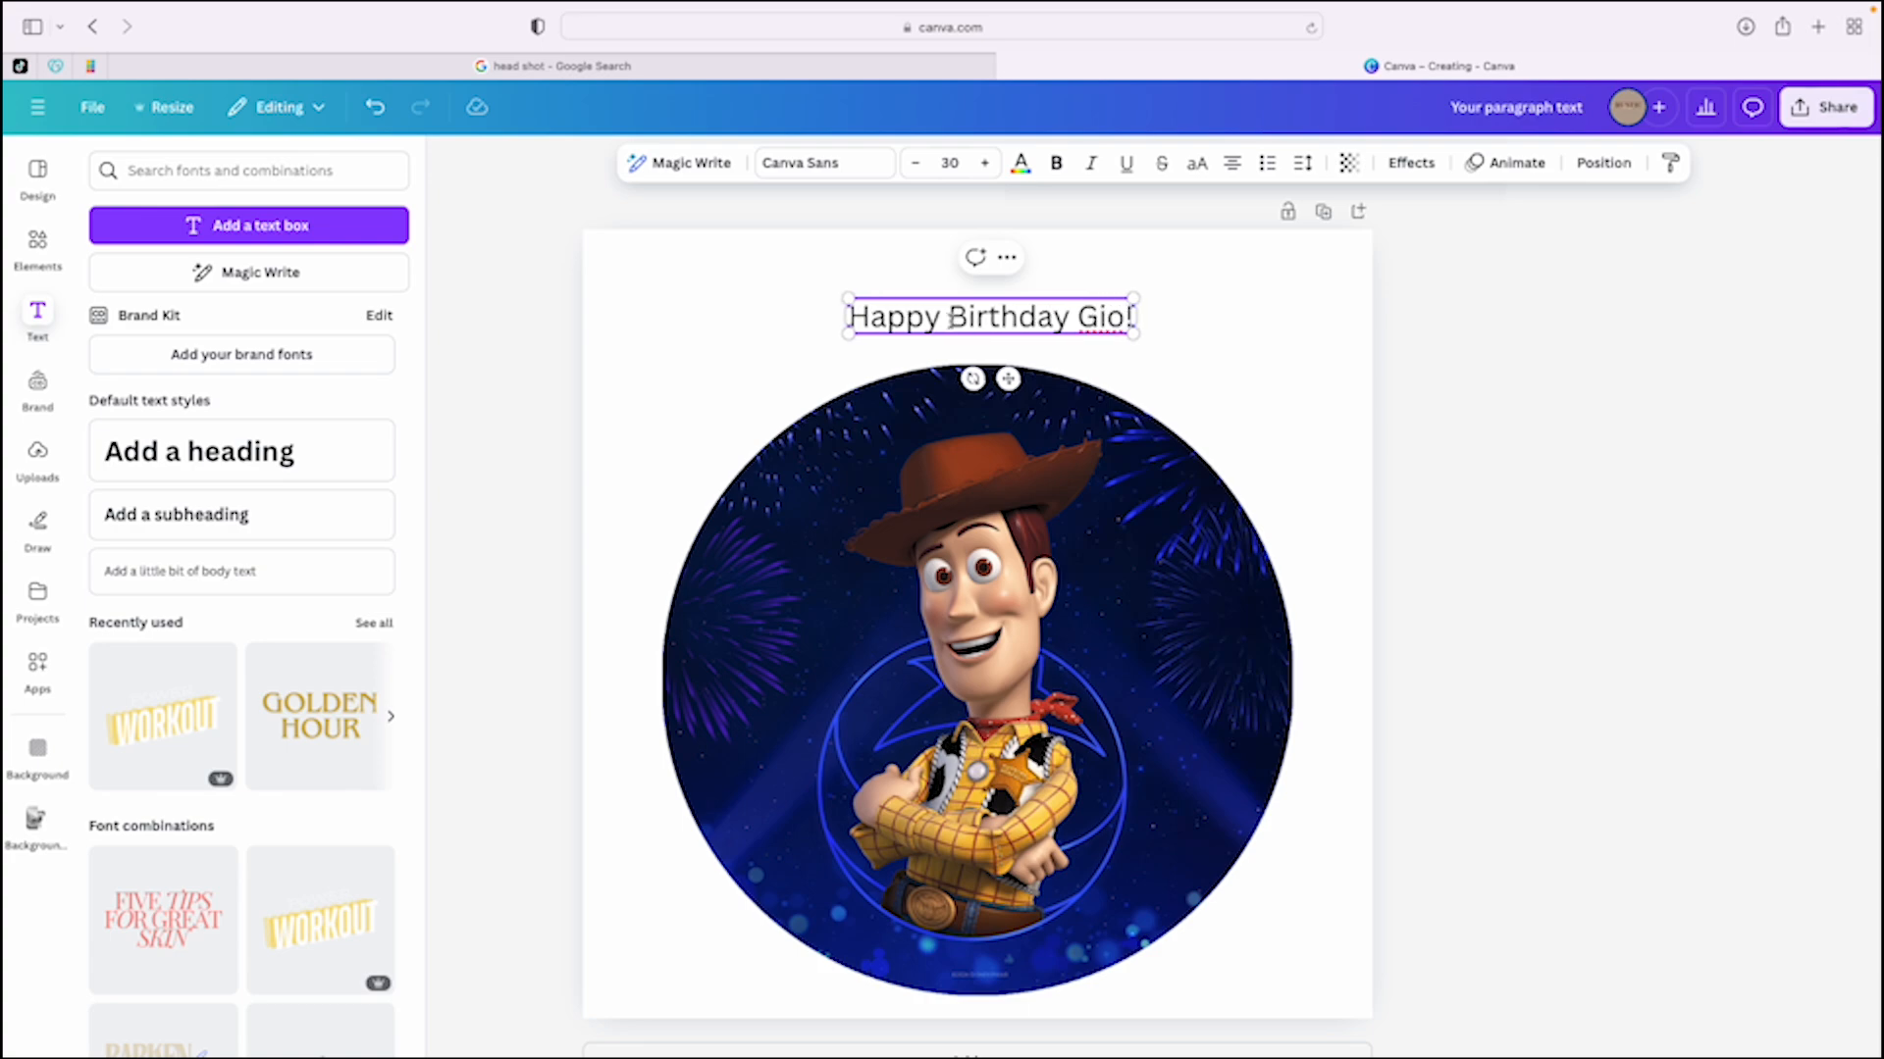
click(984, 162)
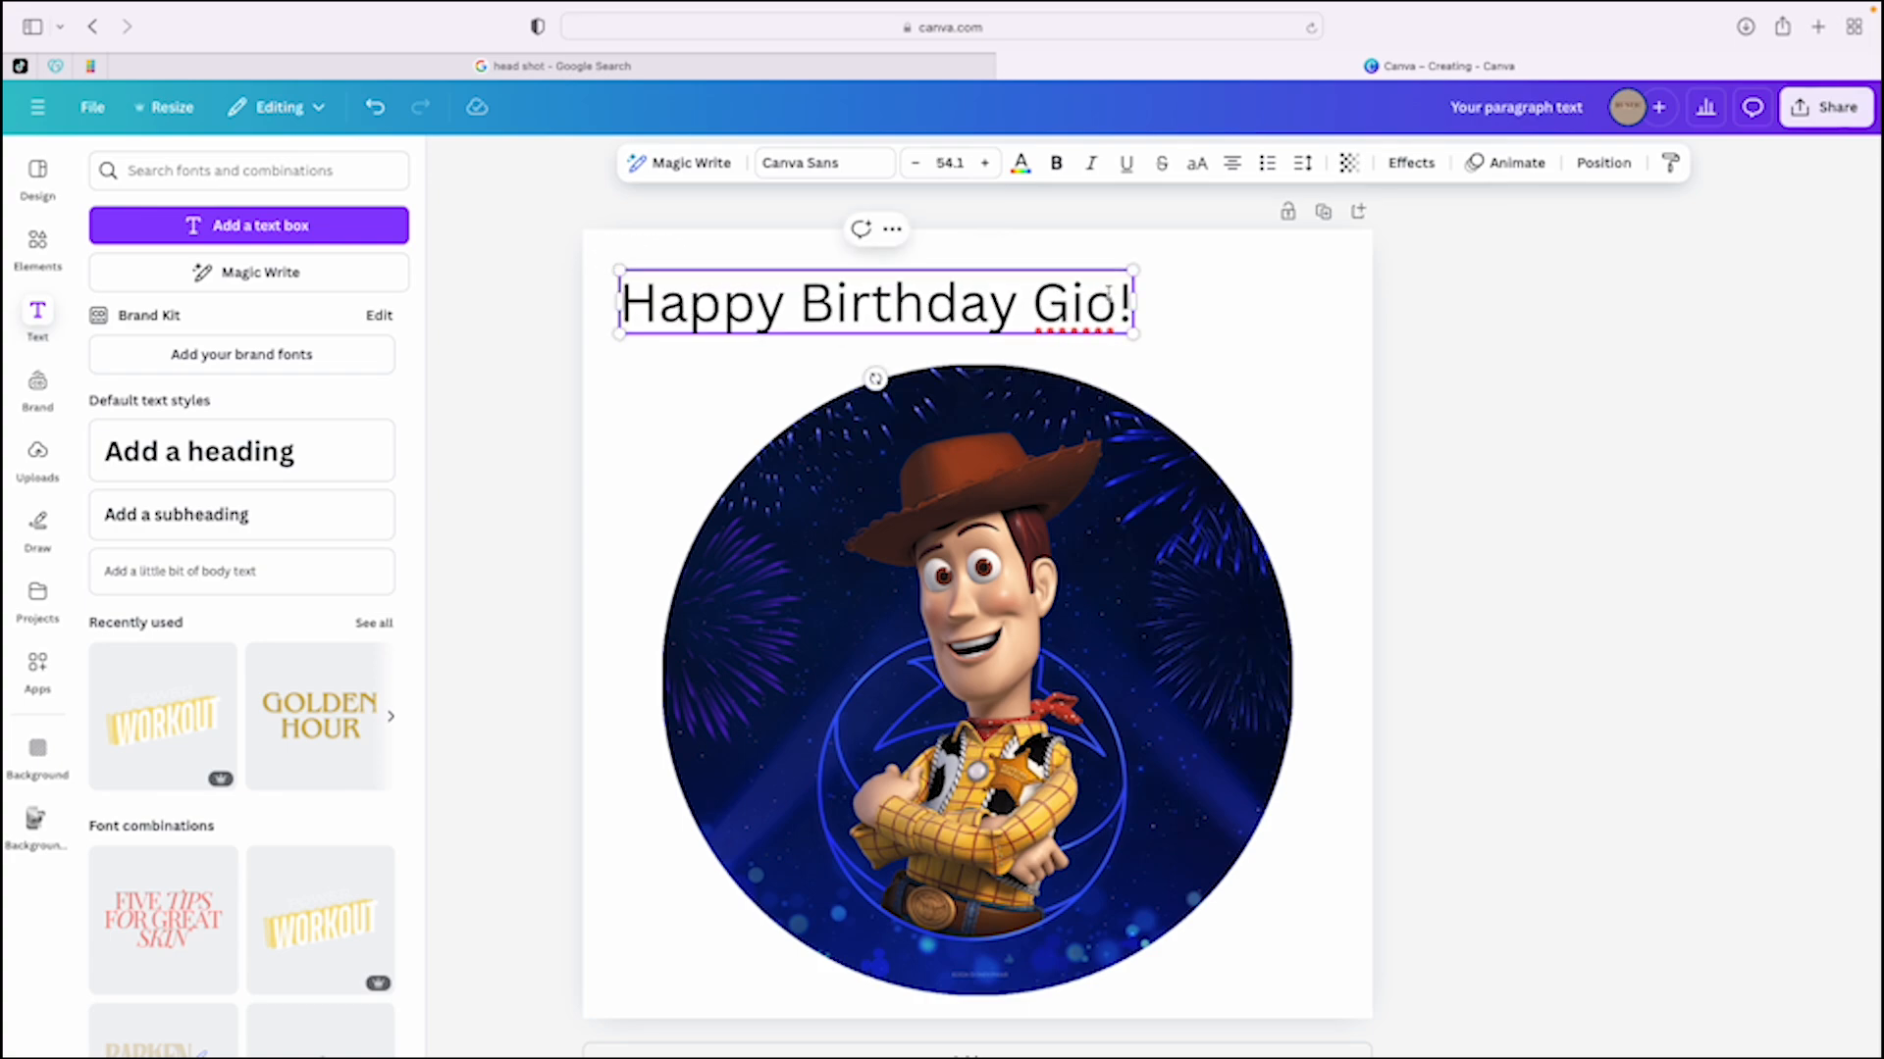
click(984, 162)
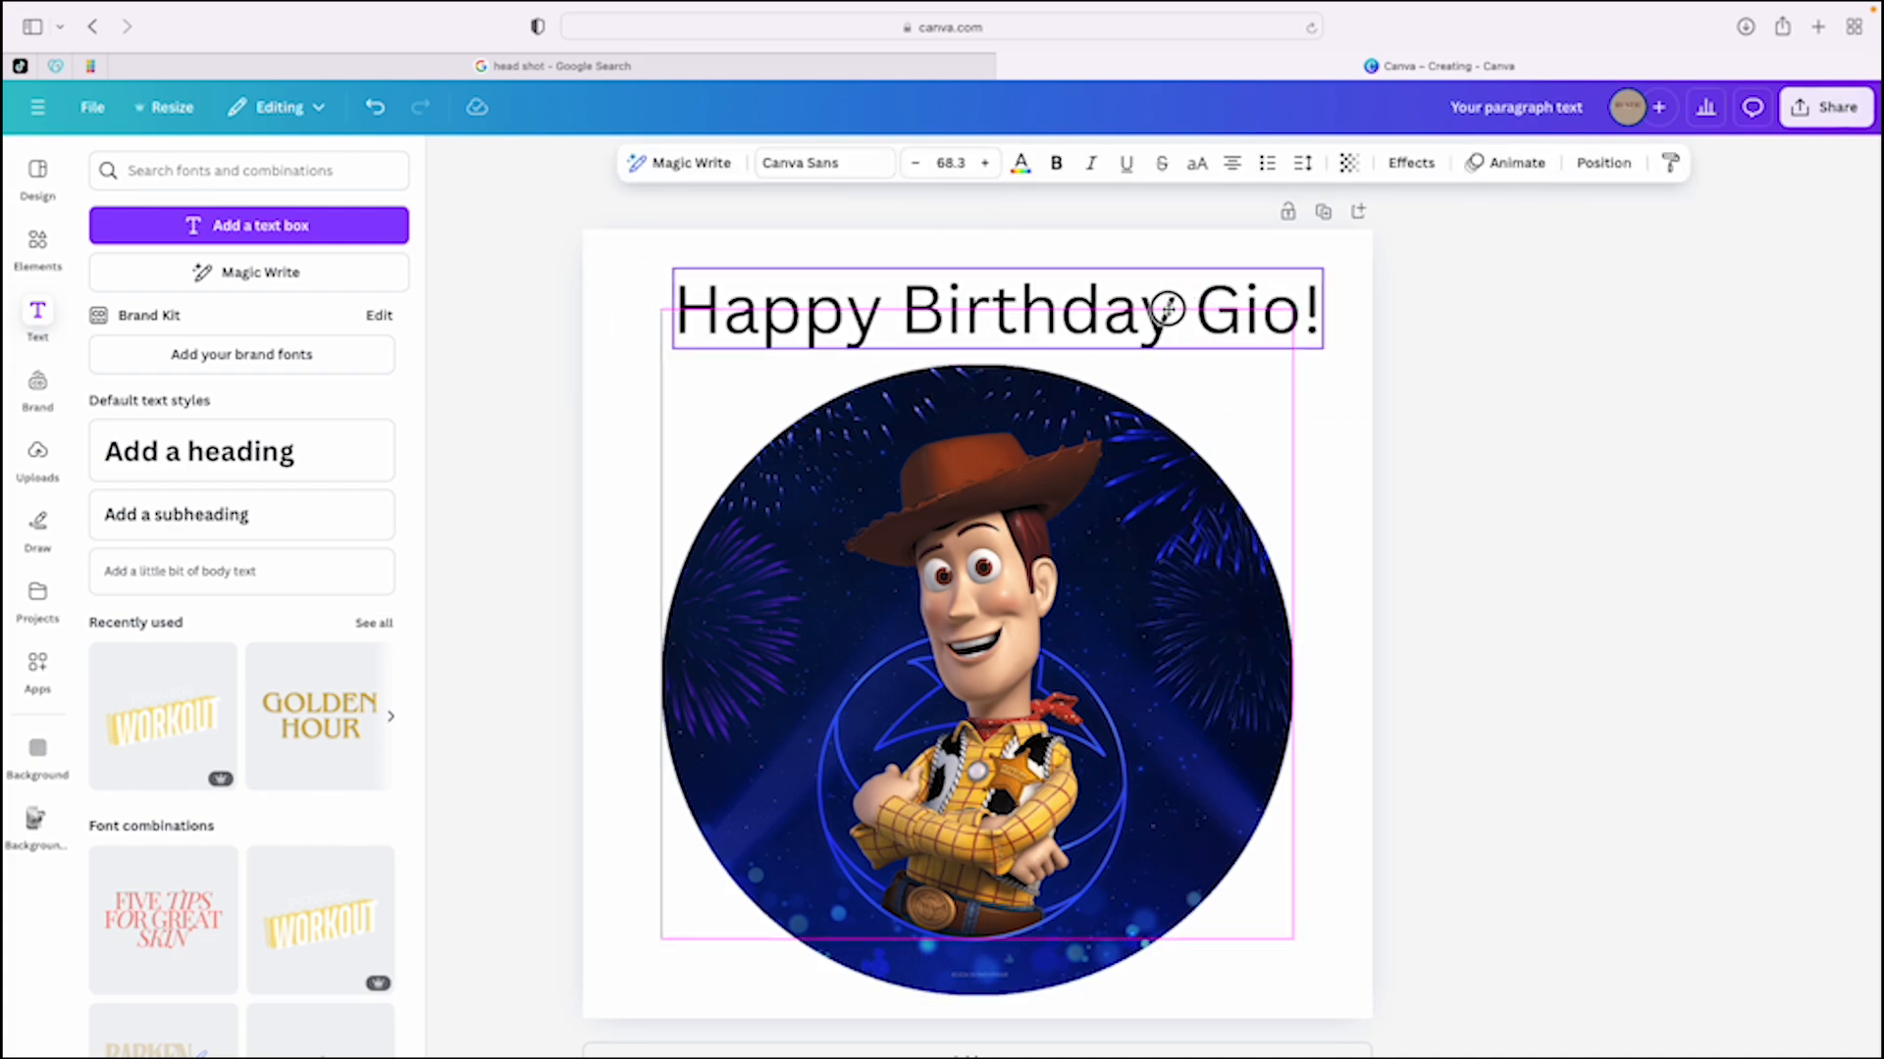
Apply the Neon text effect to the heading and colour it turquoise.
click(994, 310)
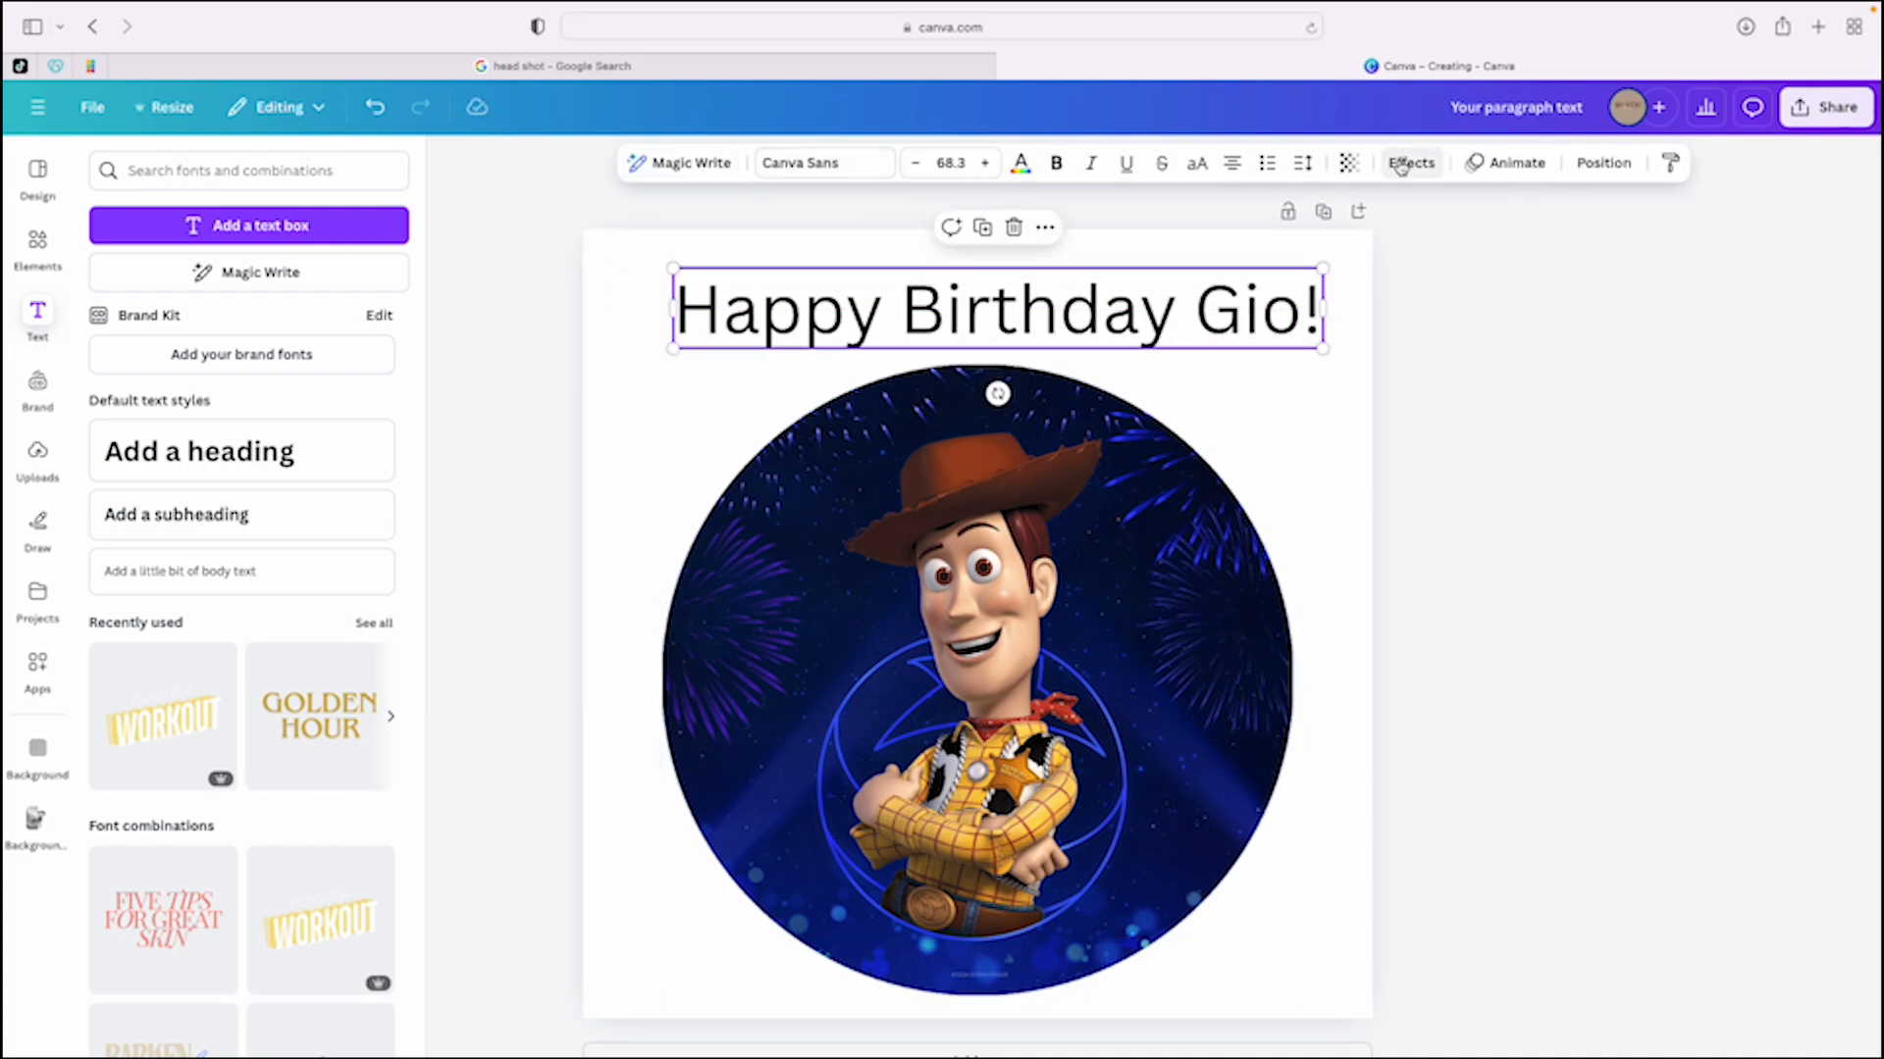
click(1409, 161)
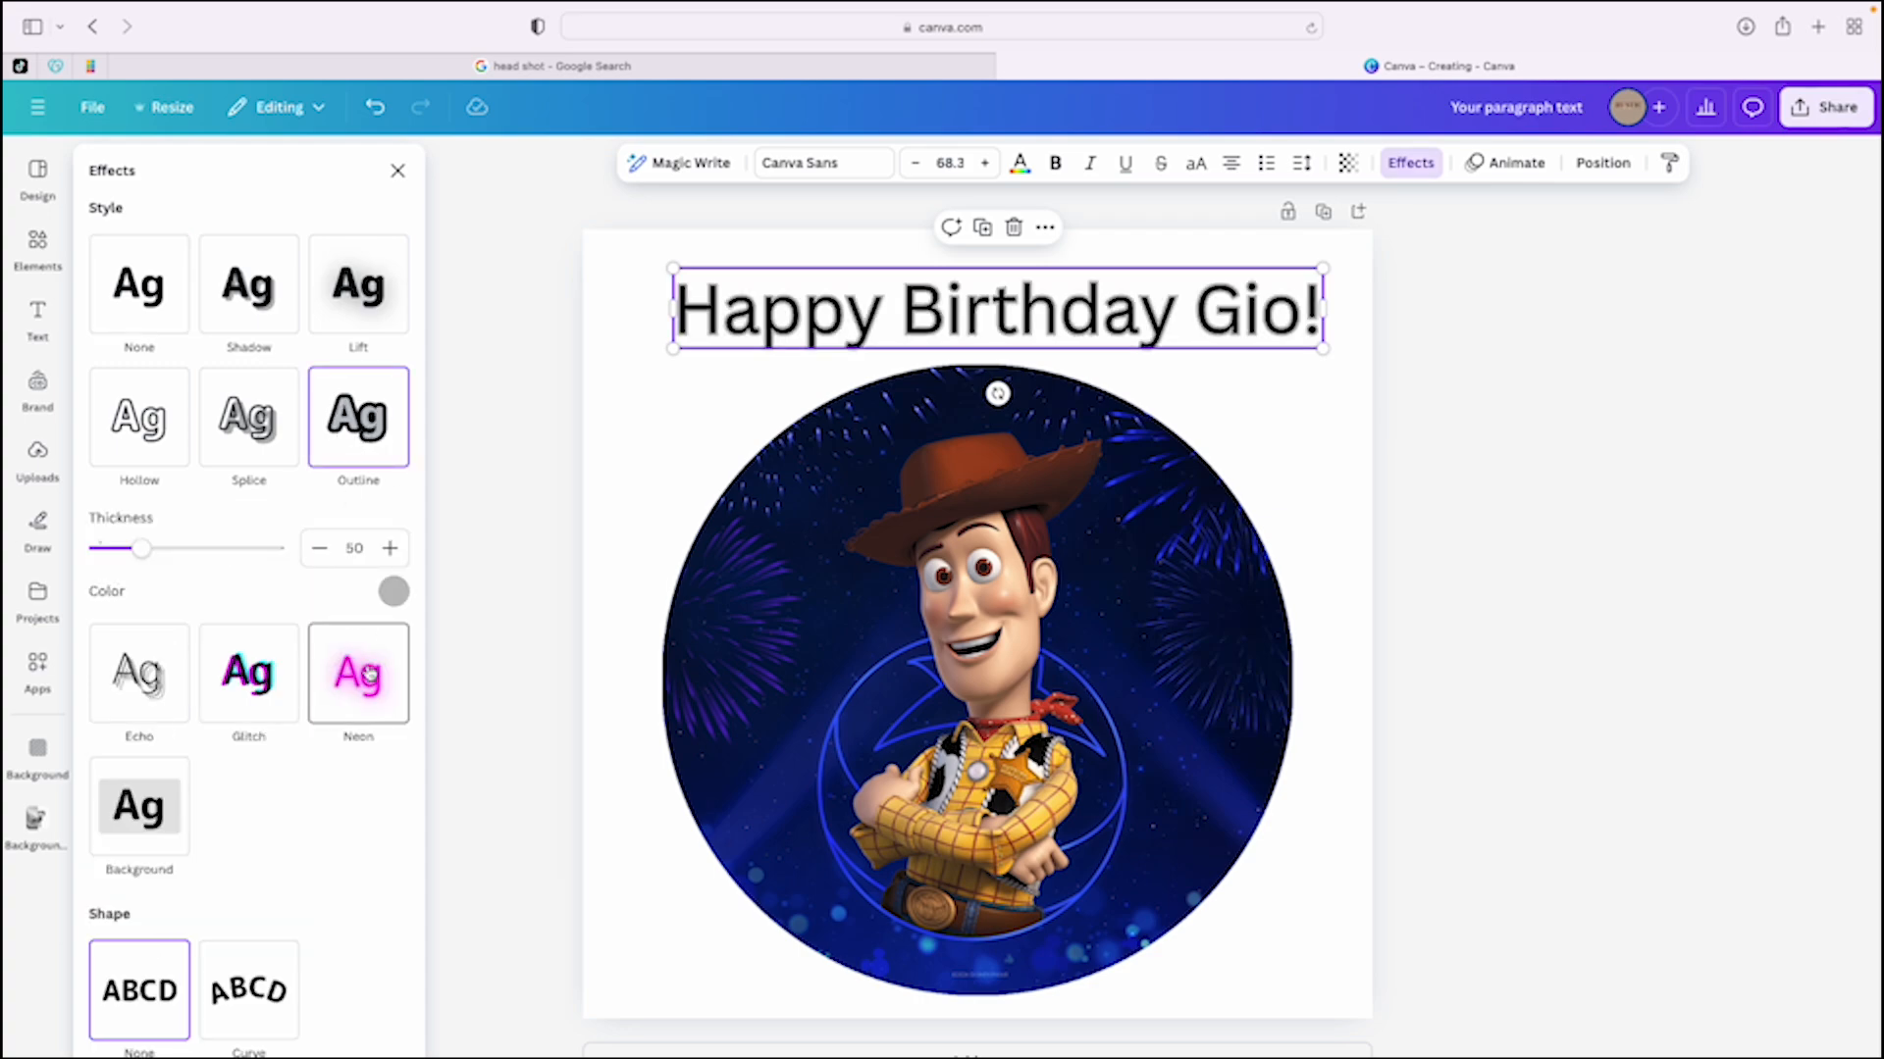
click(358, 417)
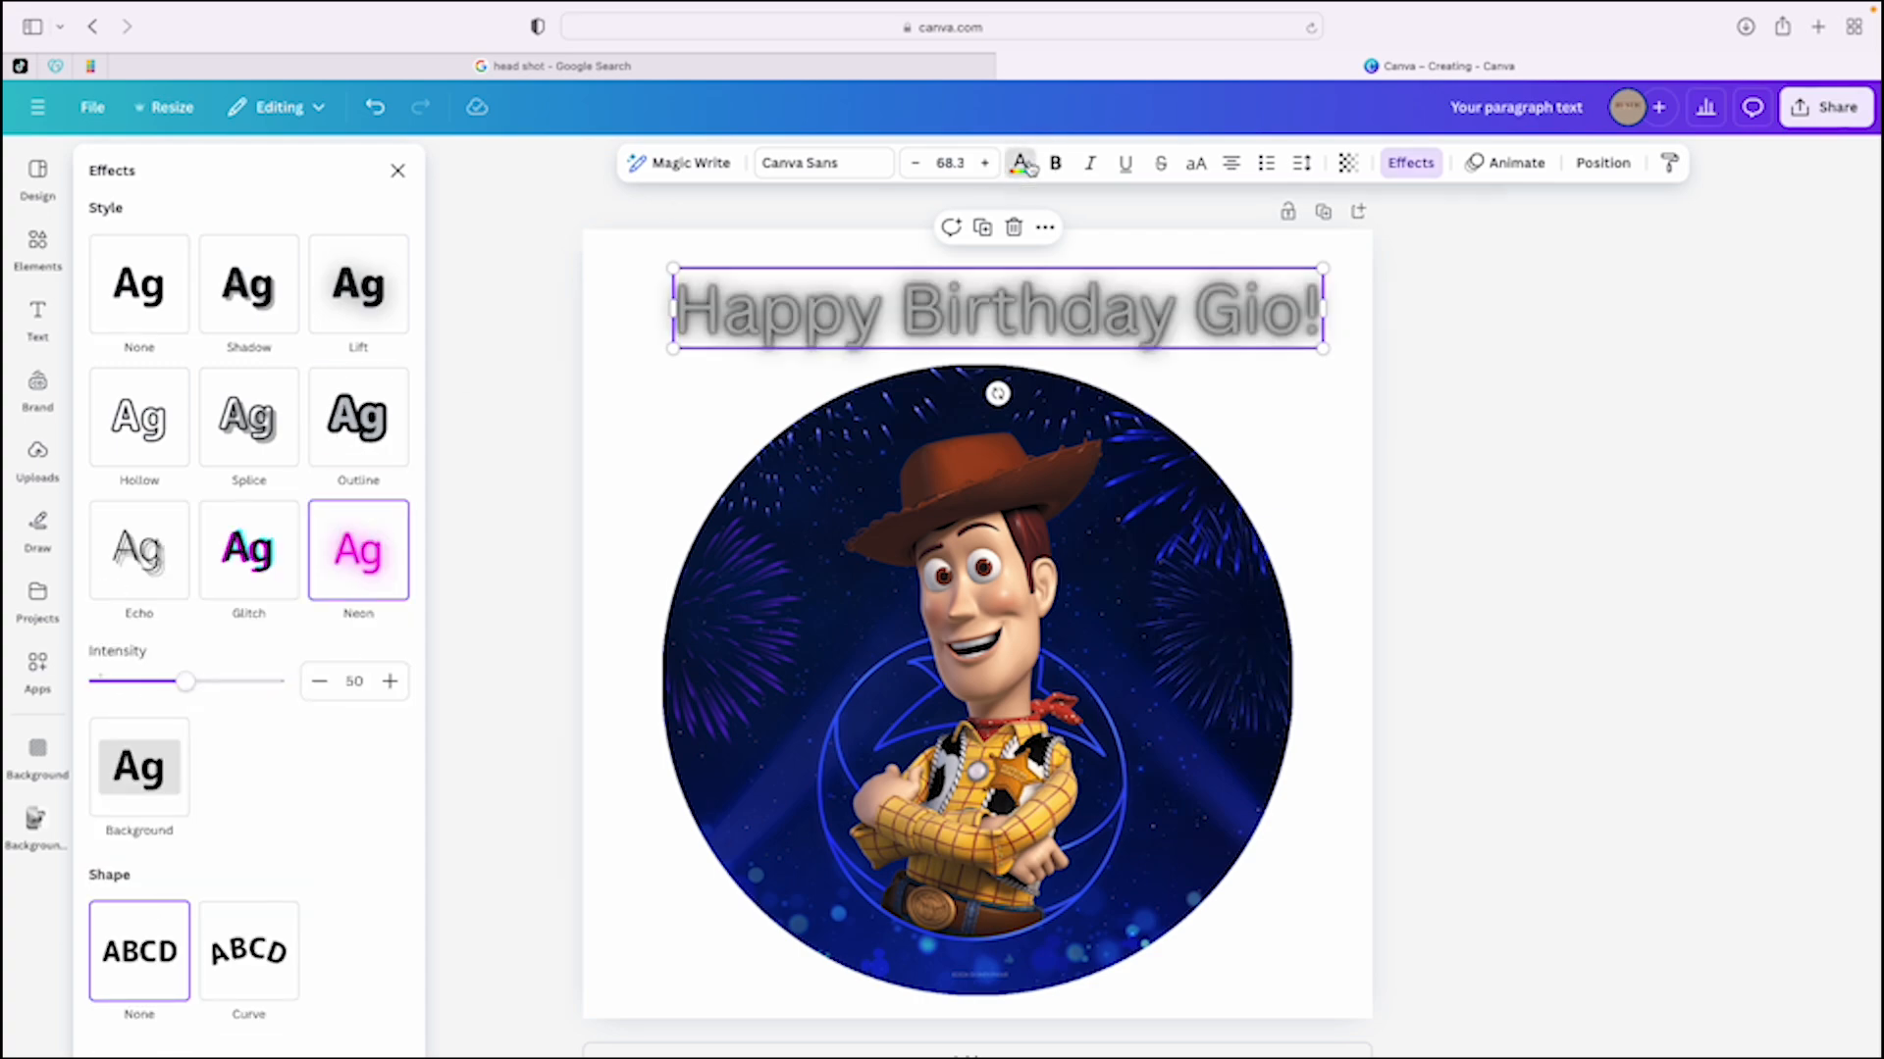
click(1018, 161)
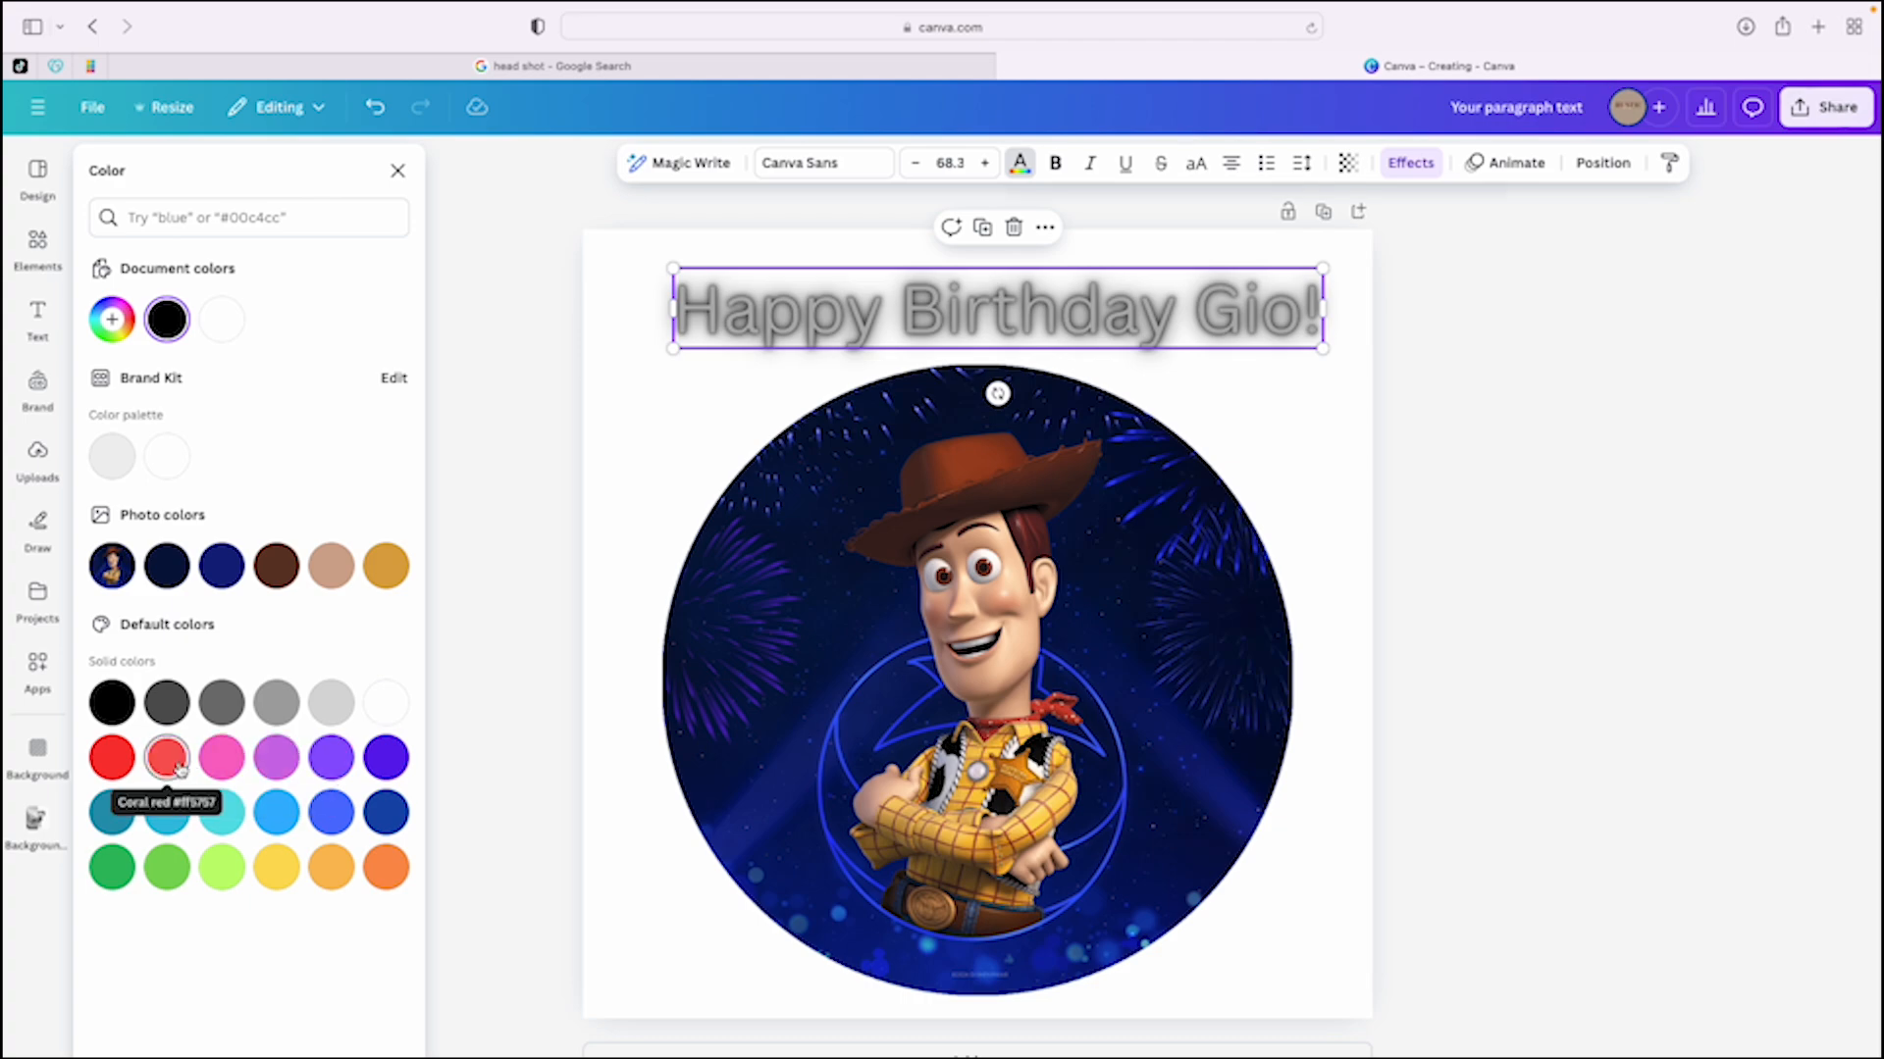
click(221, 812)
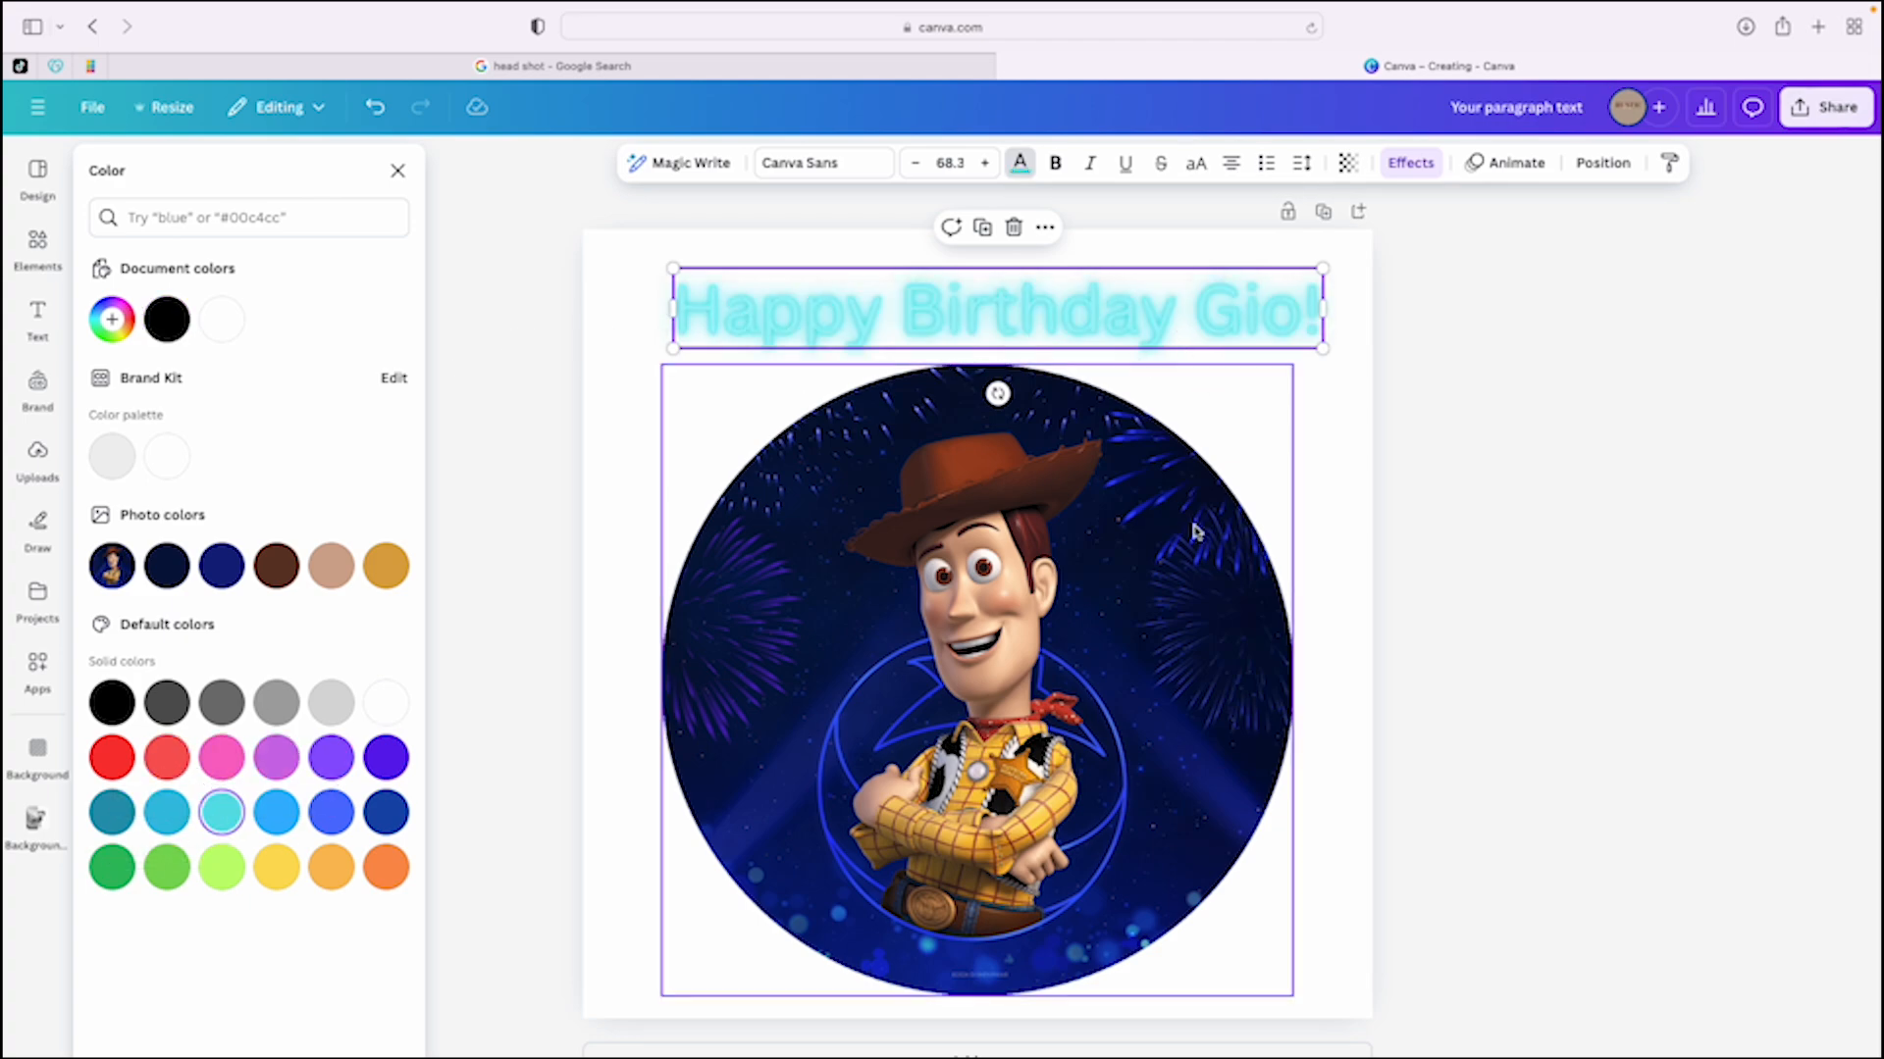
click(37, 322)
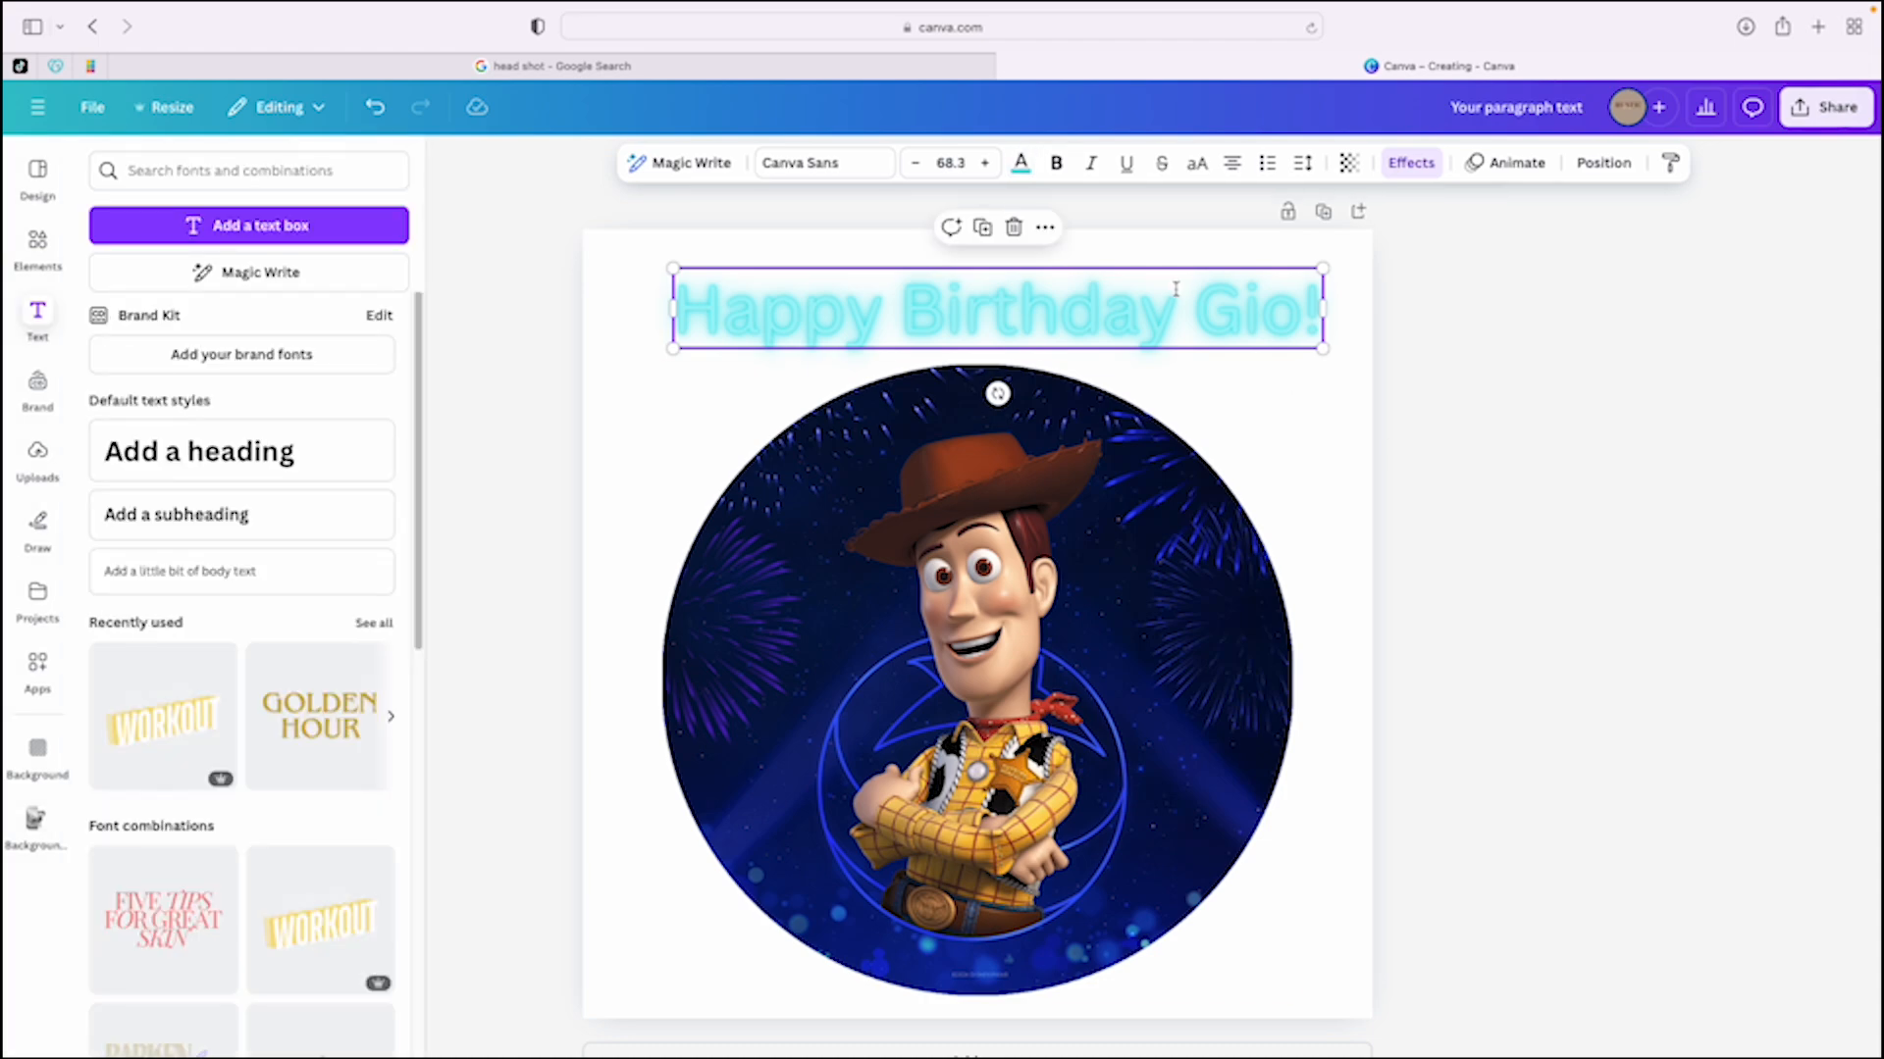
mouse_move(1721, 449)
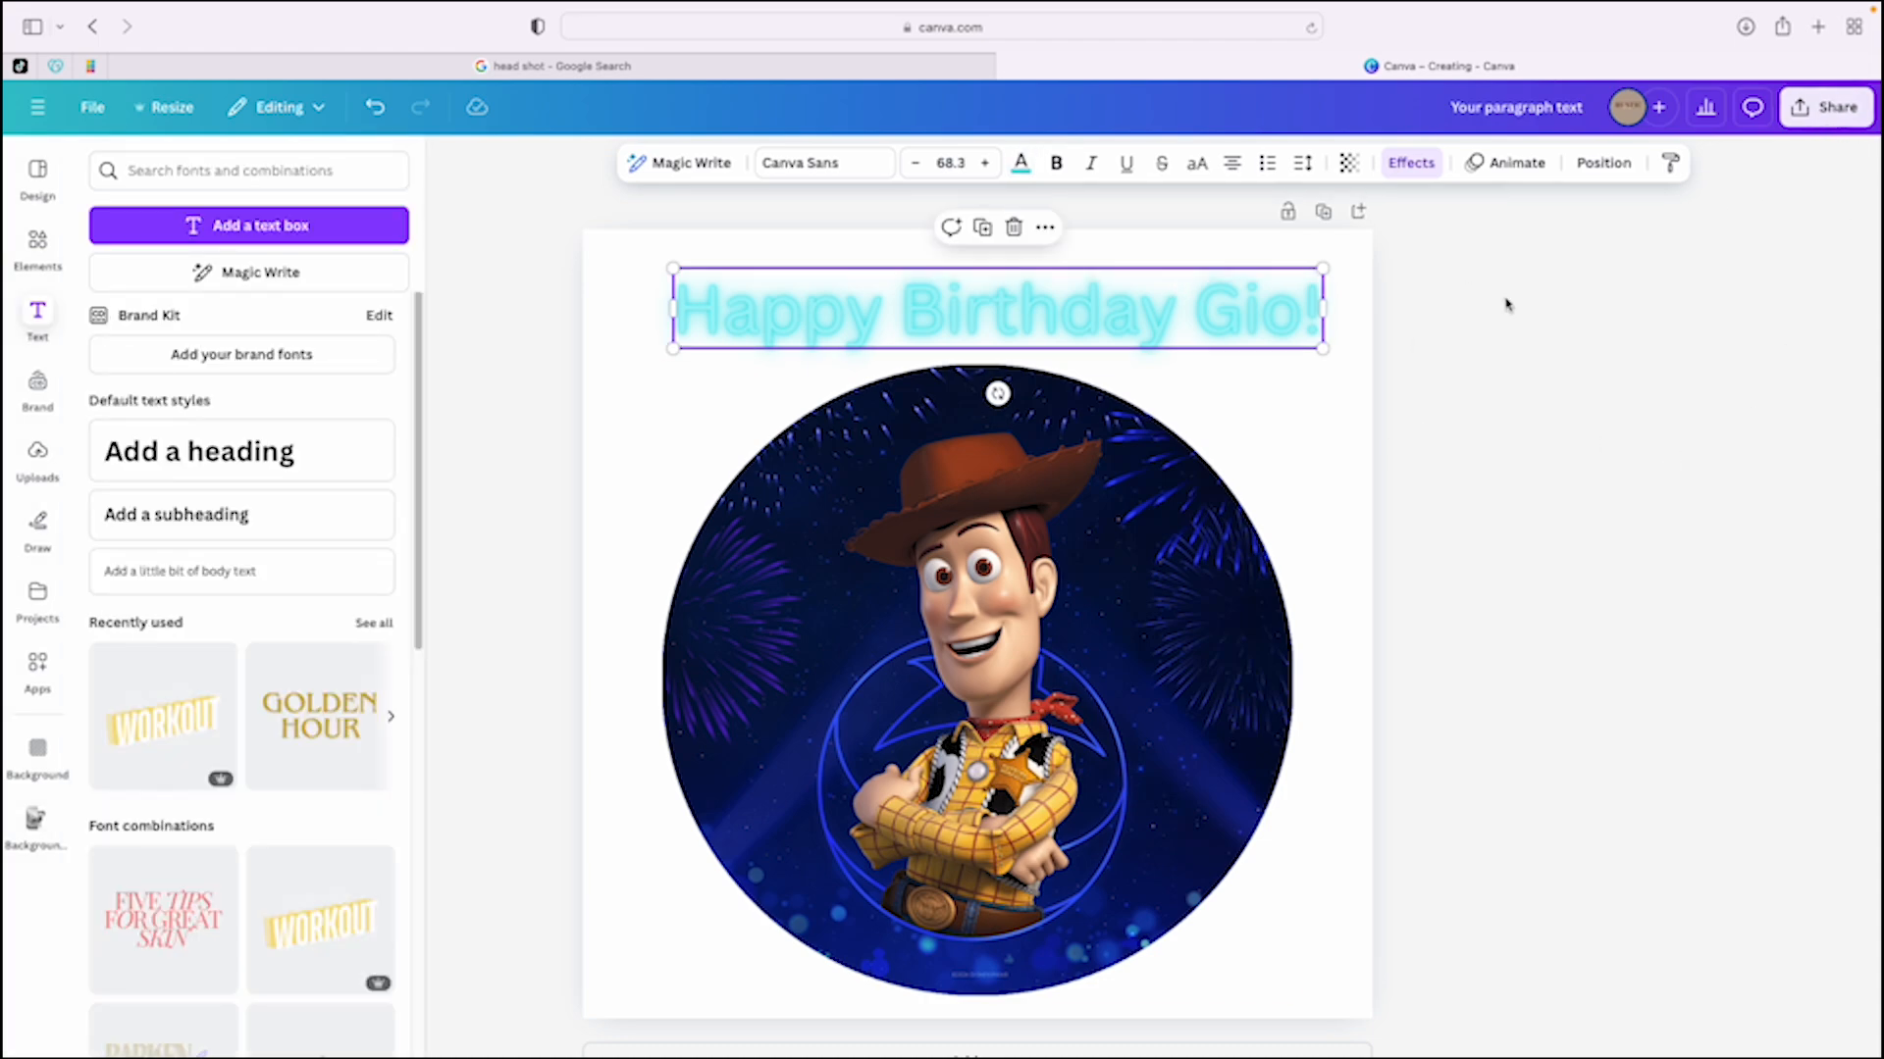
mouse_move(1802, 199)
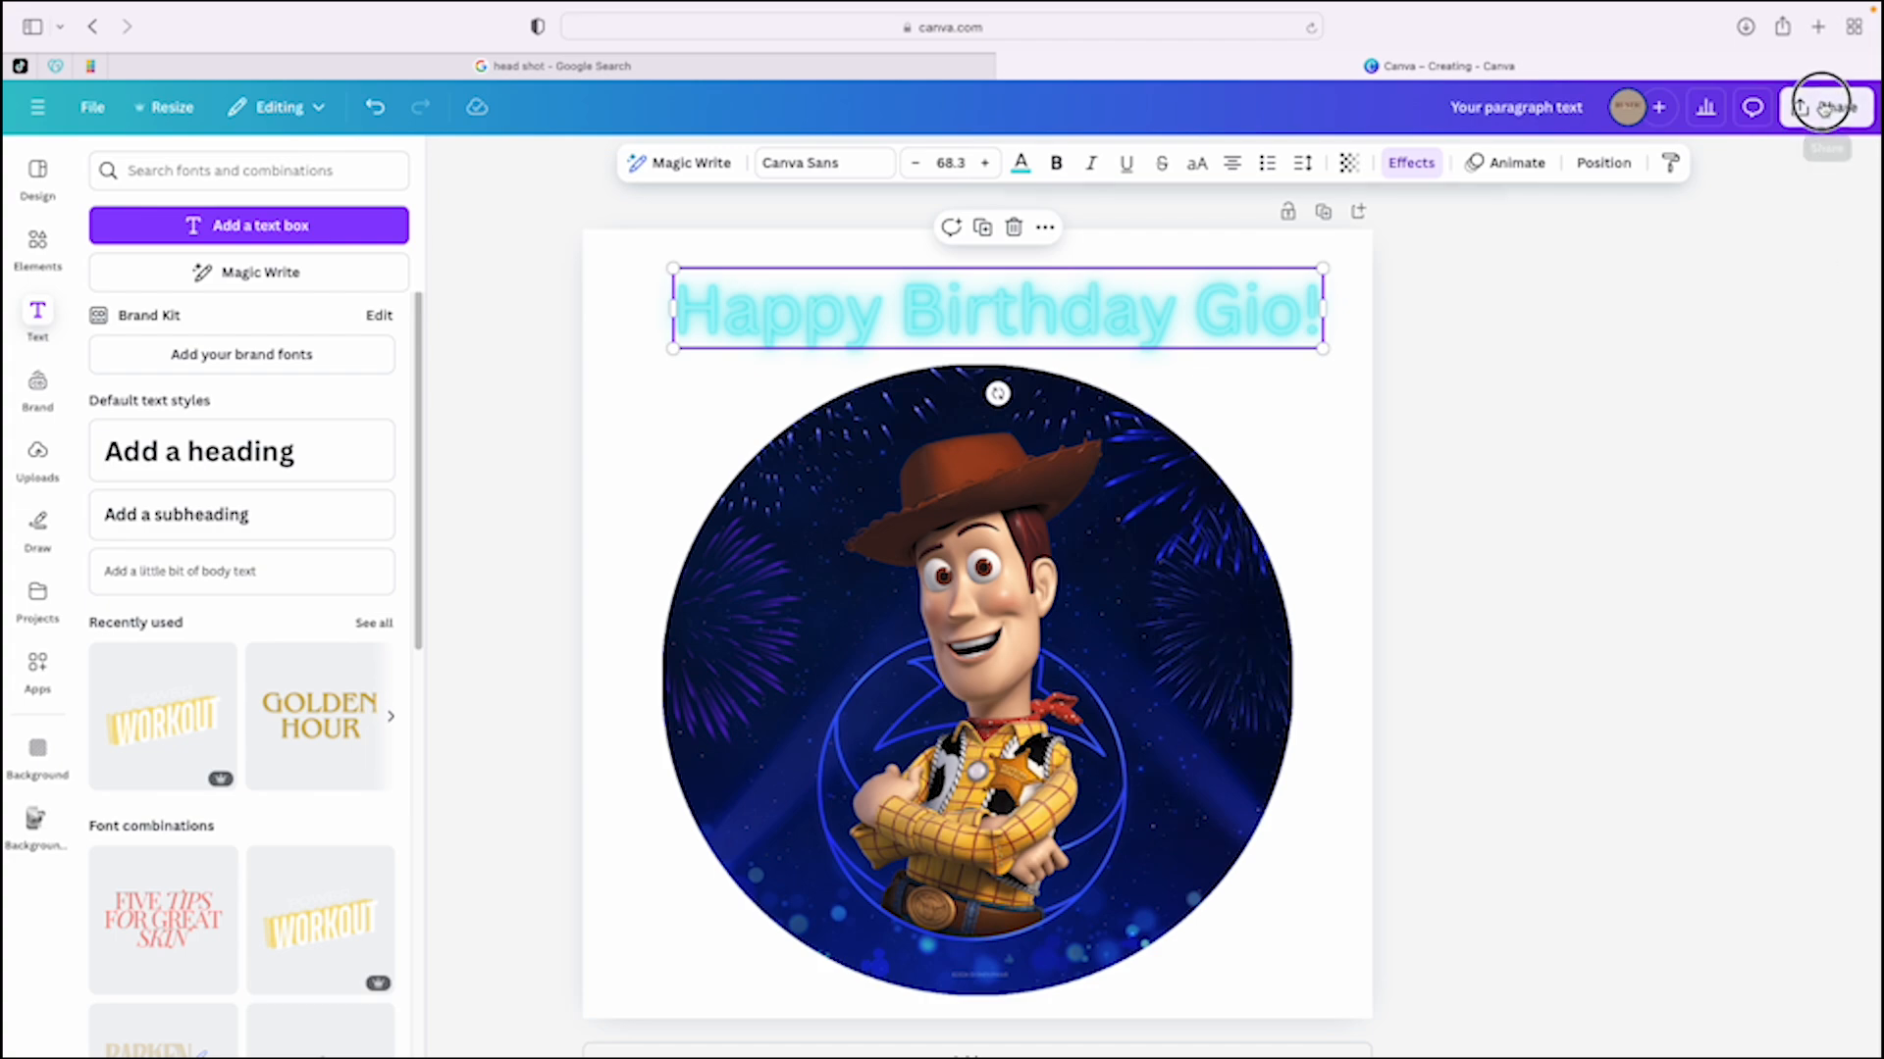
Download the design as a PNG with transparent background, then close the preview.
click(1825, 107)
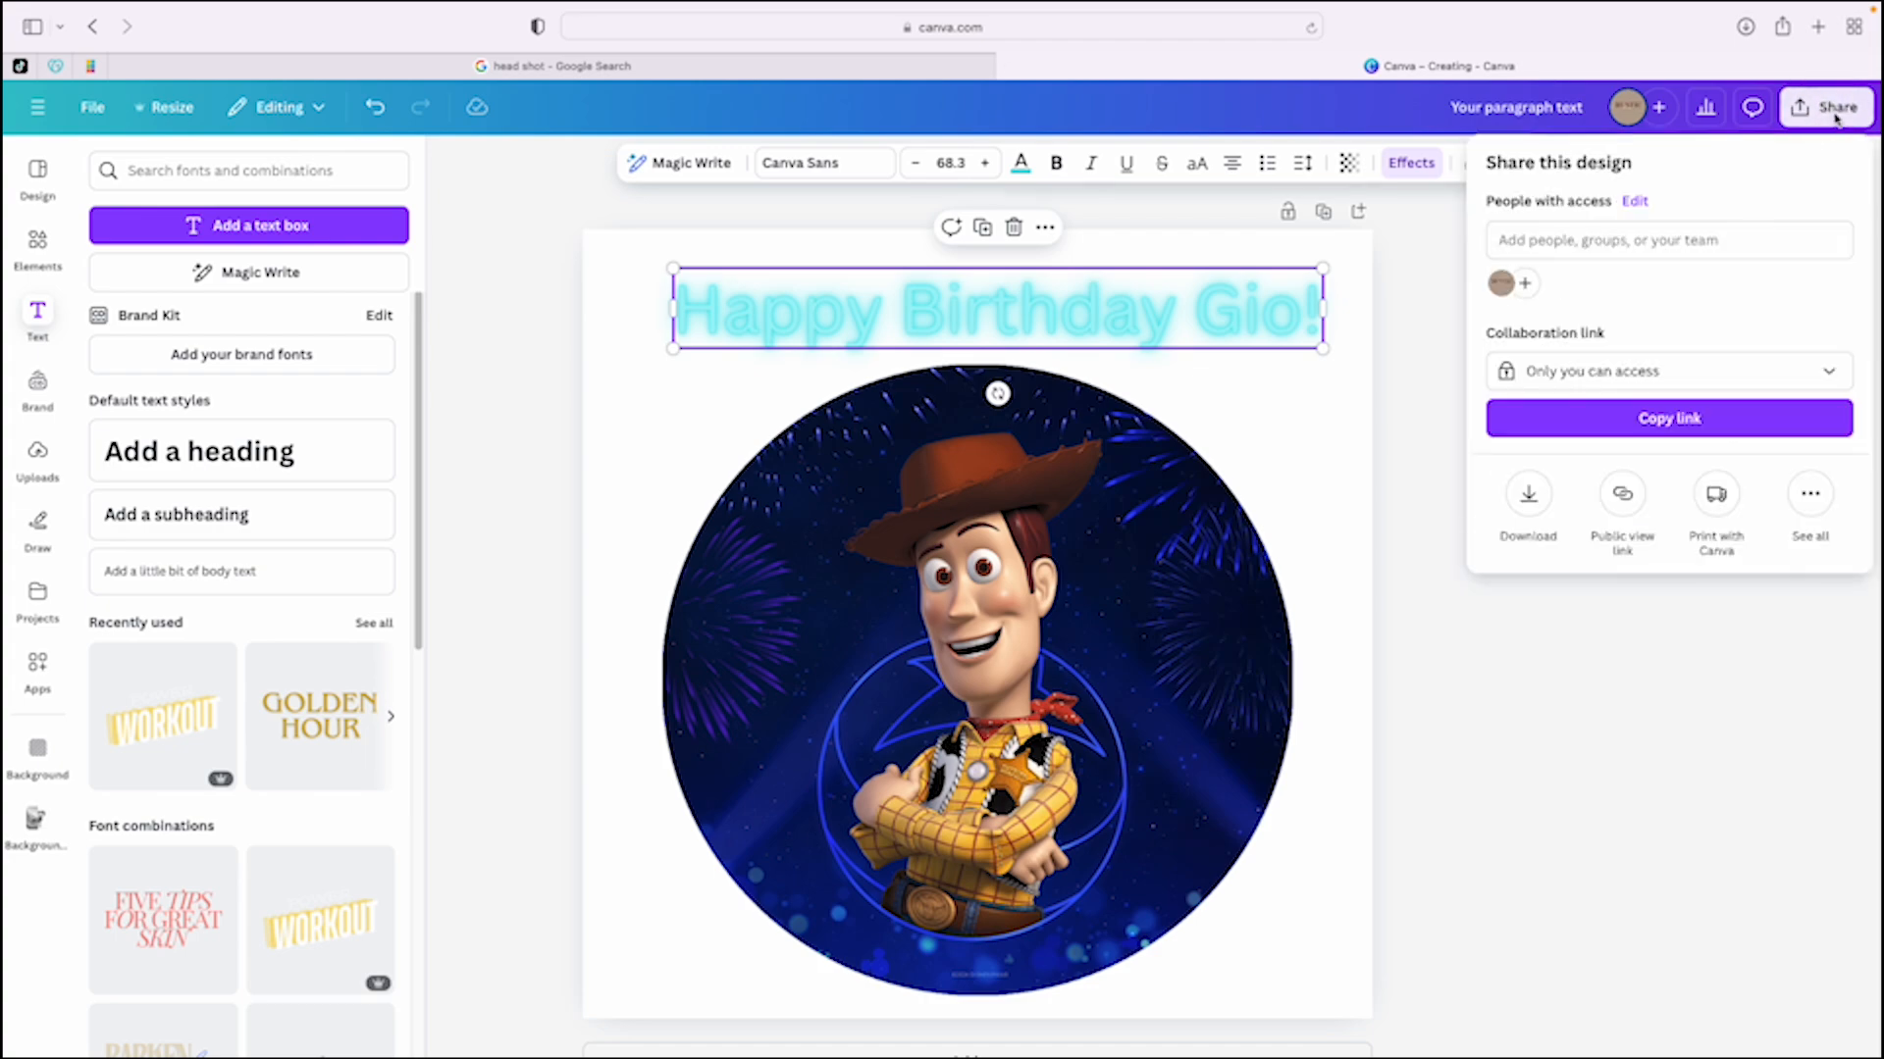
click(1526, 503)
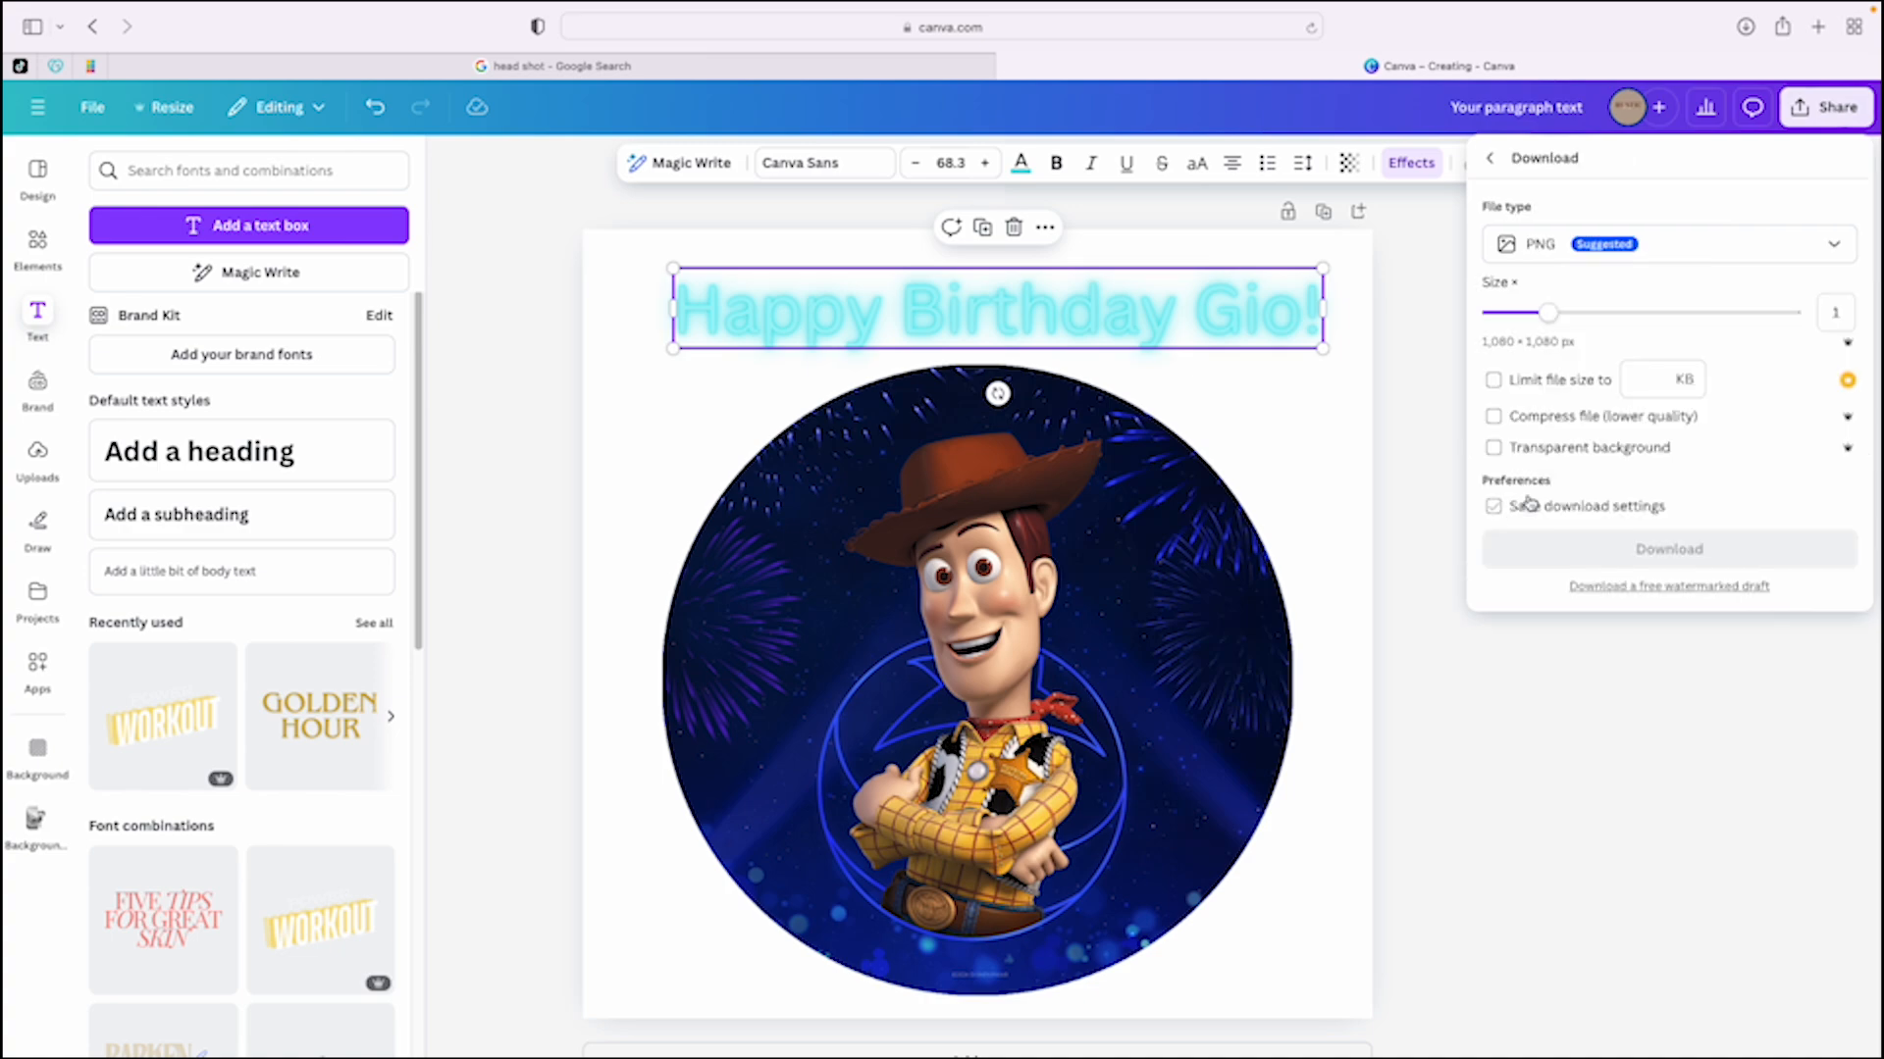
click(1494, 447)
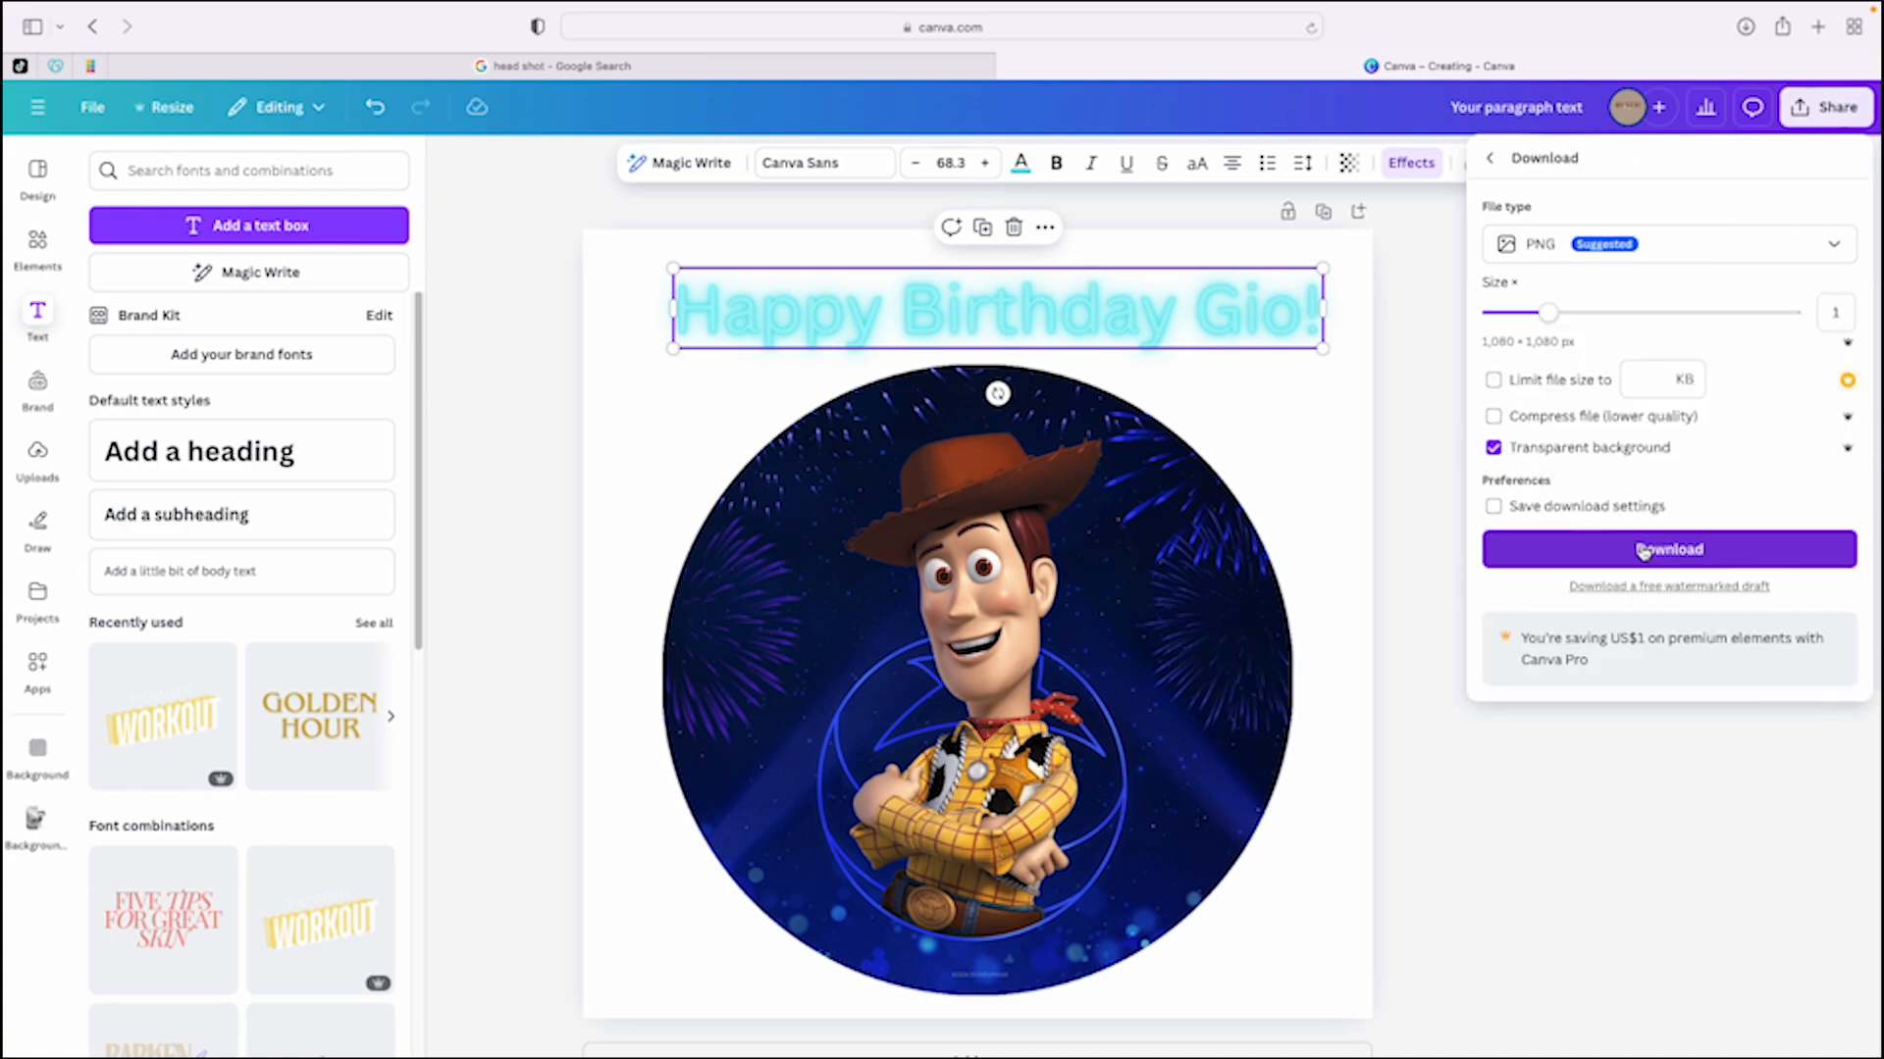
click(1667, 550)
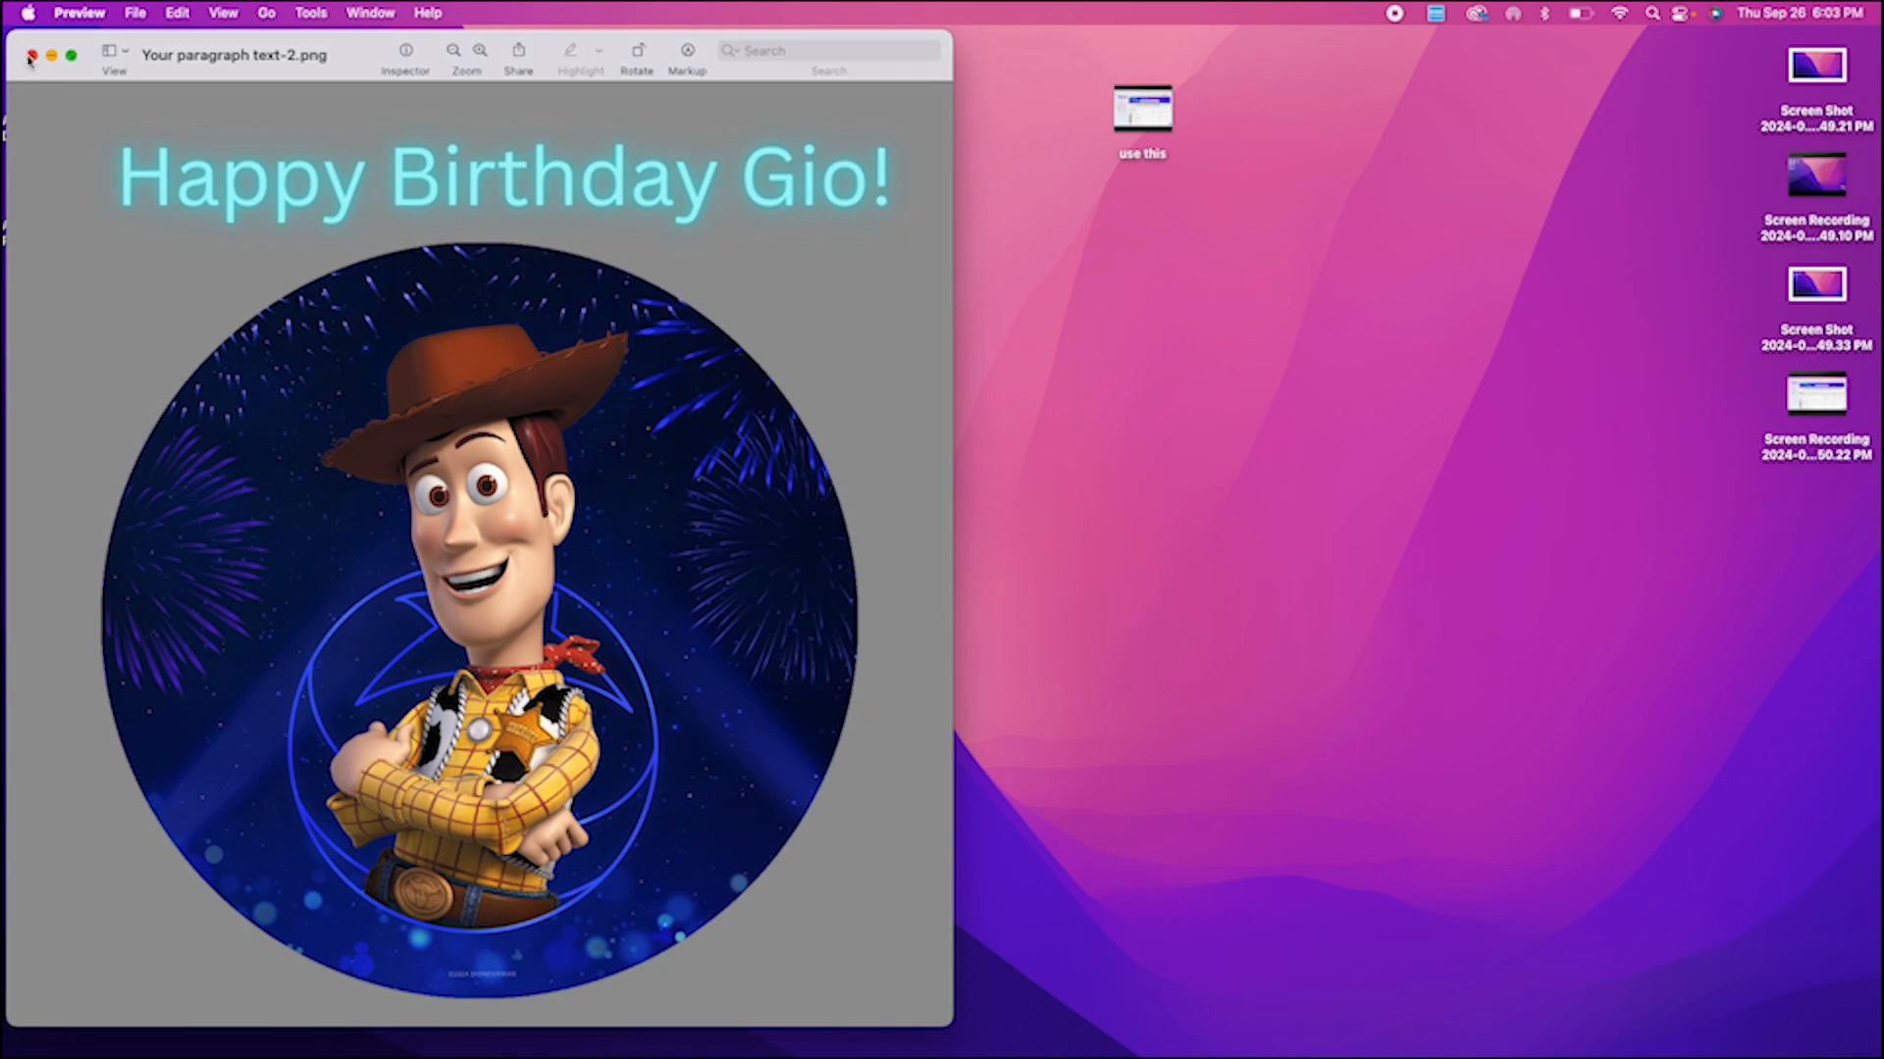
click(33, 53)
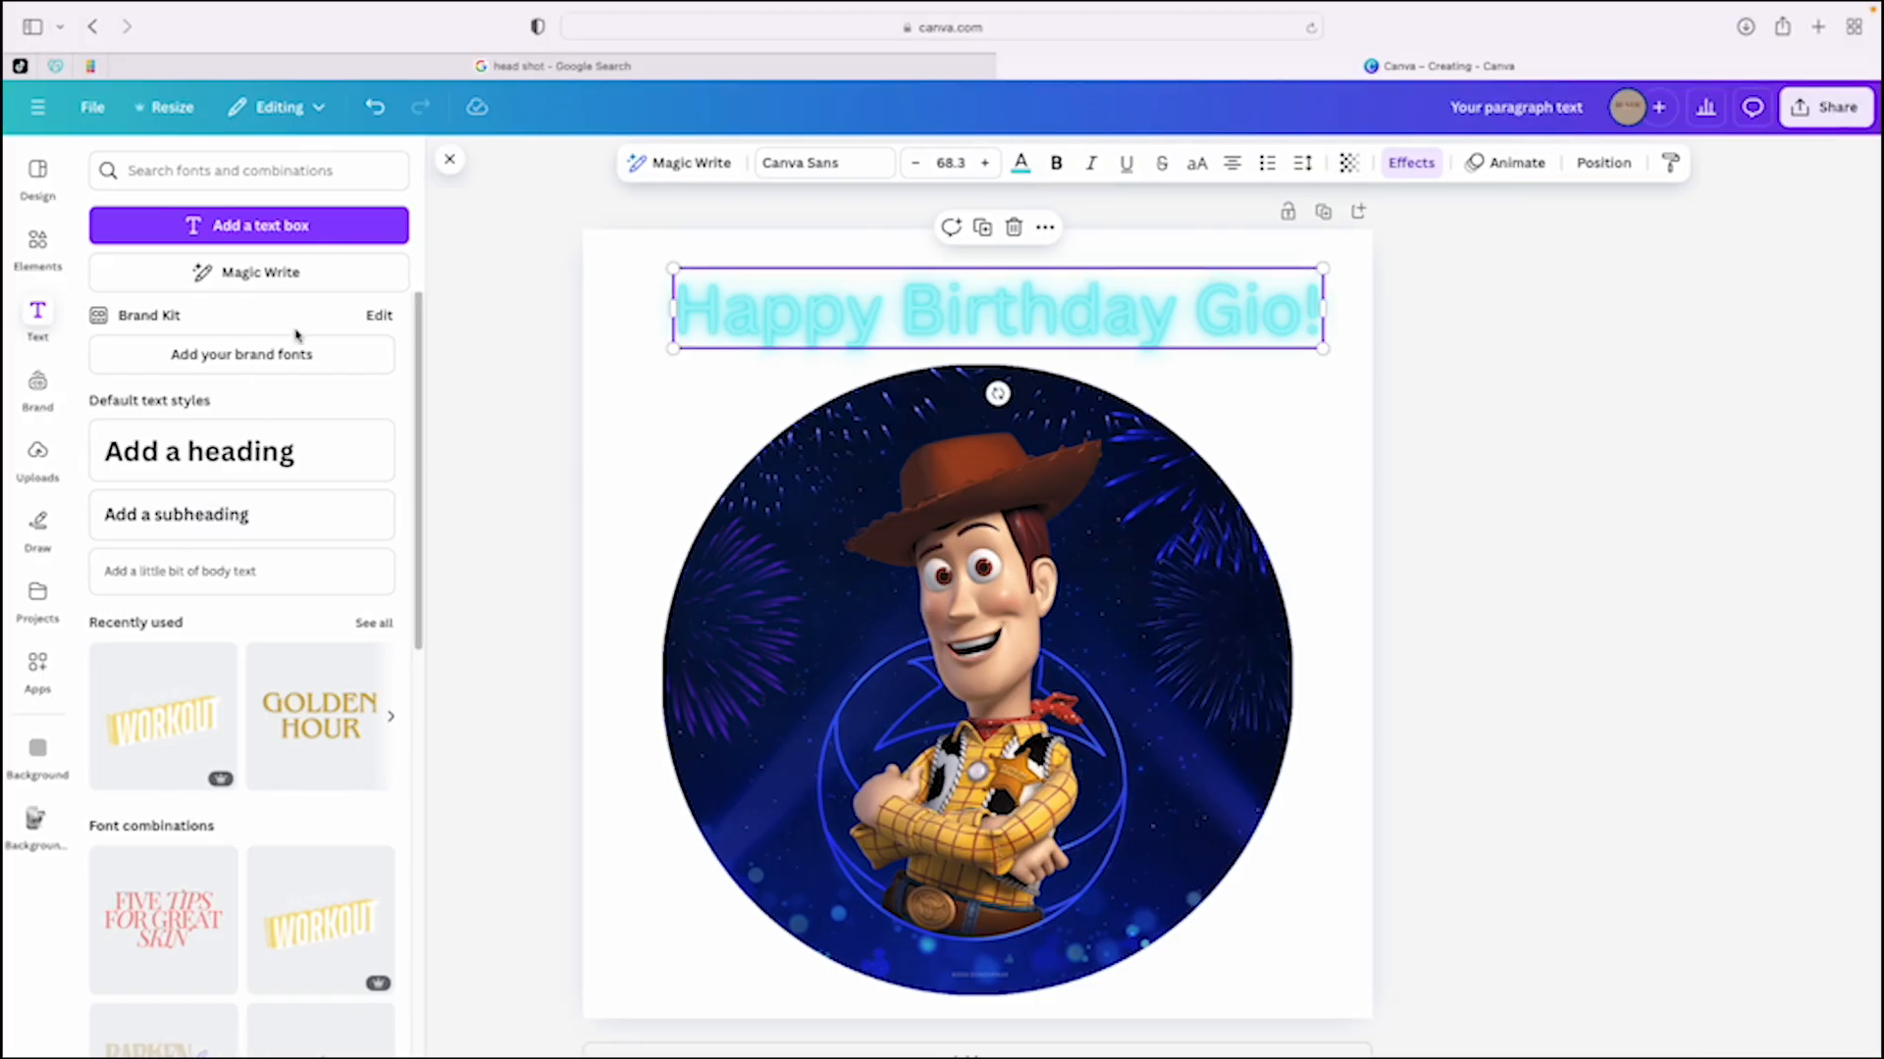
Delete the Woody picture and birthday heading from the page.
click(1042, 741)
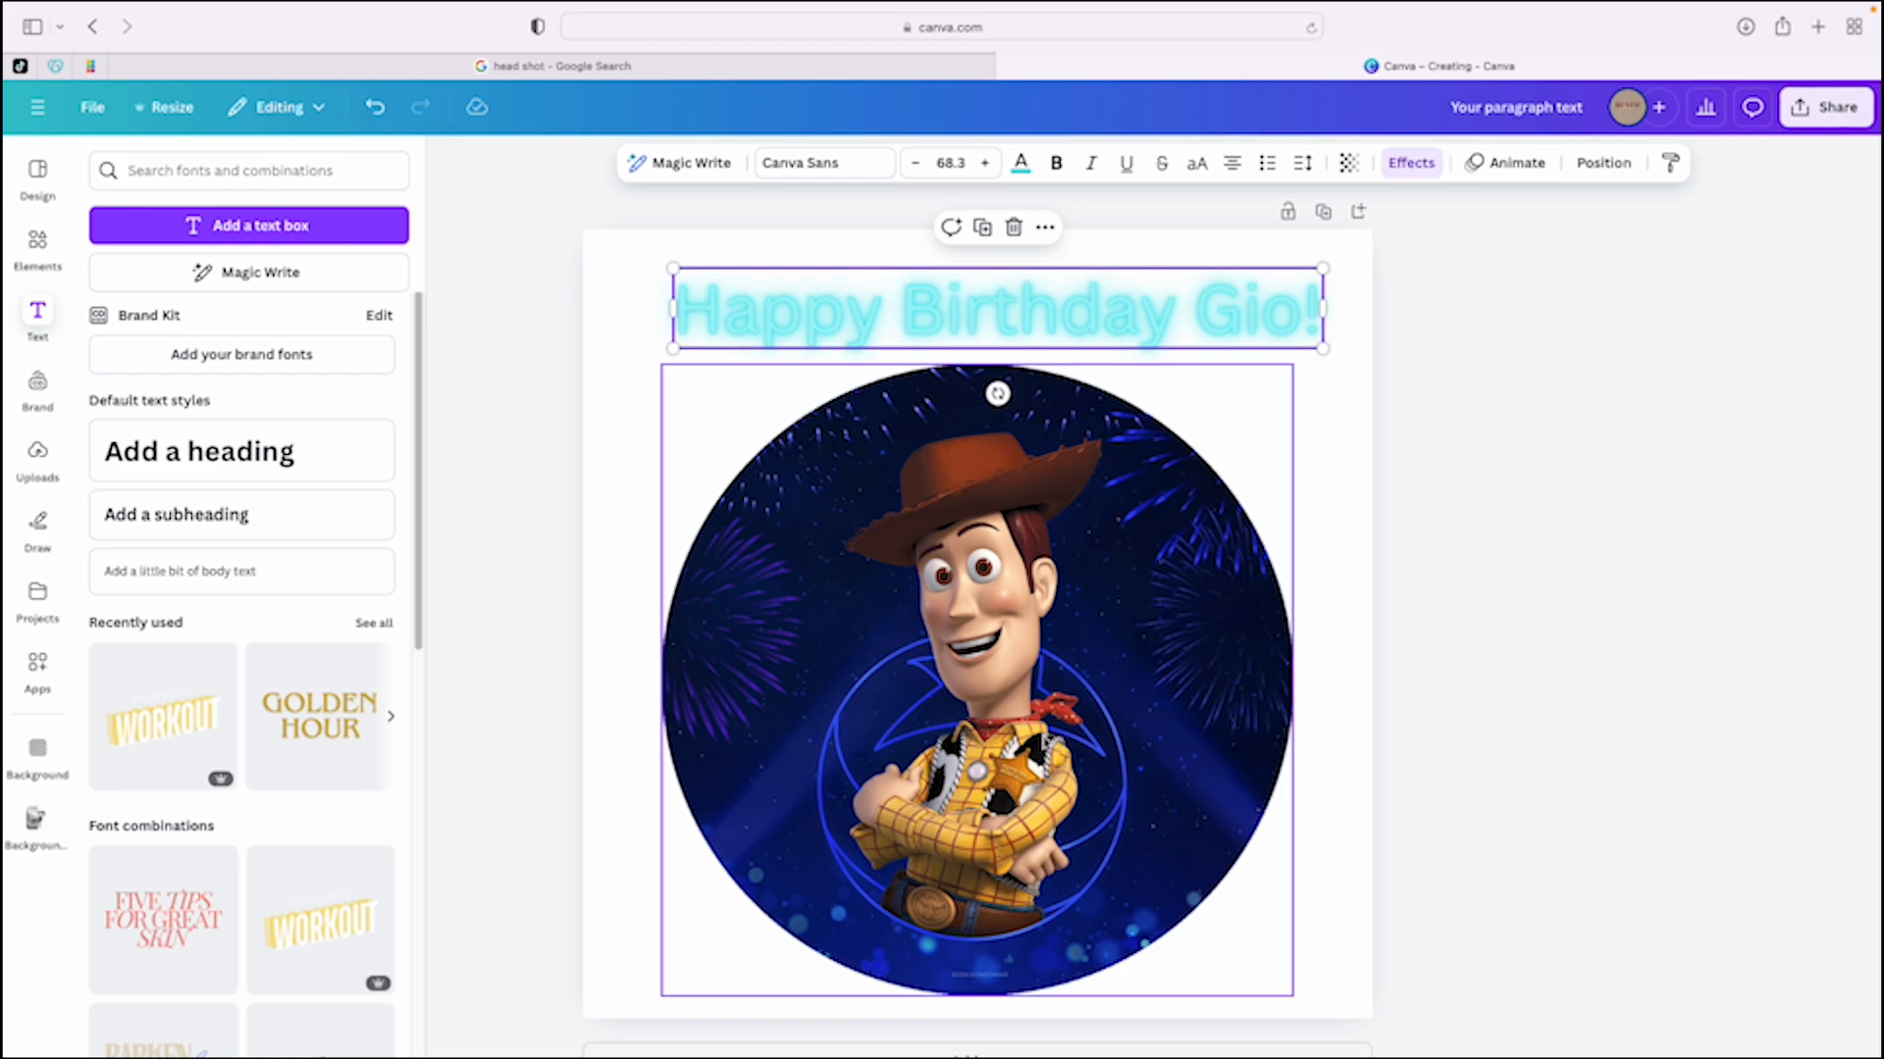
click(979, 673)
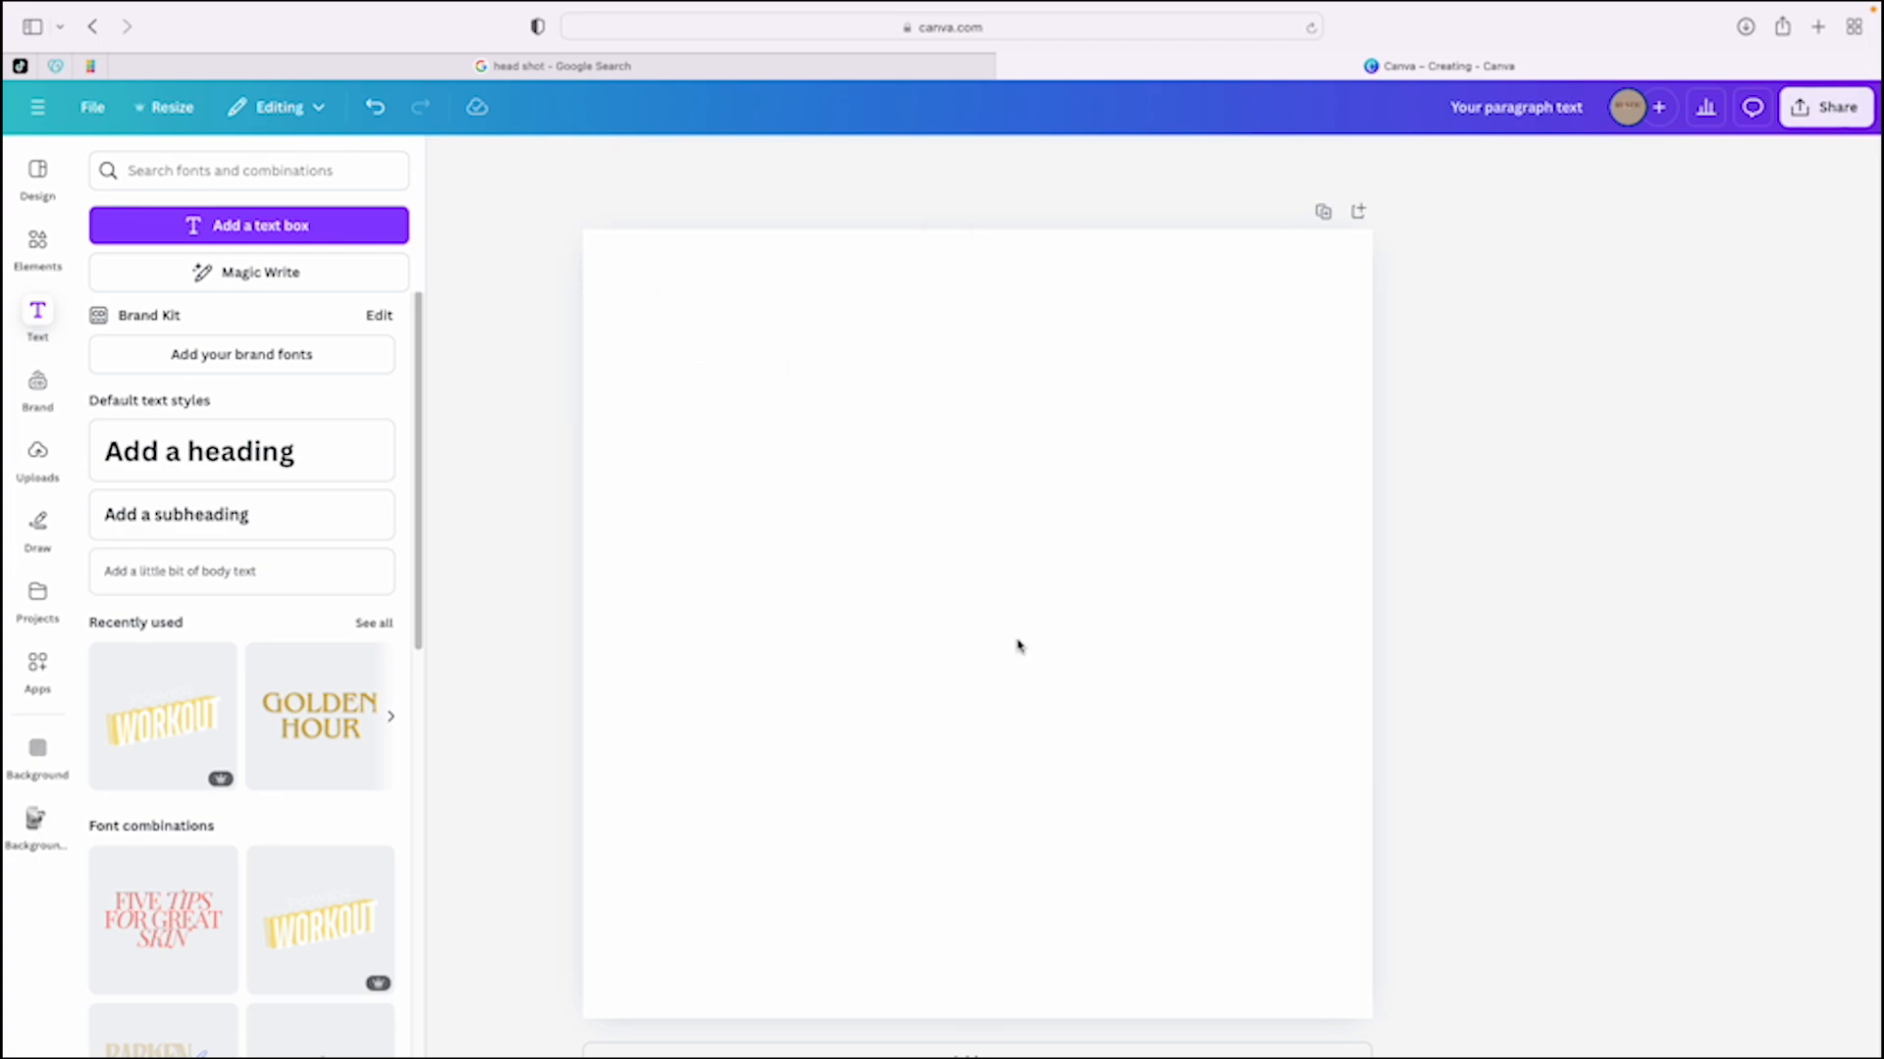
mouse_move(1003, 643)
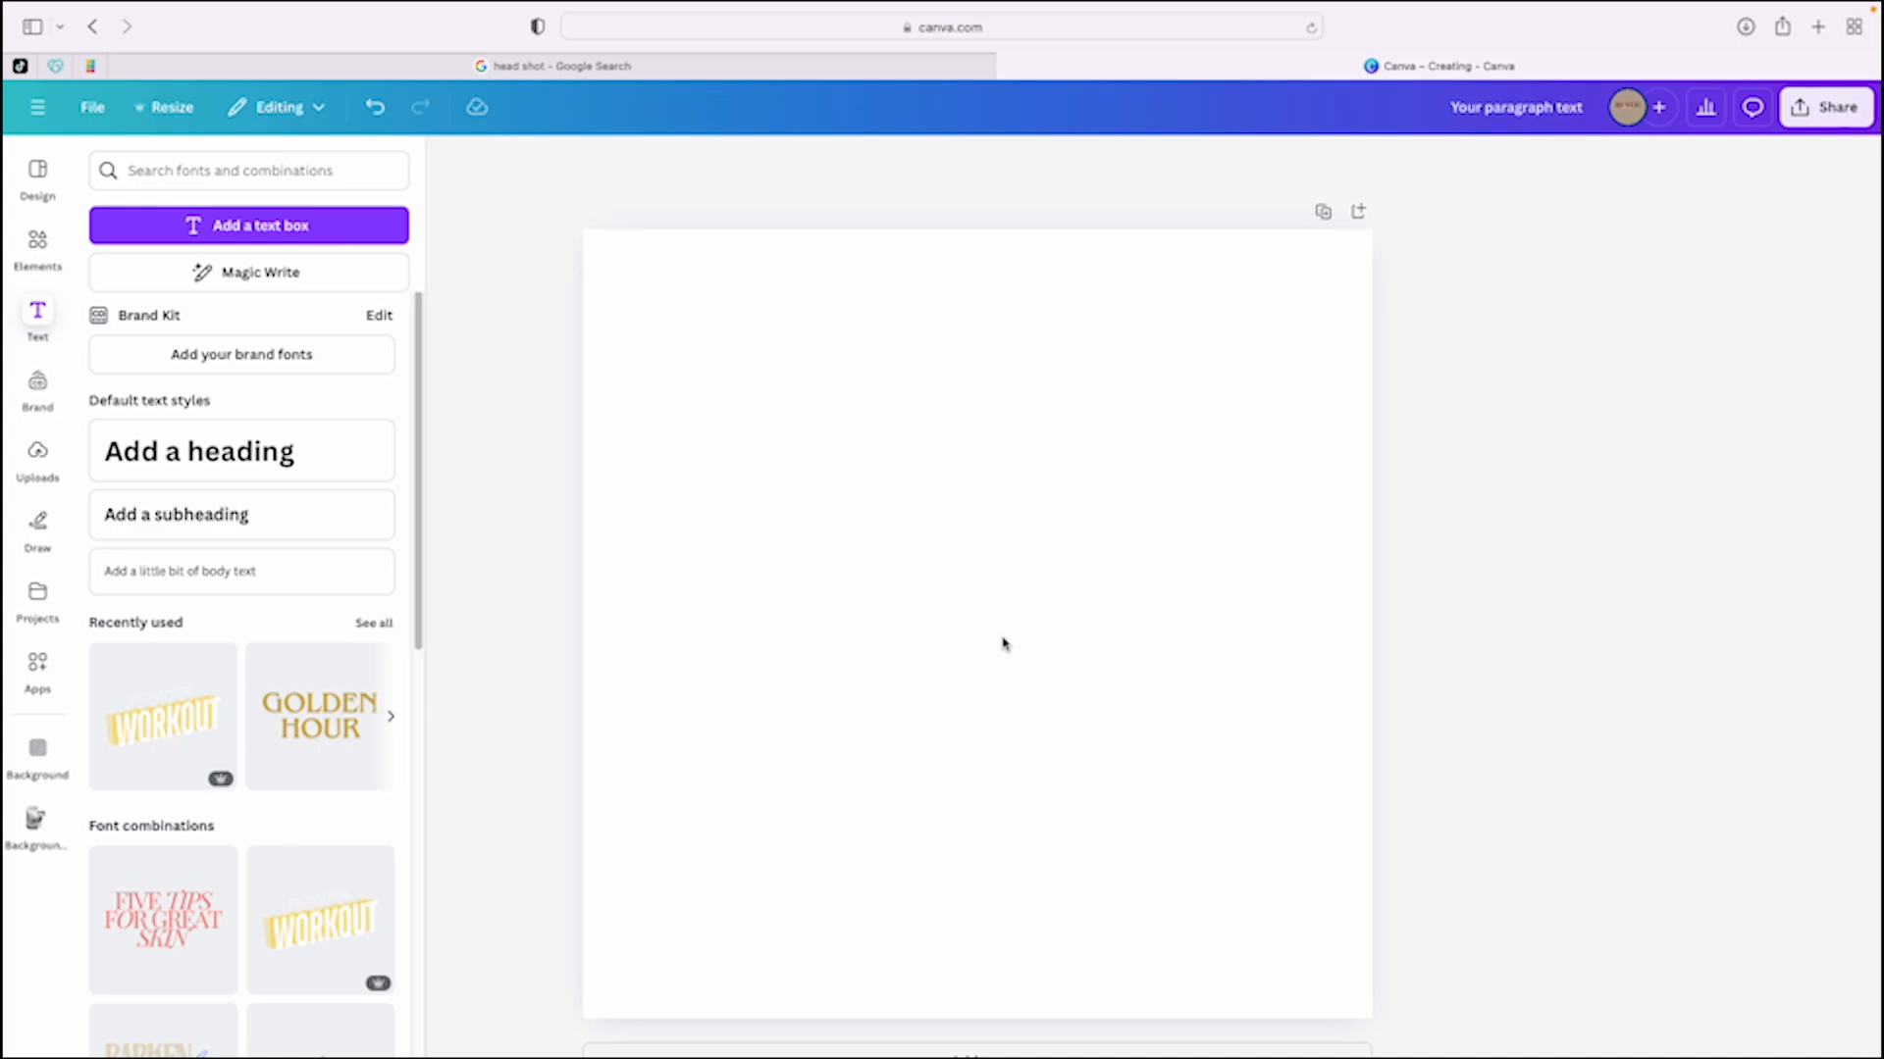
mouse_move(1140, 481)
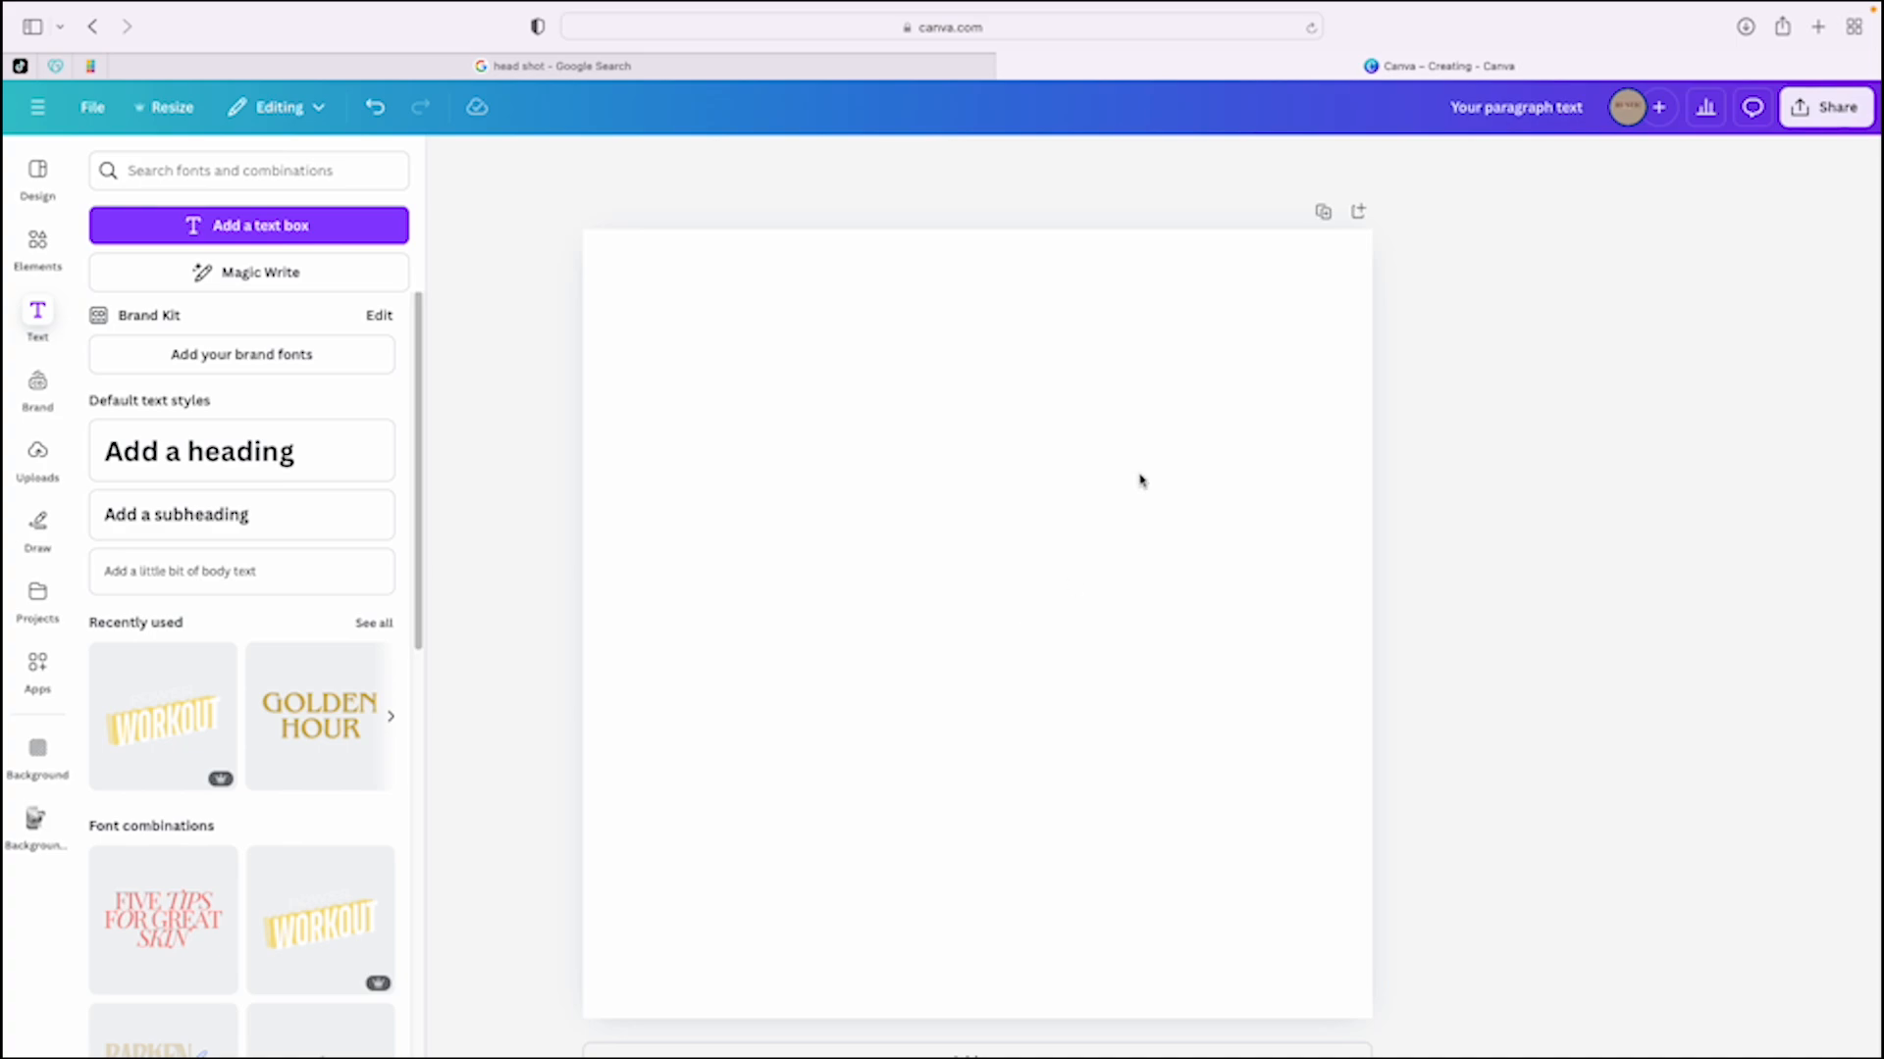
mouse_move(887, 334)
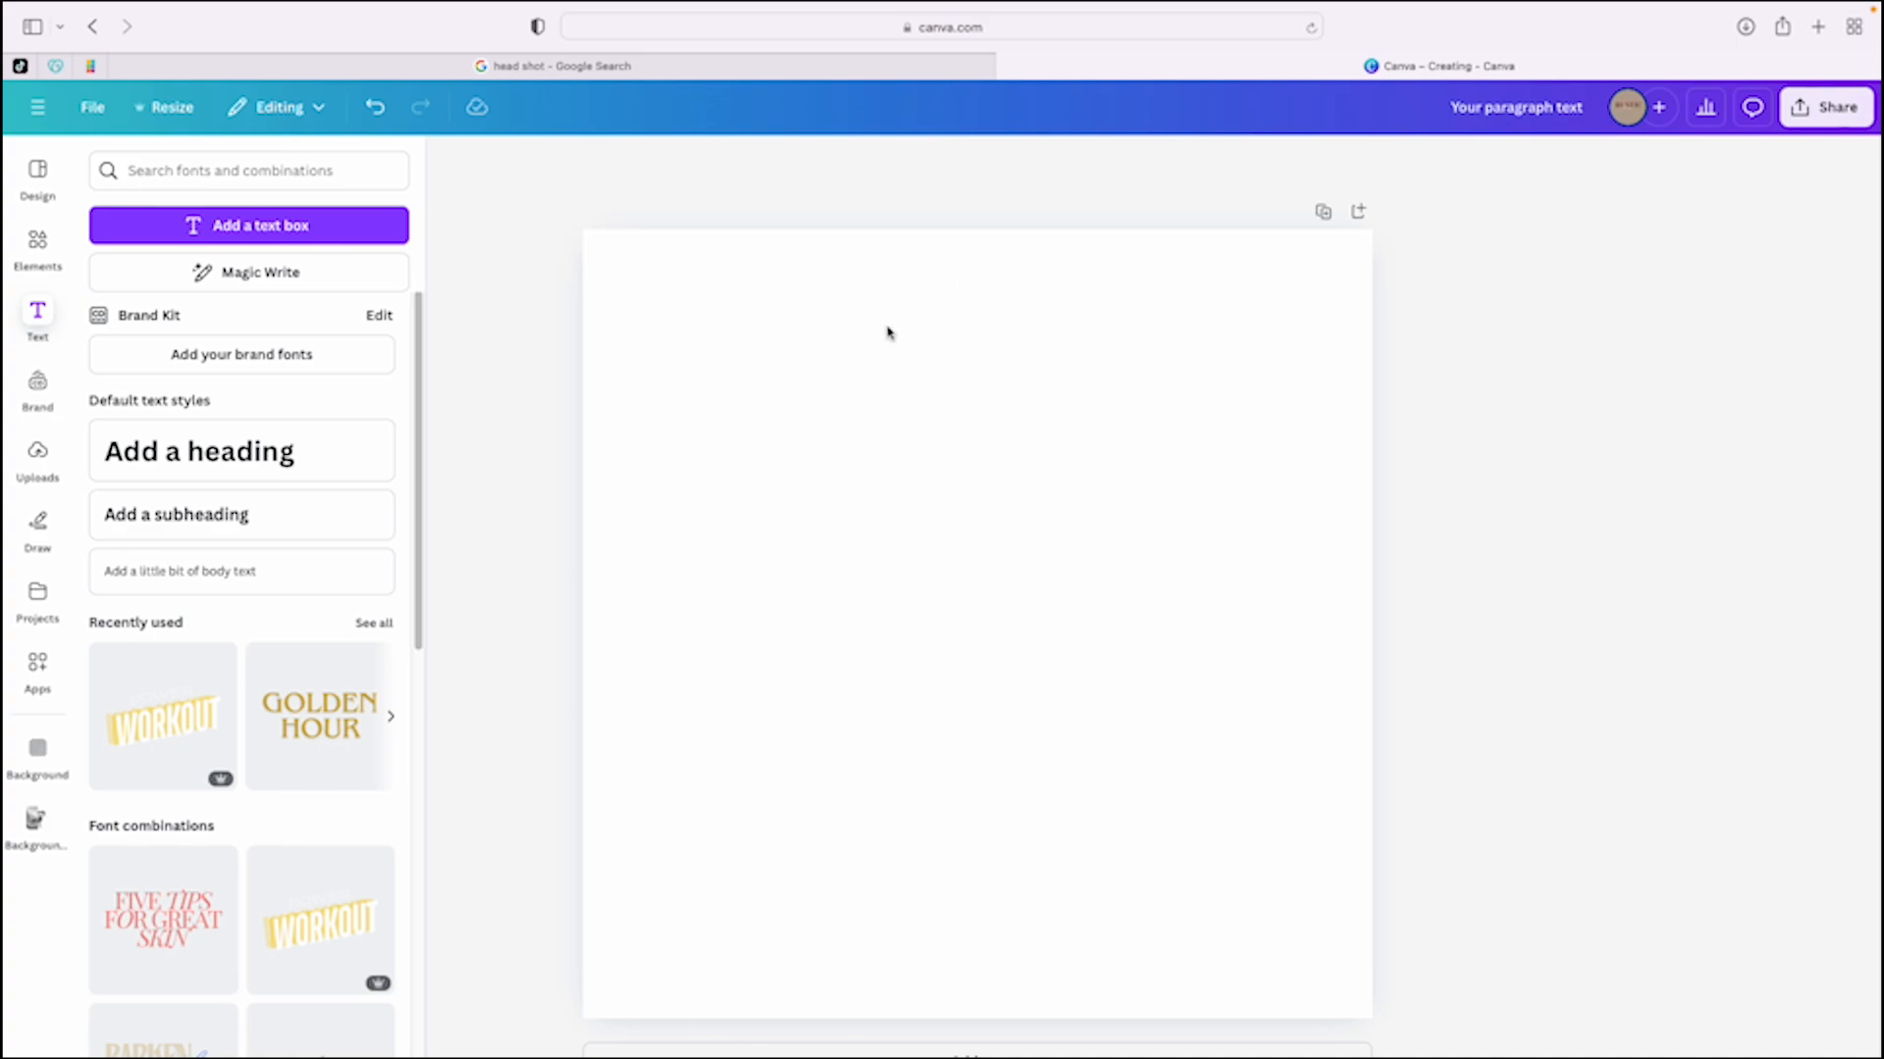
mouse_move(991, 807)
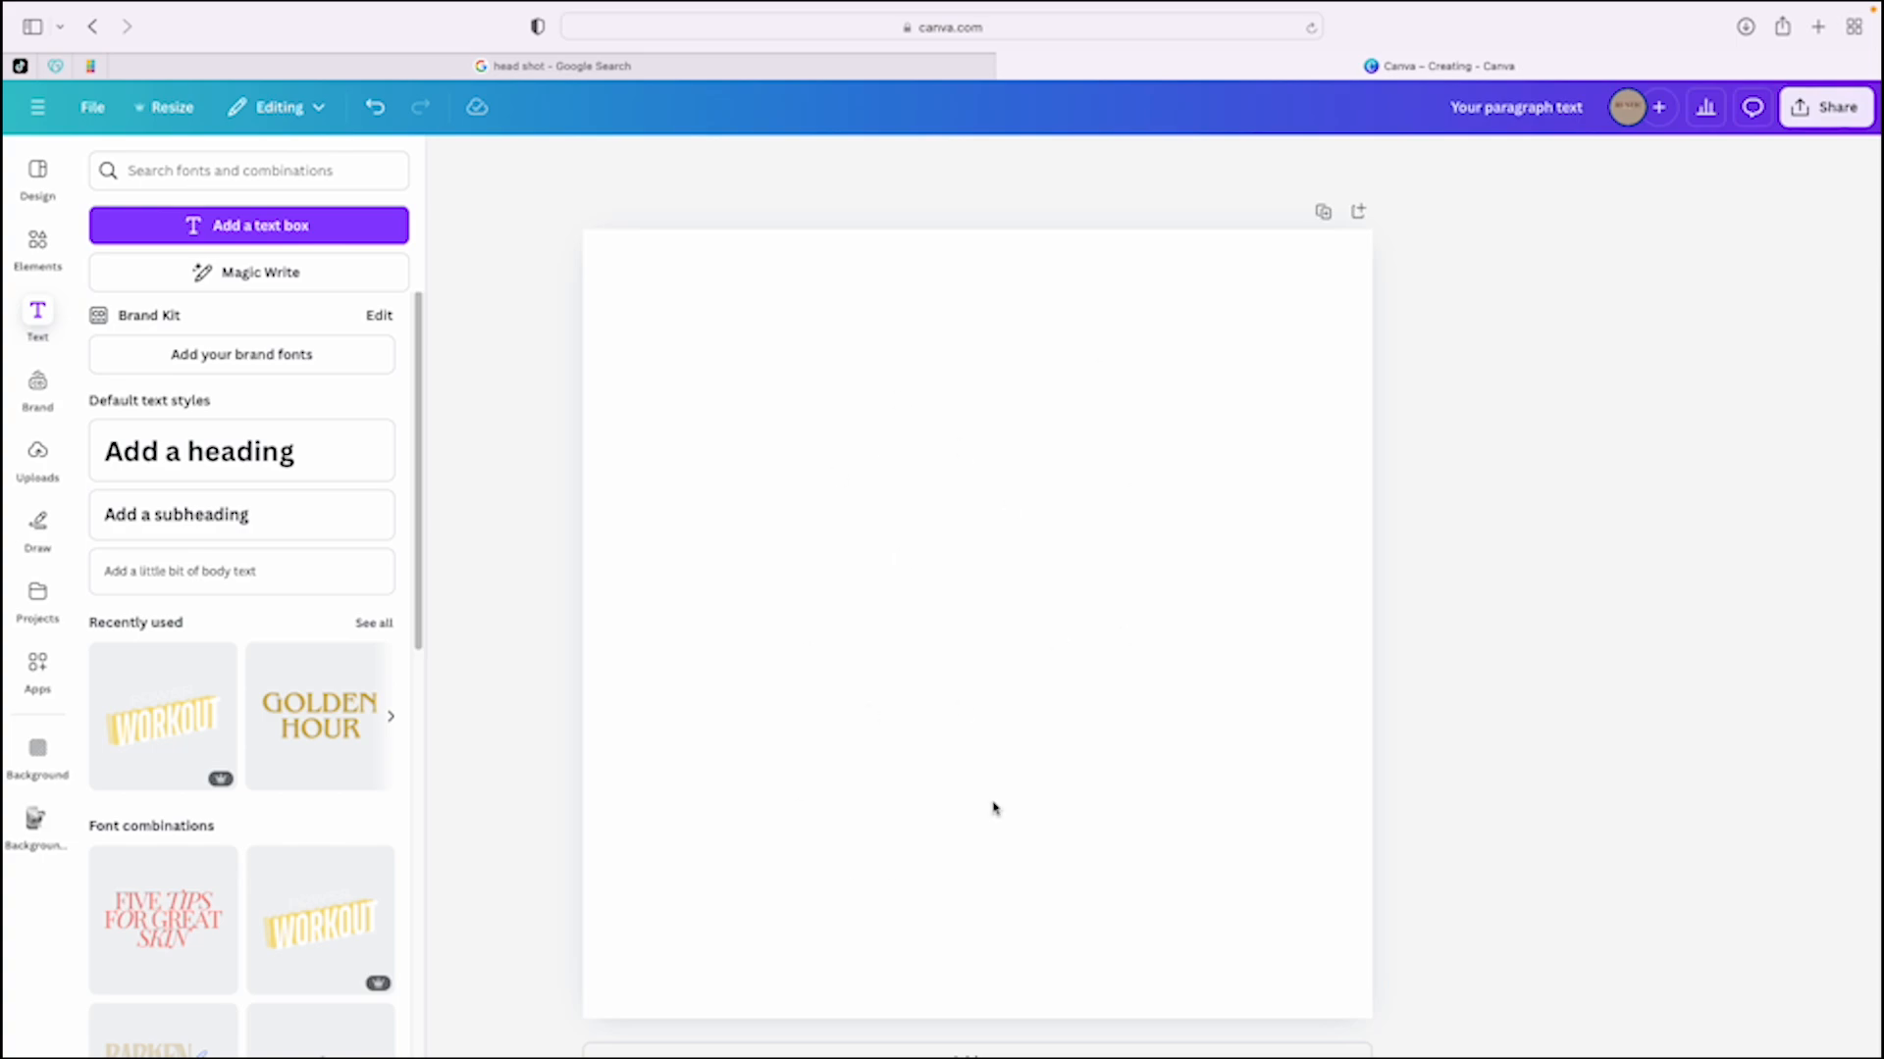
mouse_move(953, 619)
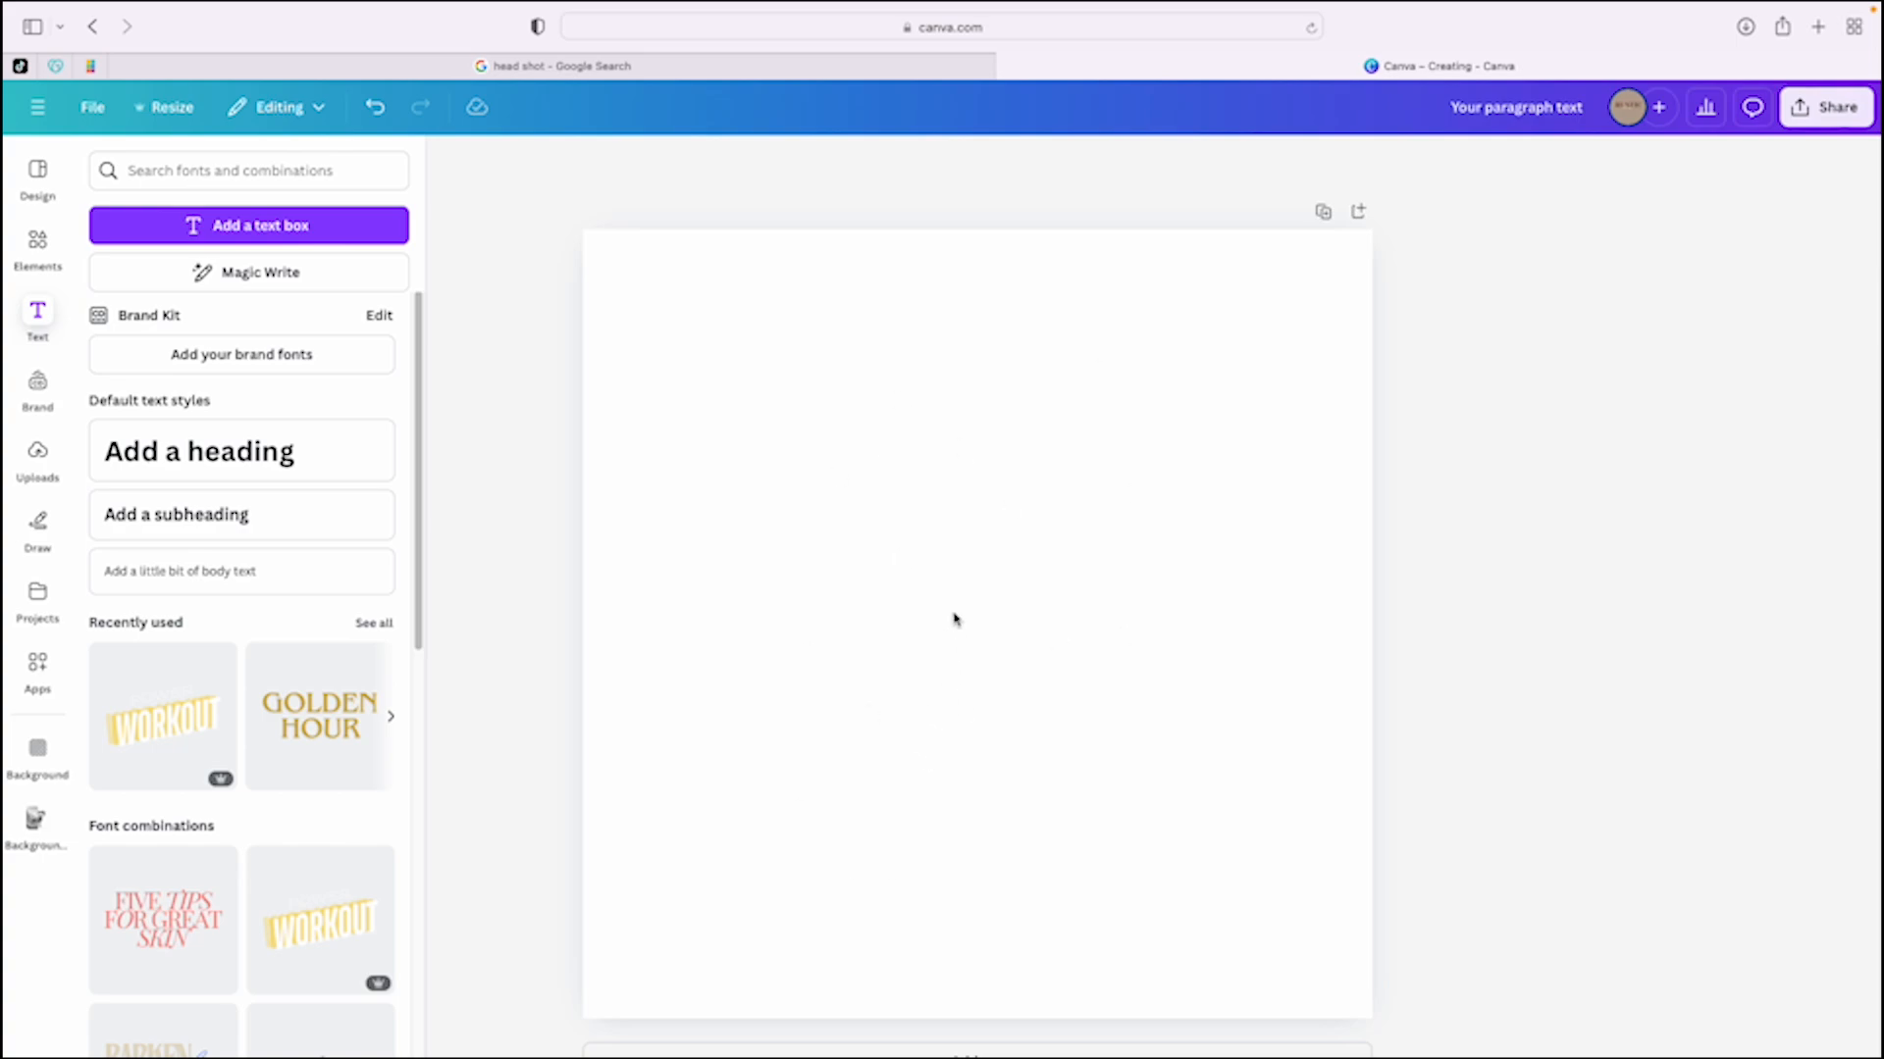
mouse_move(801, 509)
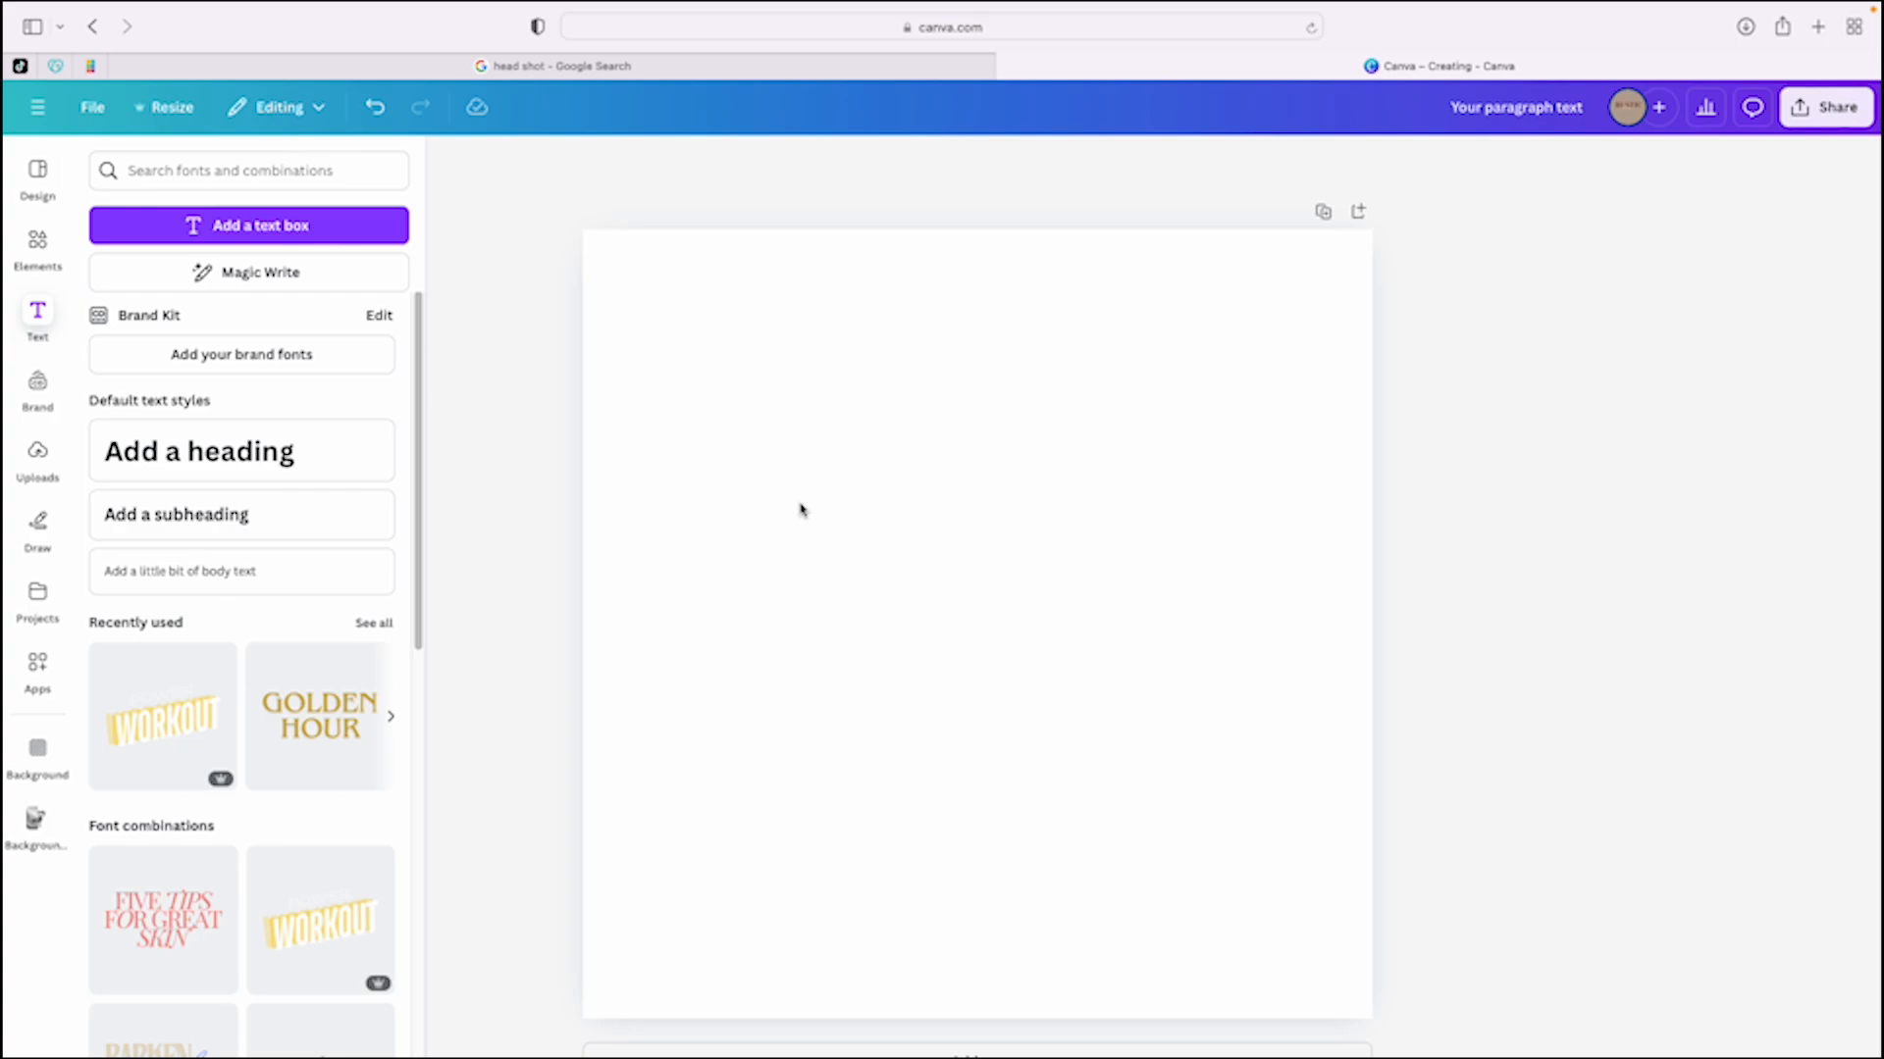
mouse_move(951, 630)
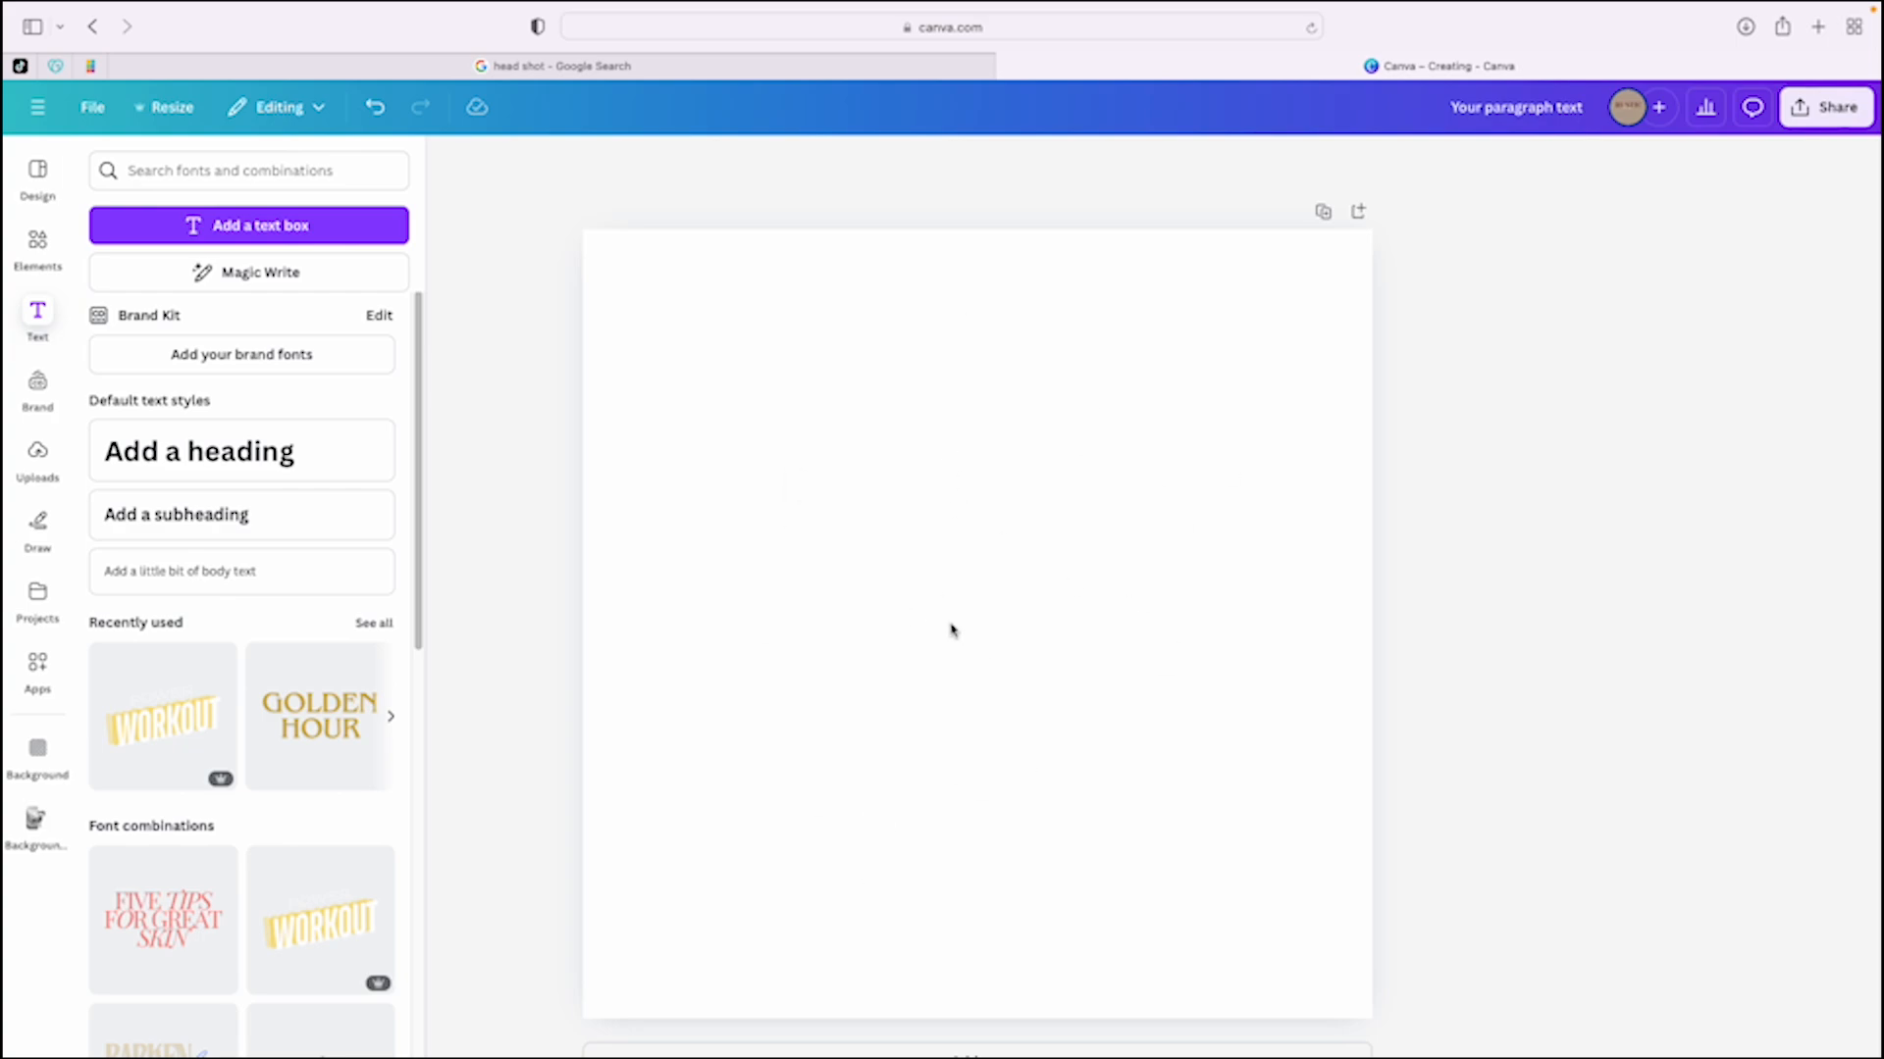
mouse_move(953, 625)
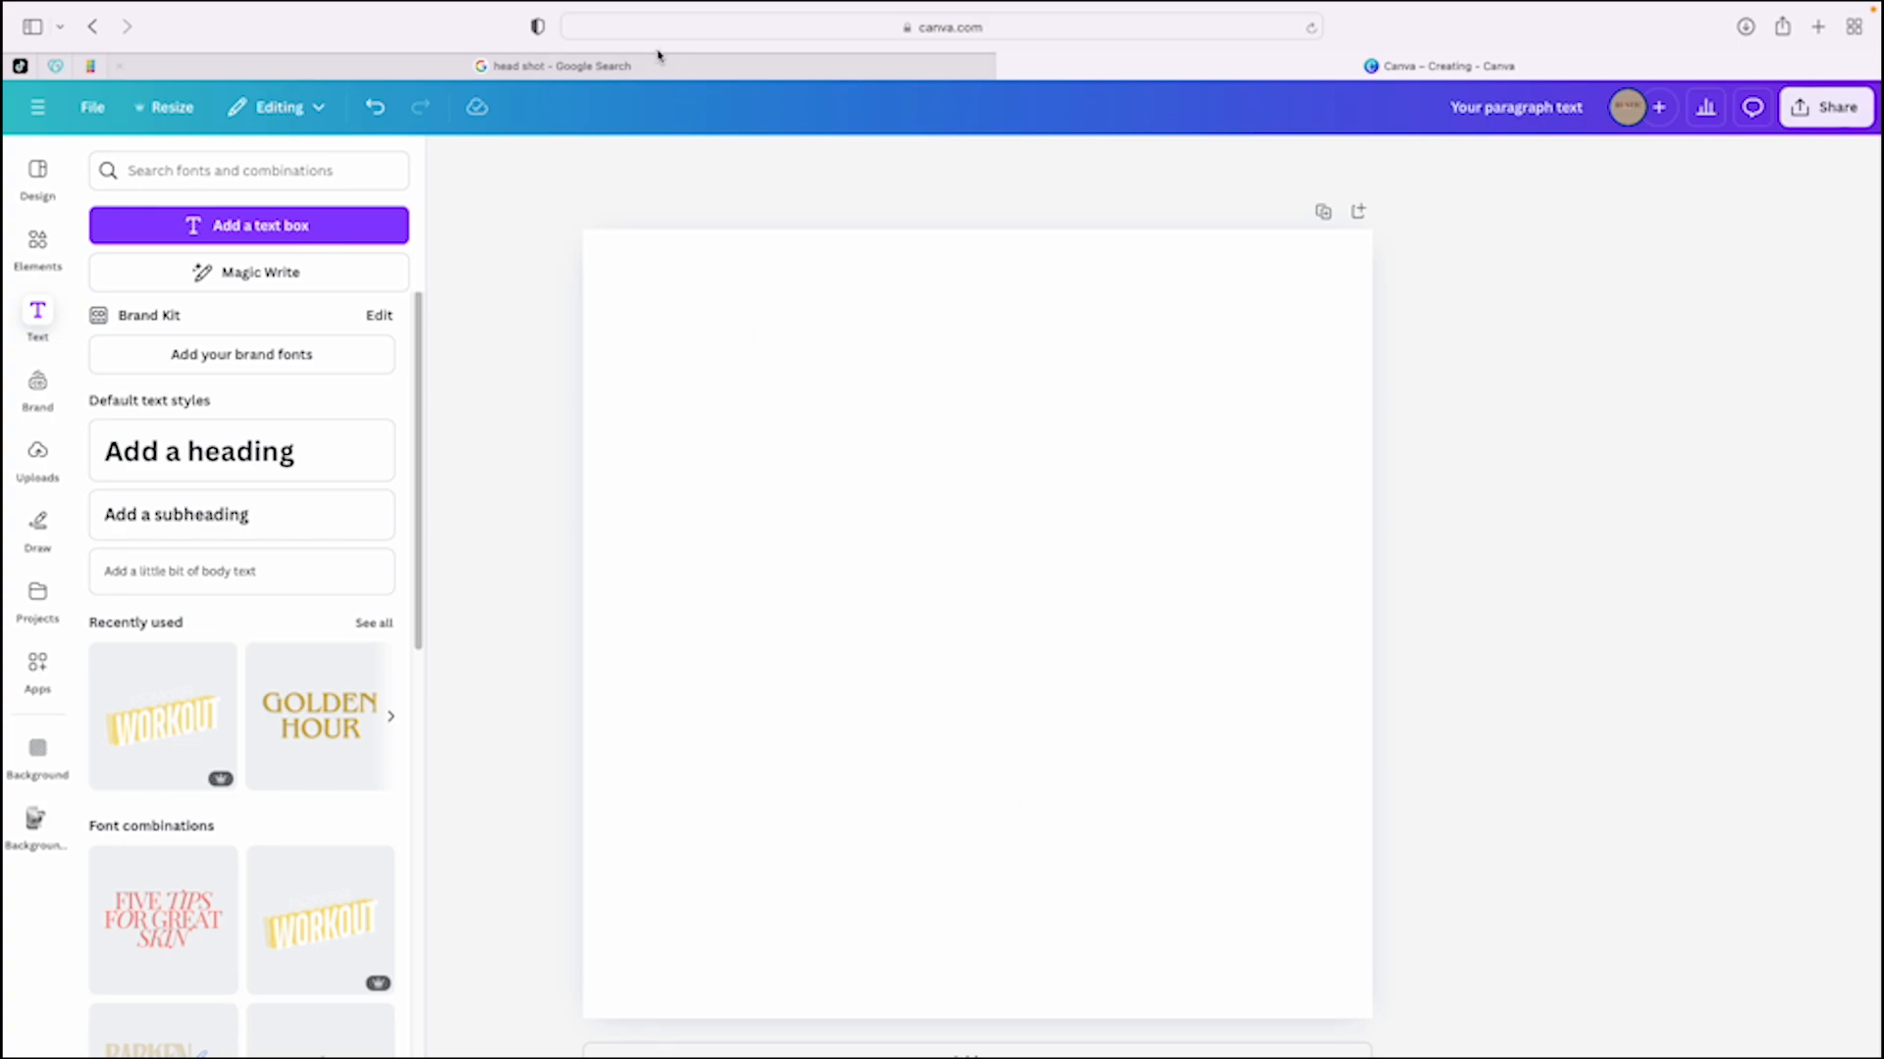
mouse_move(985, 635)
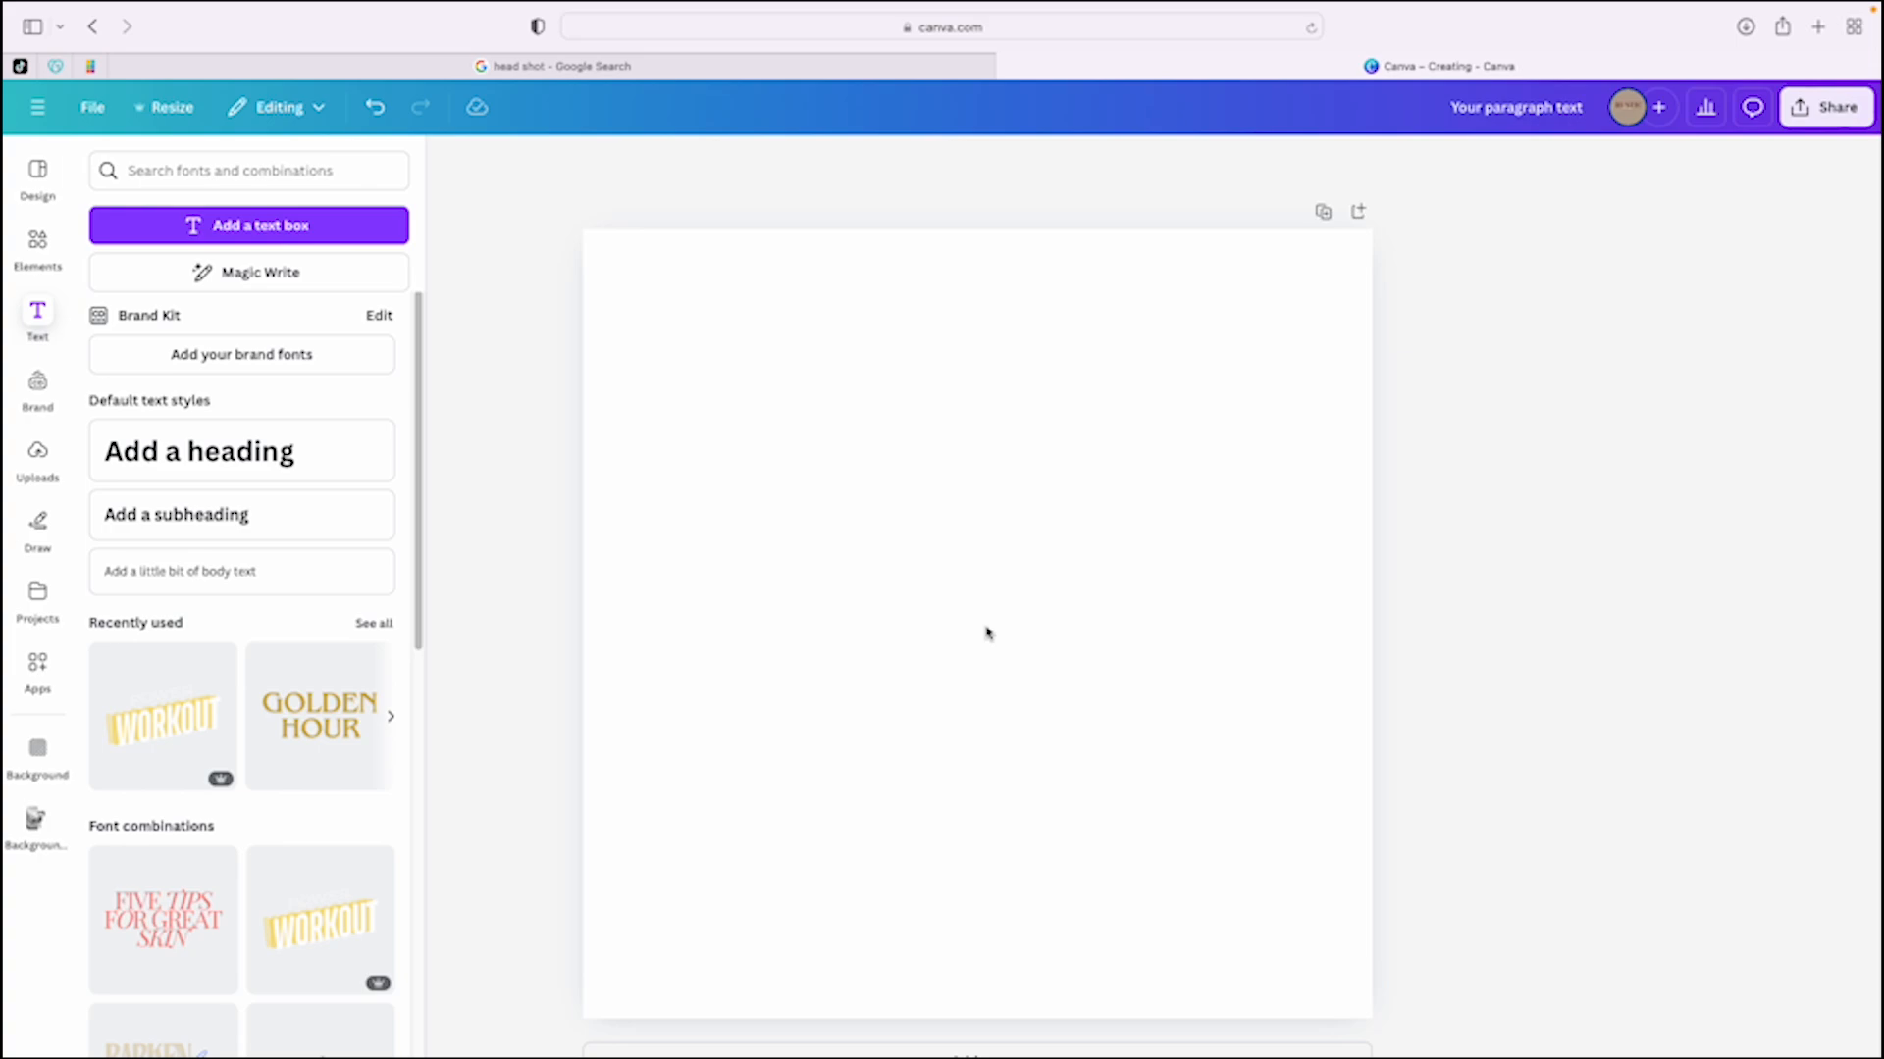
click(552, 66)
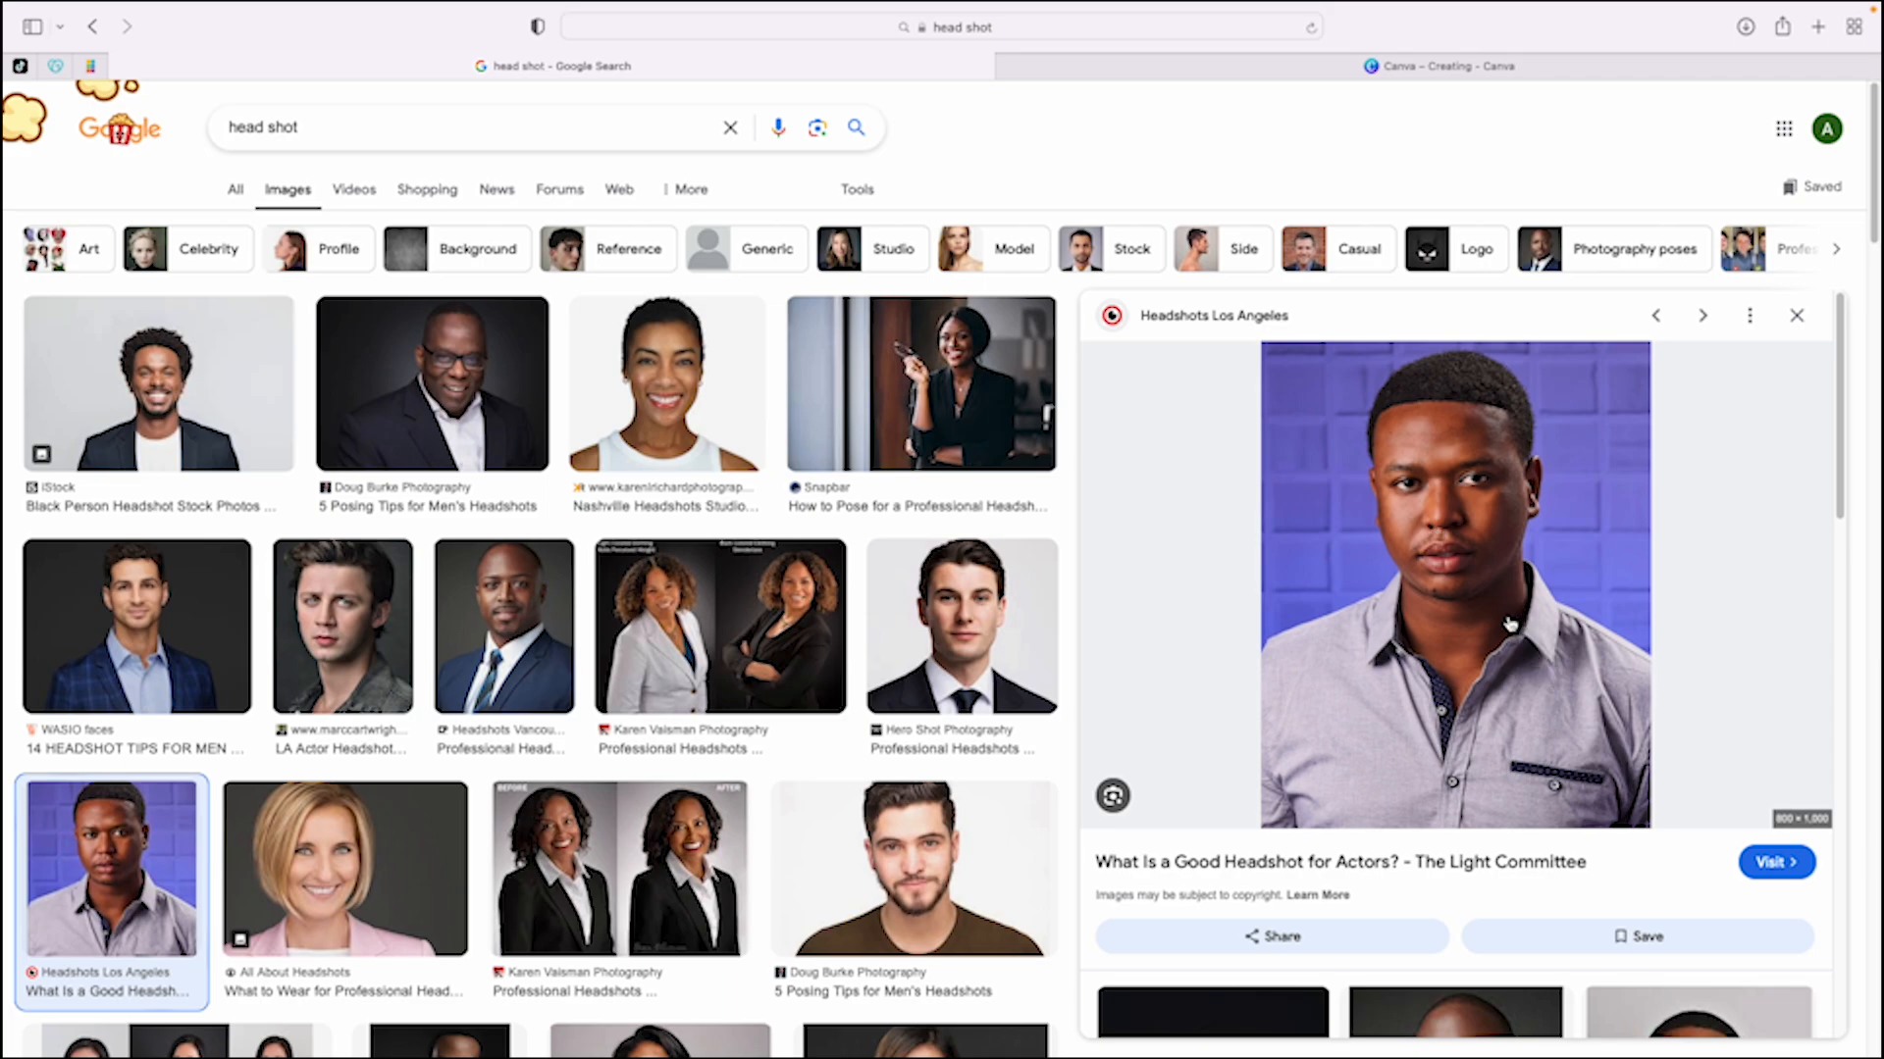
Save the purple-backdrop headshot from Google Images to Downloads.
right_click(1508, 625)
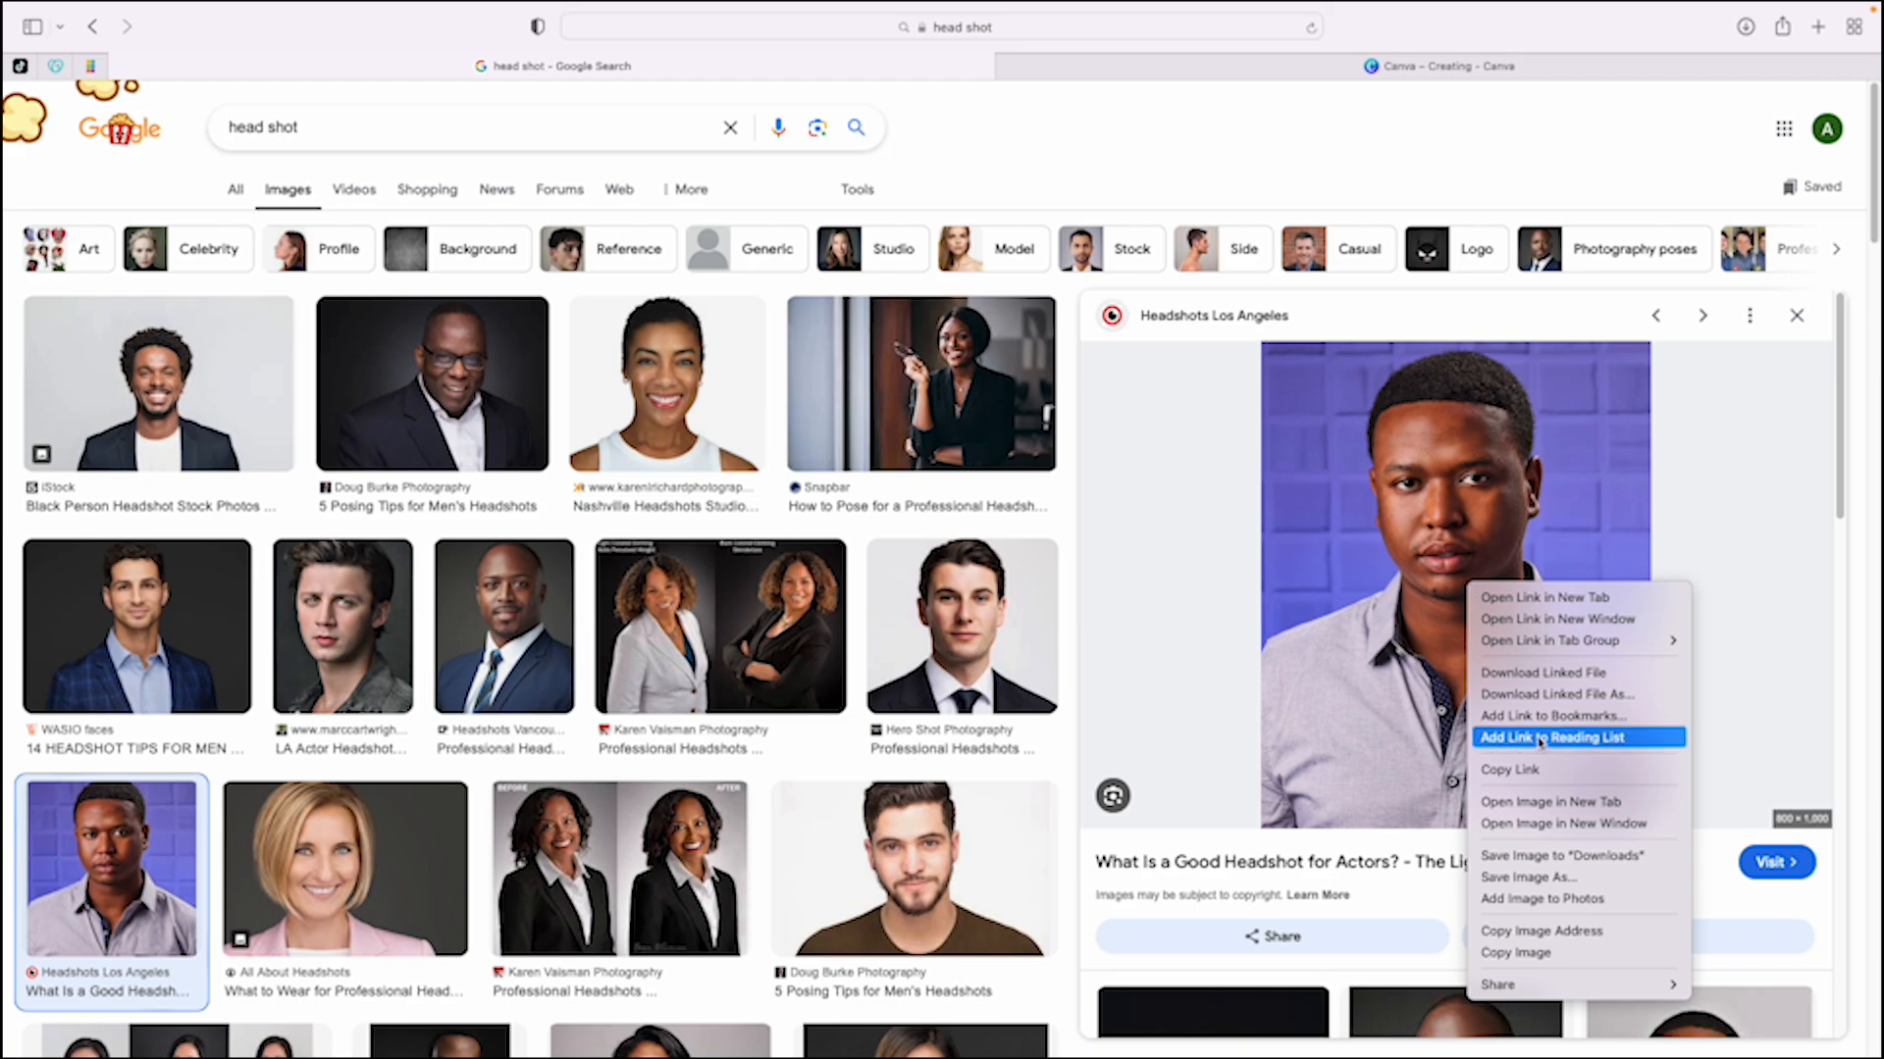
mouse_move(1525, 877)
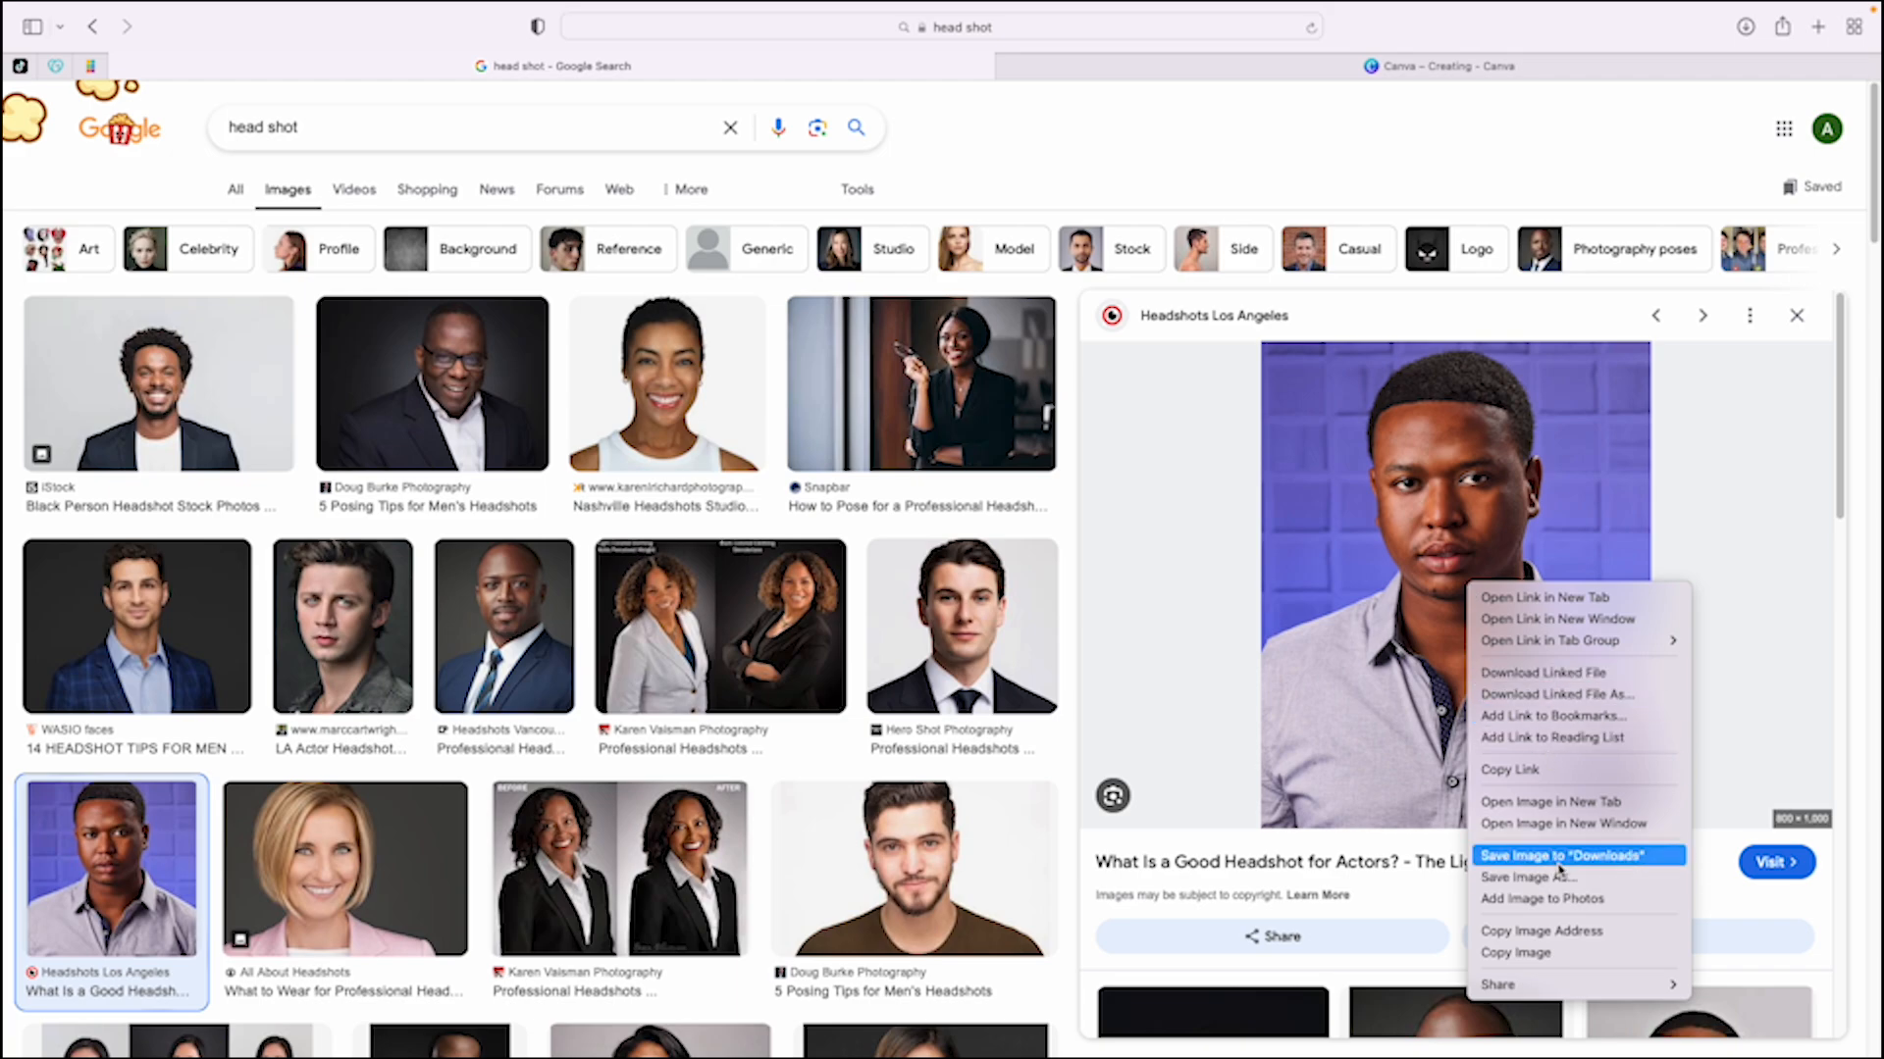
click(1562, 856)
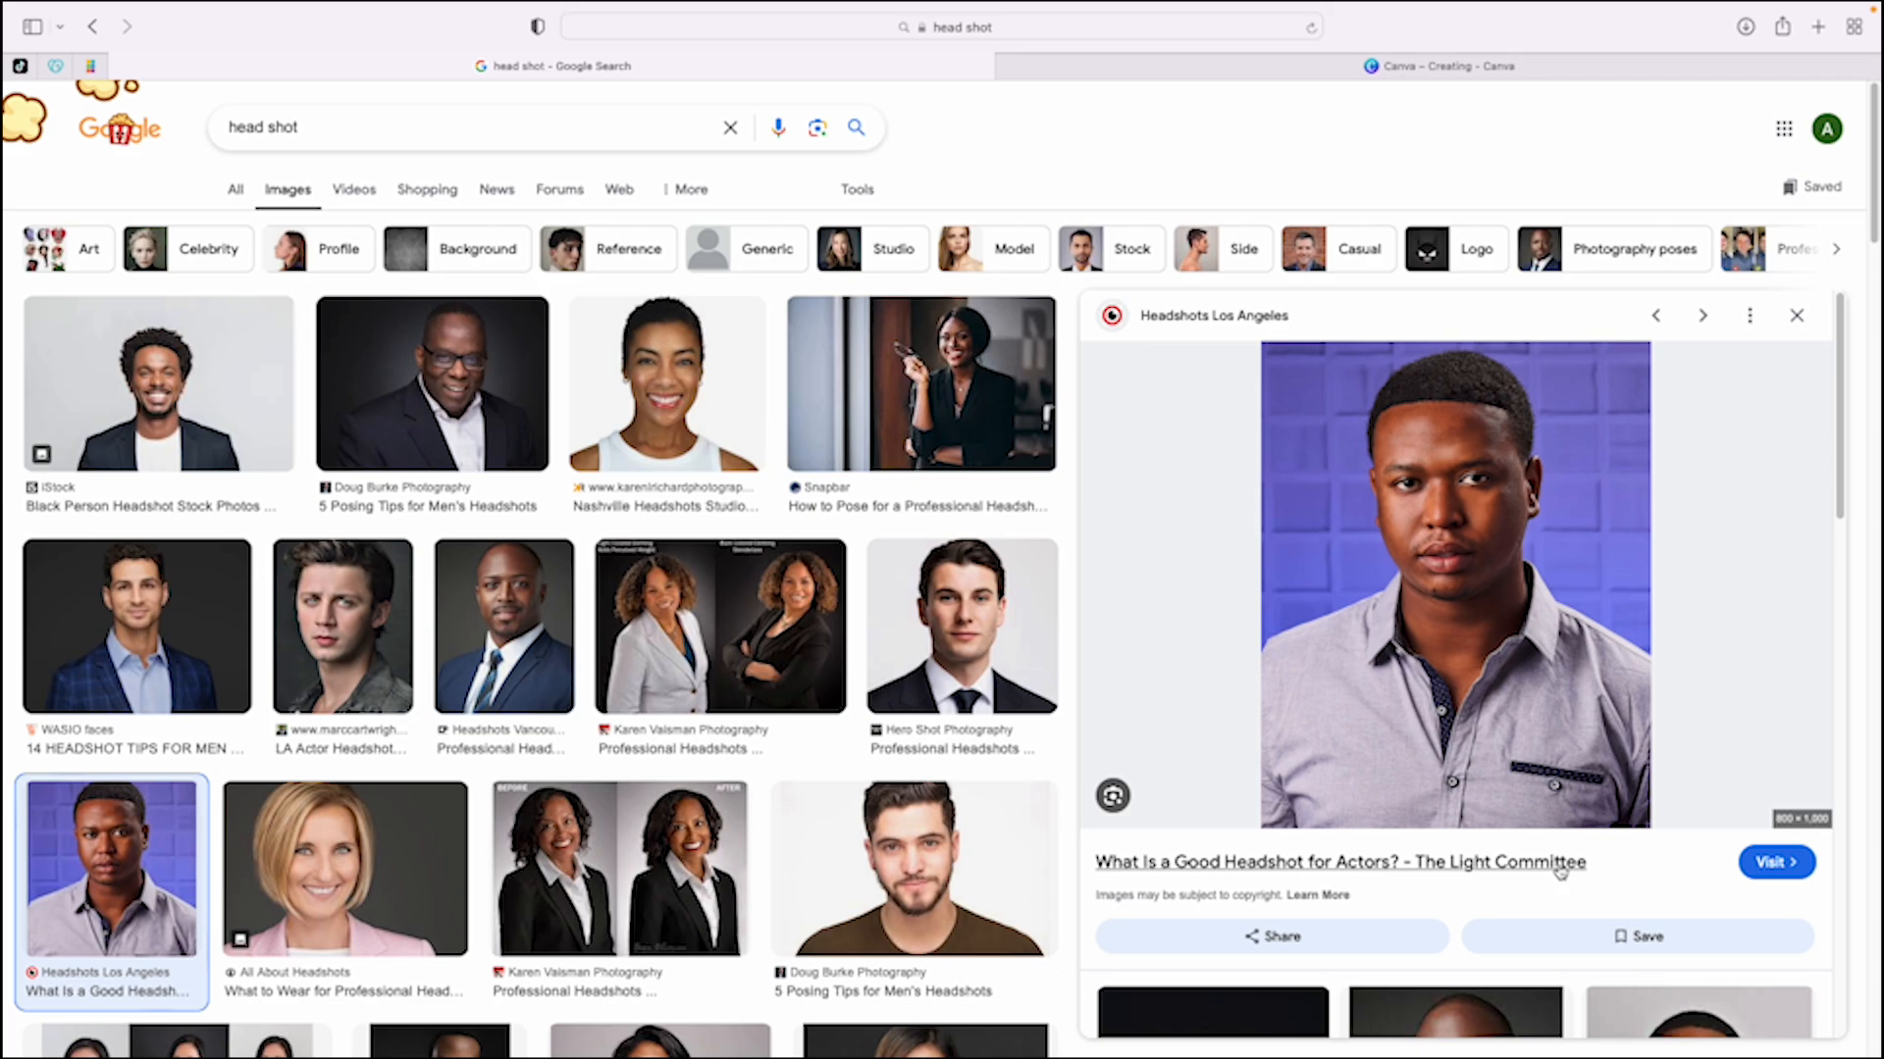
click(1439, 66)
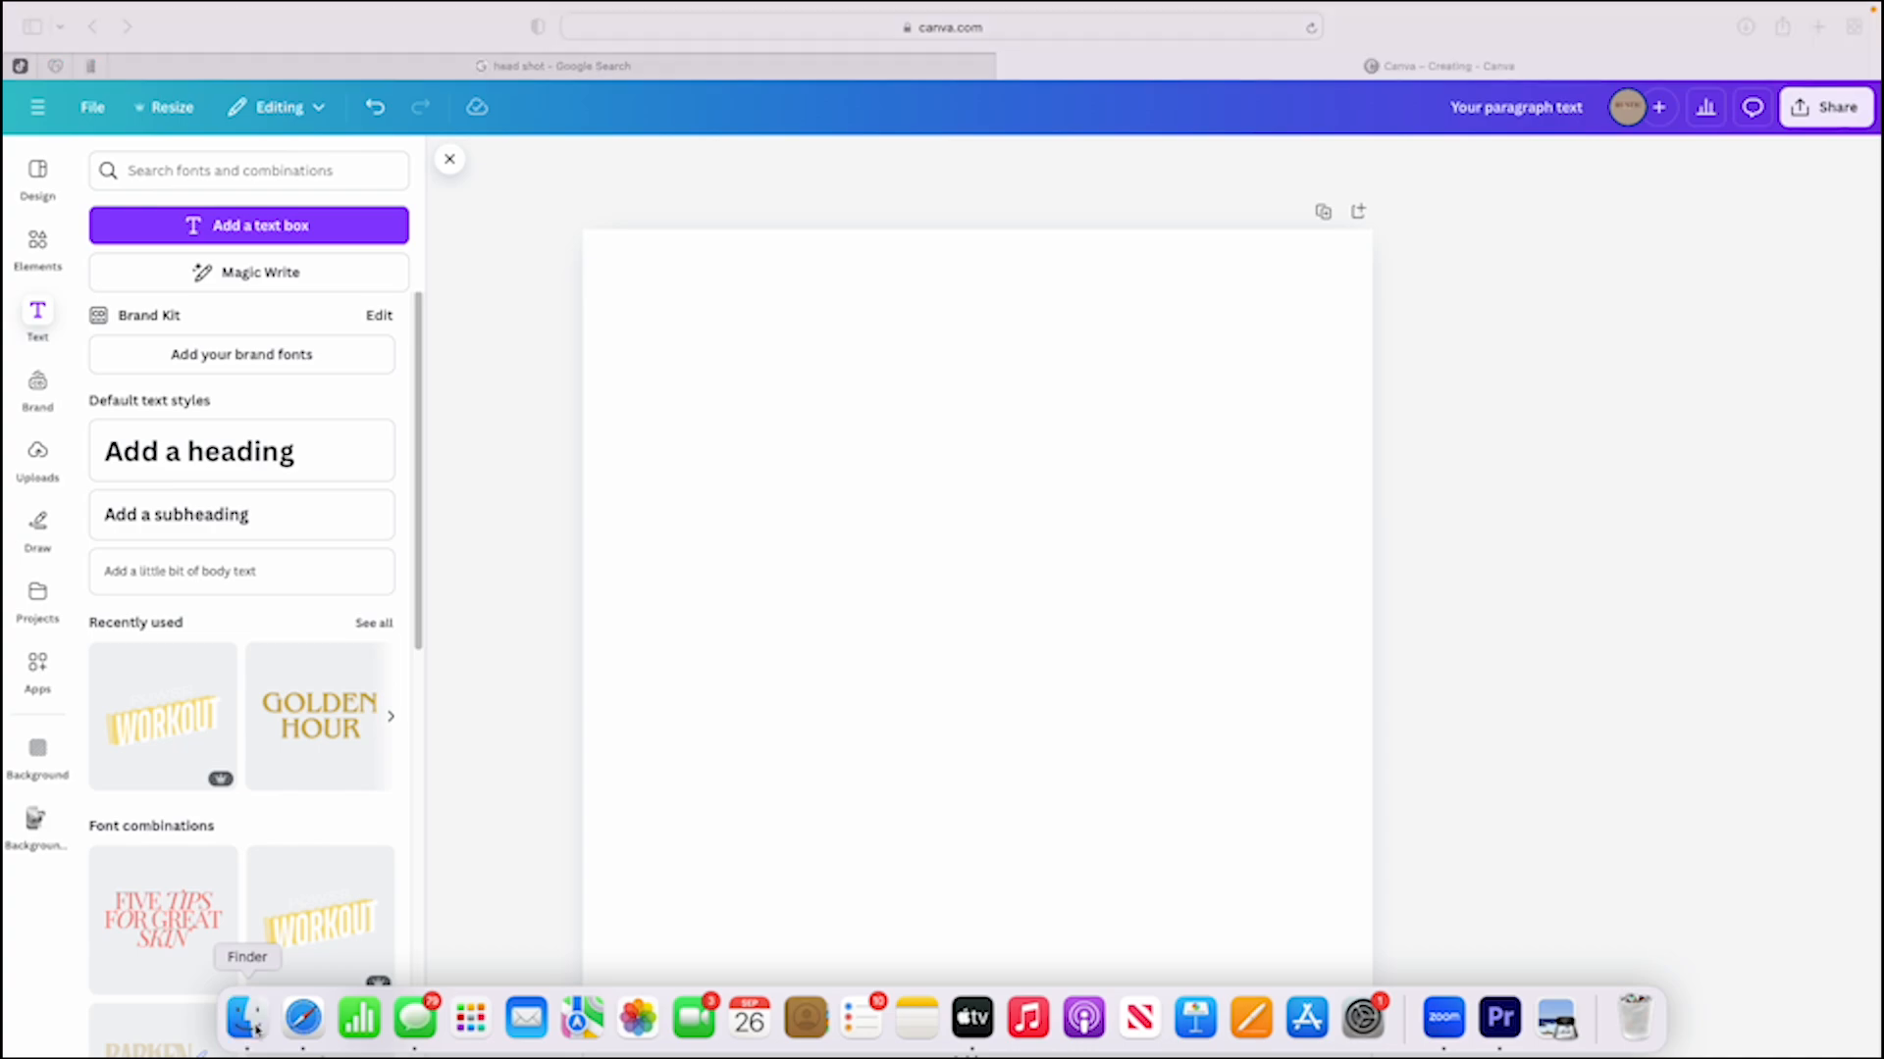
mouse_move(726, 253)
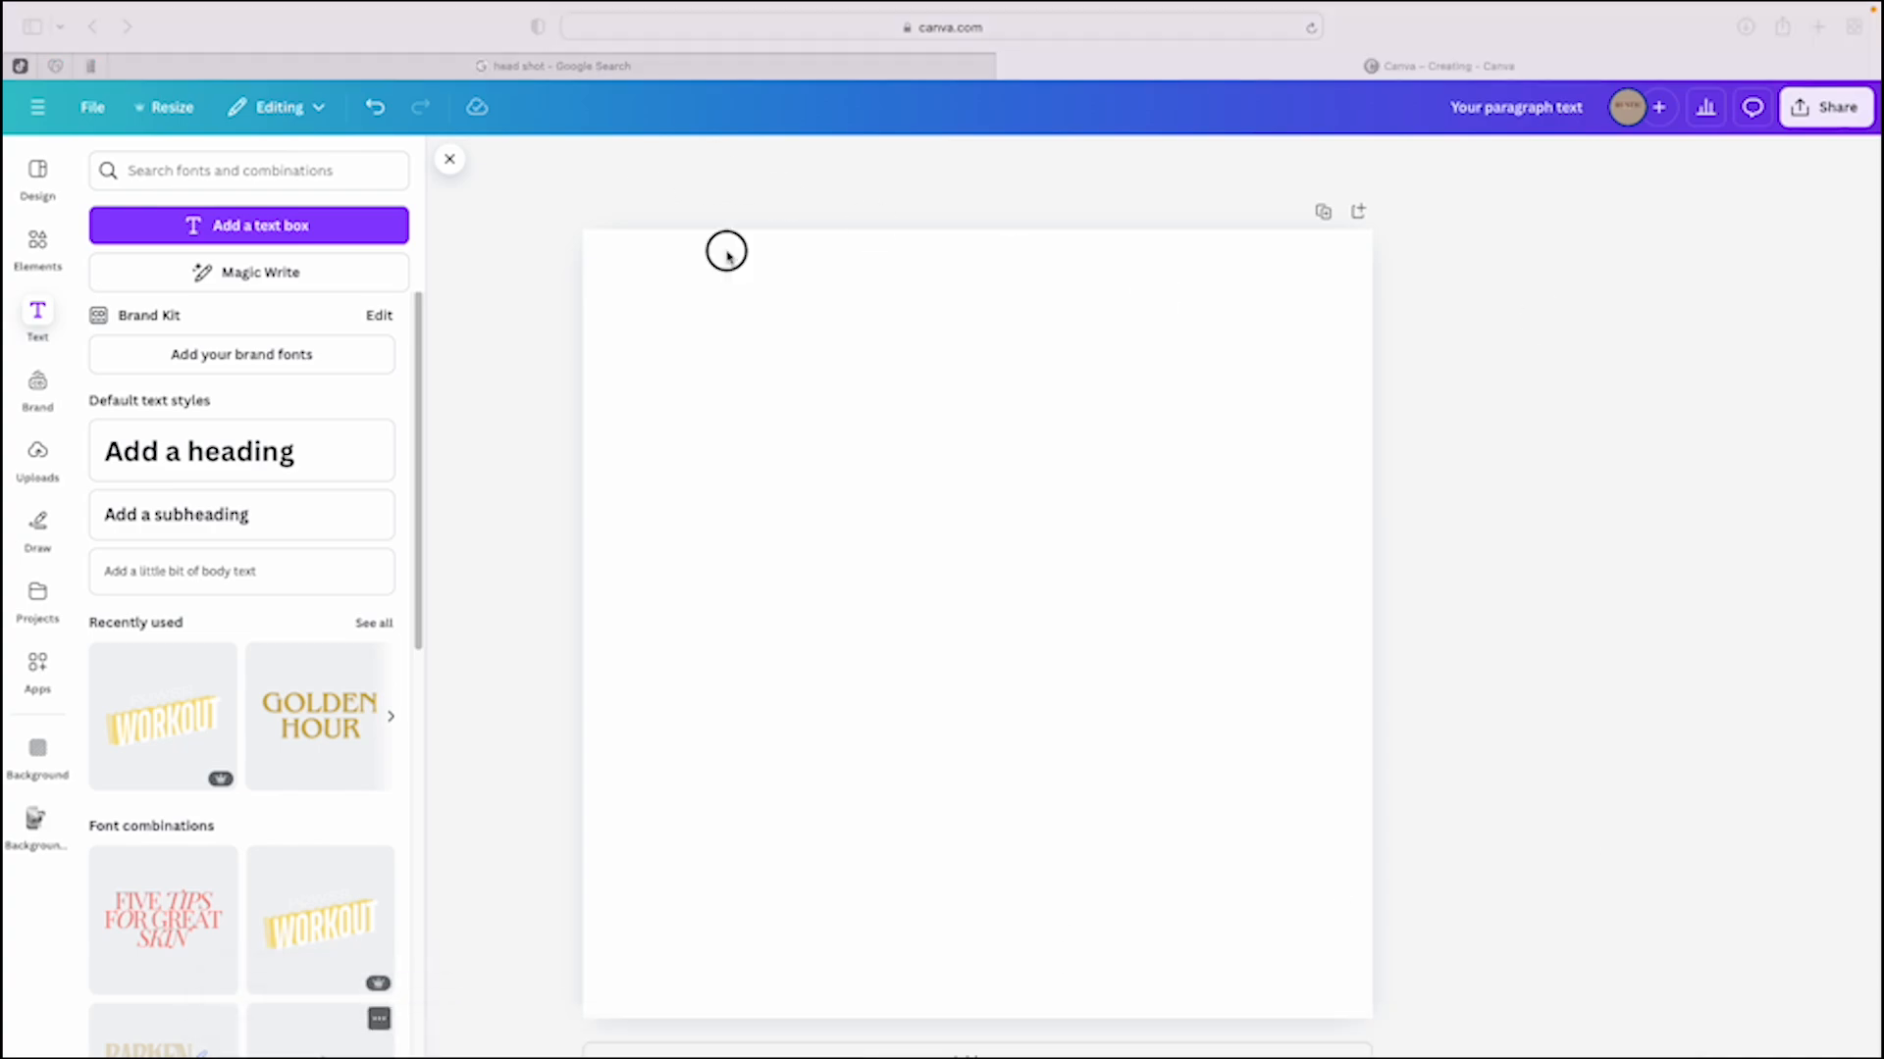
mouse_move(1215, 369)
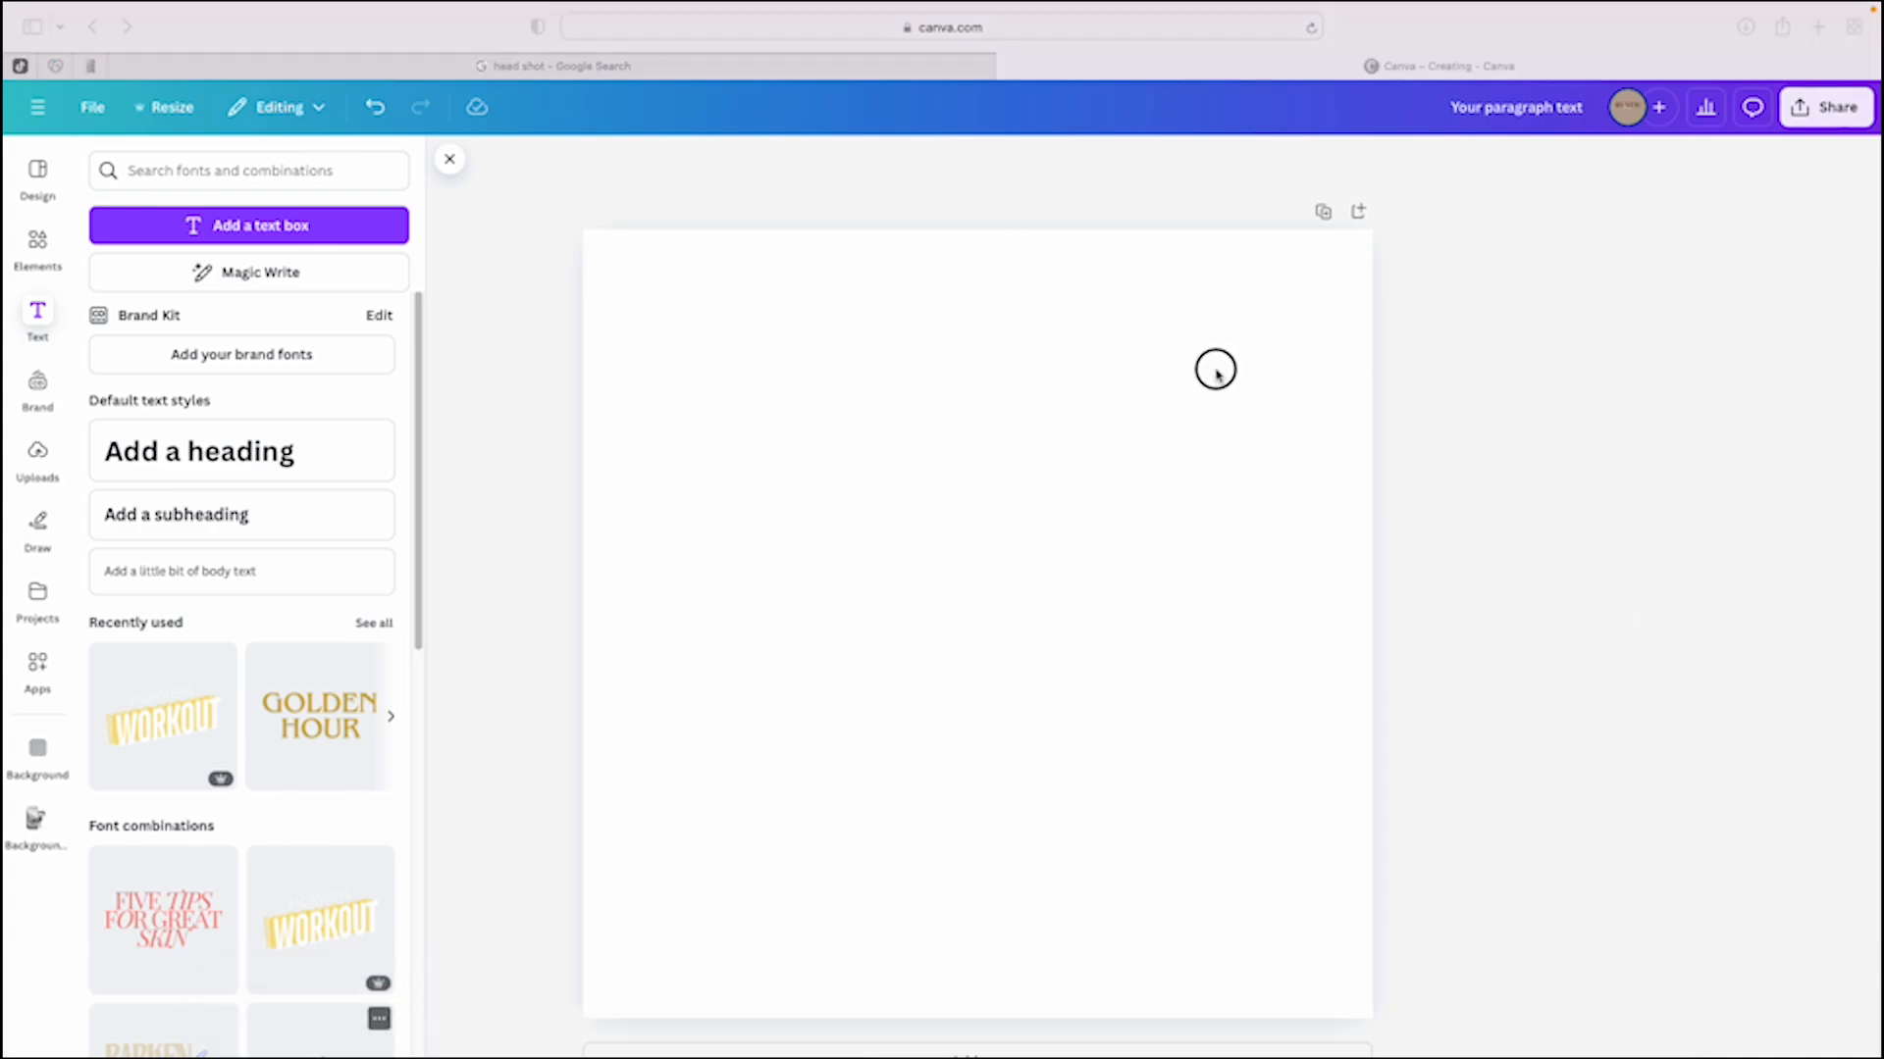
Add the downloaded headshot to the page from the Uploads panel.
click(248, 170)
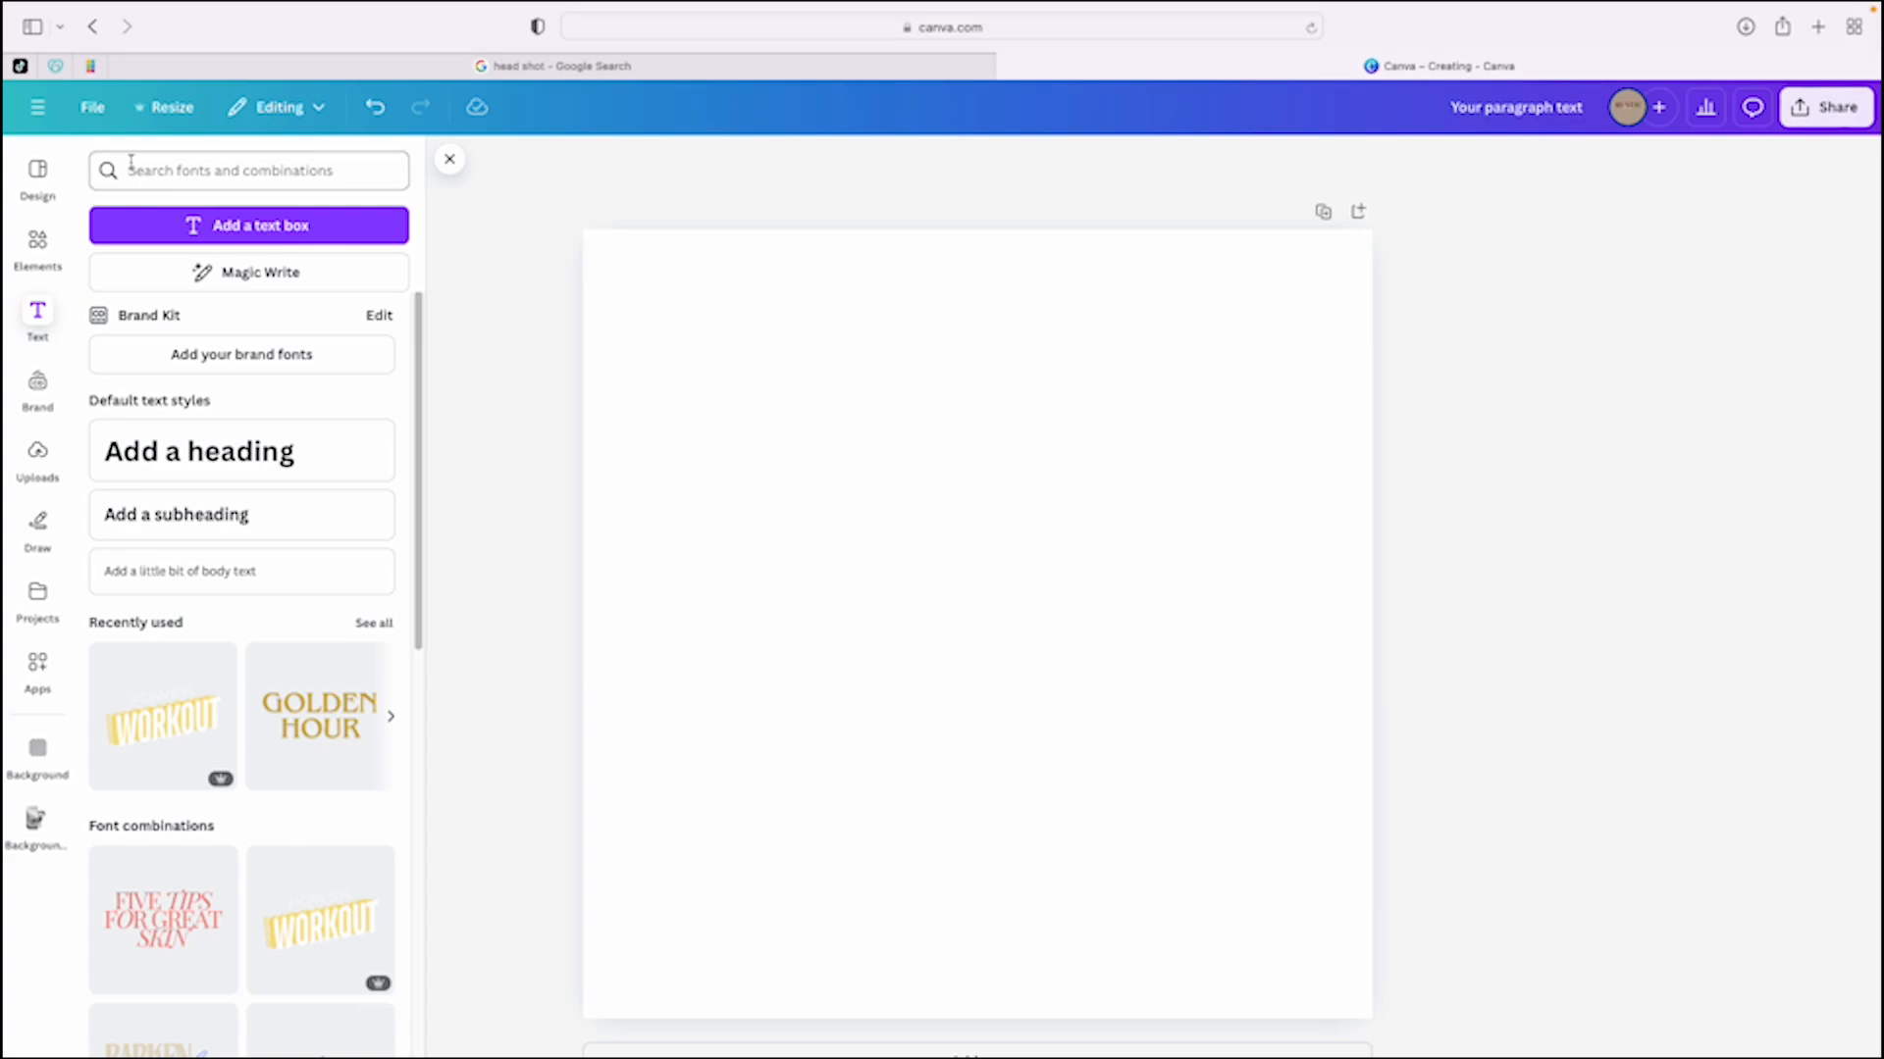
click(38, 175)
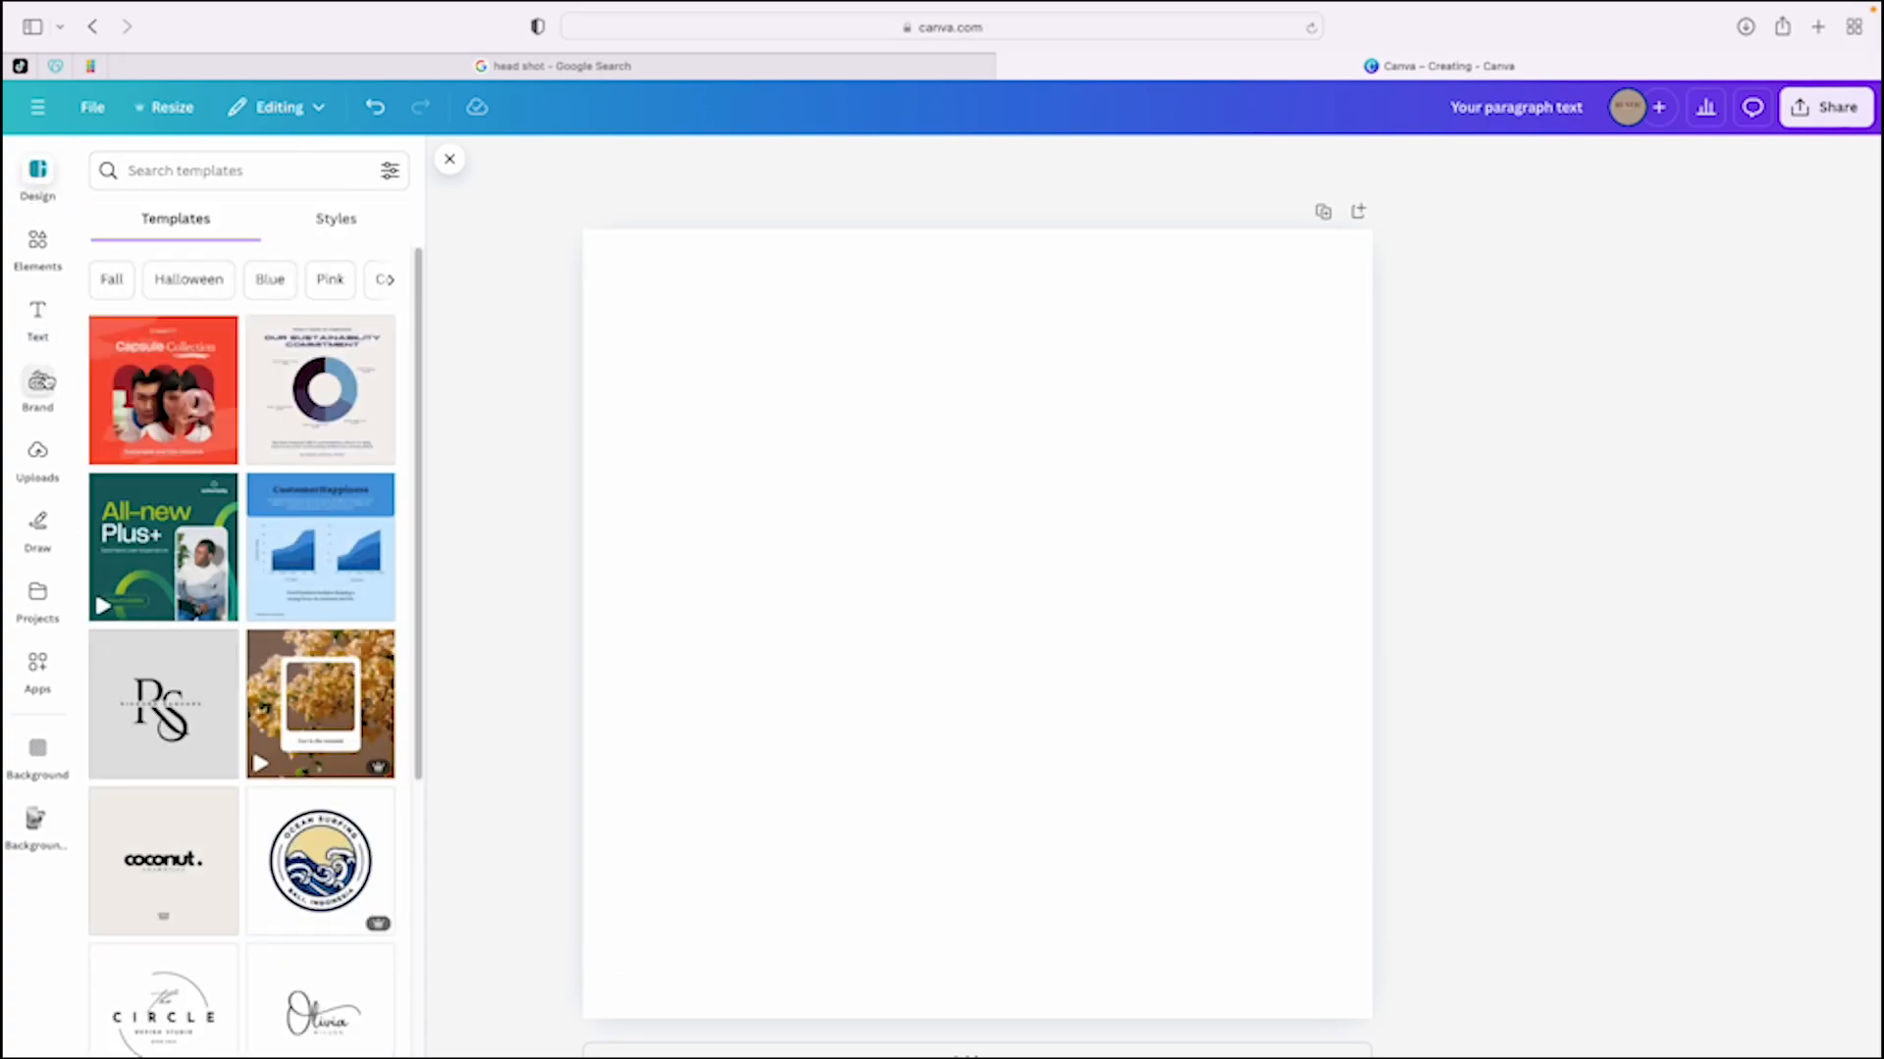
click(37, 461)
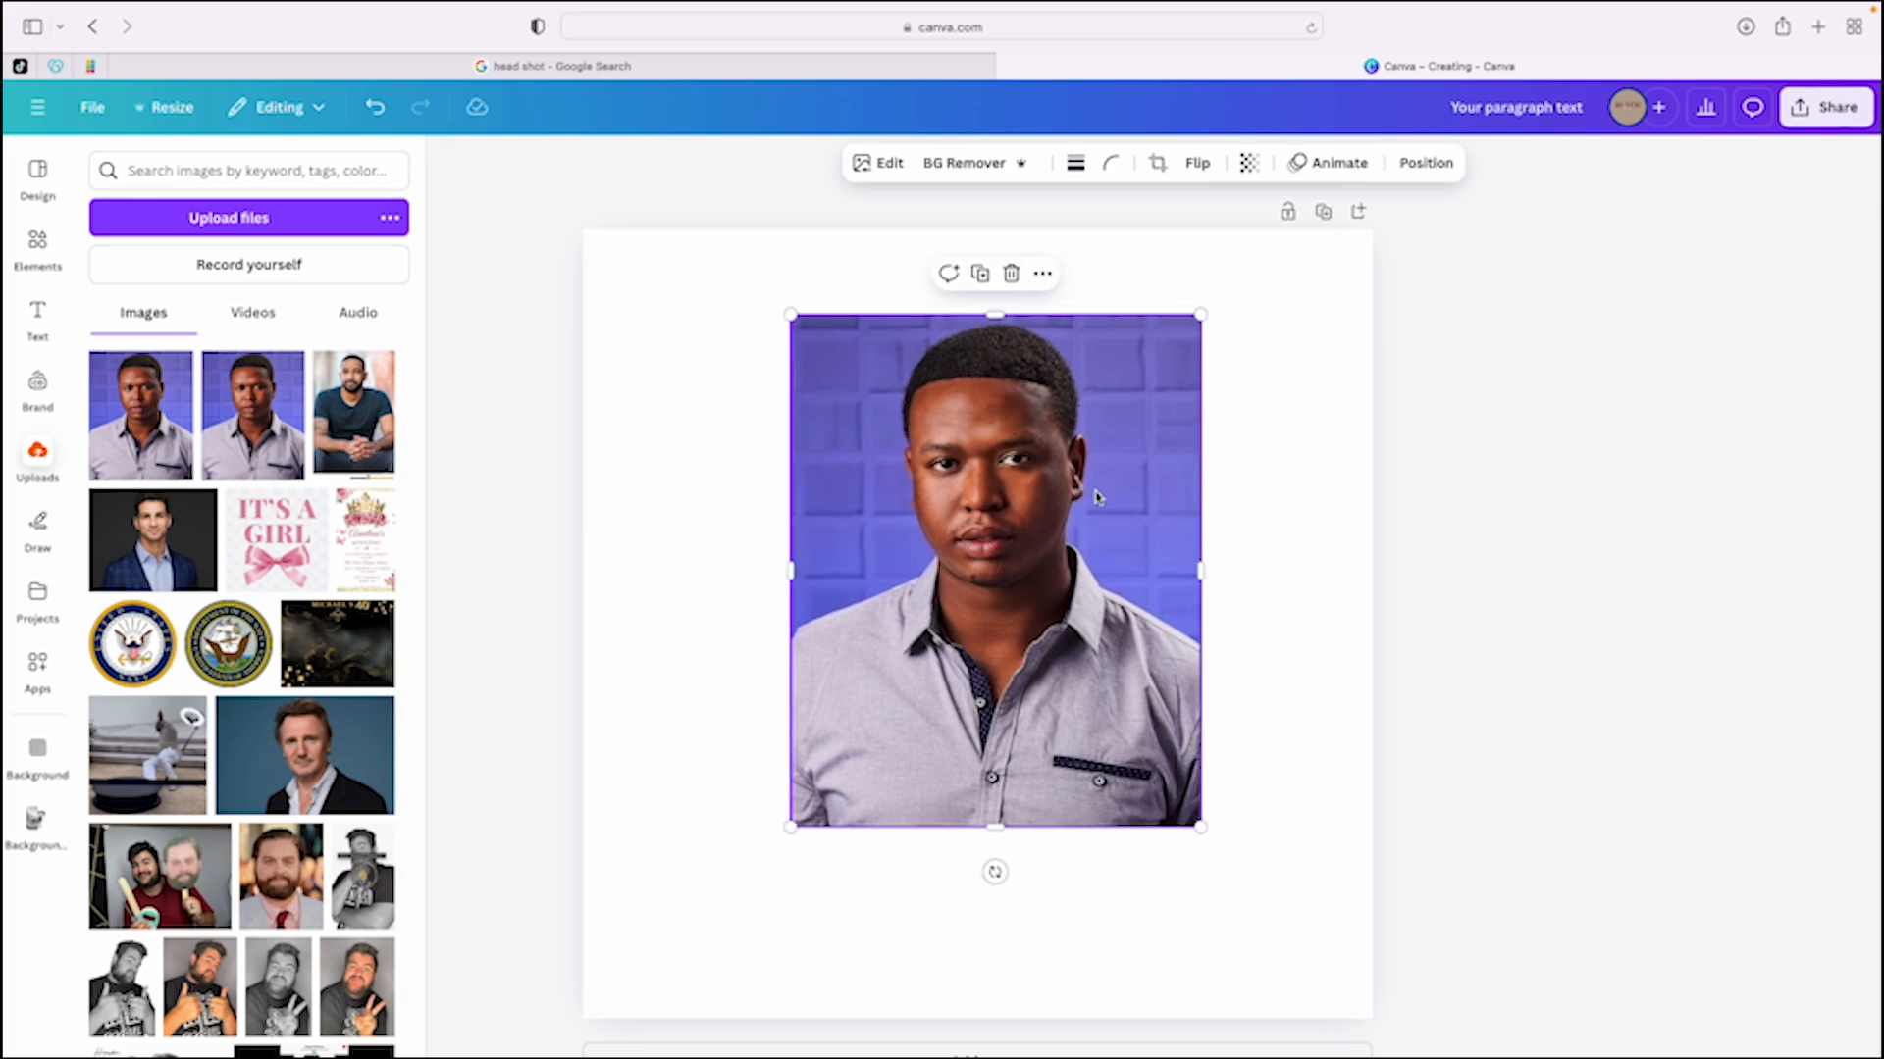
mouse_move(919, 267)
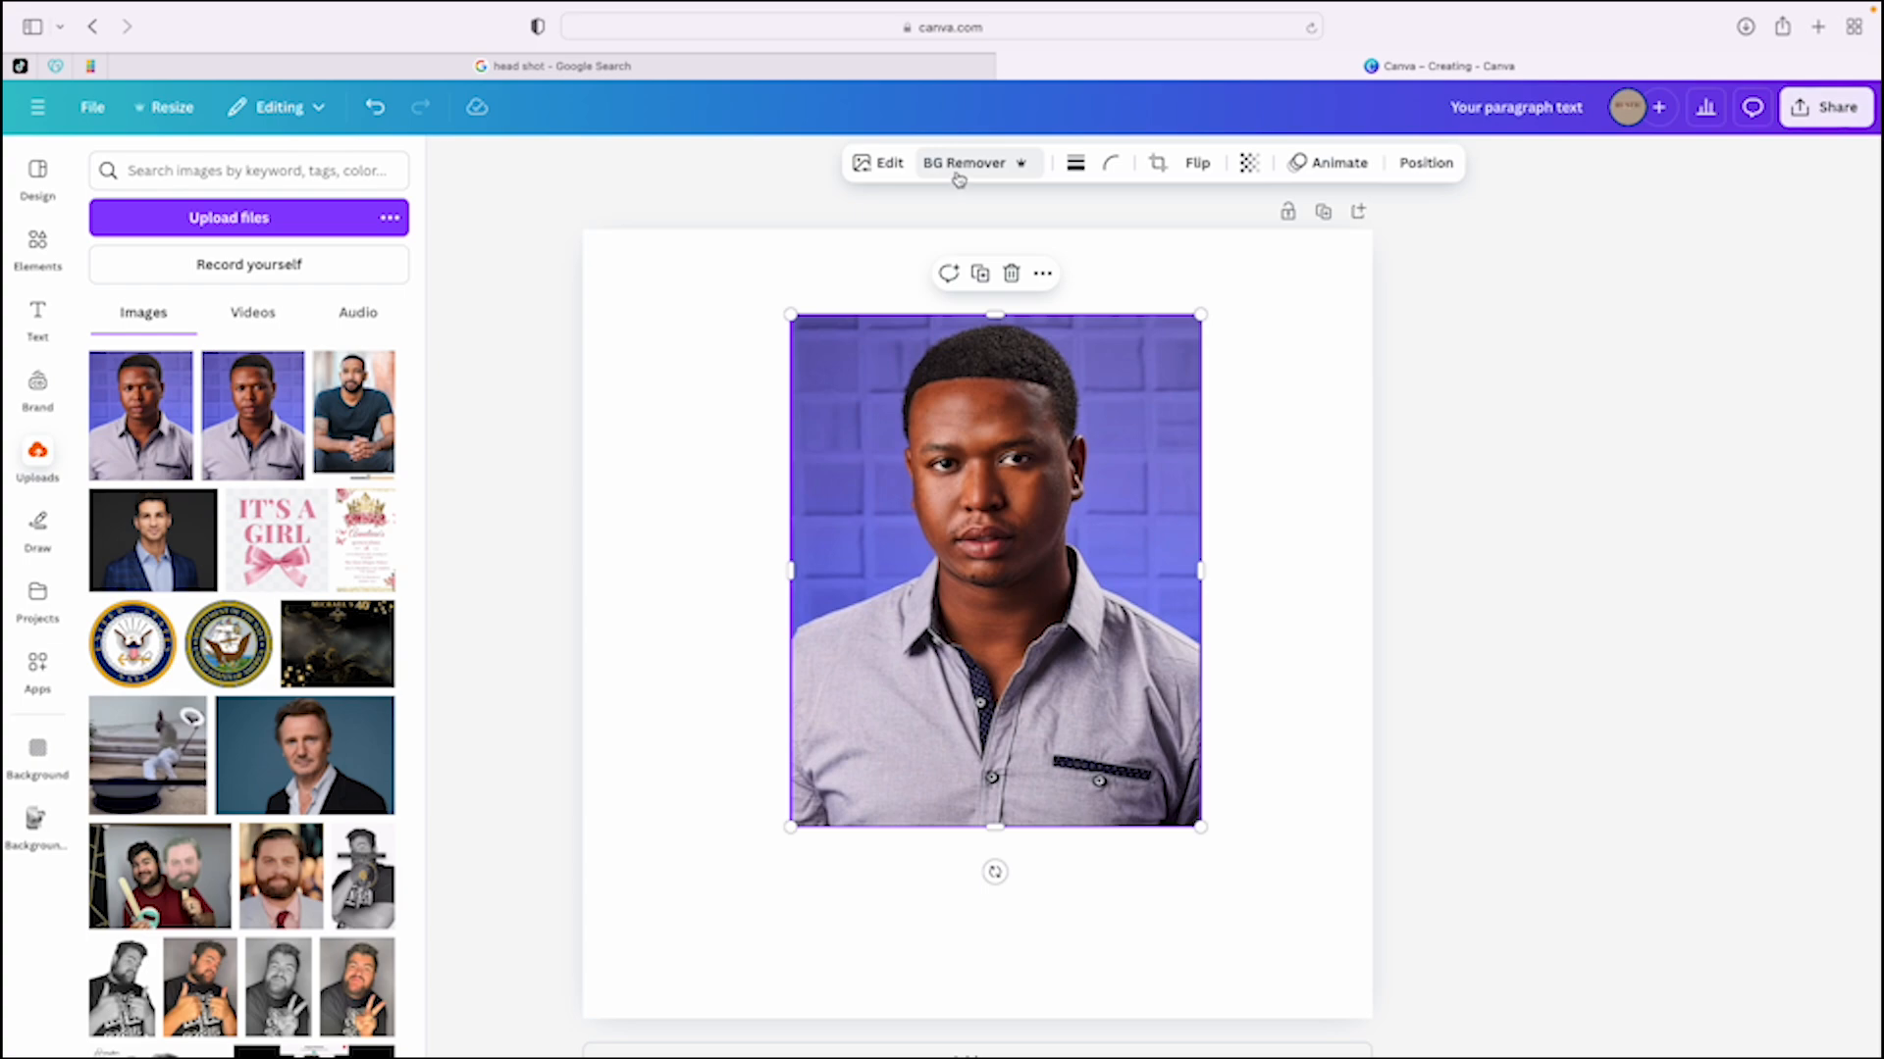
Remove the headshot's purple background and crop in the bottom, right and left edges.
click(963, 162)
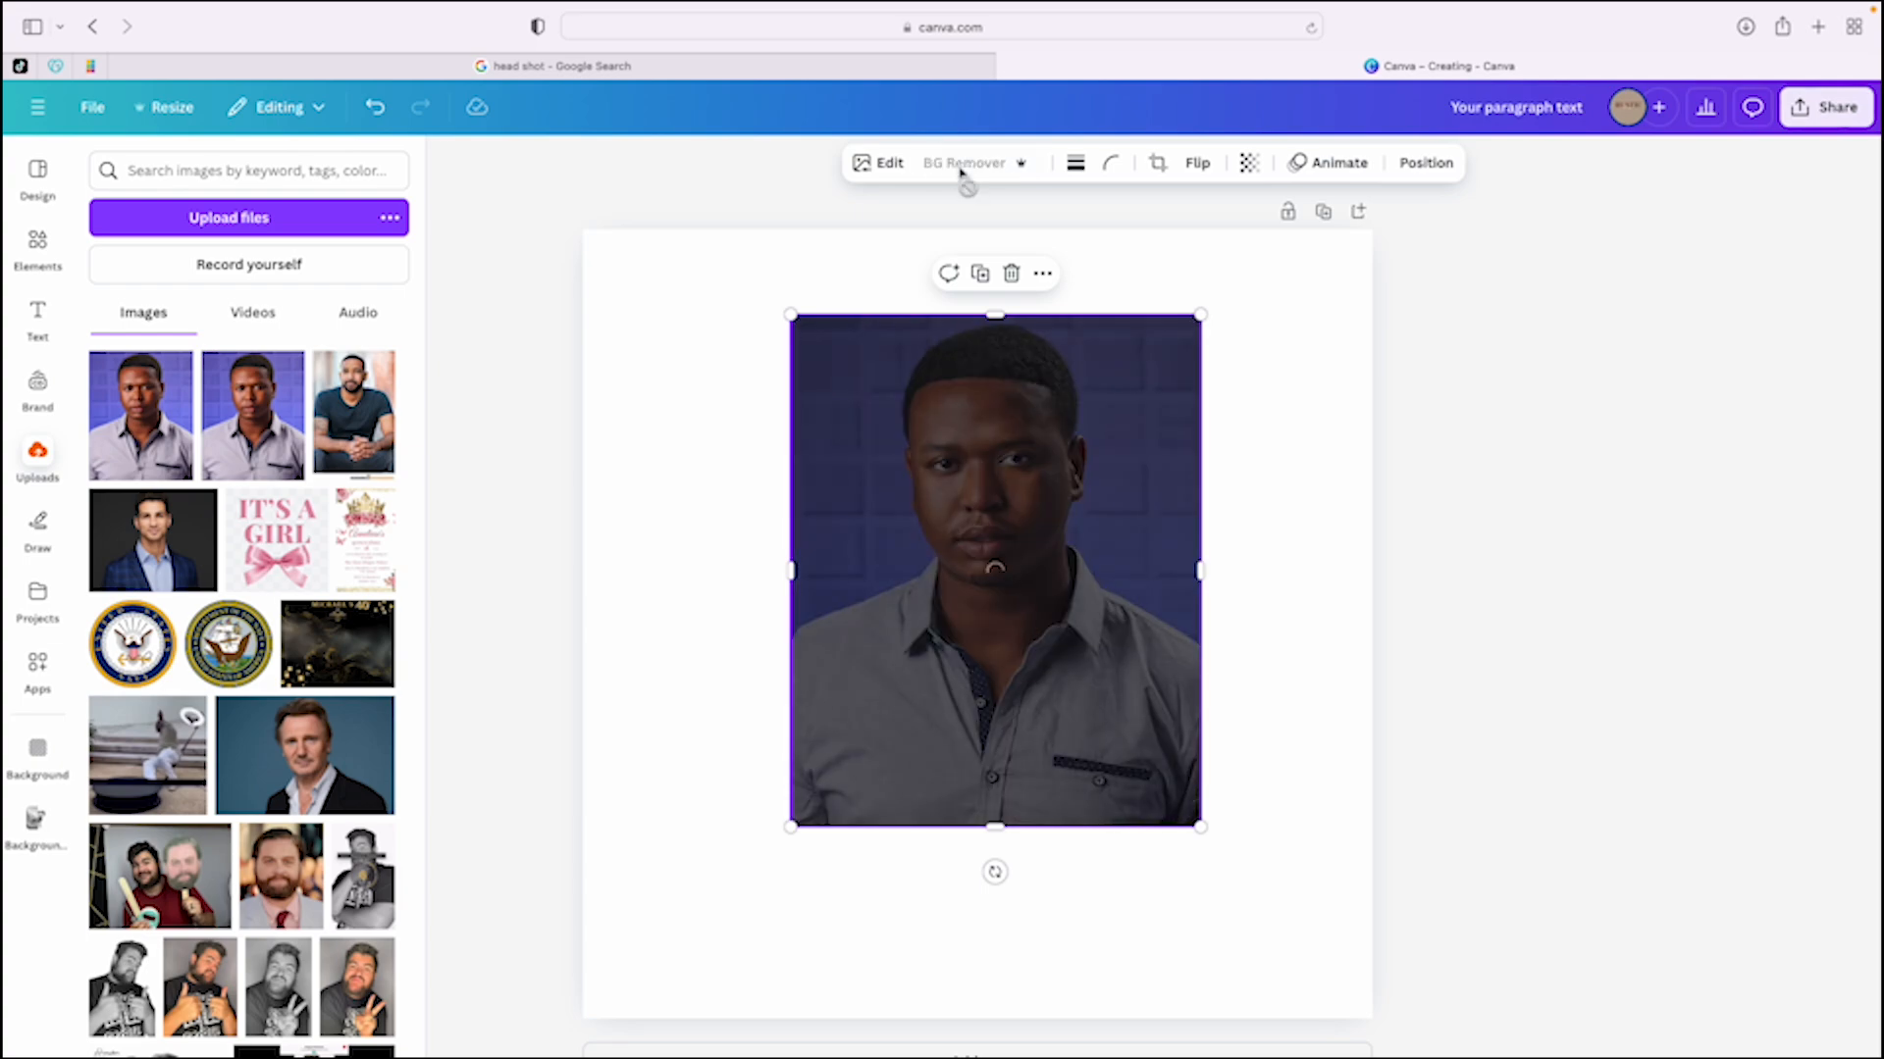
click(963, 162)
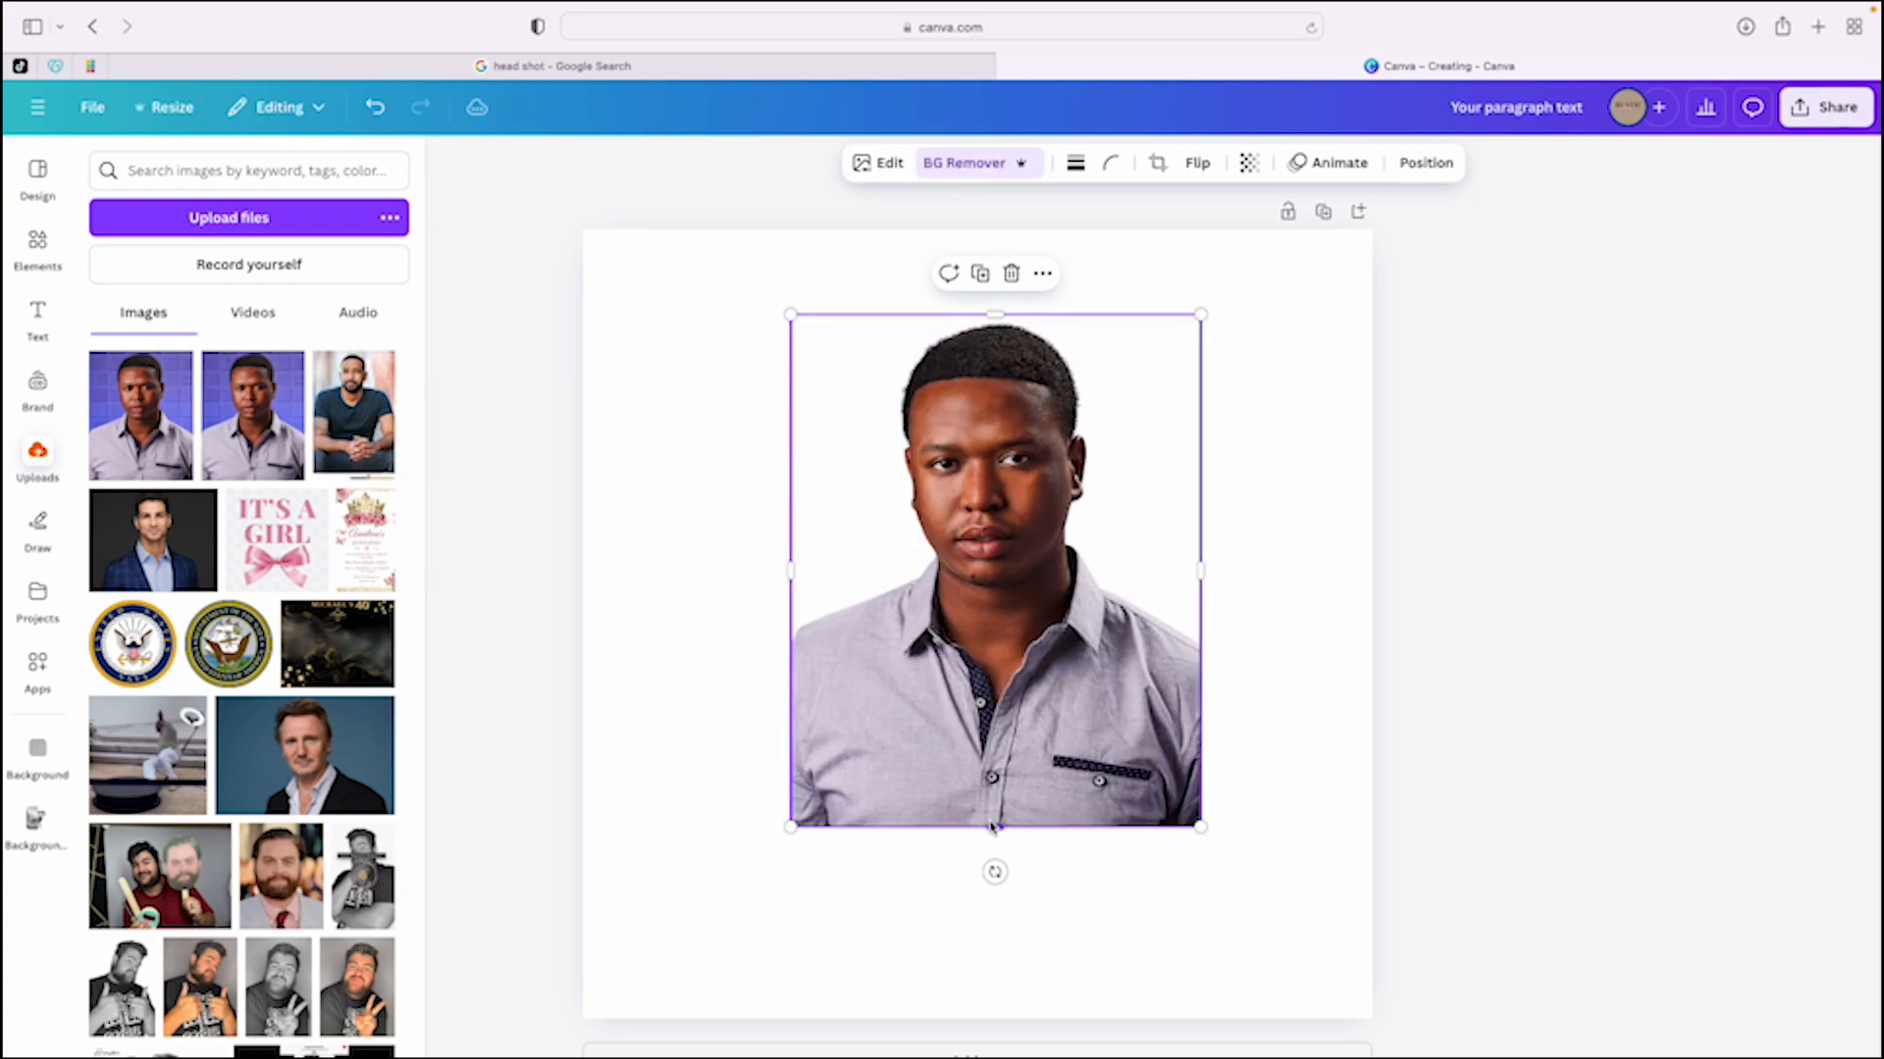
drag(994, 825, 1002, 589)
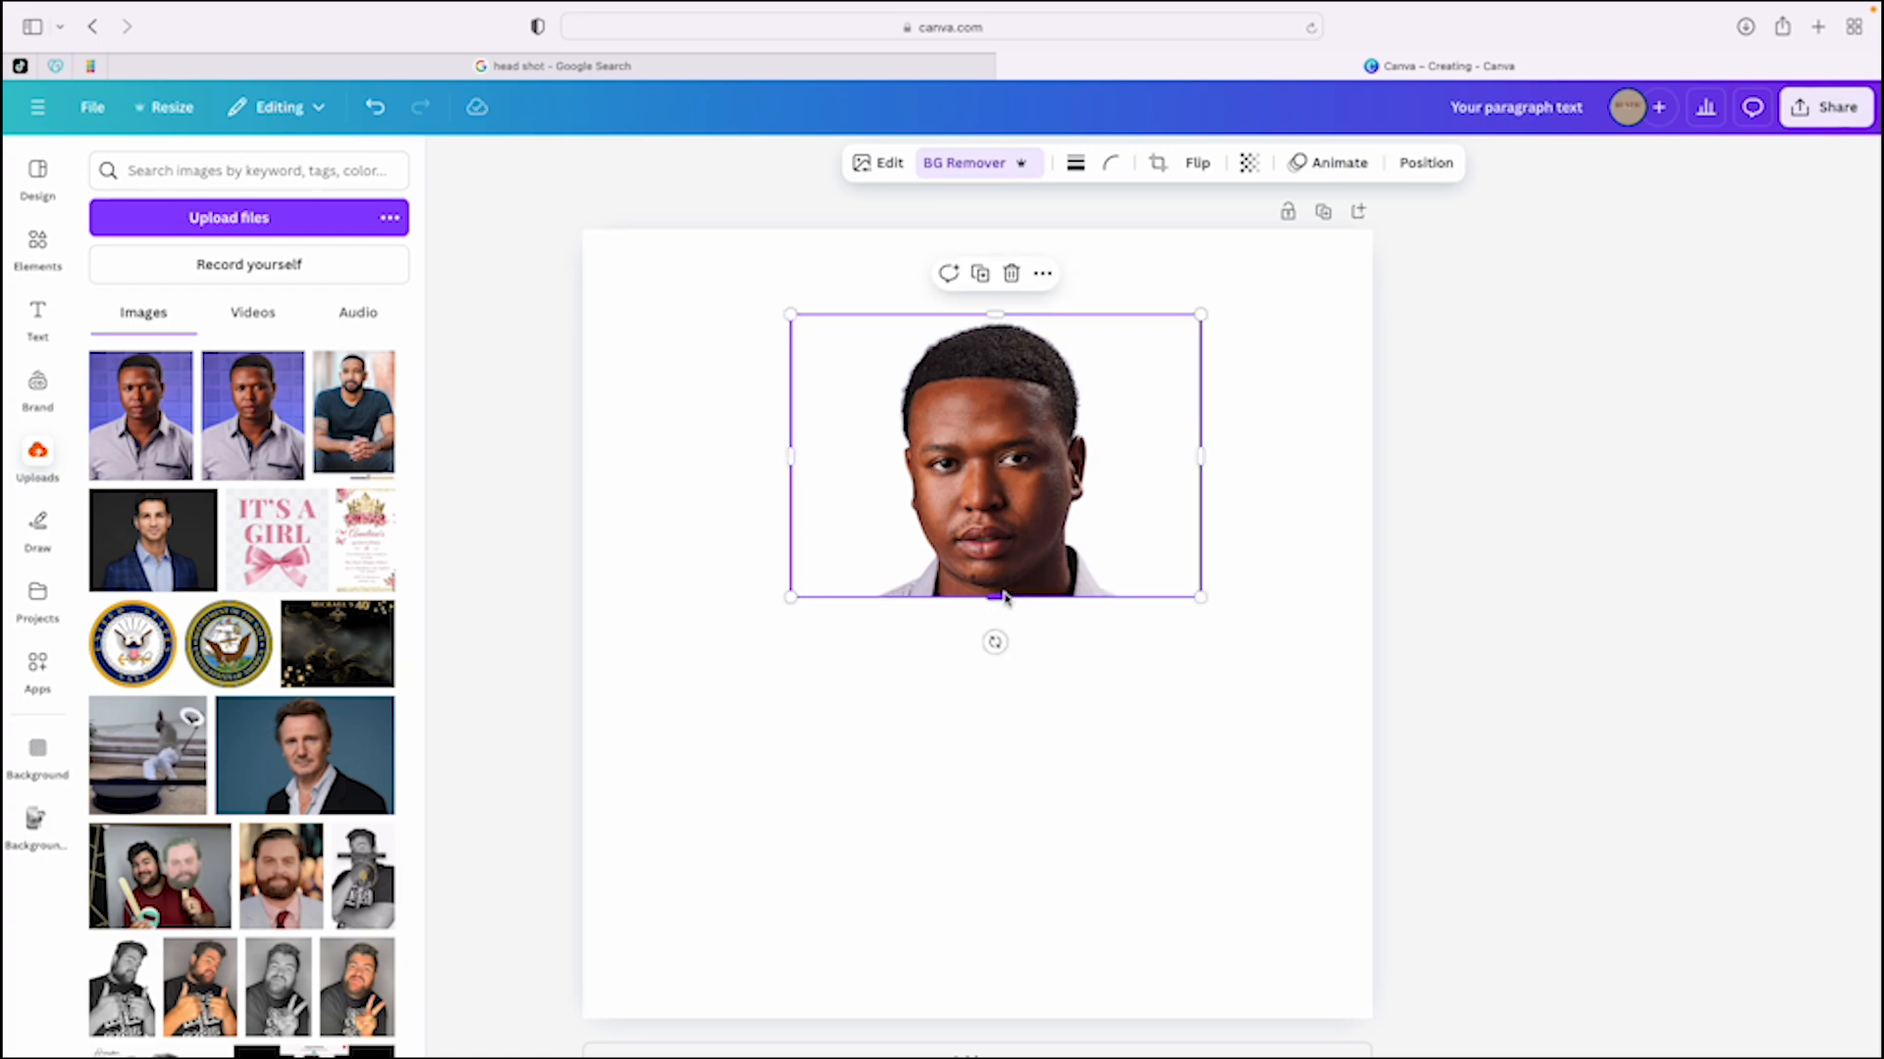
mouse_move(1147, 466)
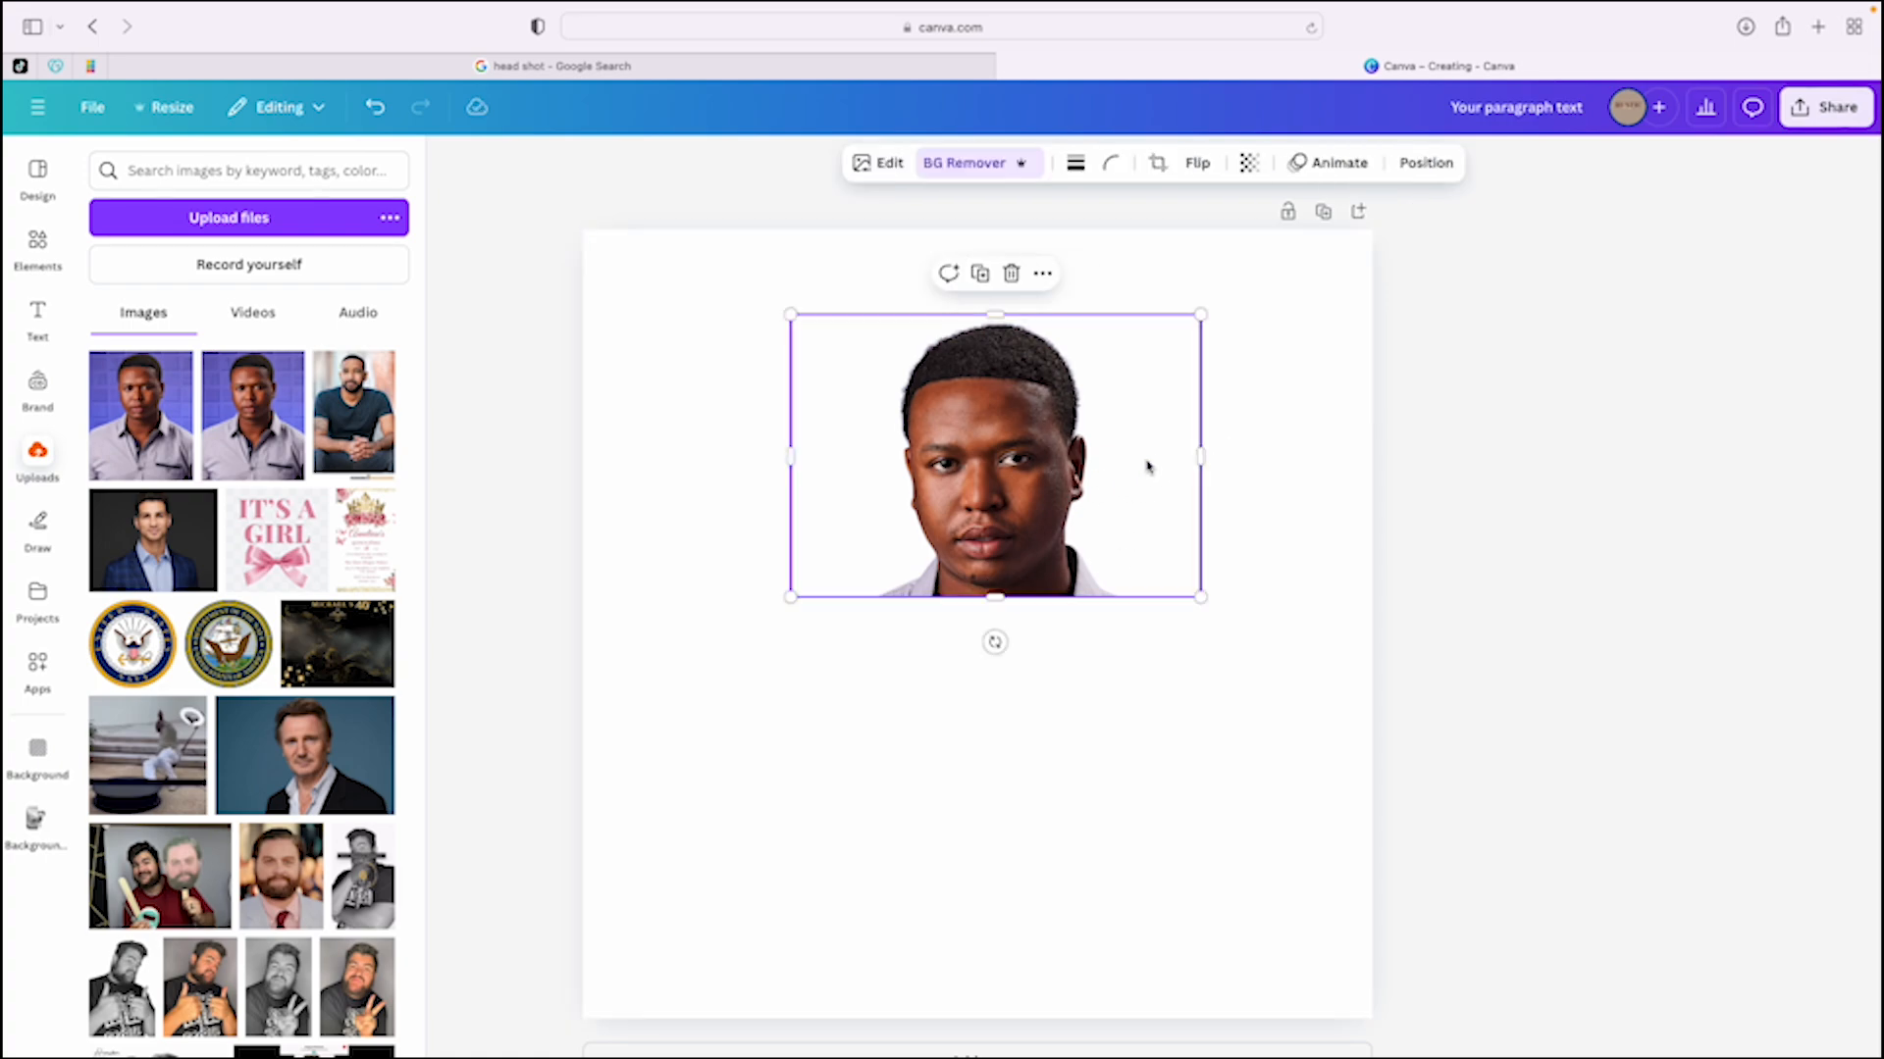
drag(1200, 456, 1099, 454)
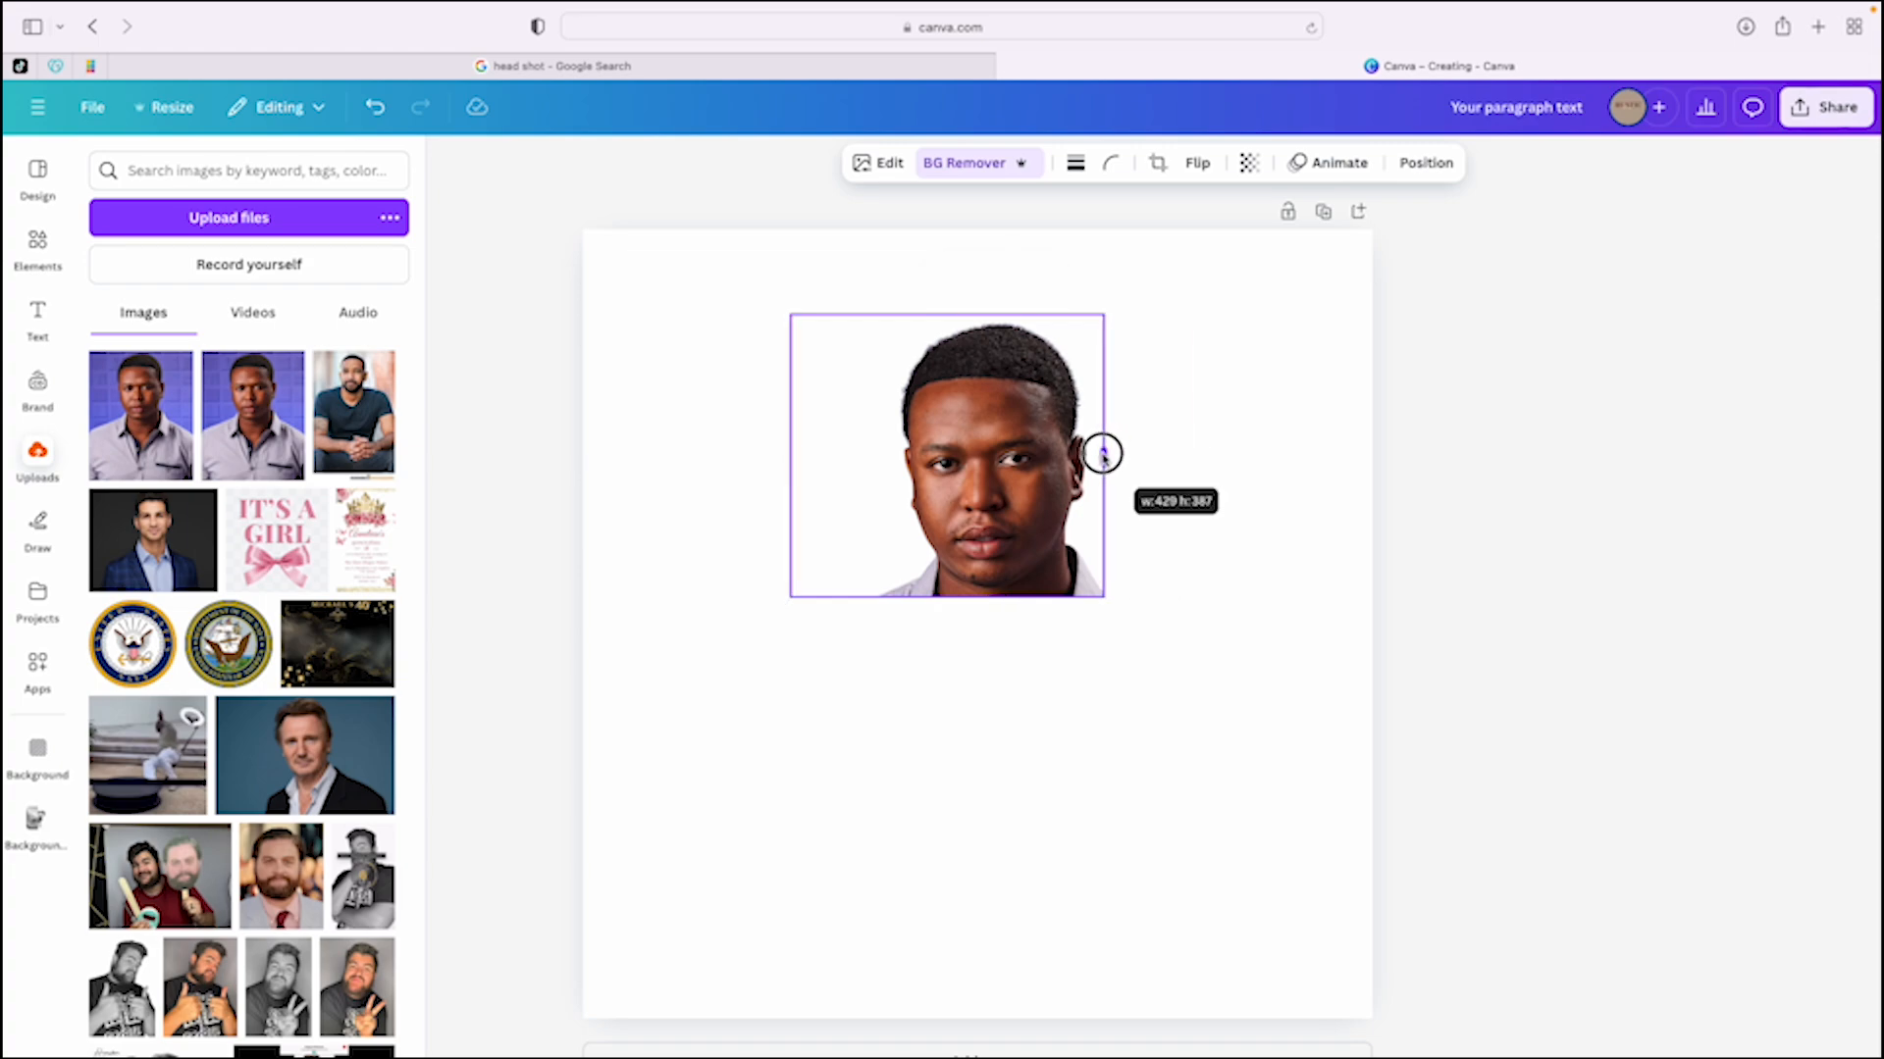
drag(1103, 455, 860, 439)
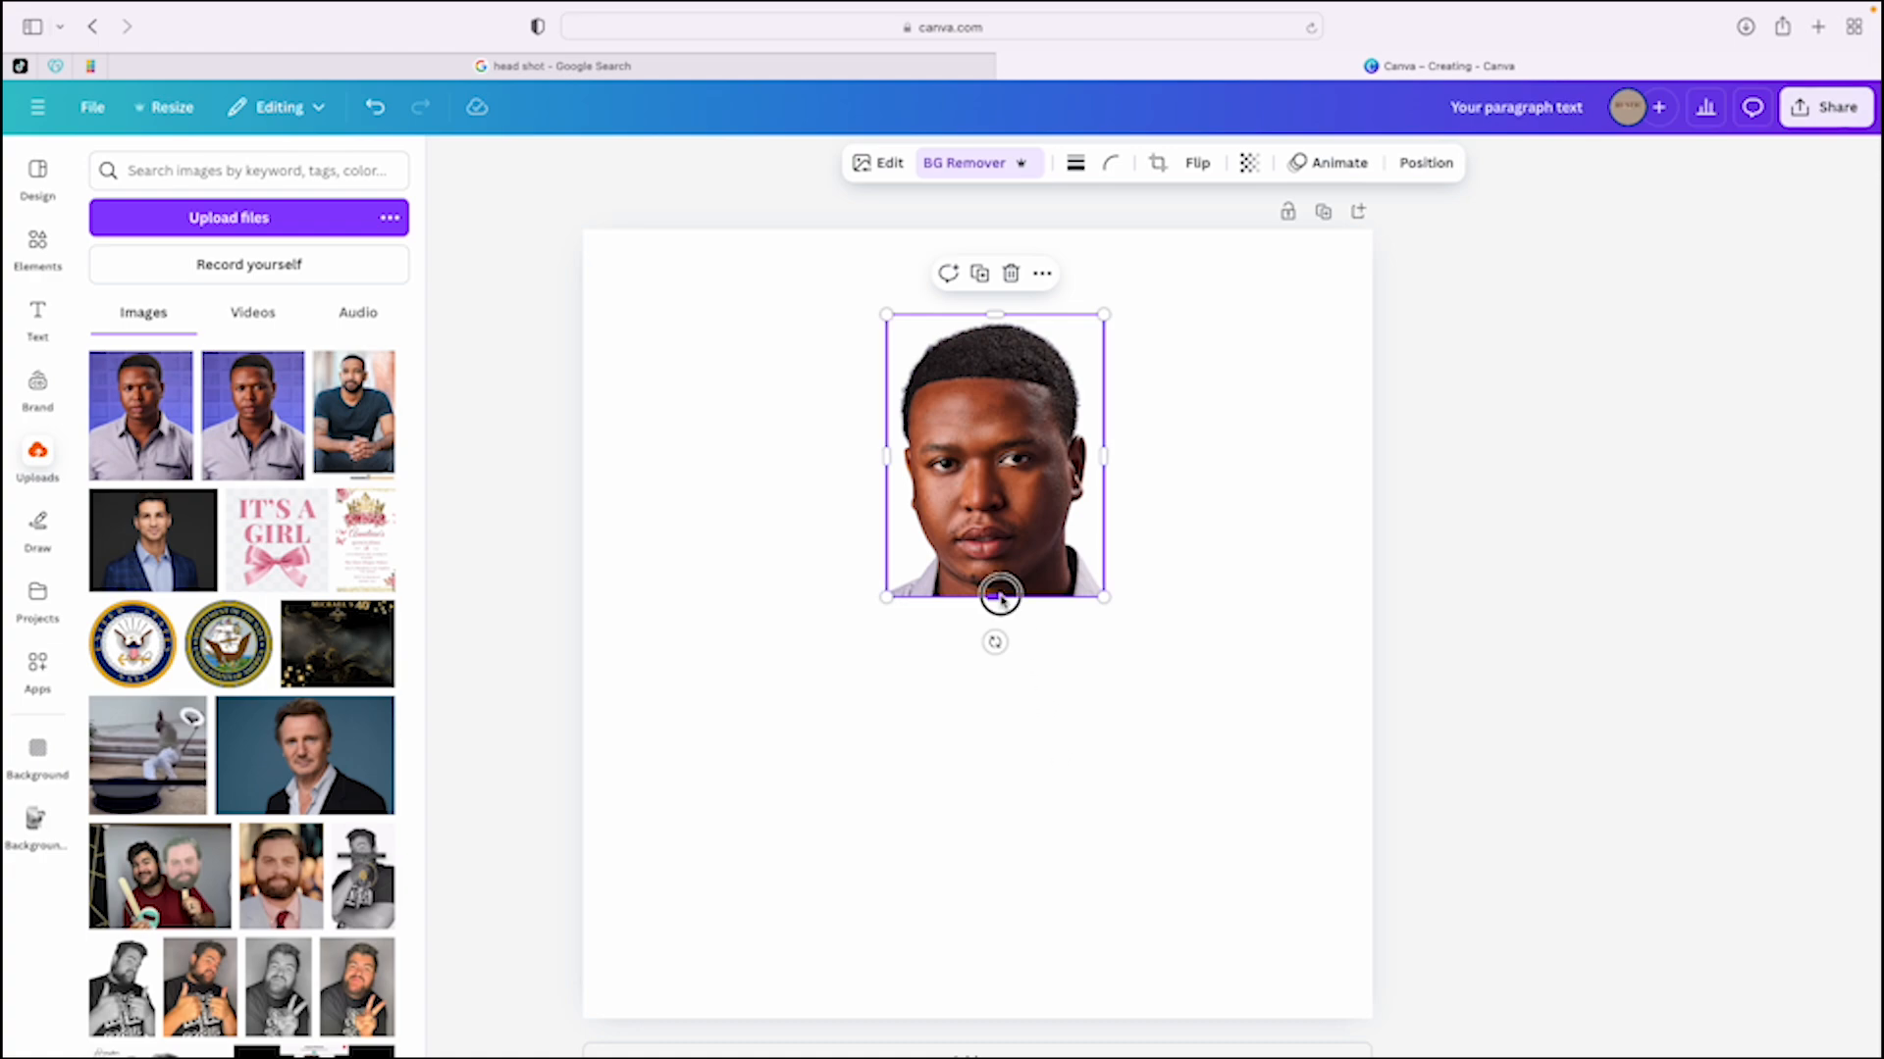
mouse_move(1071, 537)
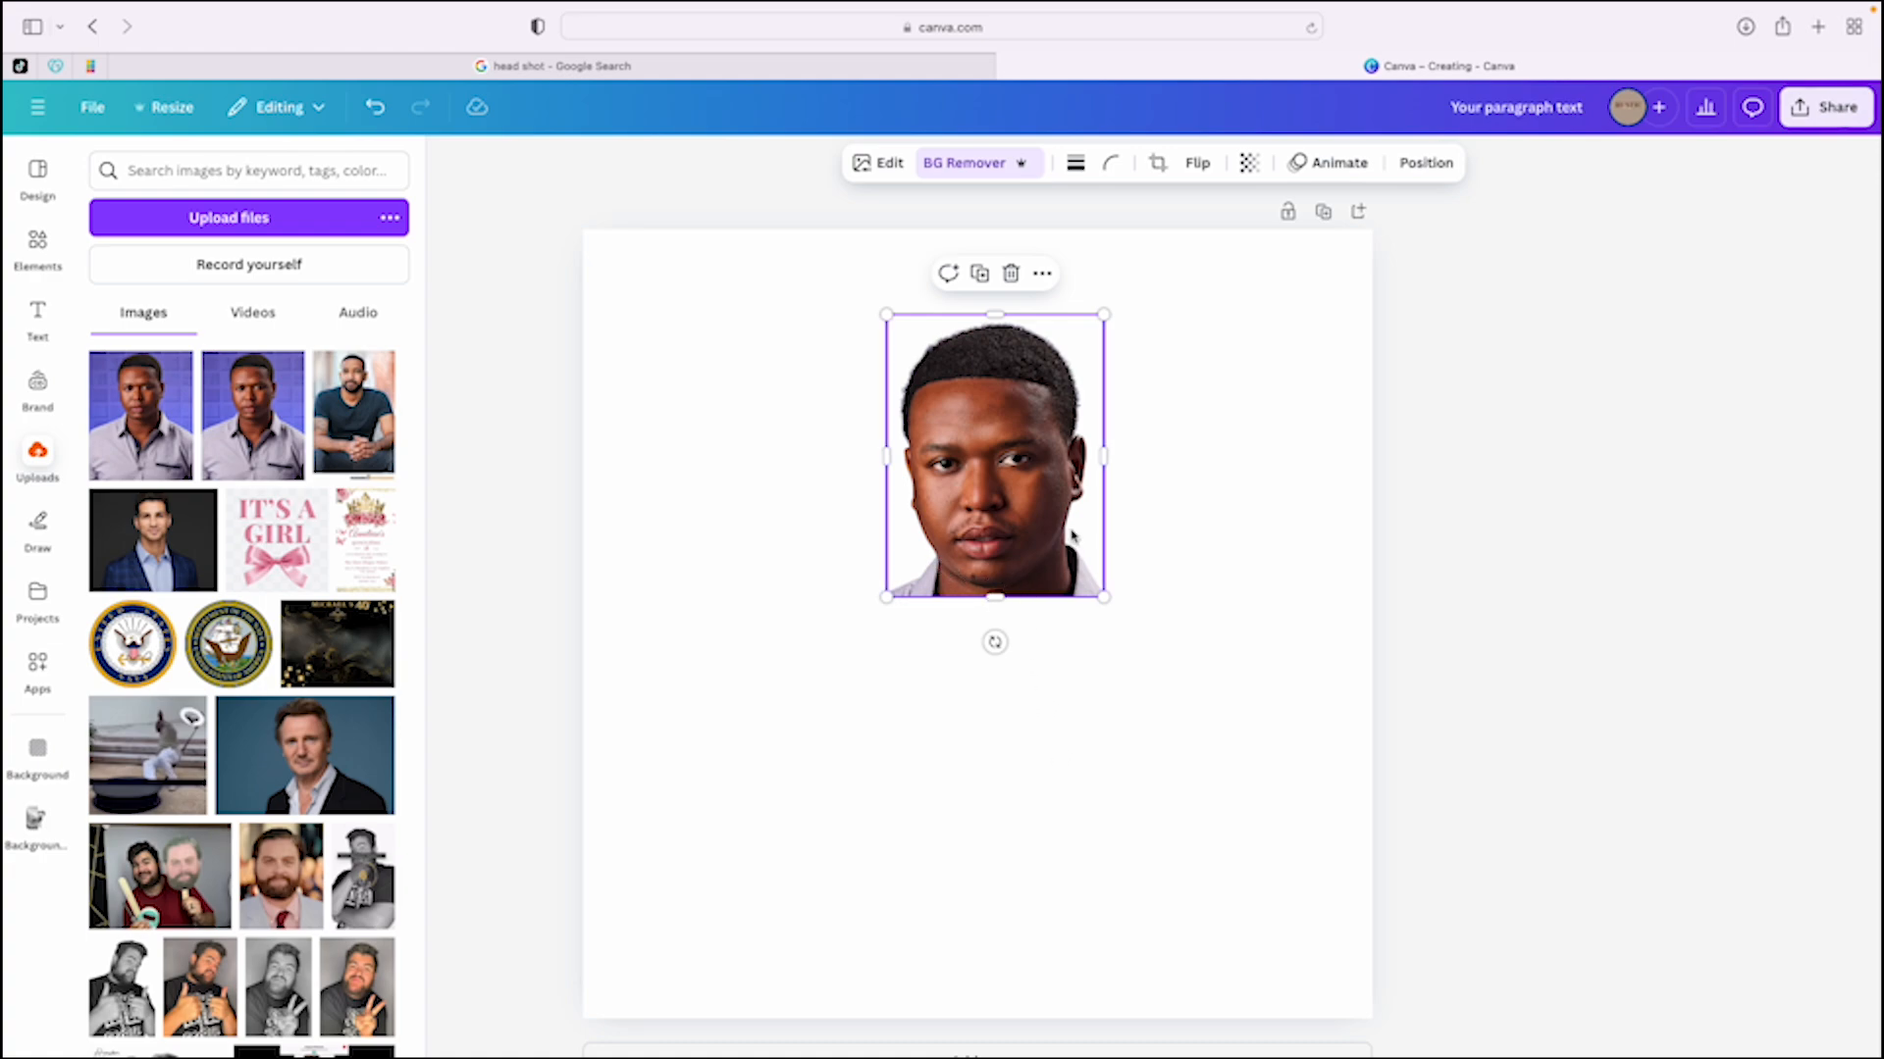
mouse_move(937, 588)
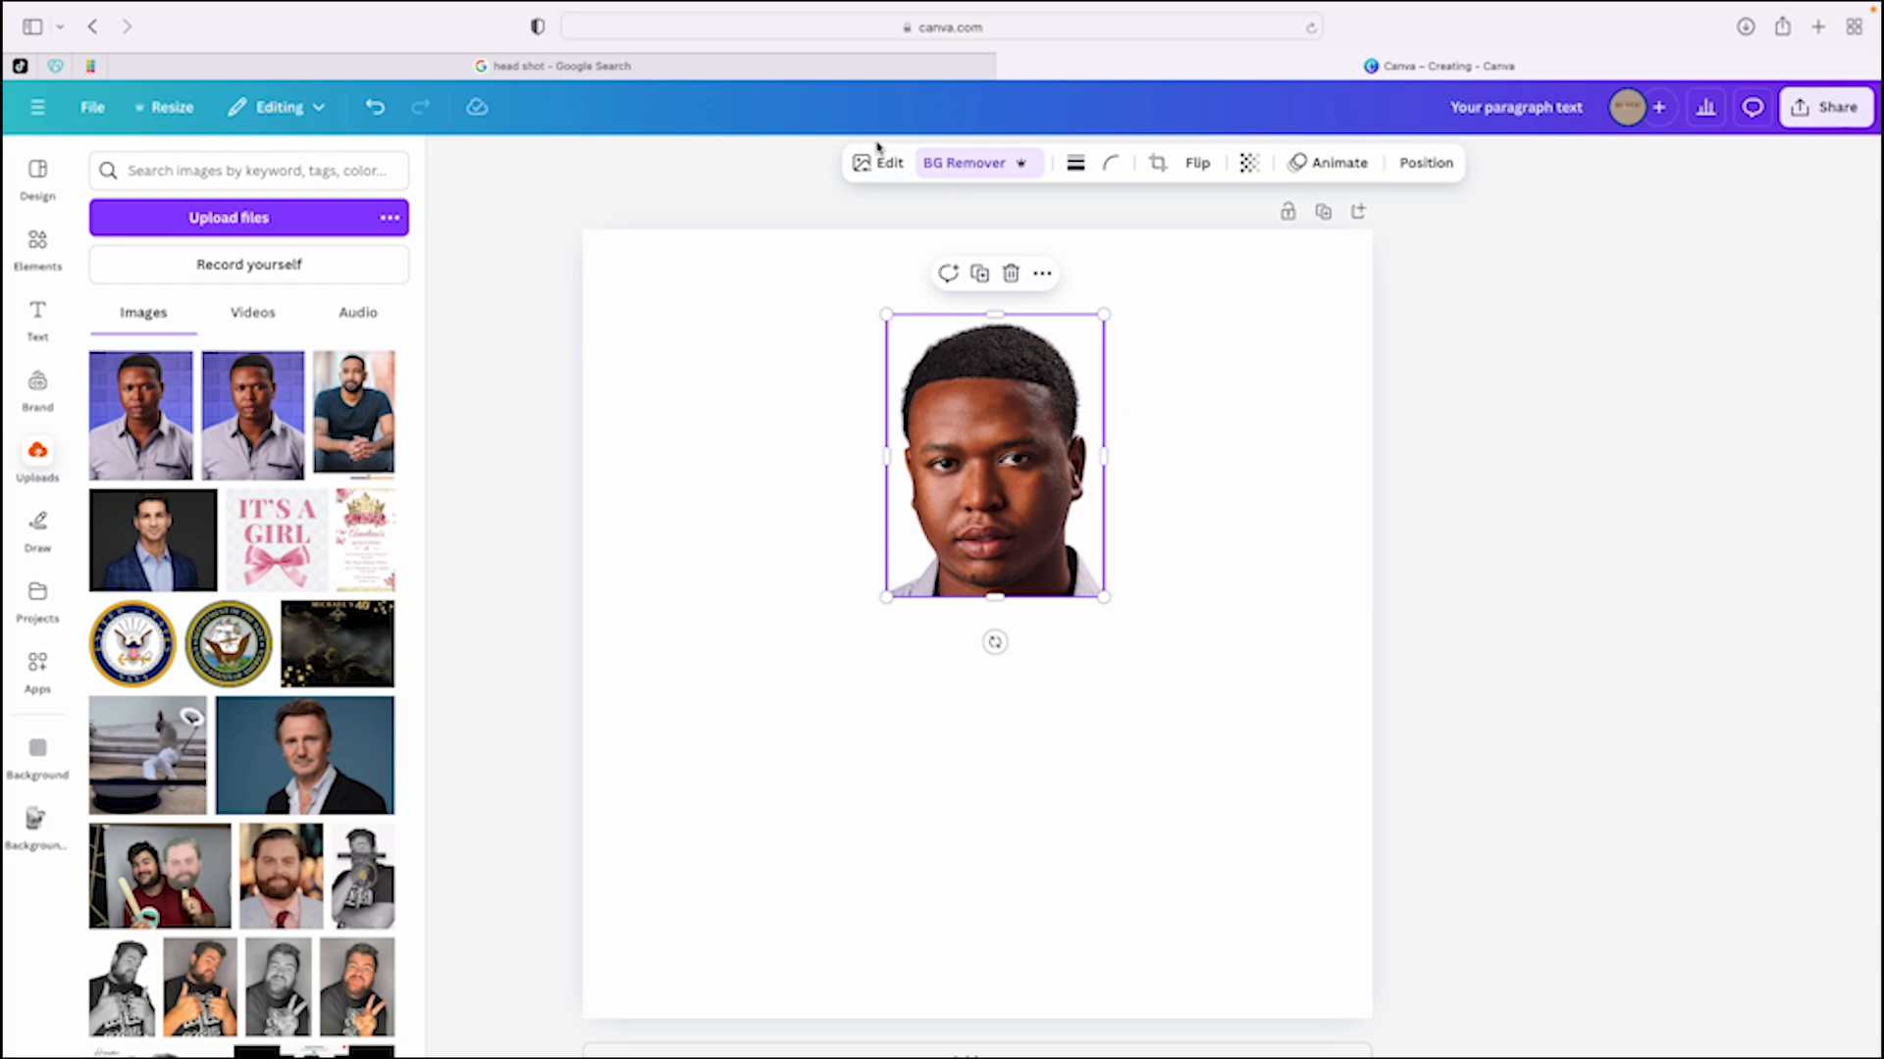
Start Magic Eraser on the headshot with a much smaller brush.
click(888, 162)
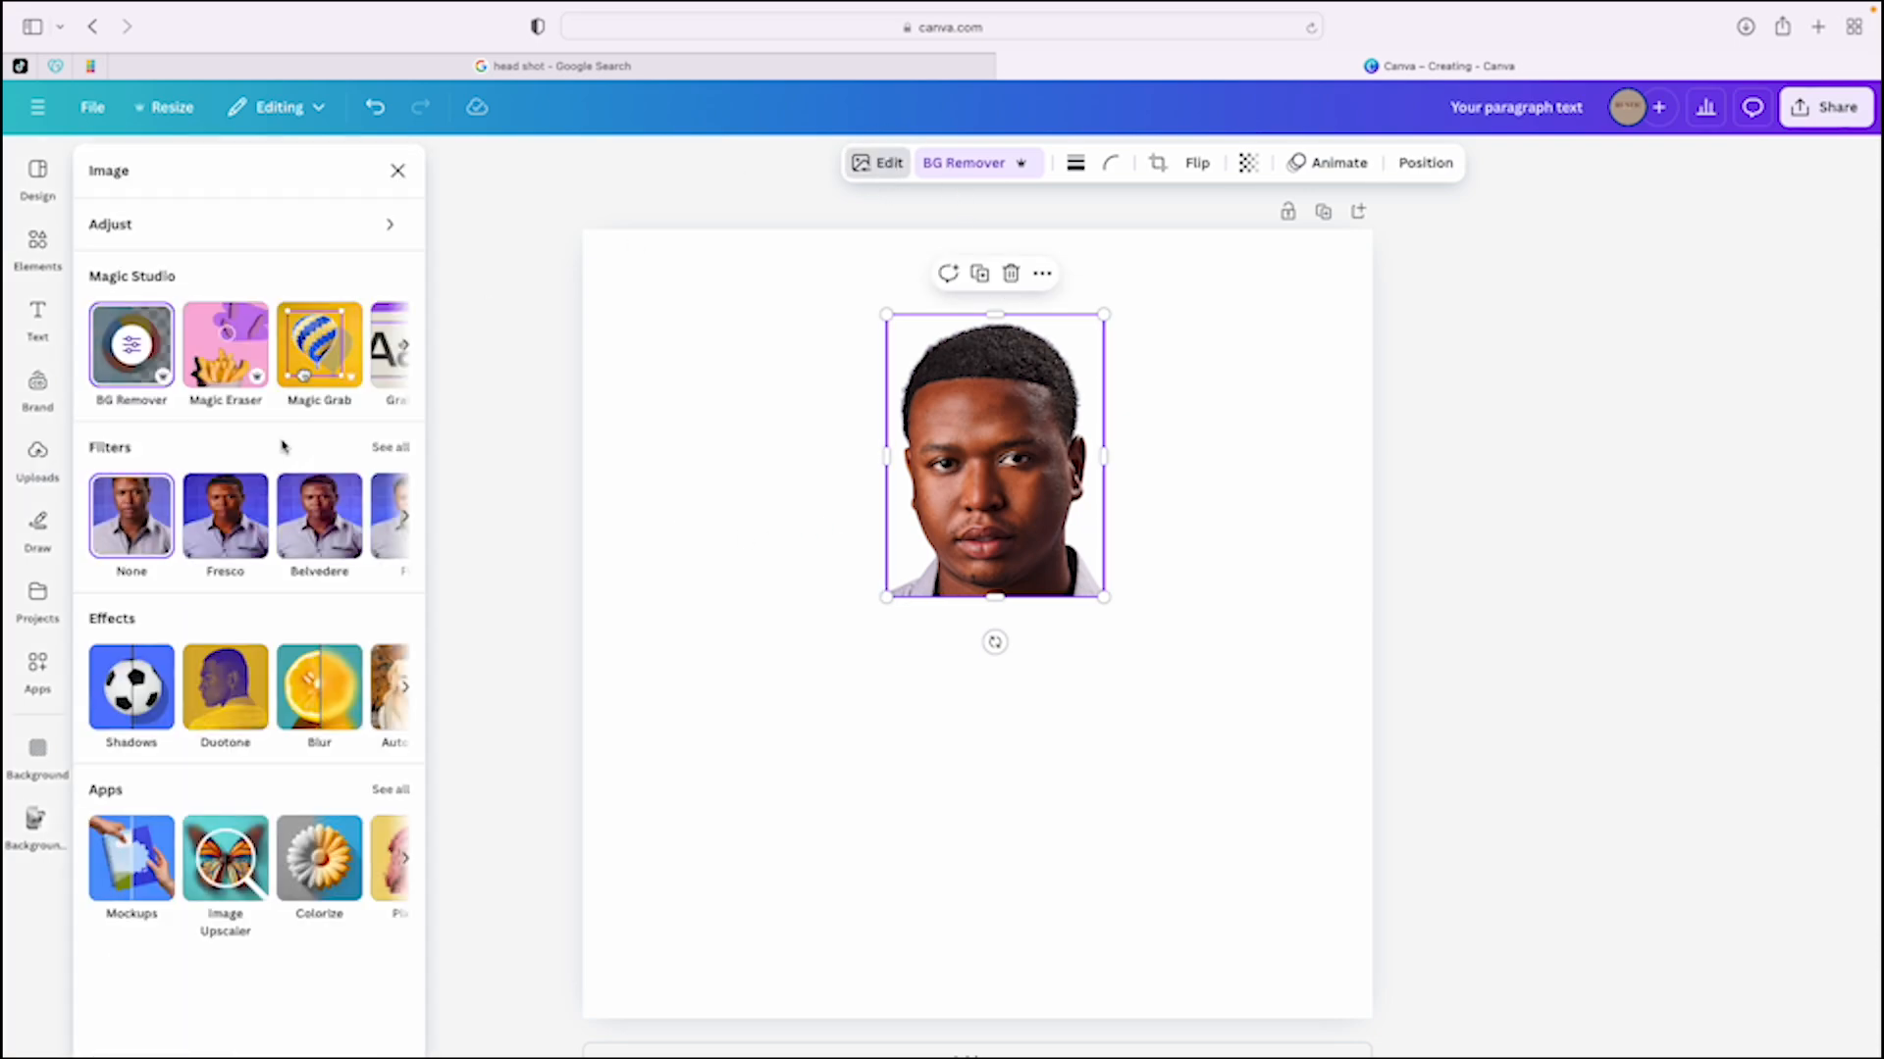
click(224, 344)
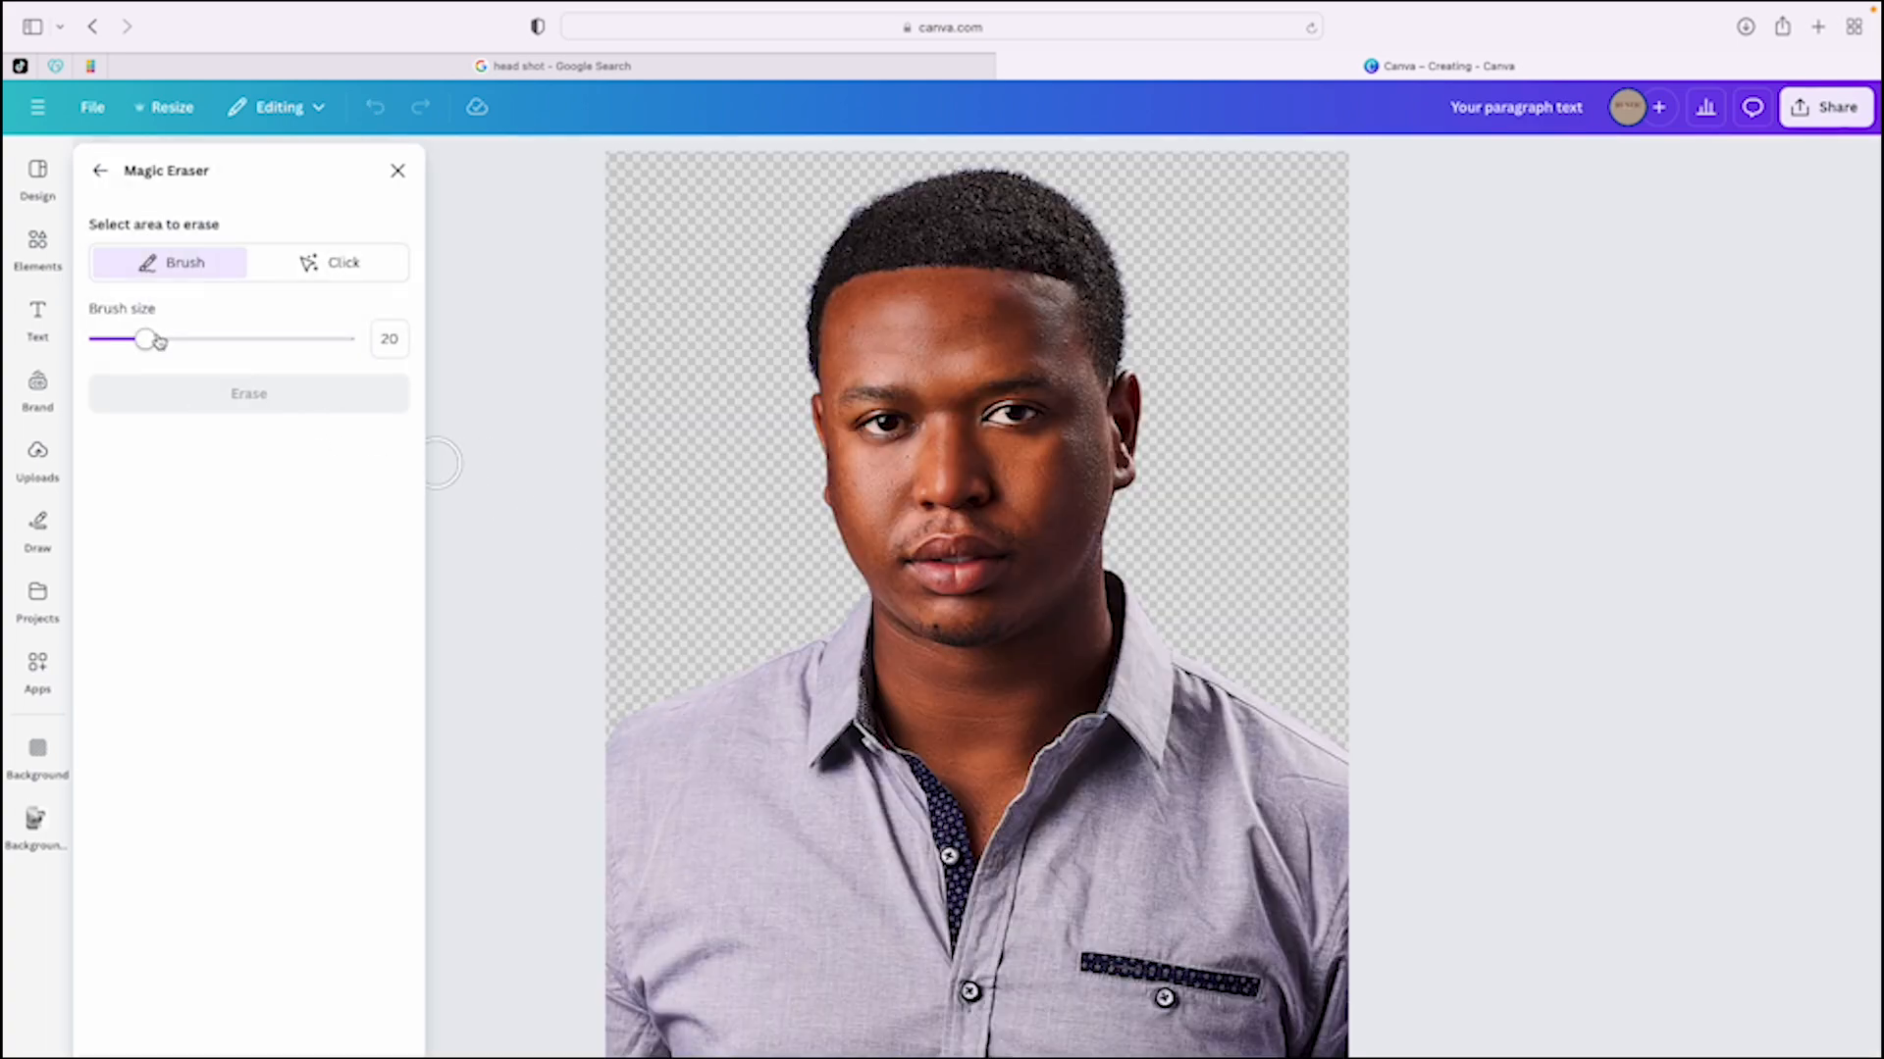
drag(156, 340, 112, 341)
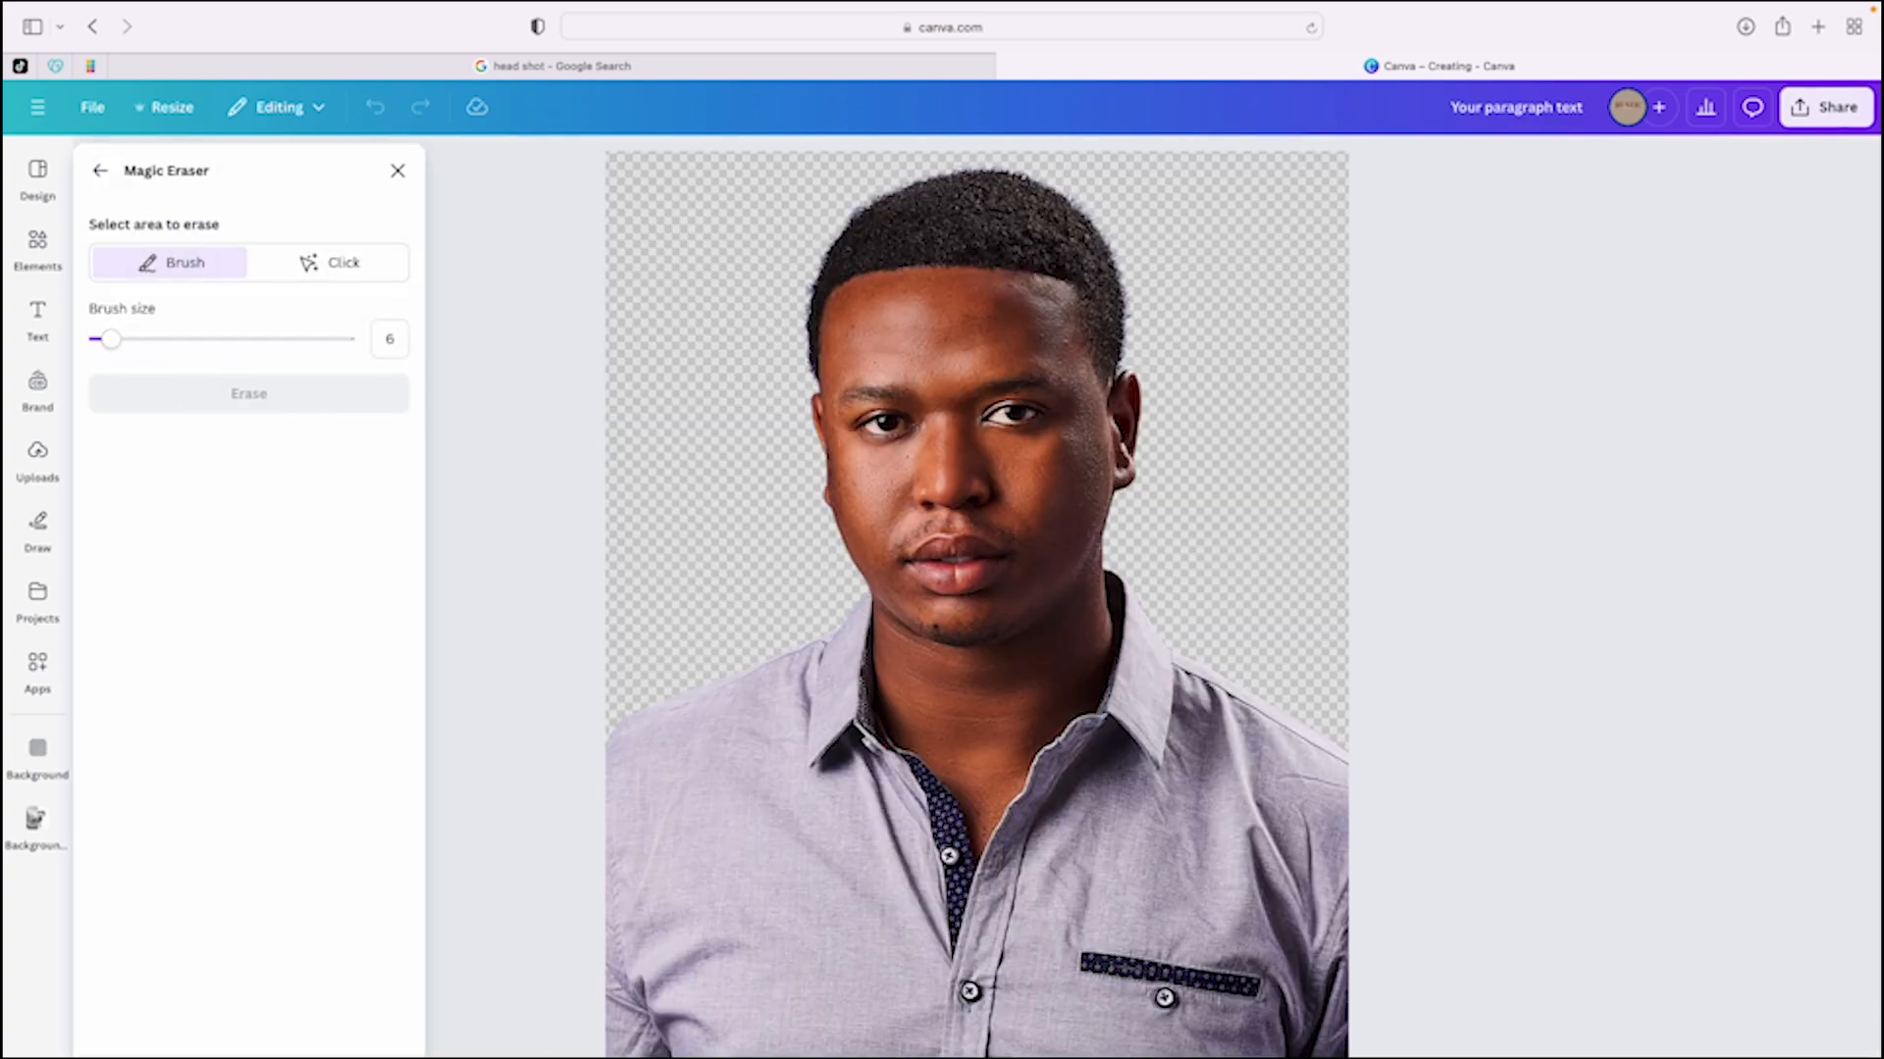
click(863, 600)
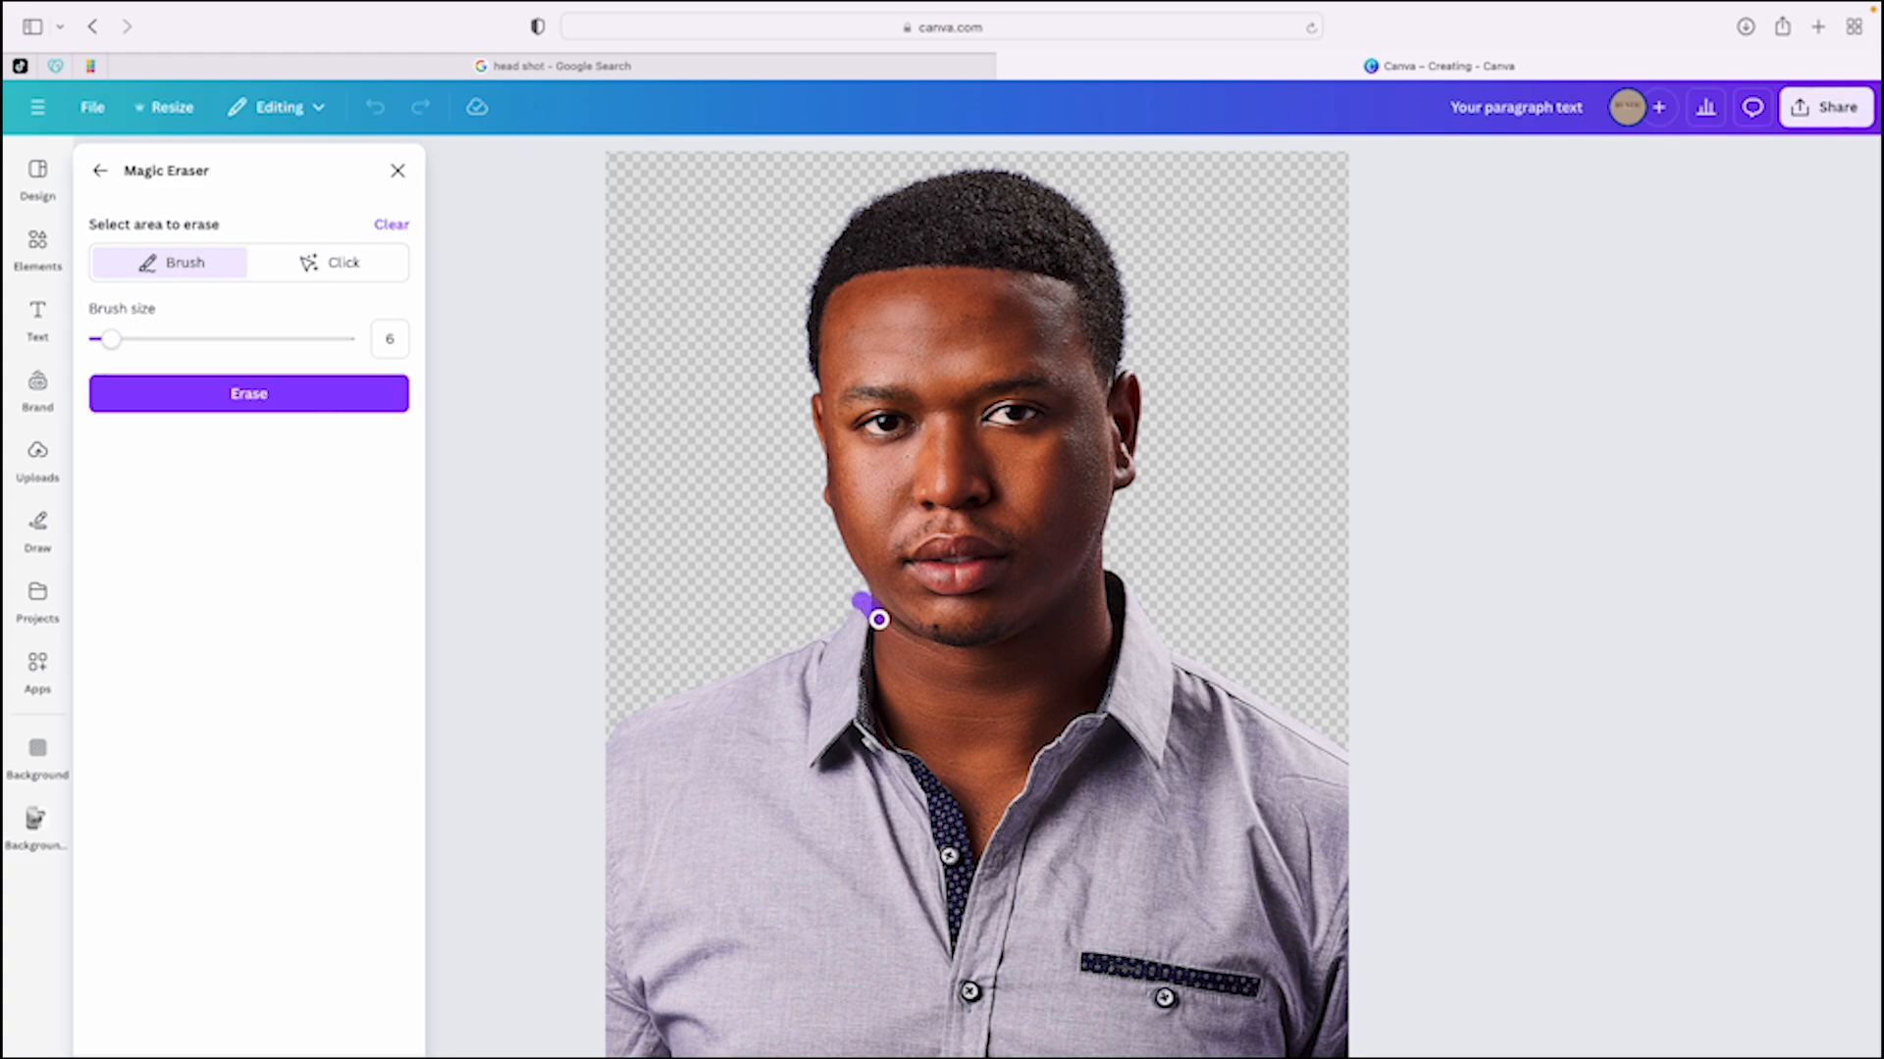
Brush a curve along the underside of the chin and jawline.
drag(879, 619, 910, 640)
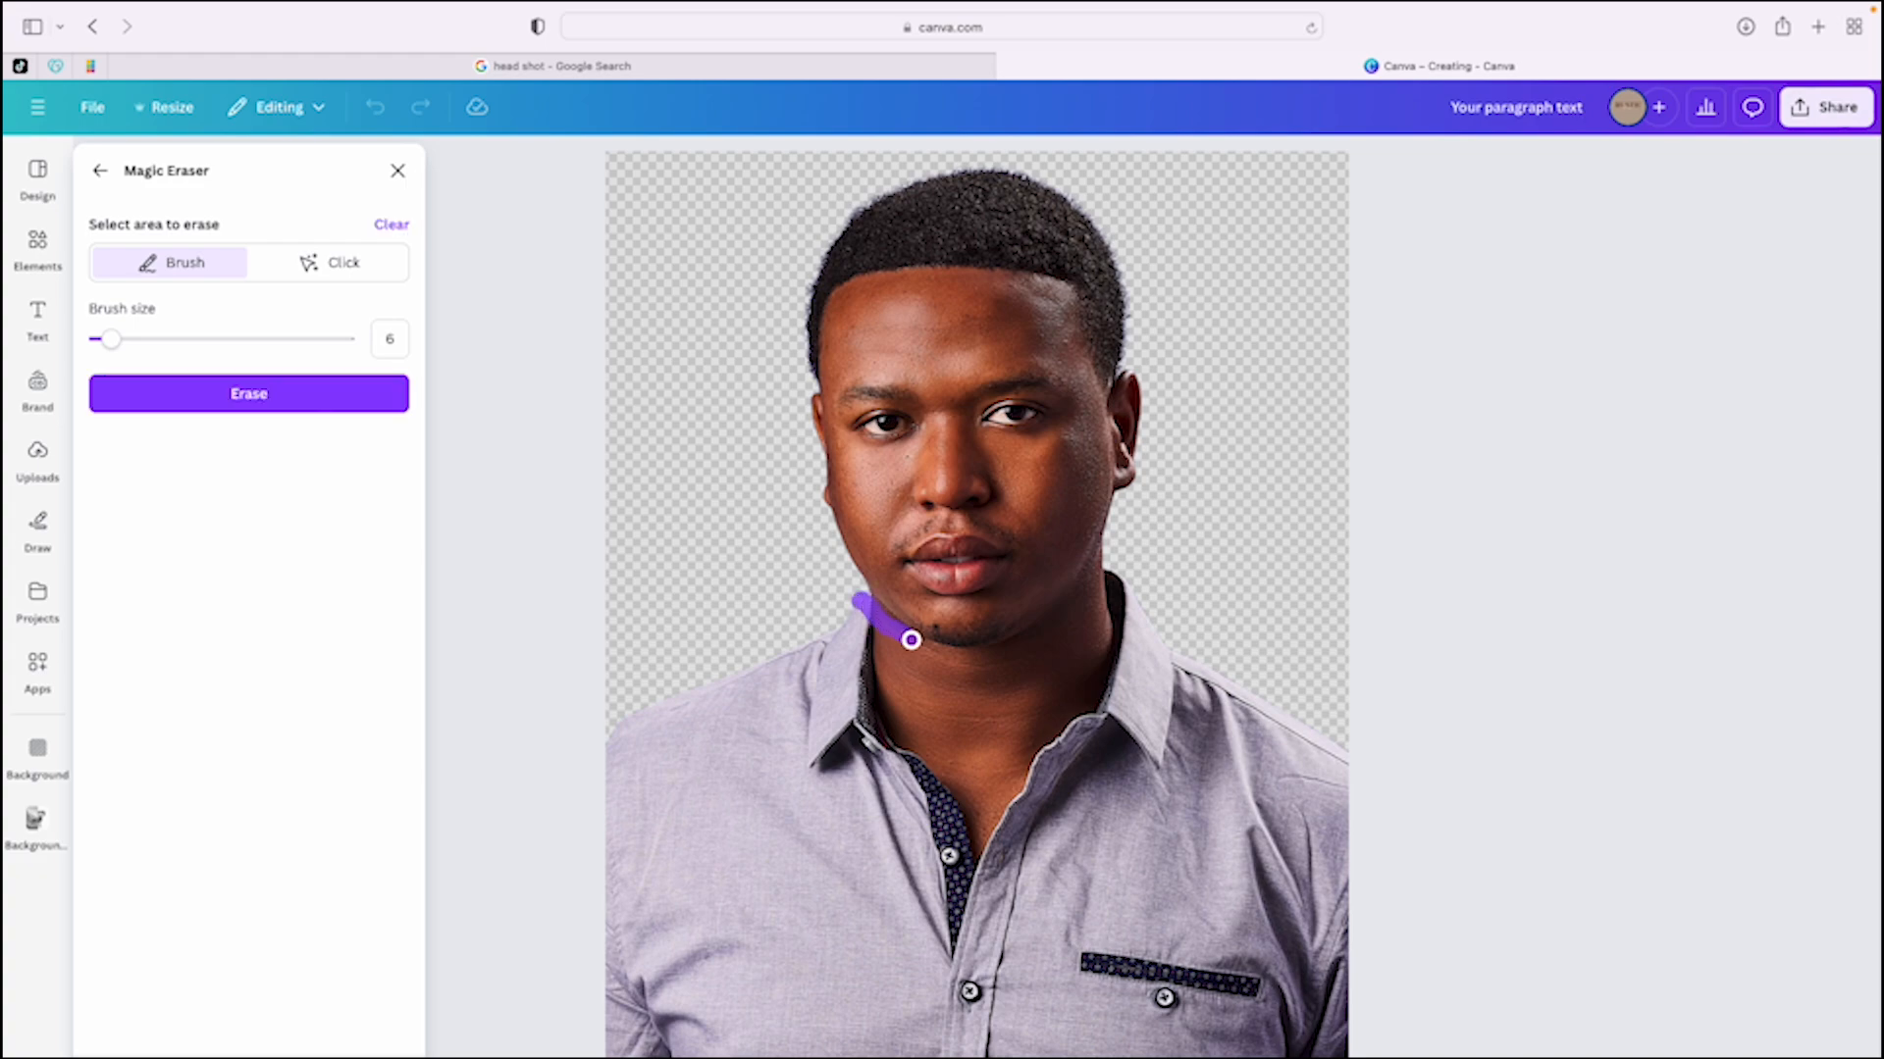
drag(911, 641, 949, 654)
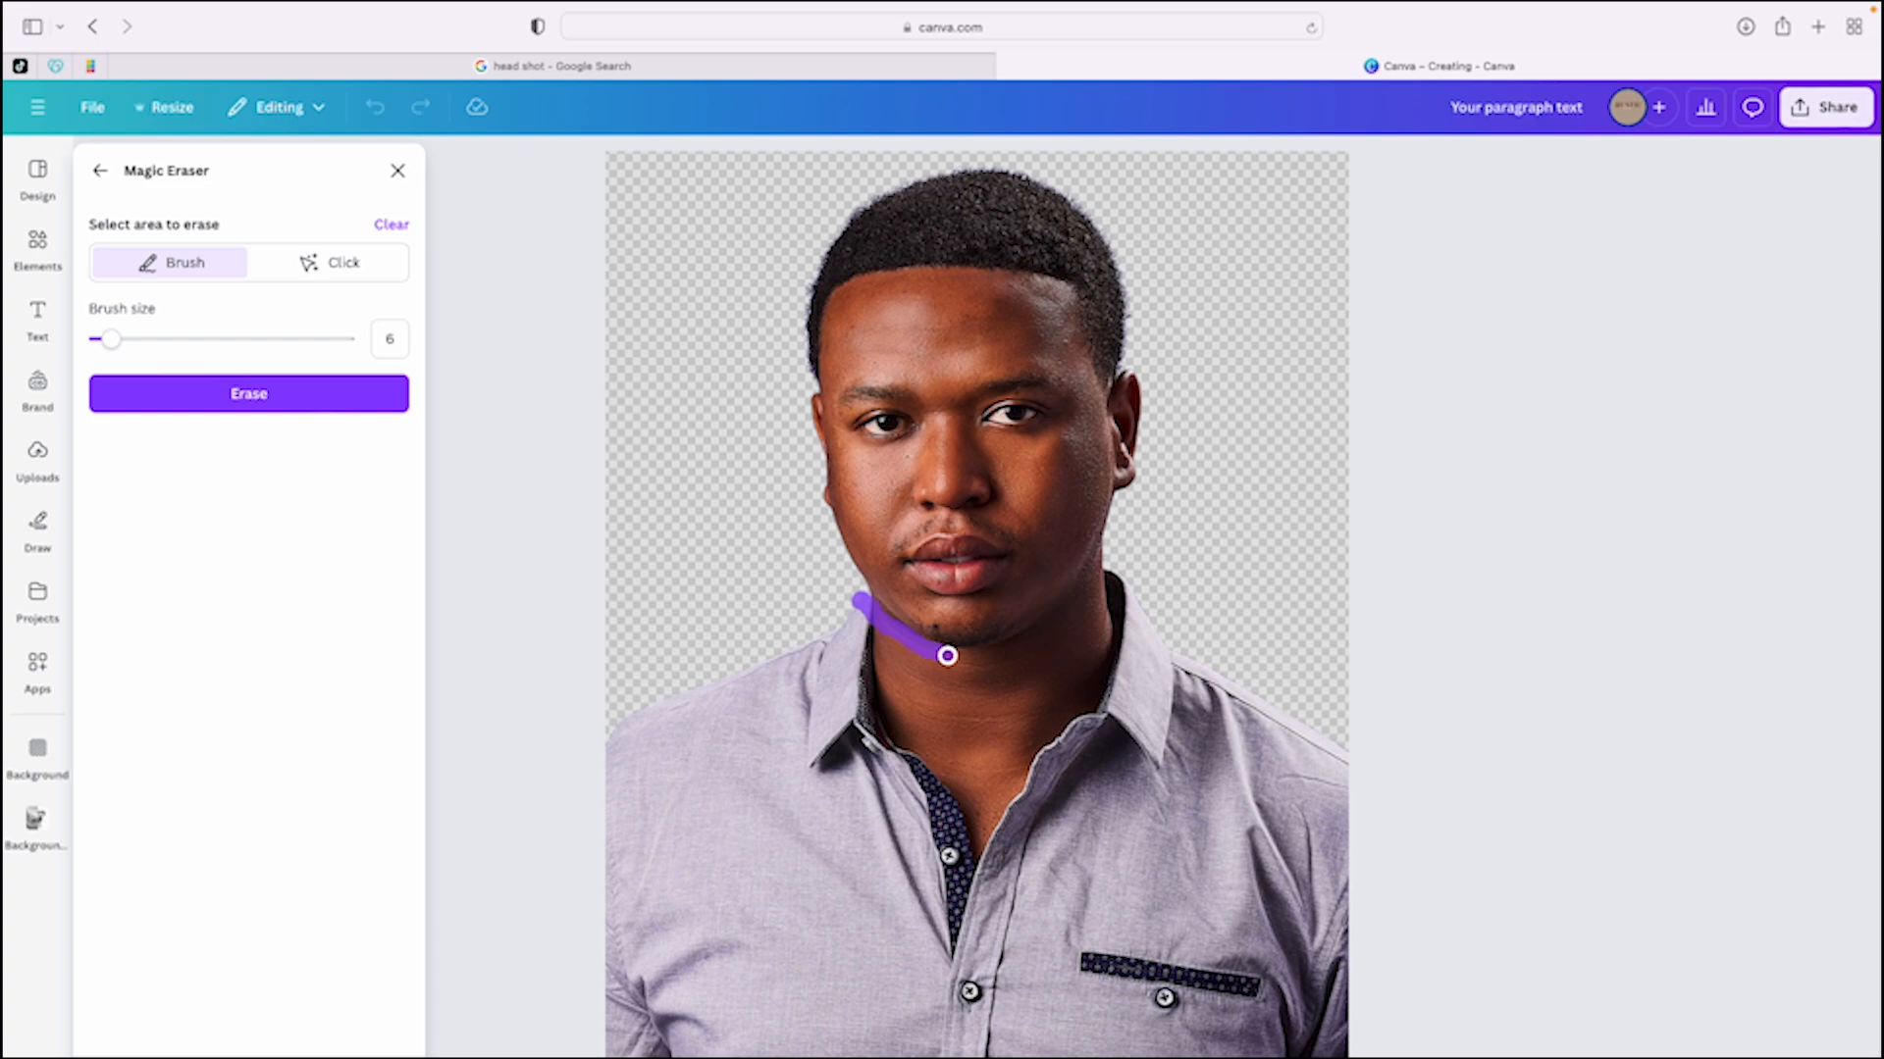
drag(945, 655, 1009, 654)
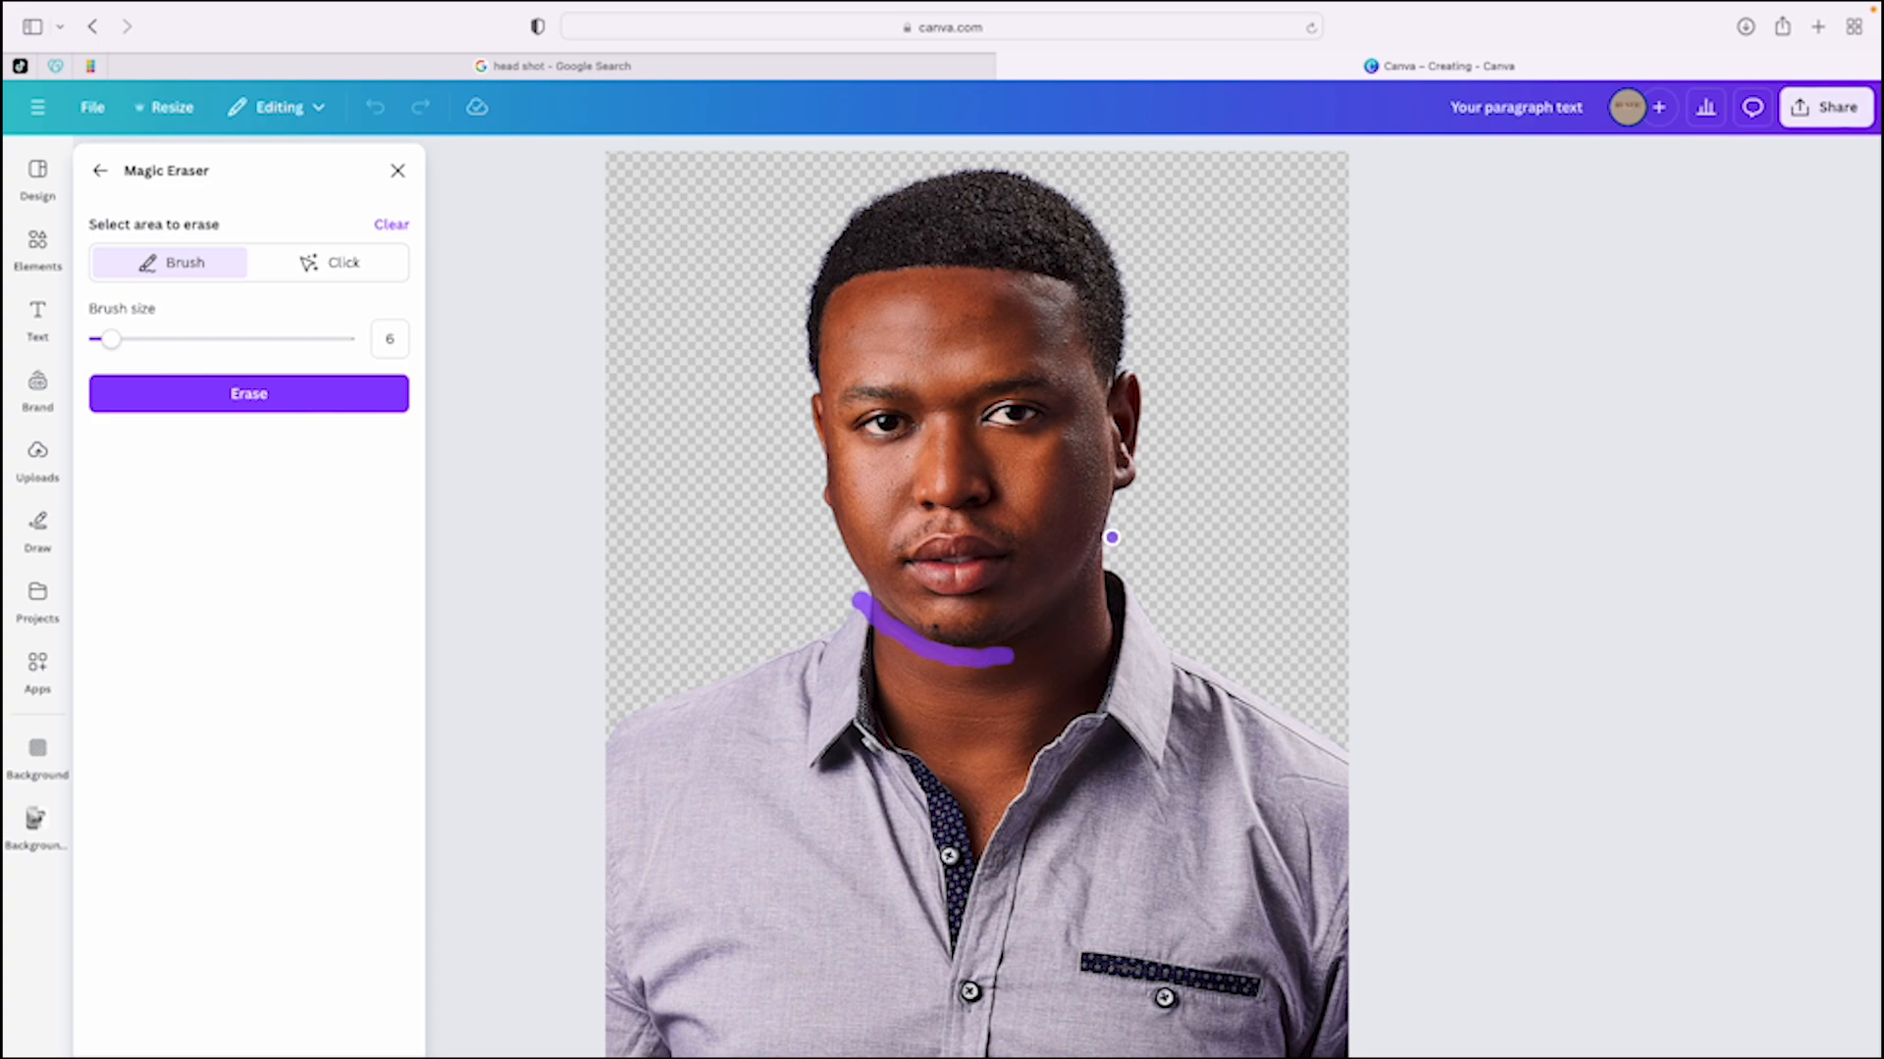
drag(1112, 536, 1079, 591)
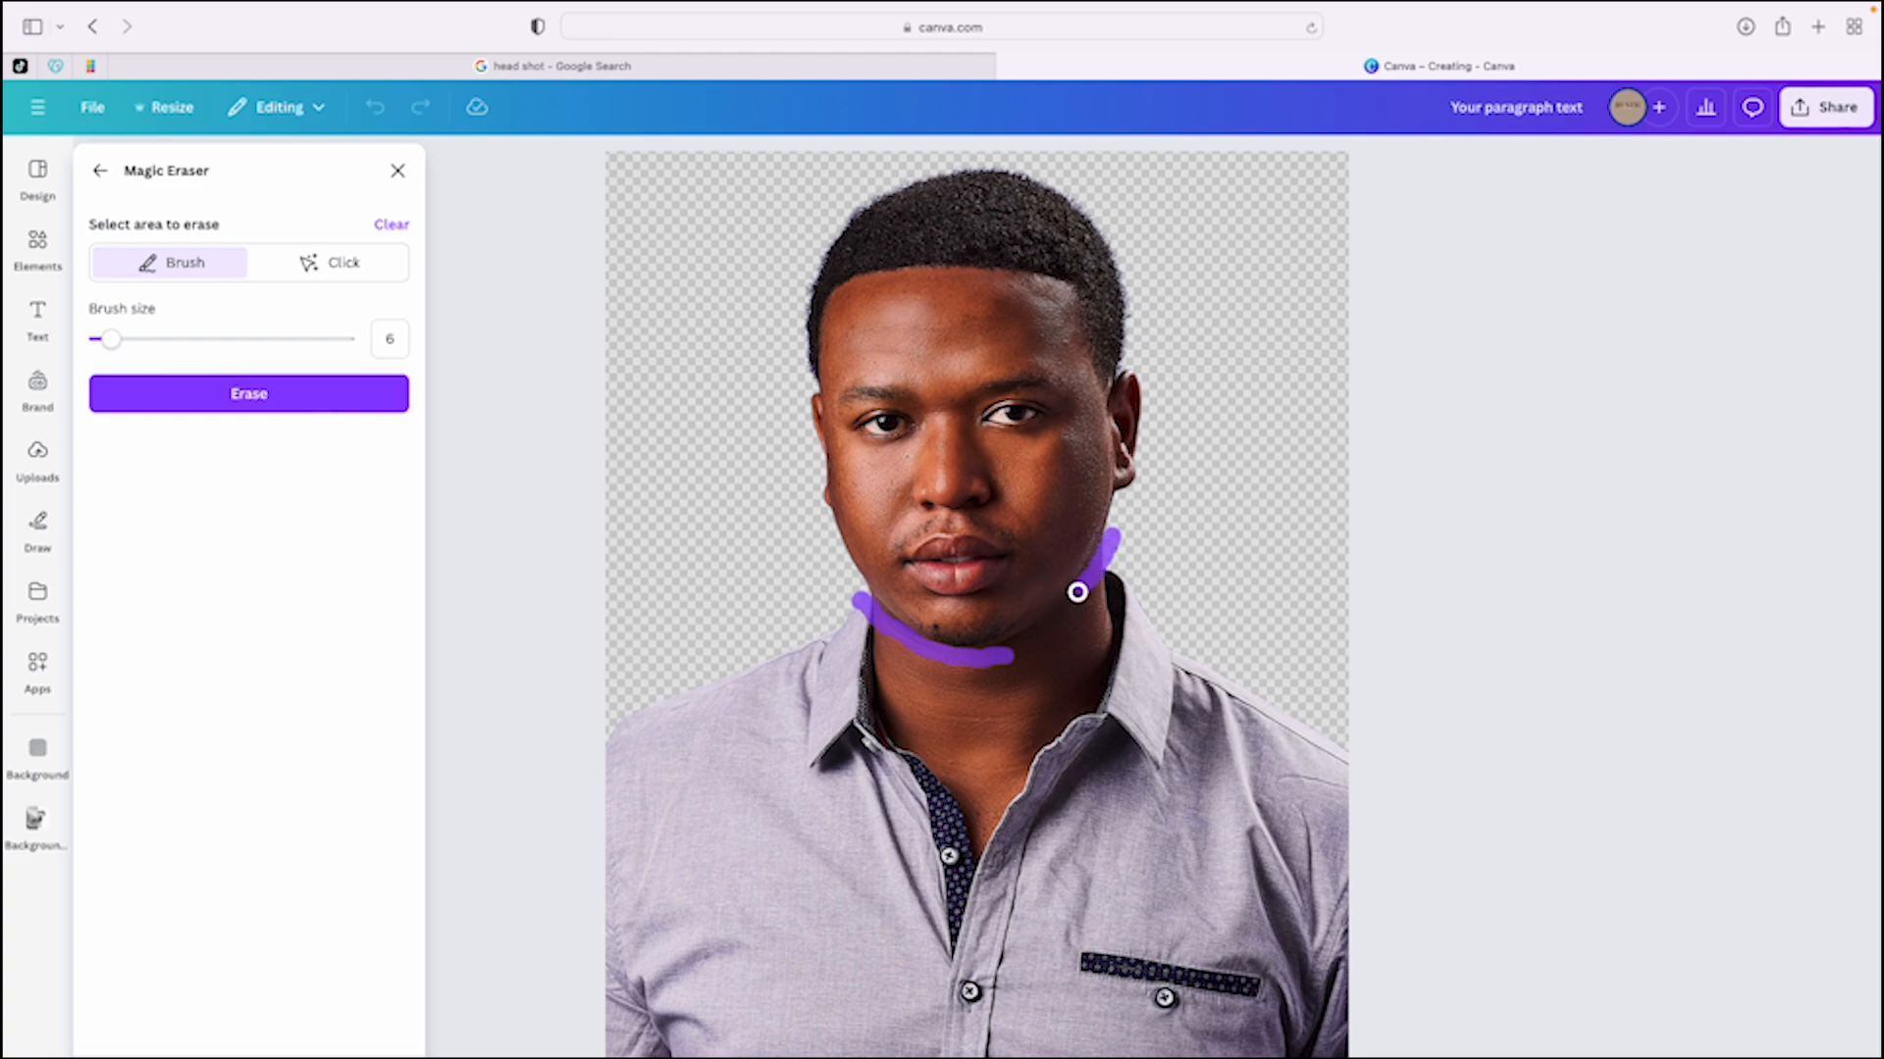
drag(1078, 590, 1028, 645)
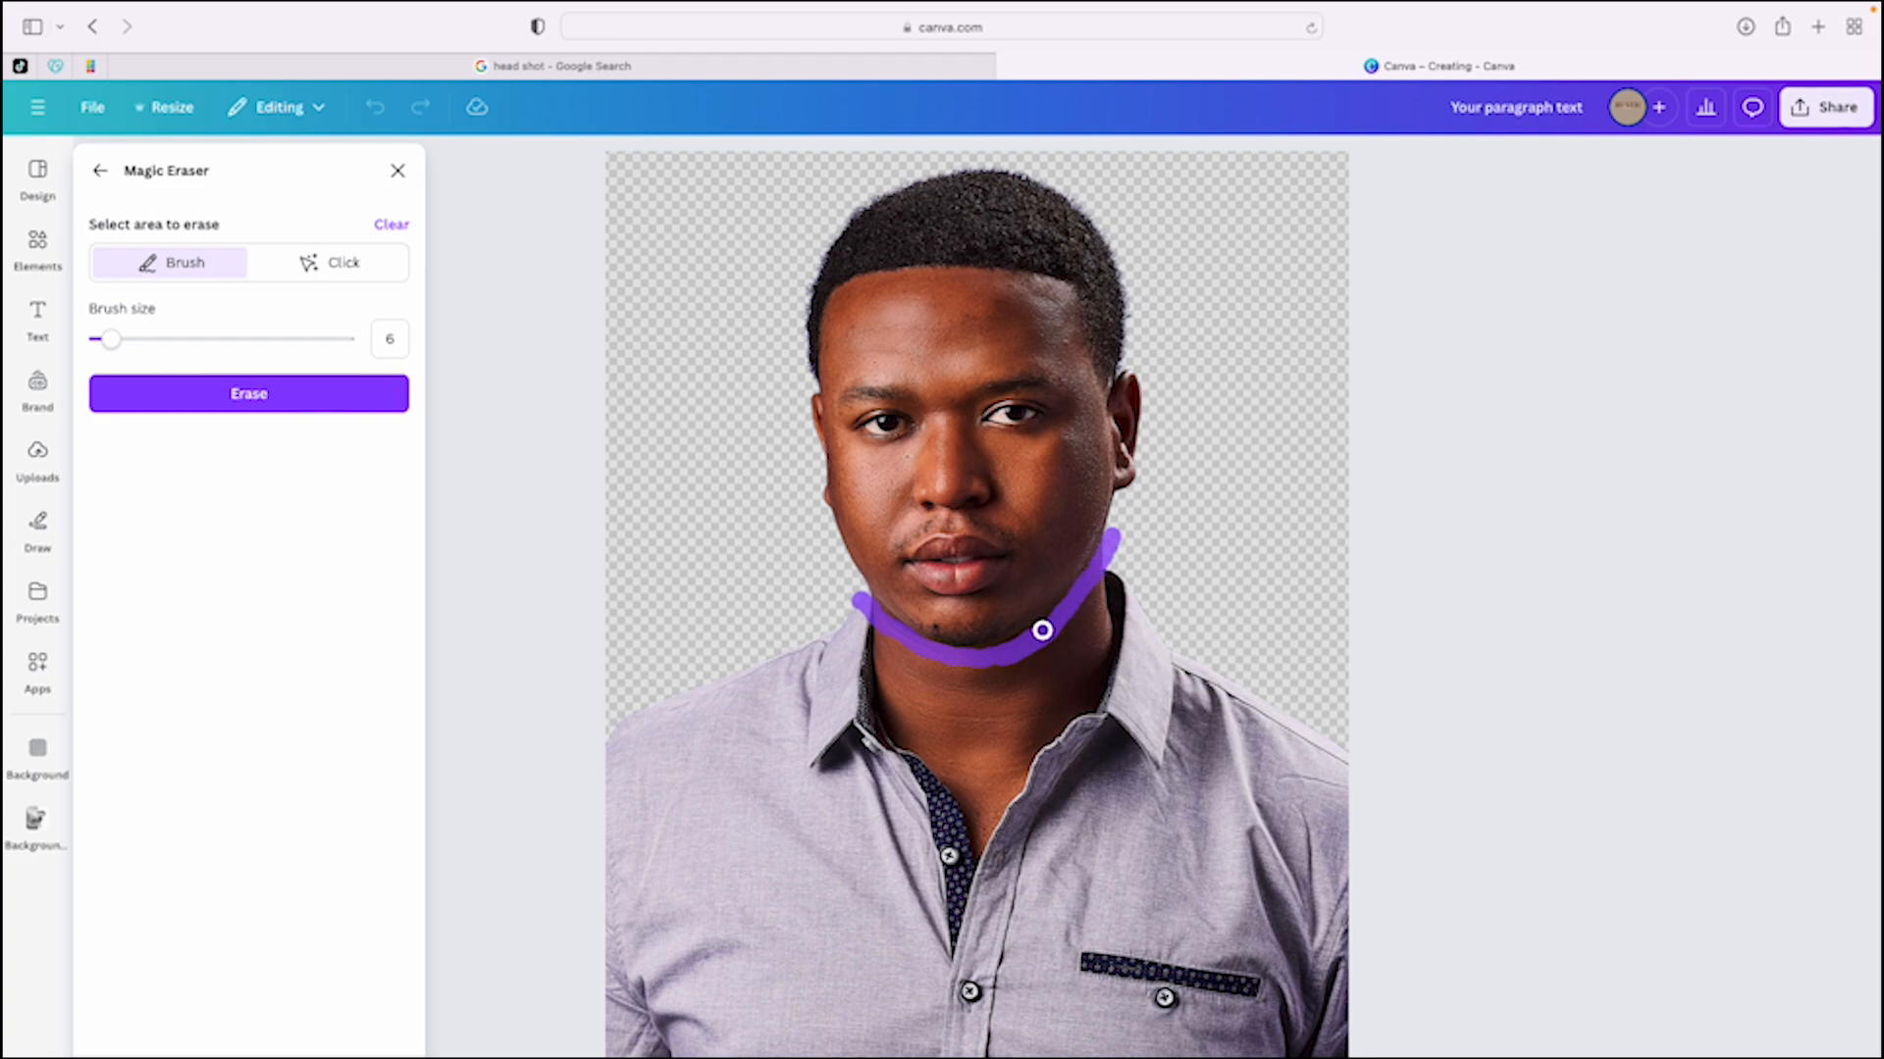
drag(1043, 630, 981, 653)
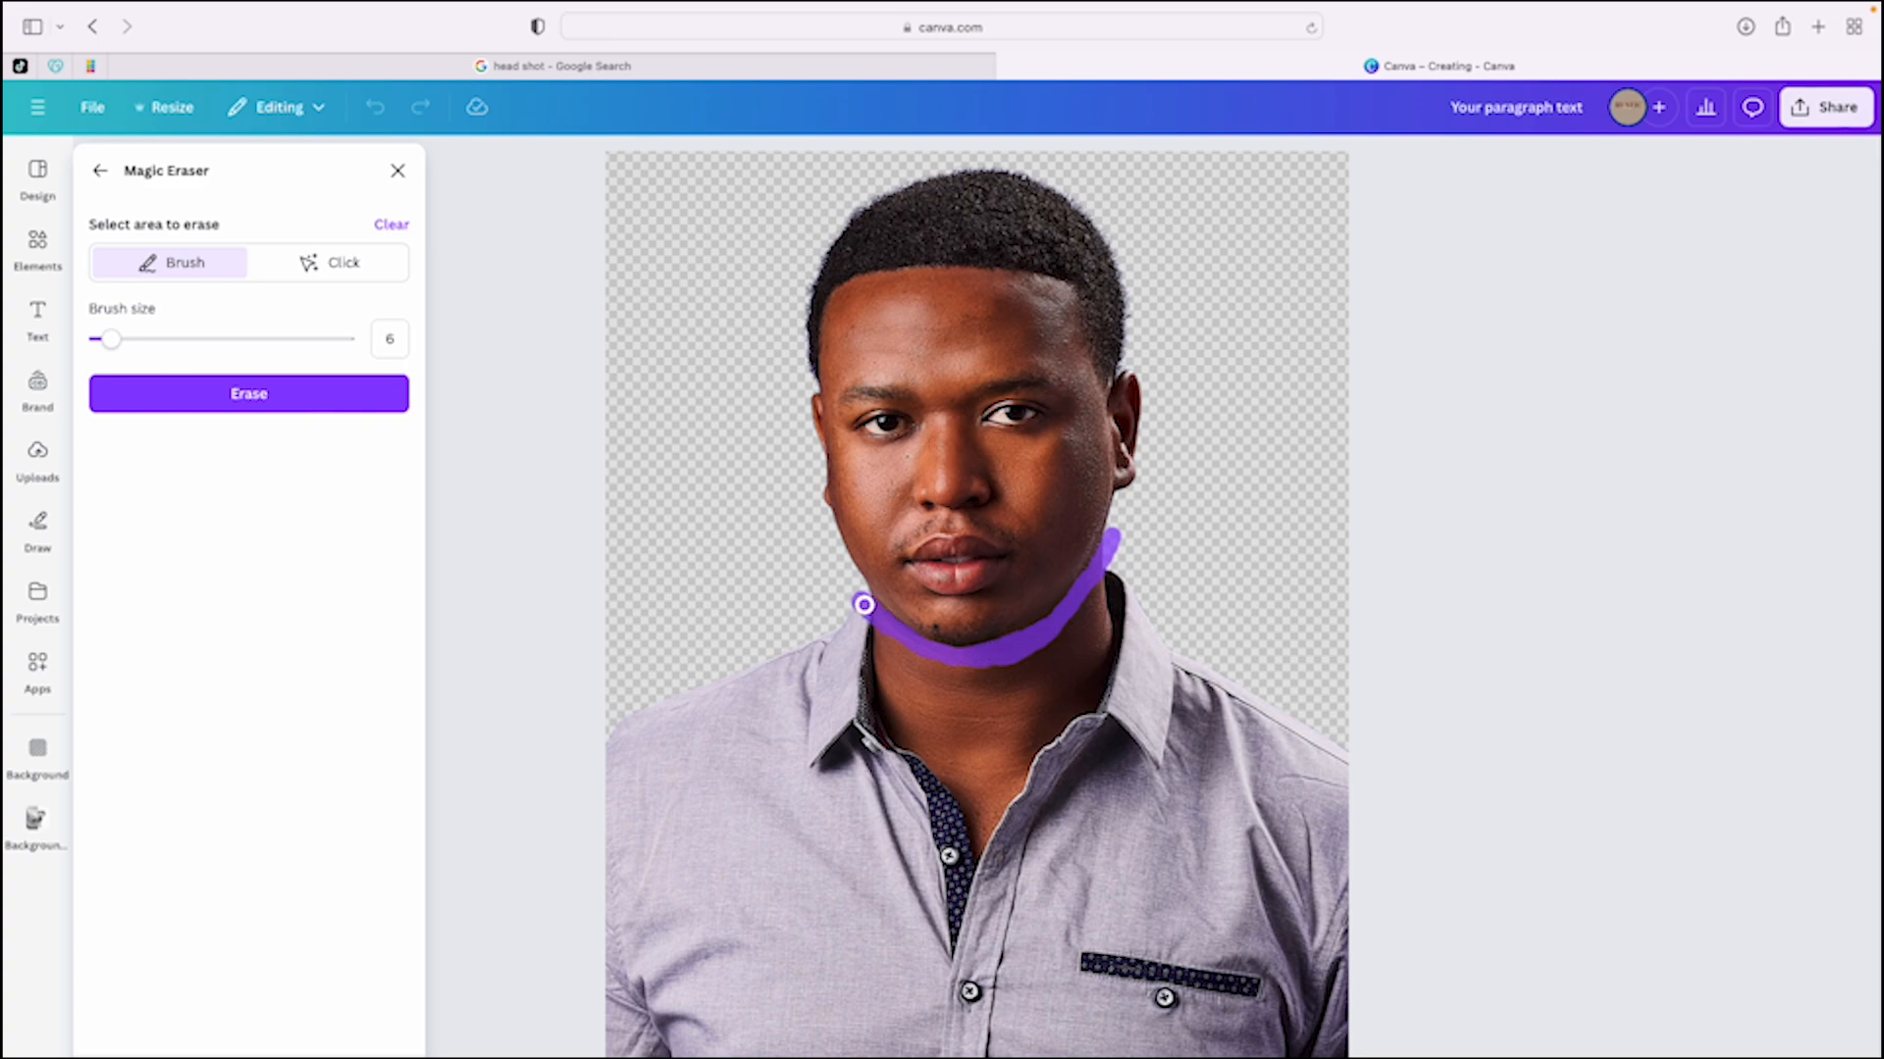
Enlarge the brush, cover the whole neck and collar, and erase it.
drag(112, 338, 208, 338)
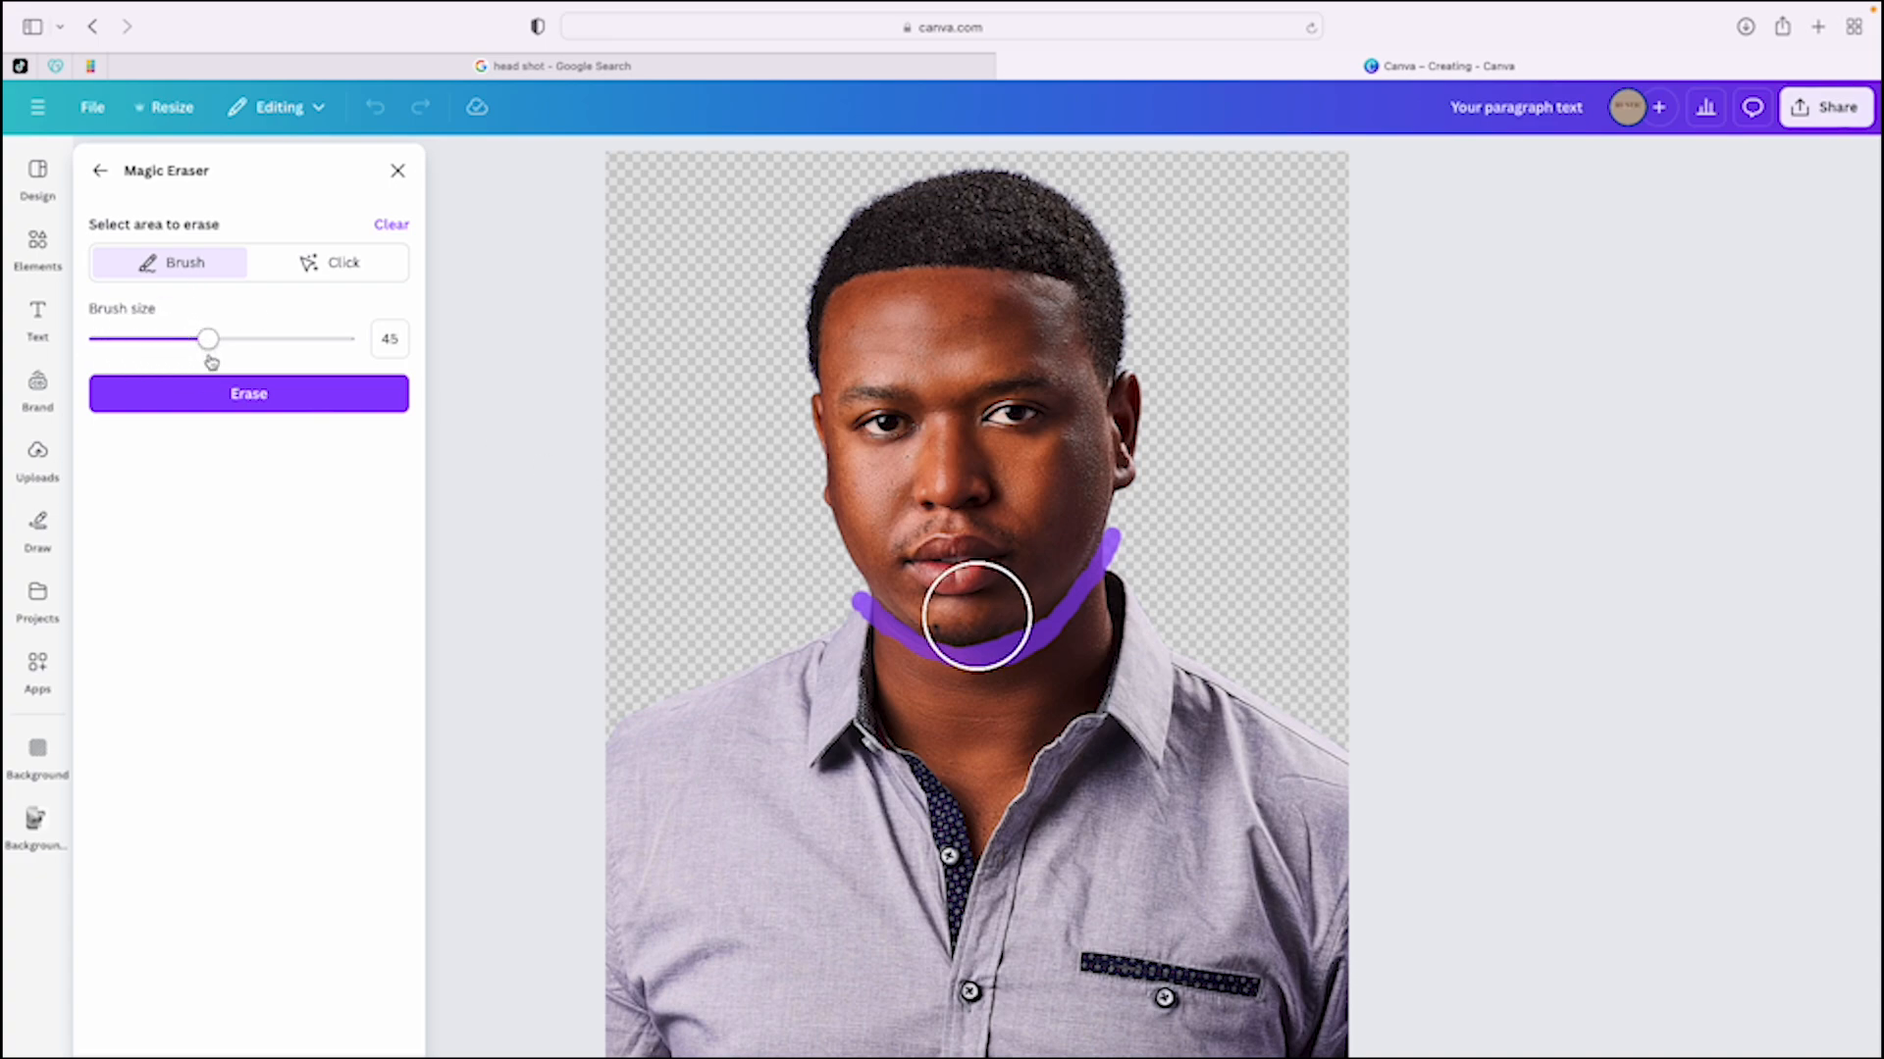
drag(974, 615, 826, 658)
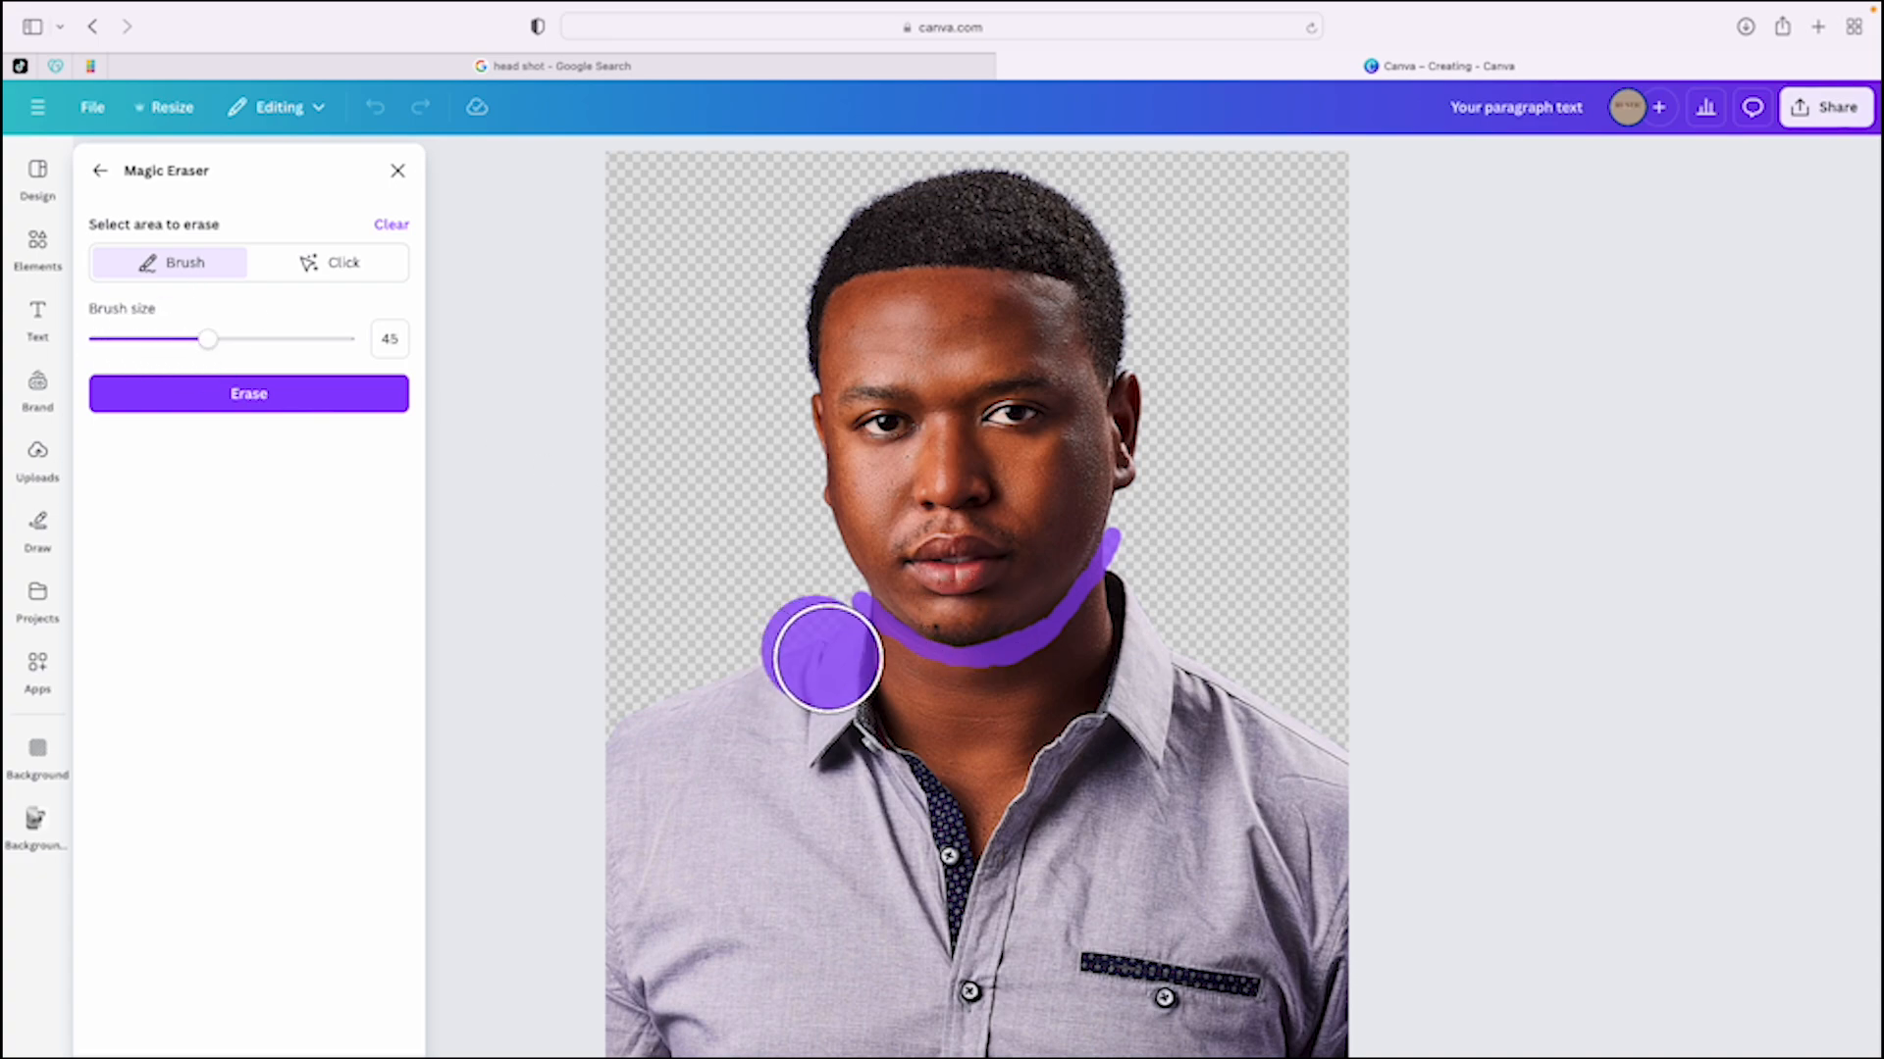
drag(826, 658, 1102, 638)
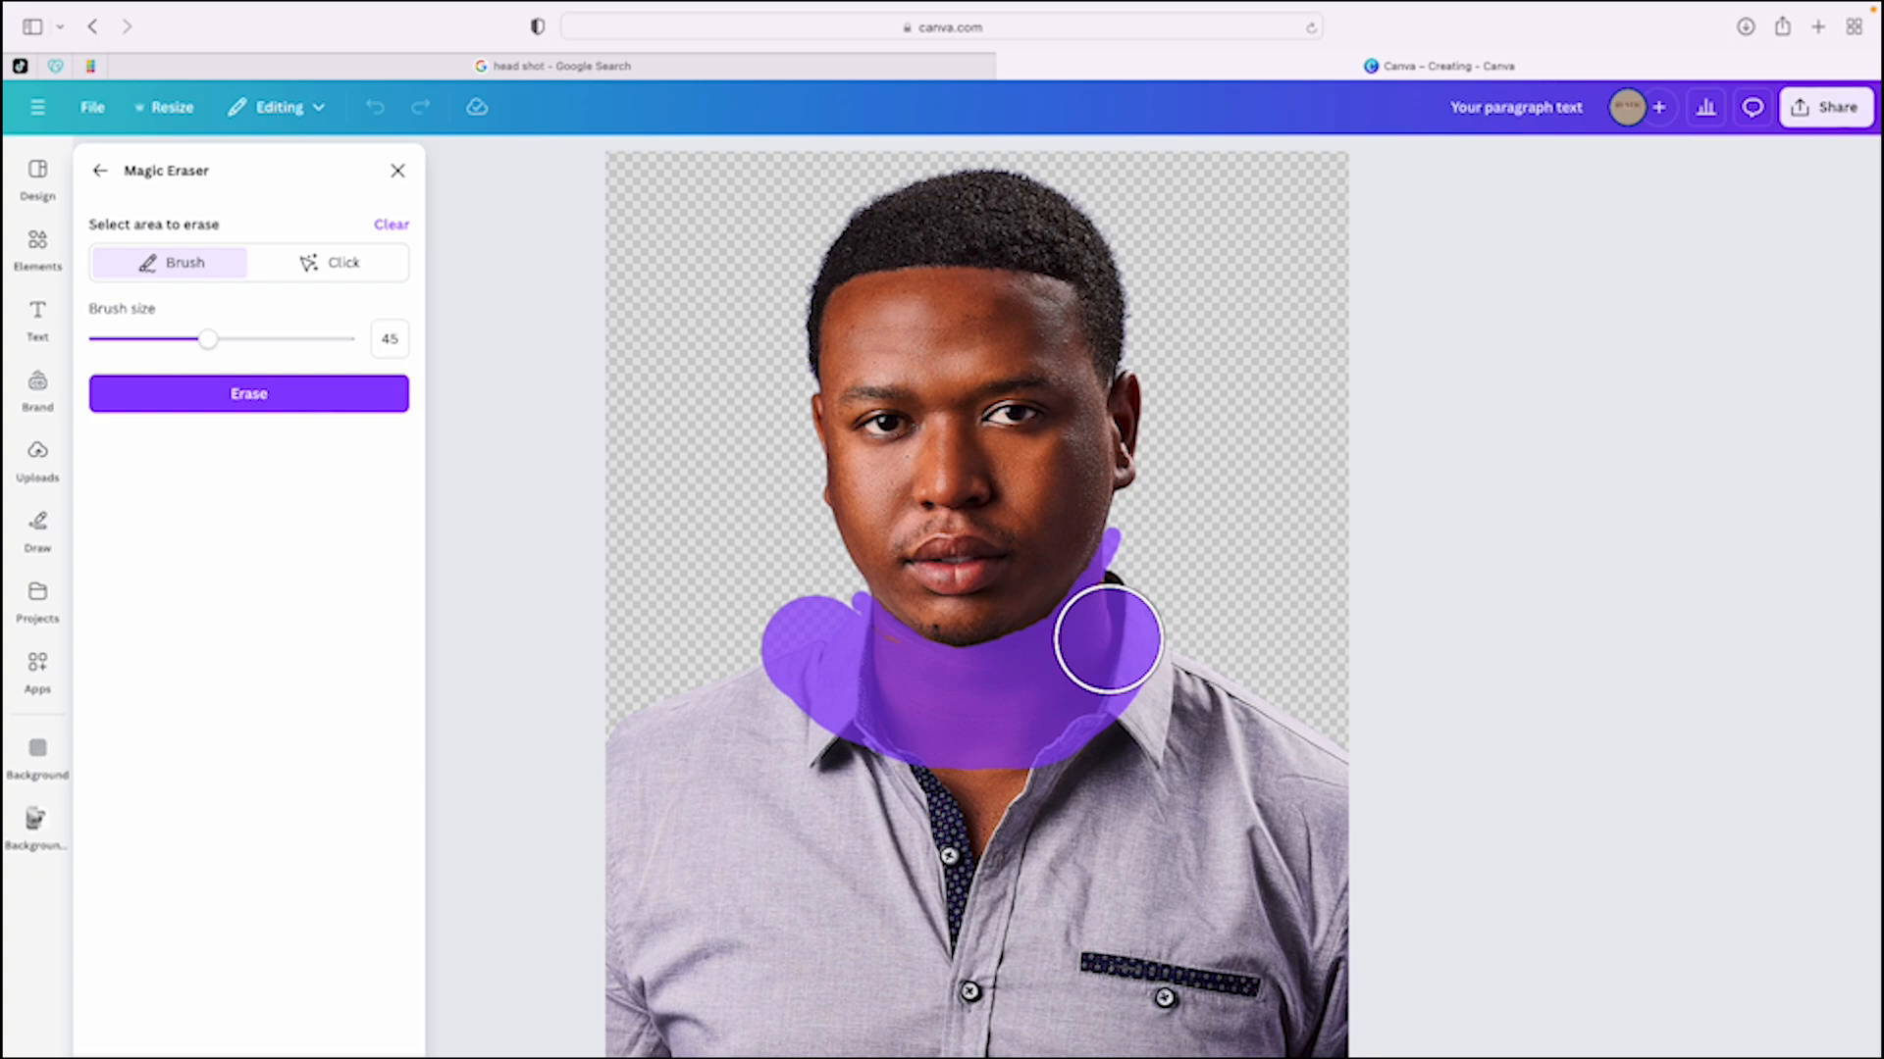
drag(1105, 638, 873, 681)
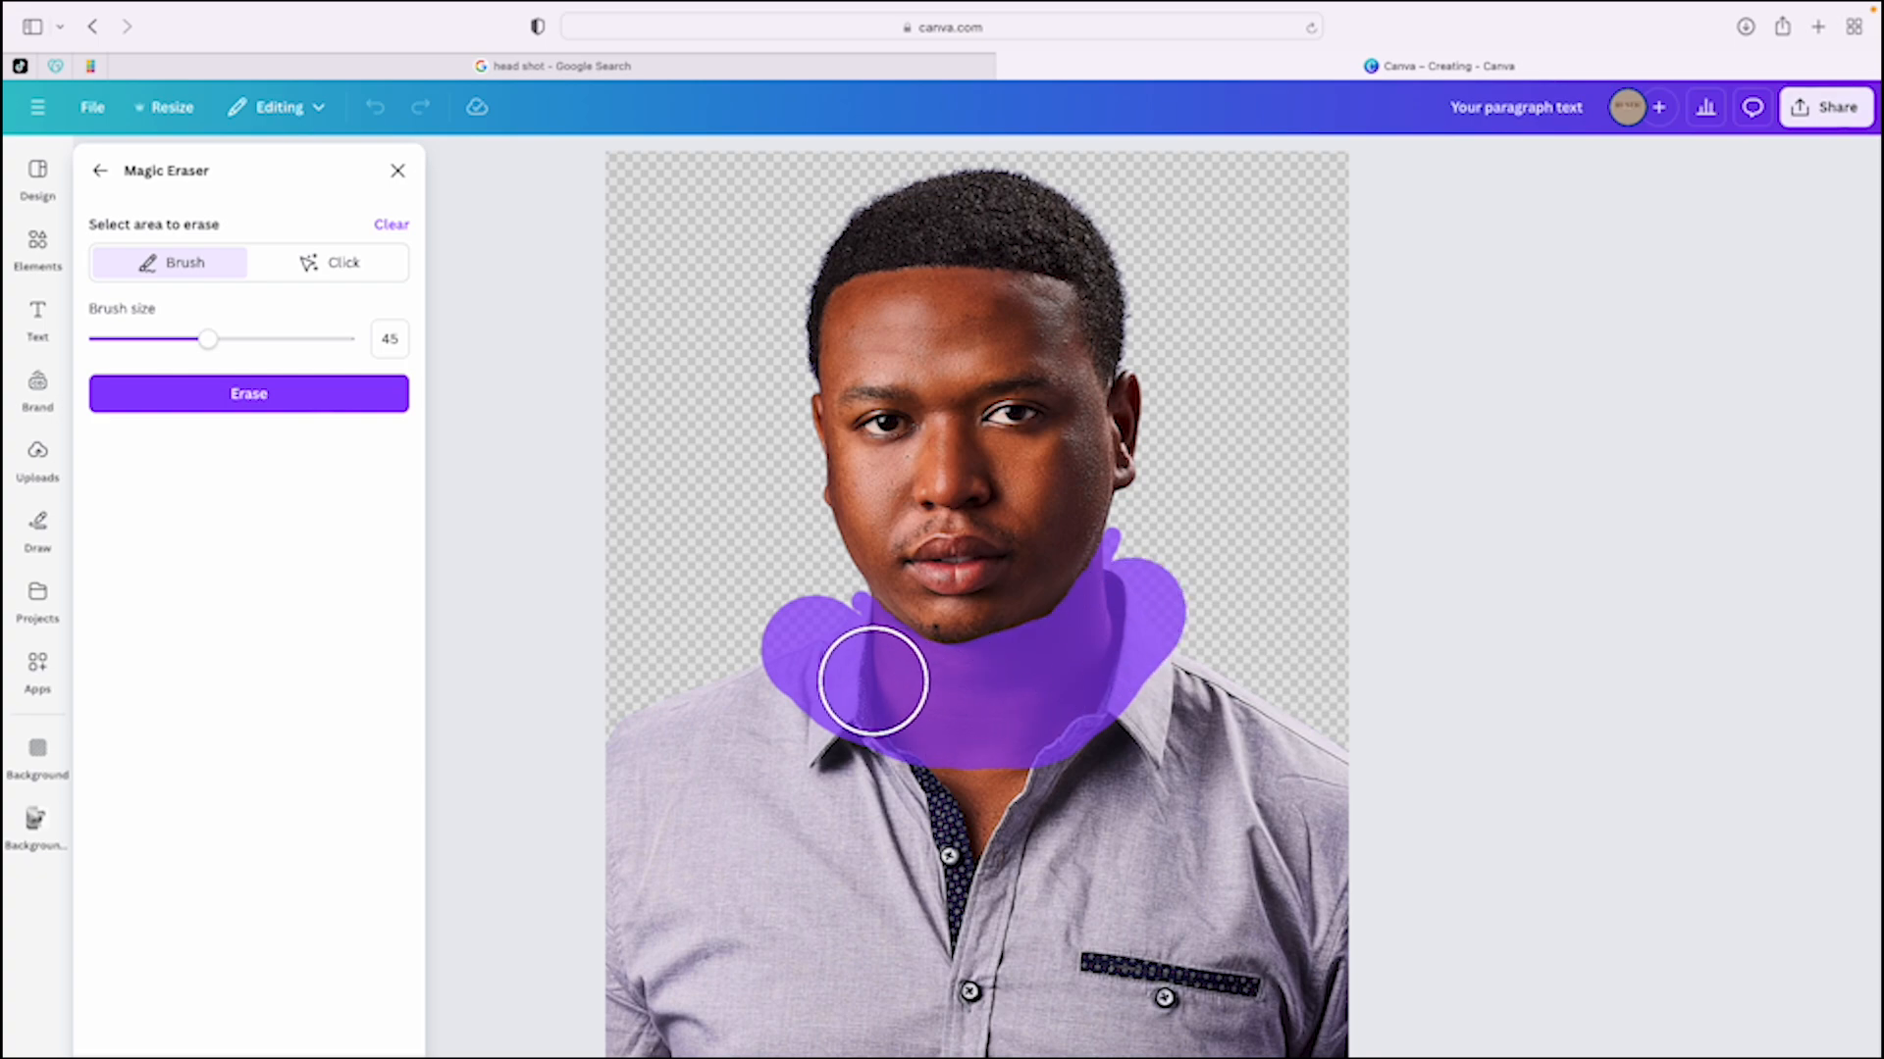
click(248, 392)
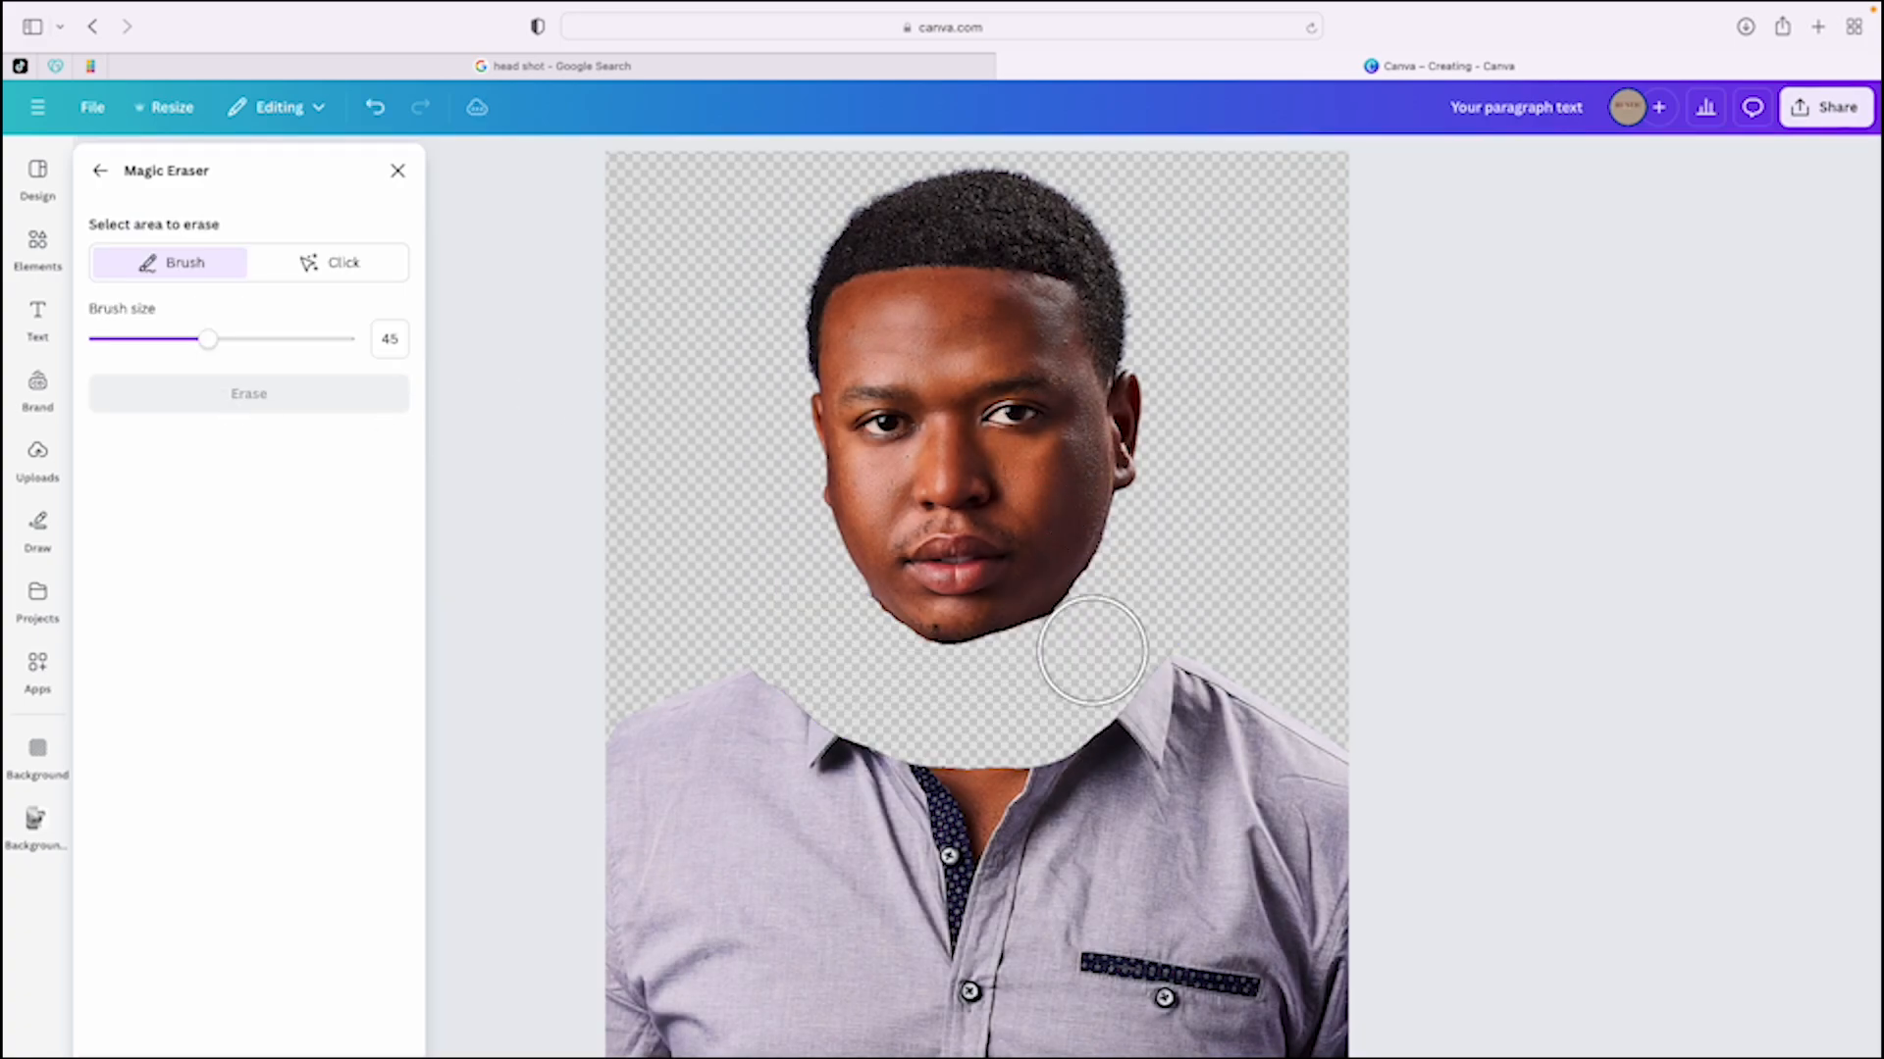
Erase the brushed shirt area and download the head-only cutout as a PNG.
click(818, 622)
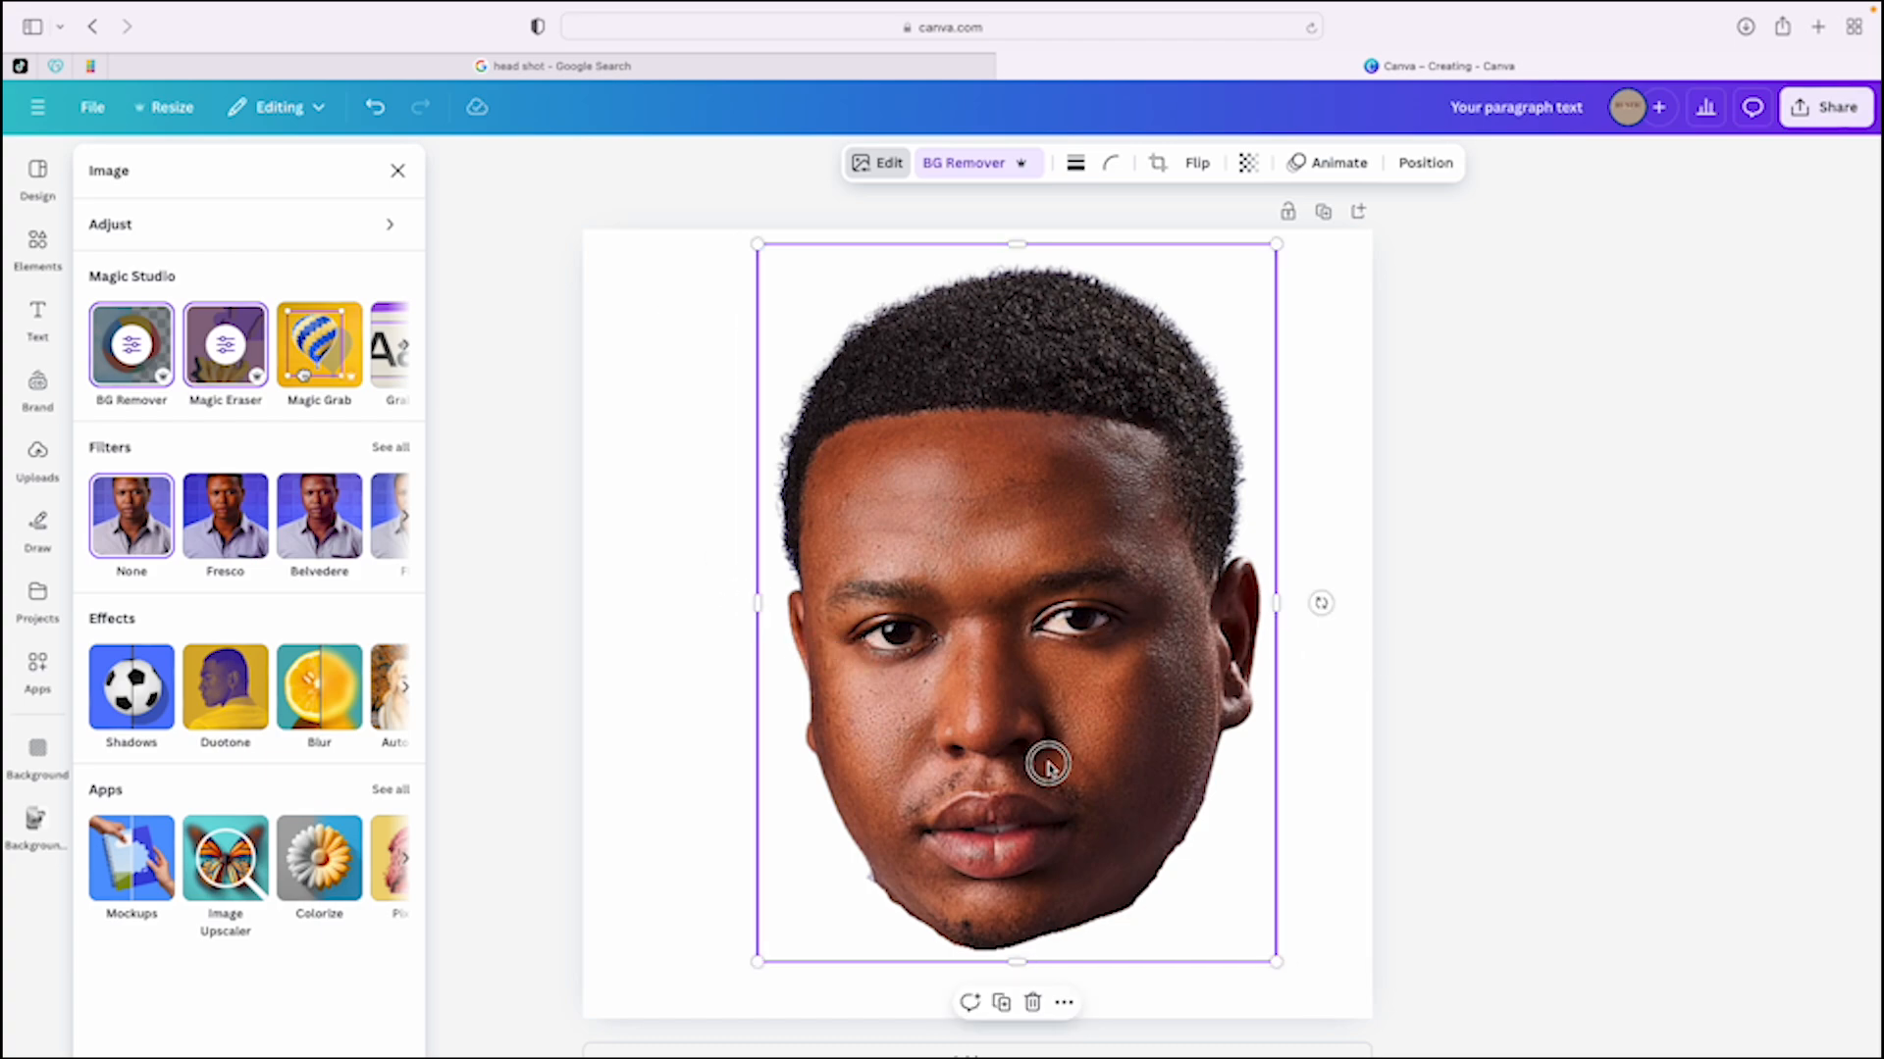
click(1824, 107)
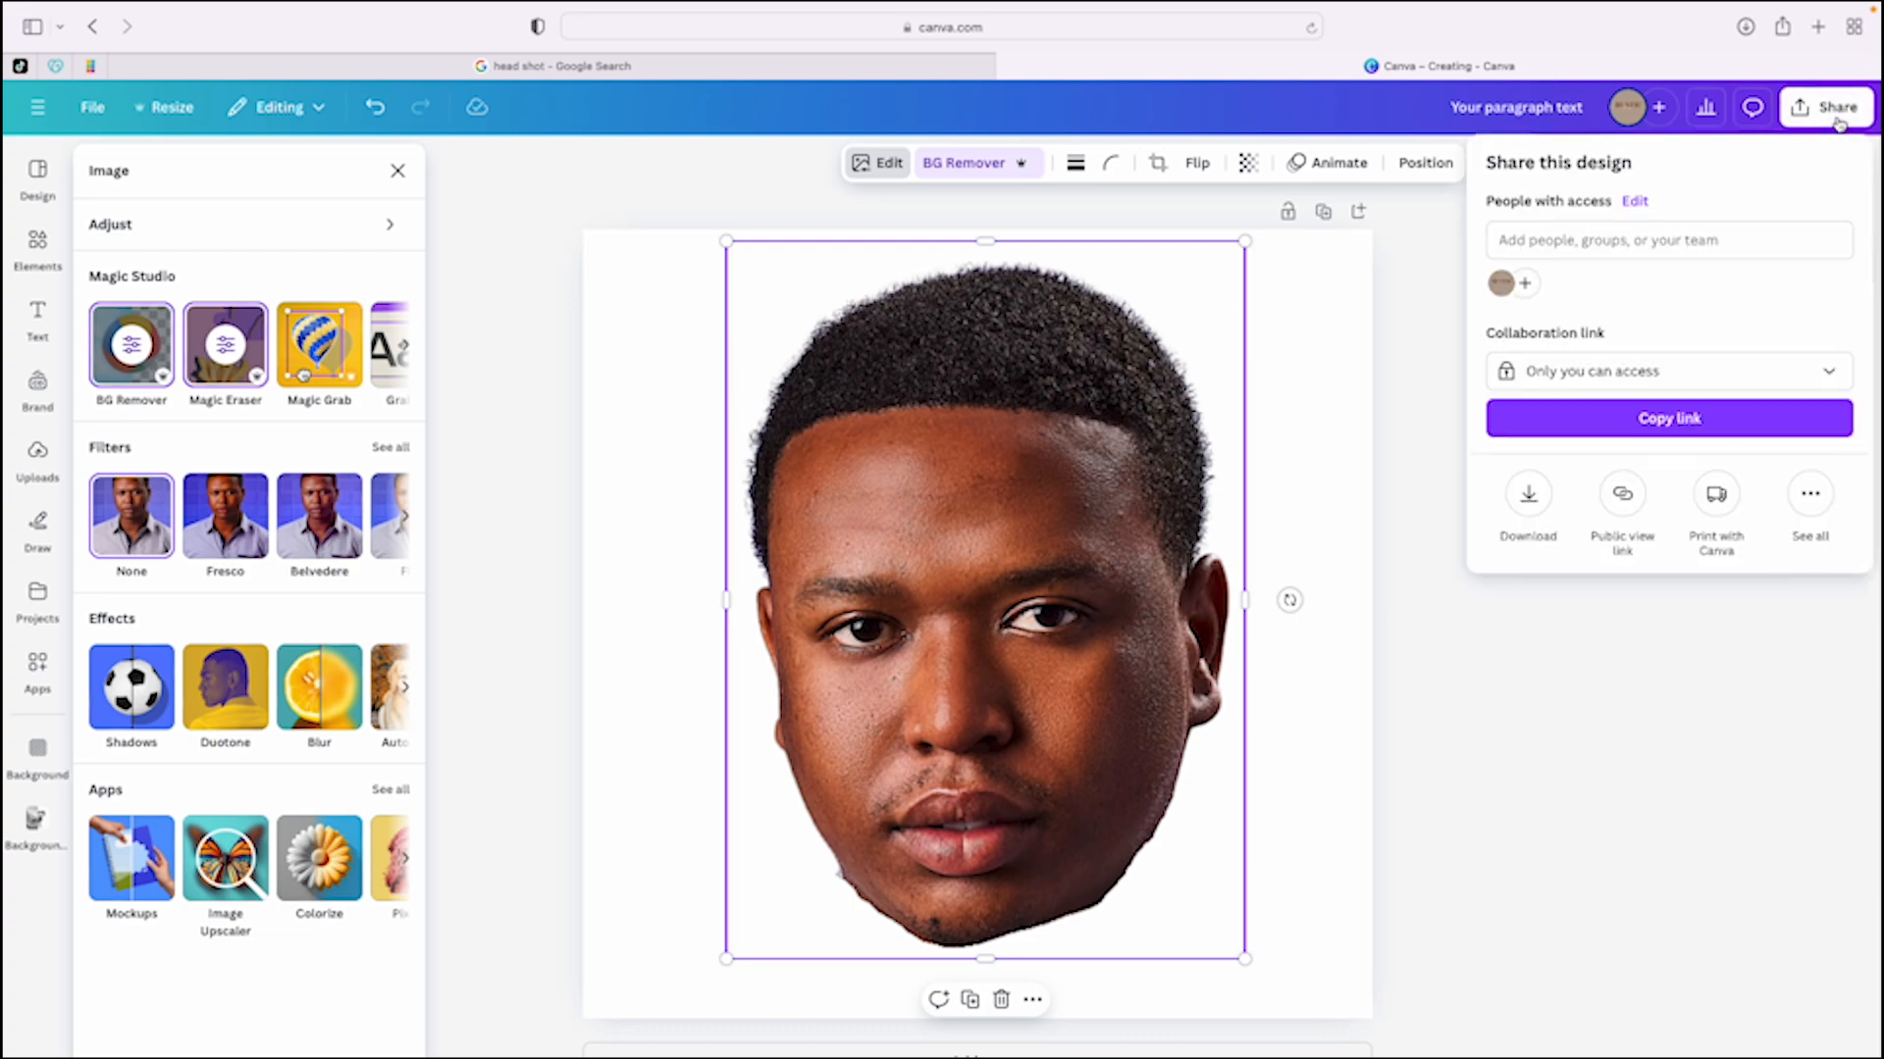
click(1526, 493)
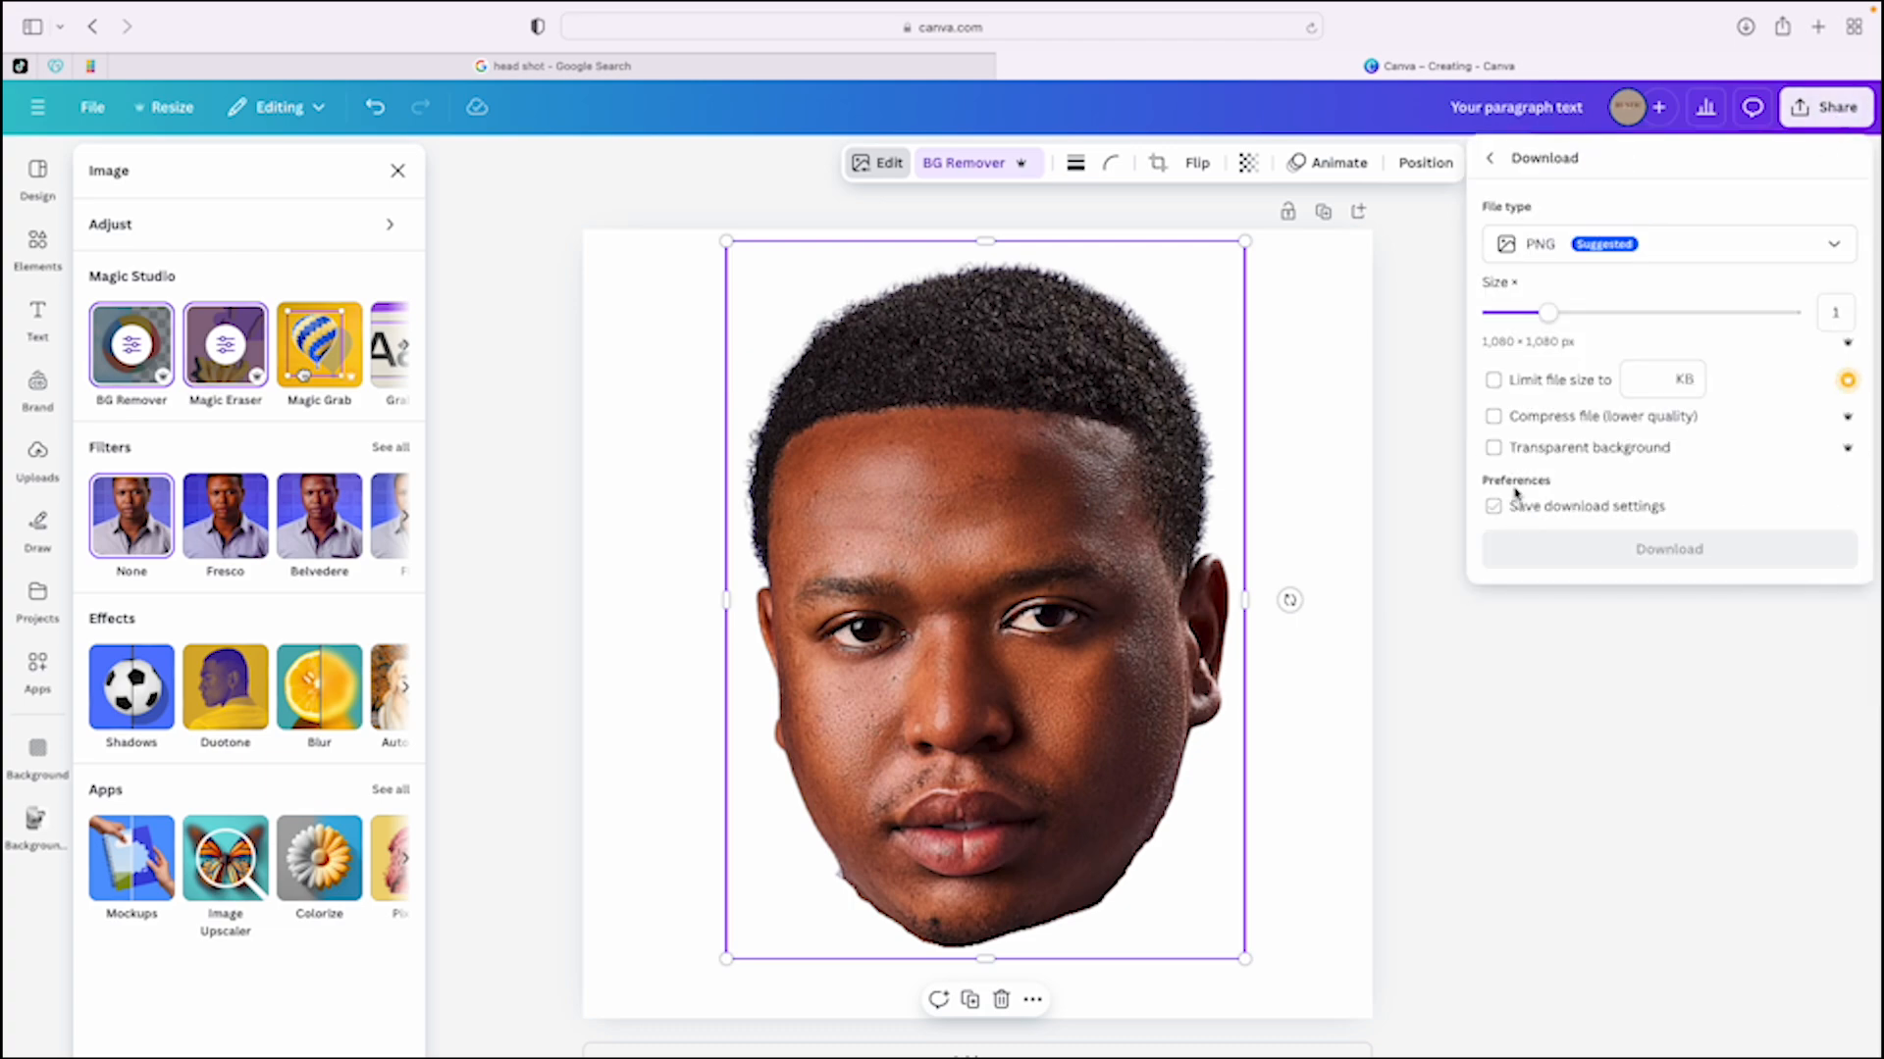
click(1667, 549)
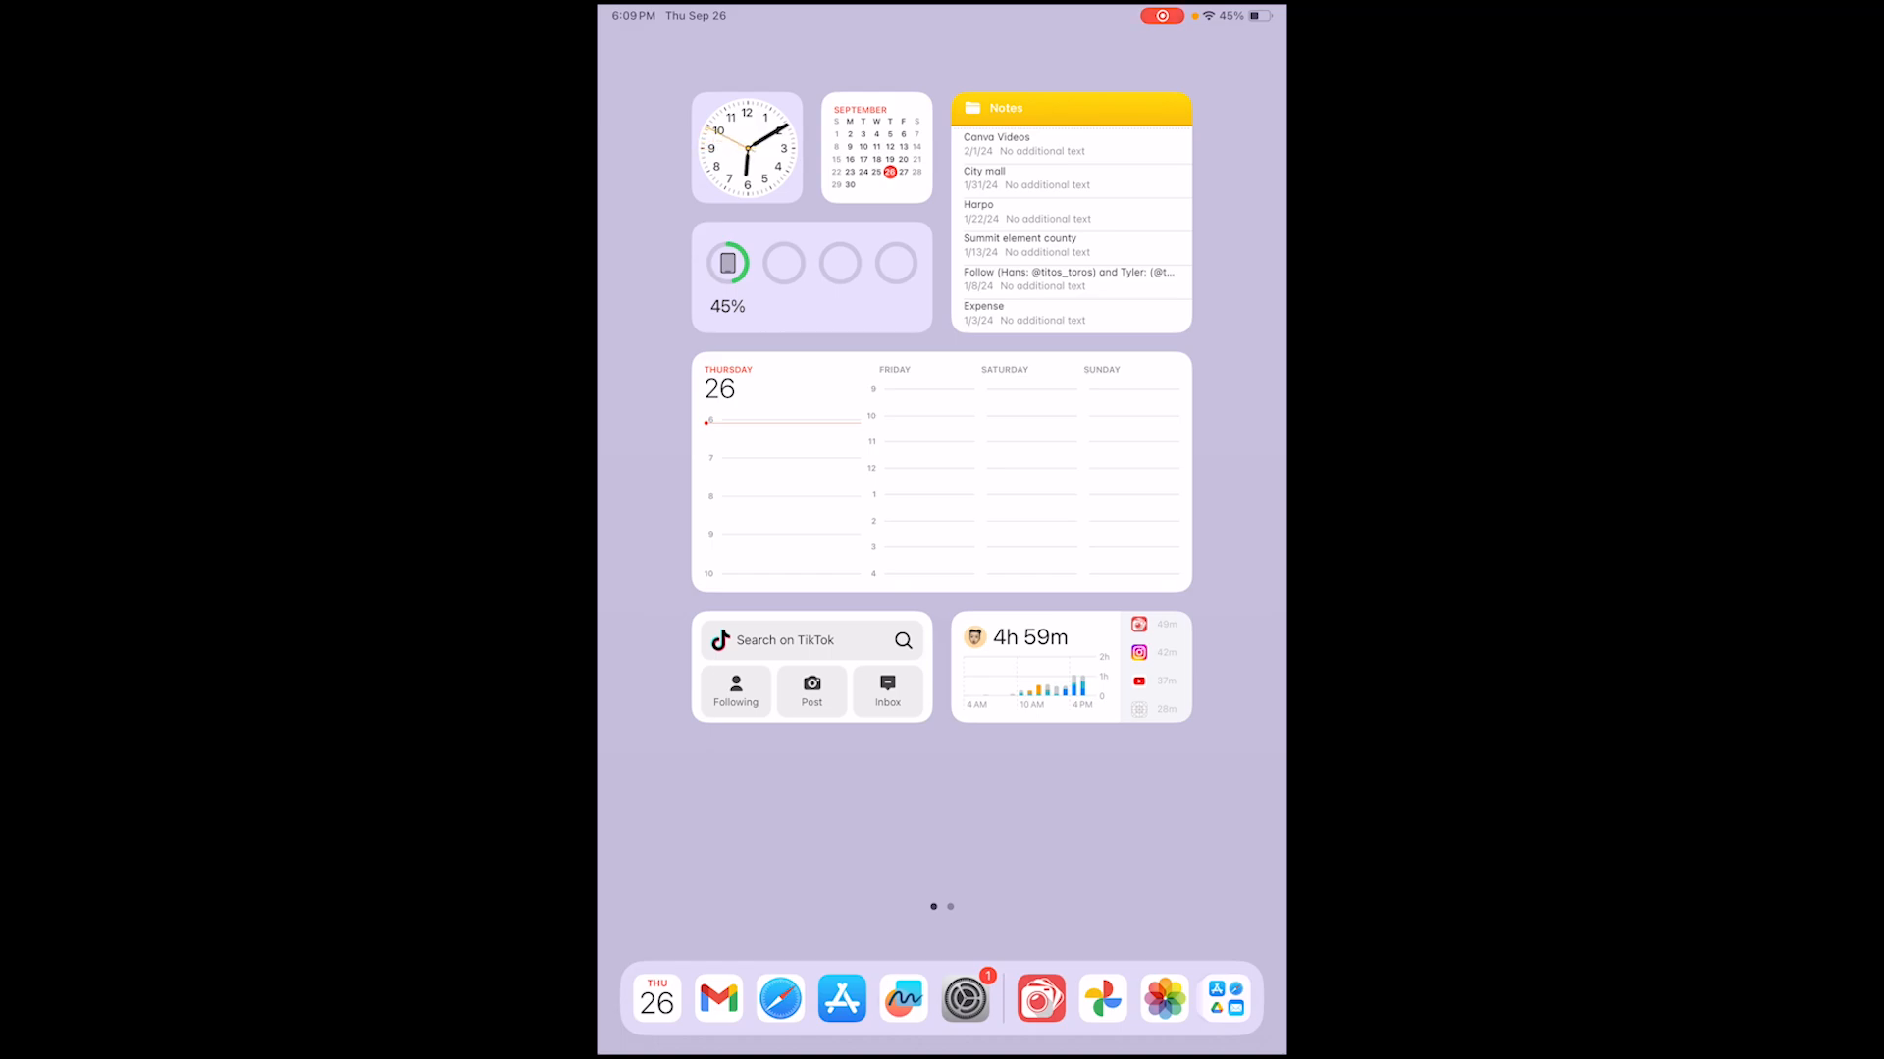
Save the Happy Birthday Woody image and the head cutout from Photos to Files.
scroll(left, 3)
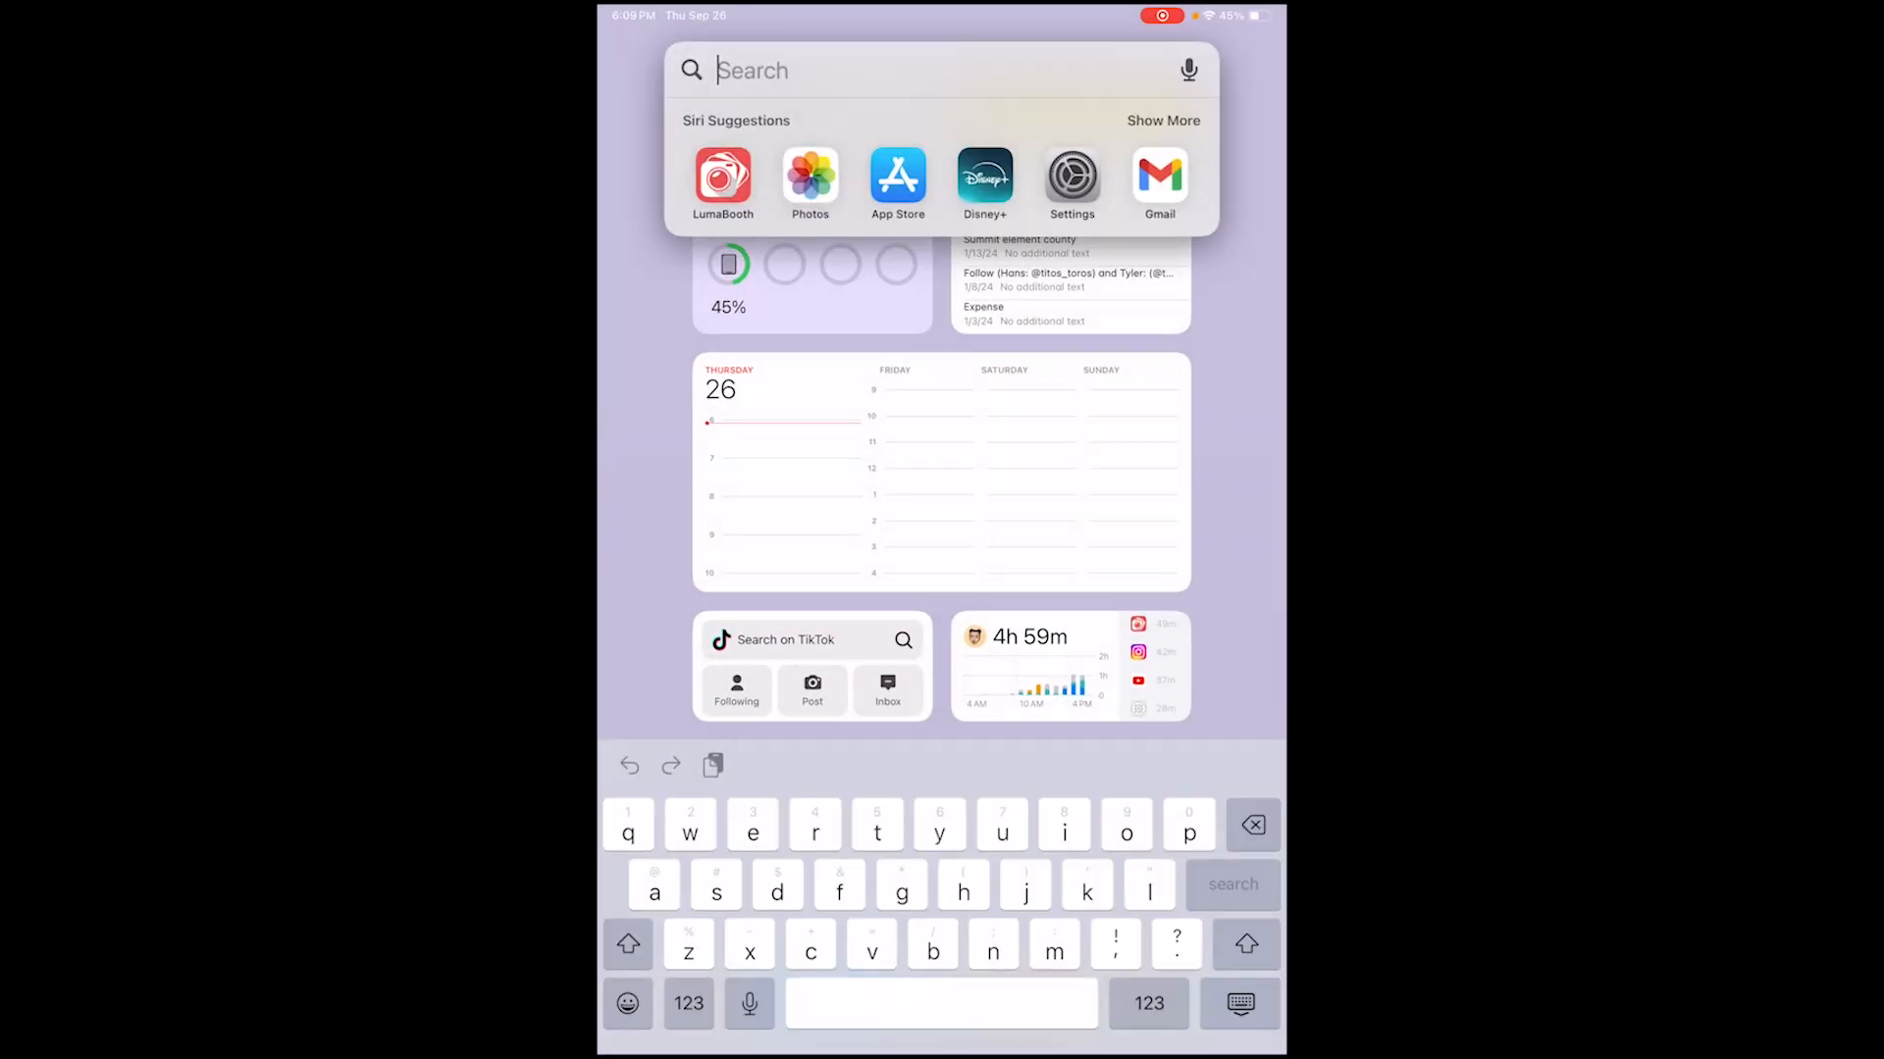
click(809, 181)
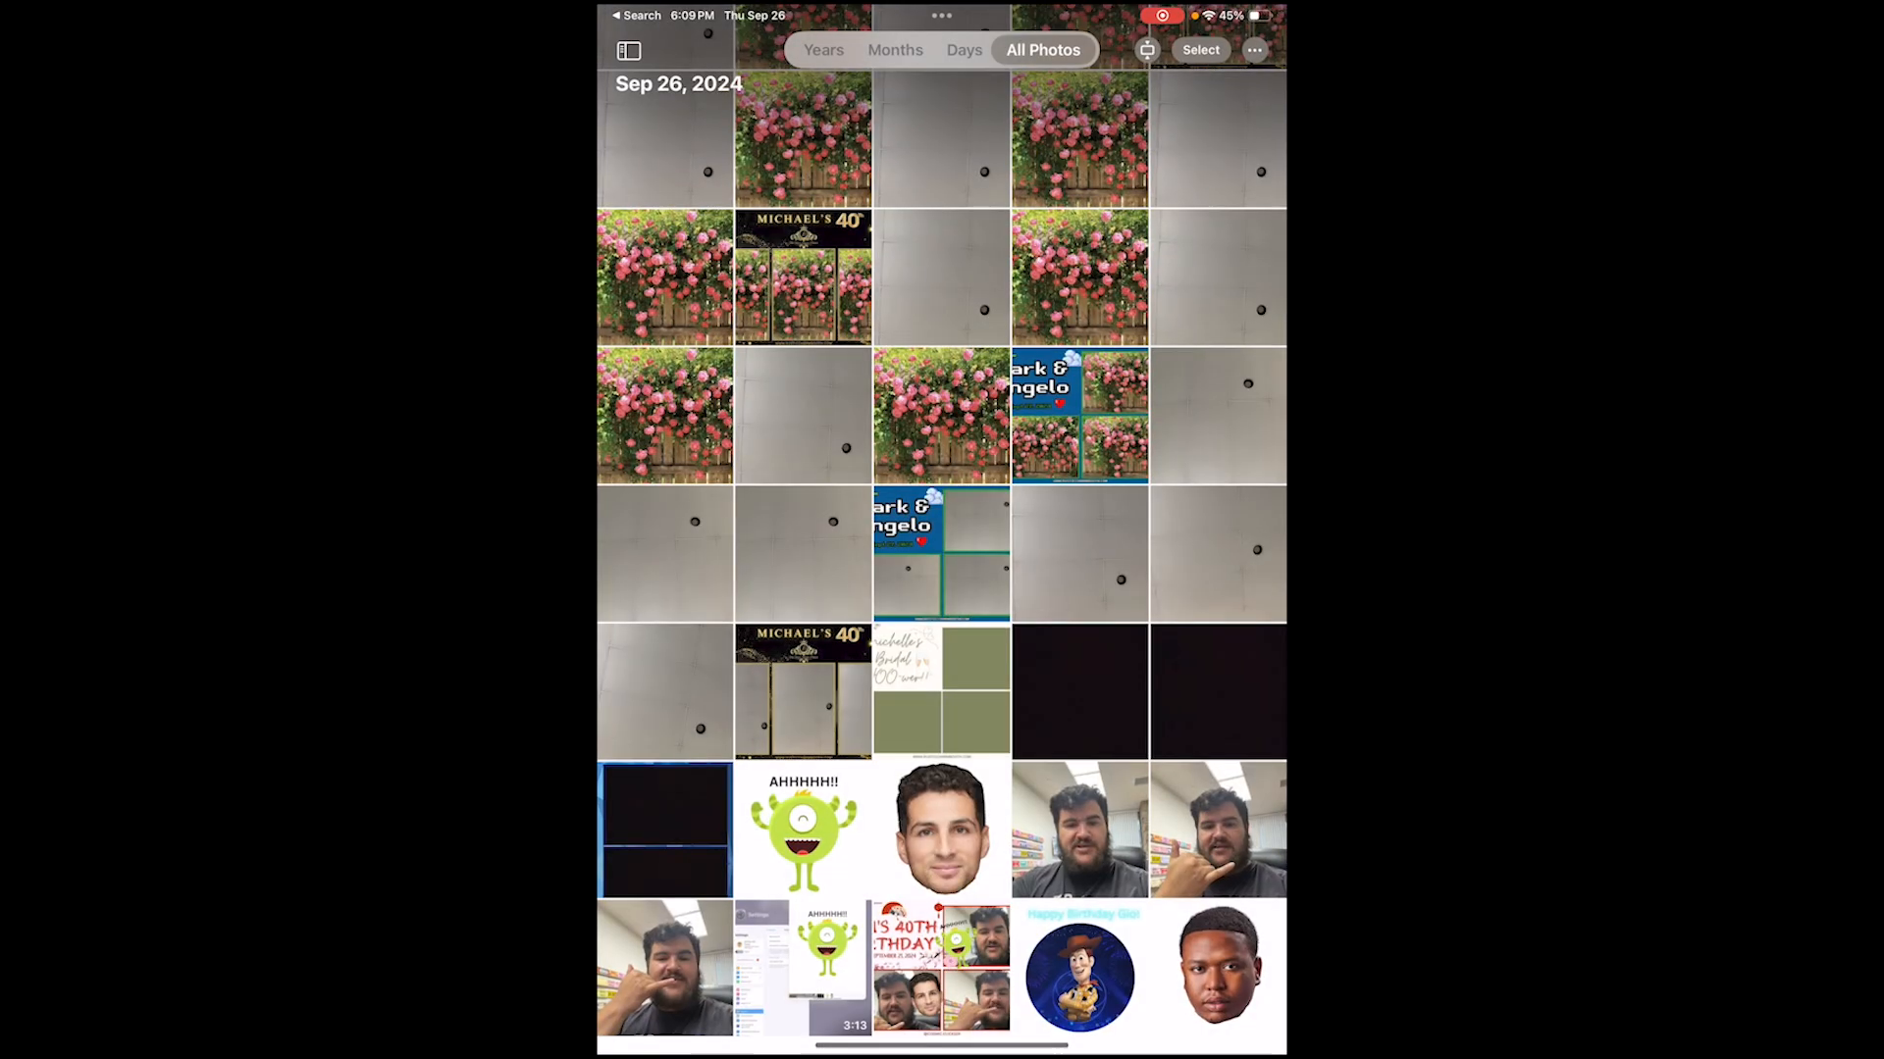
click(1079, 973)
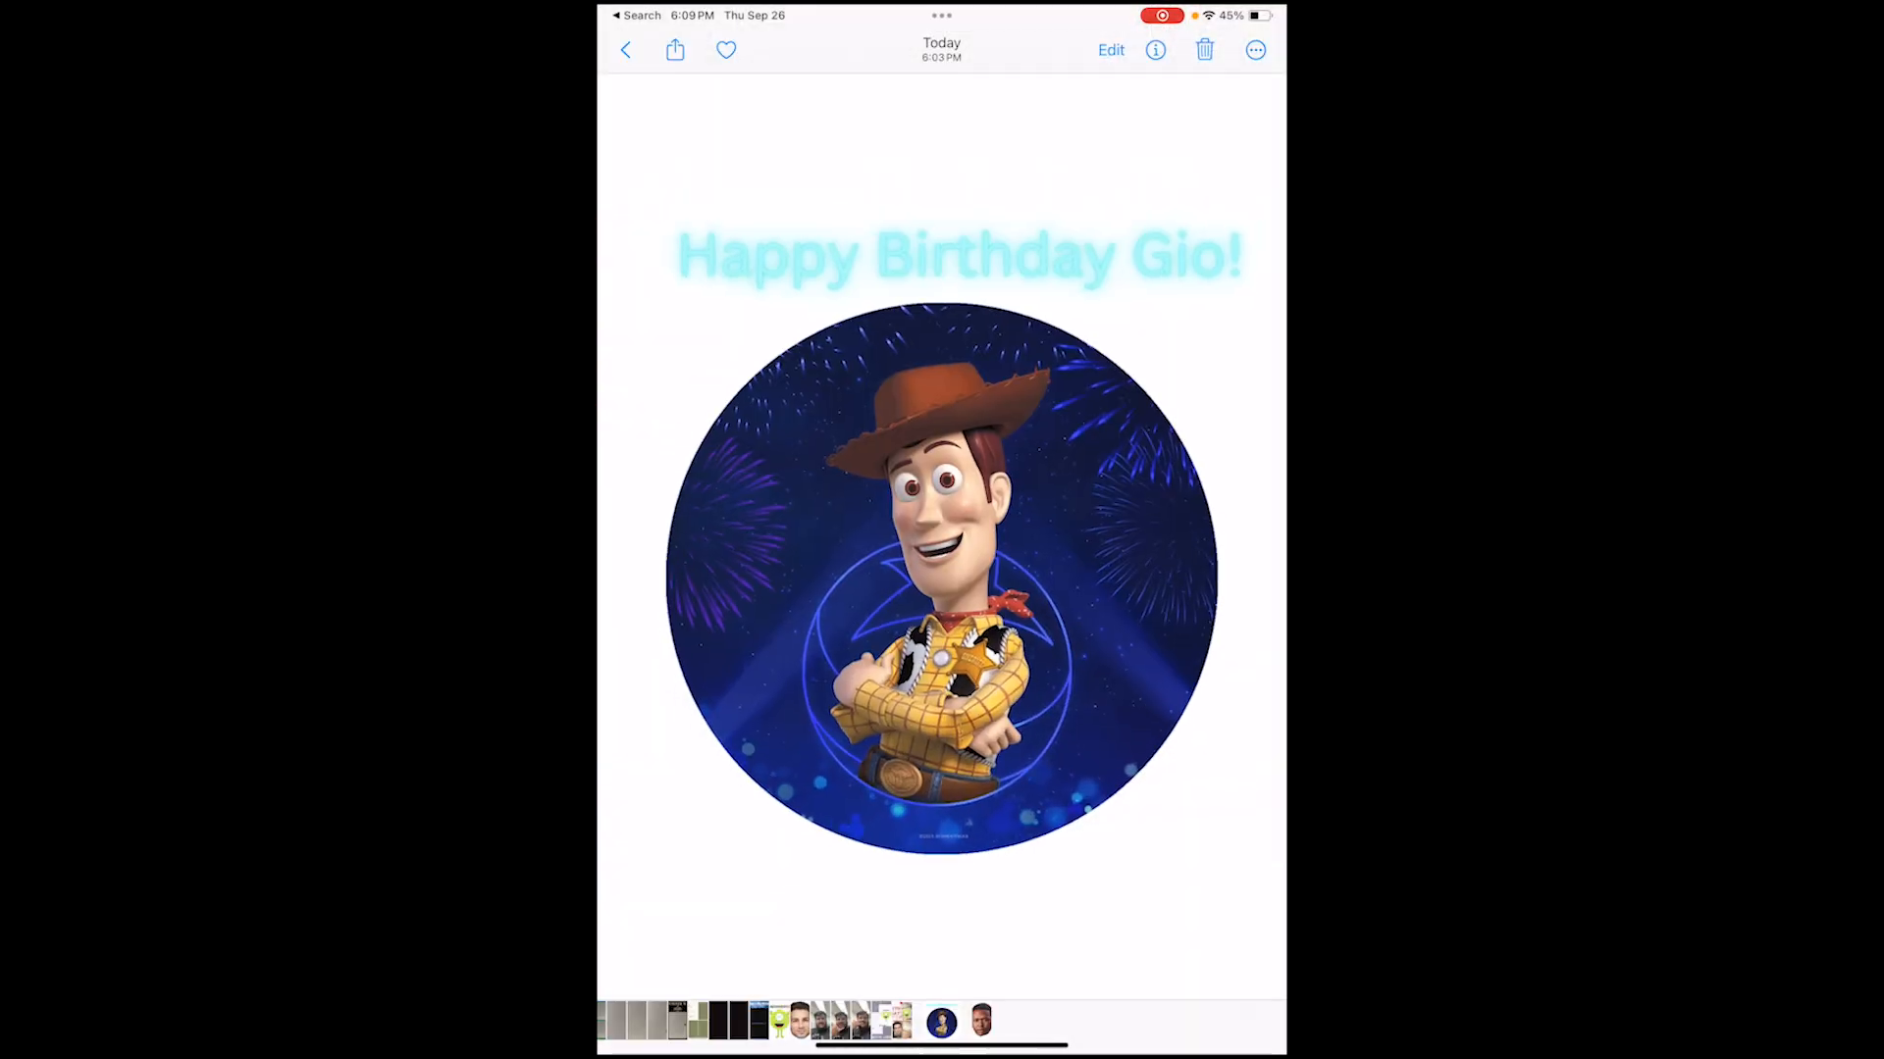
click(674, 49)
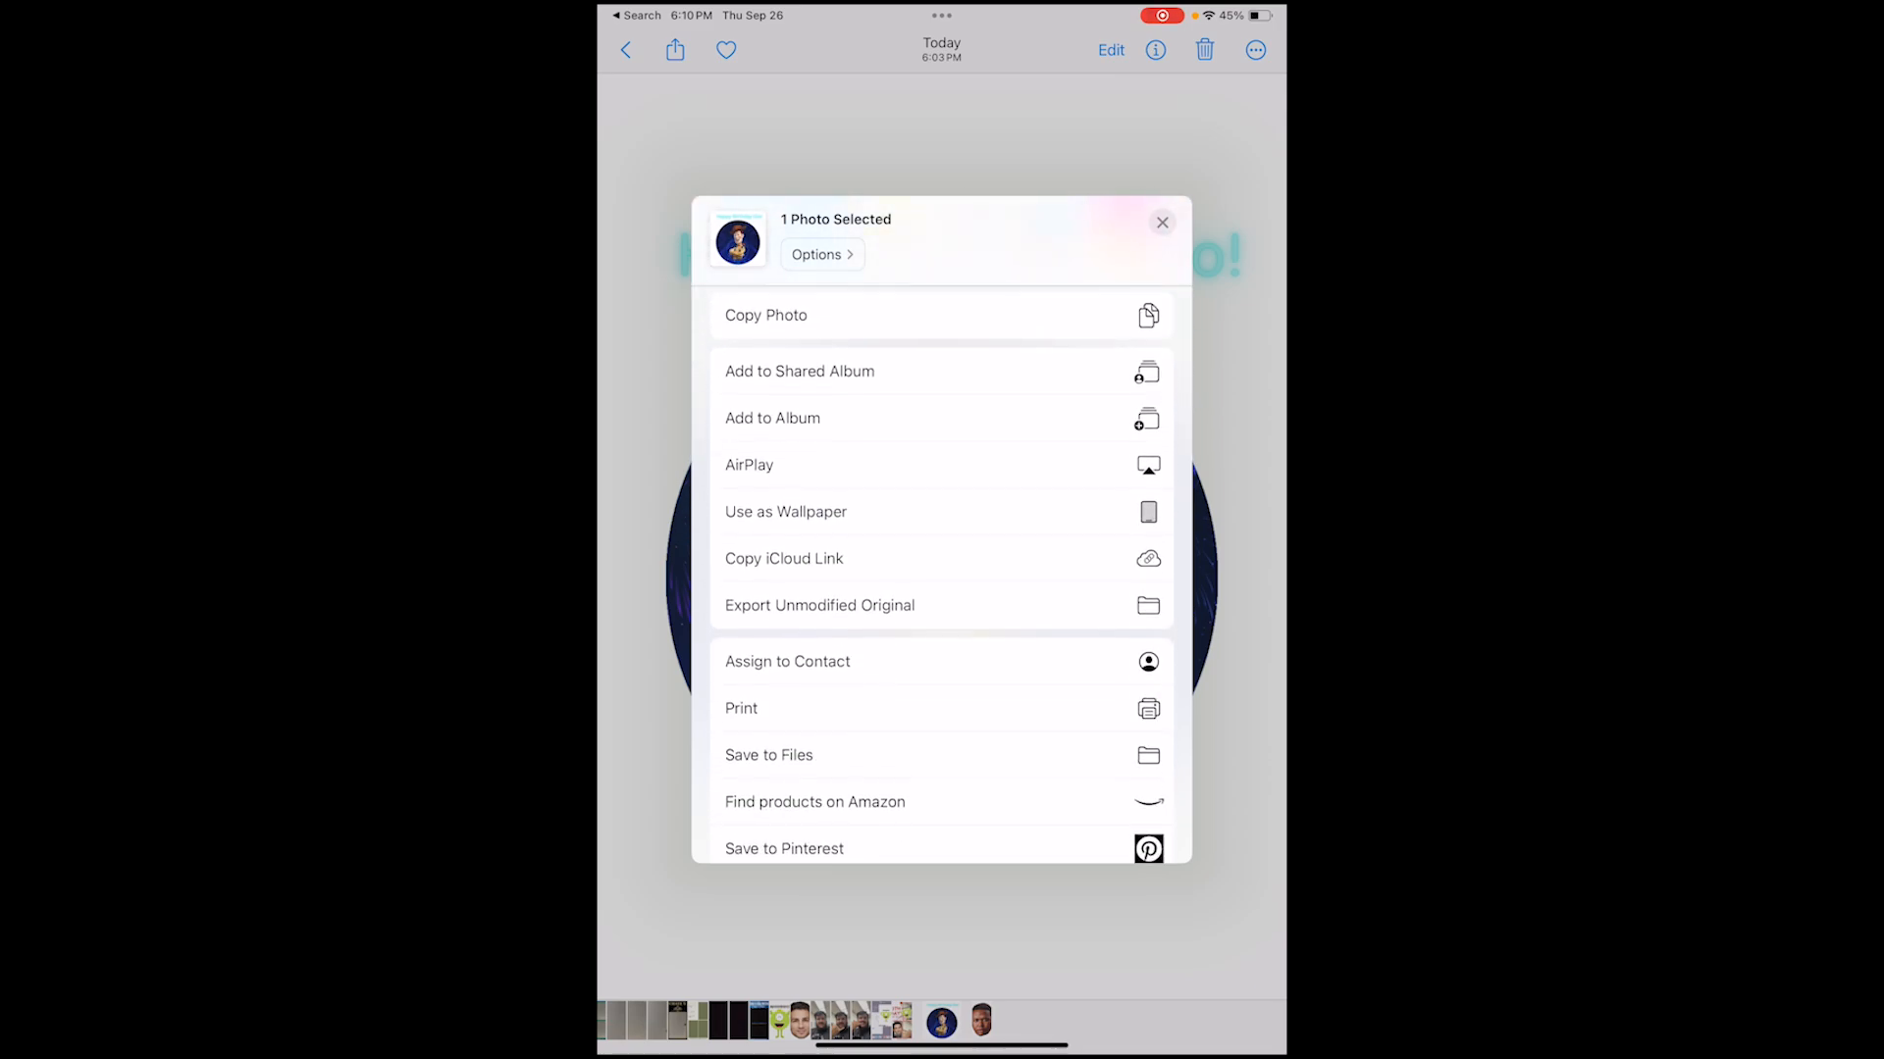
click(767, 754)
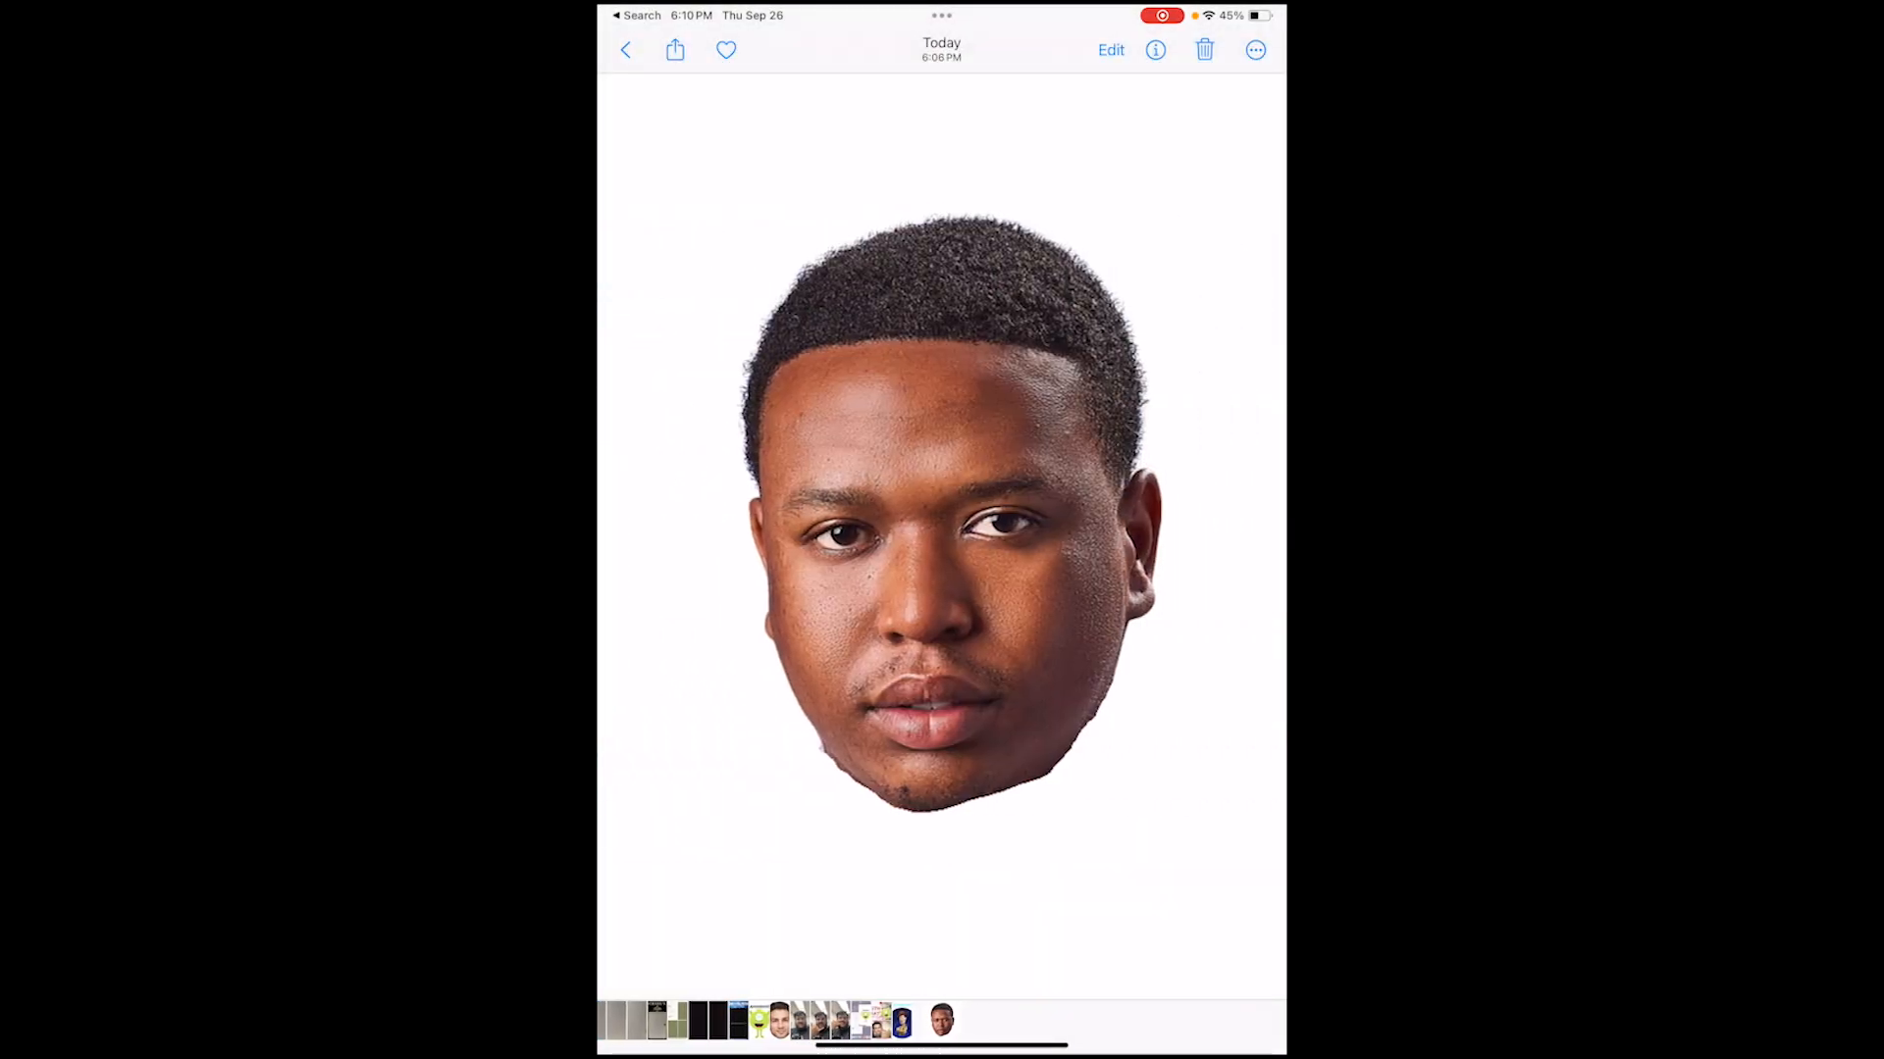
click(674, 50)
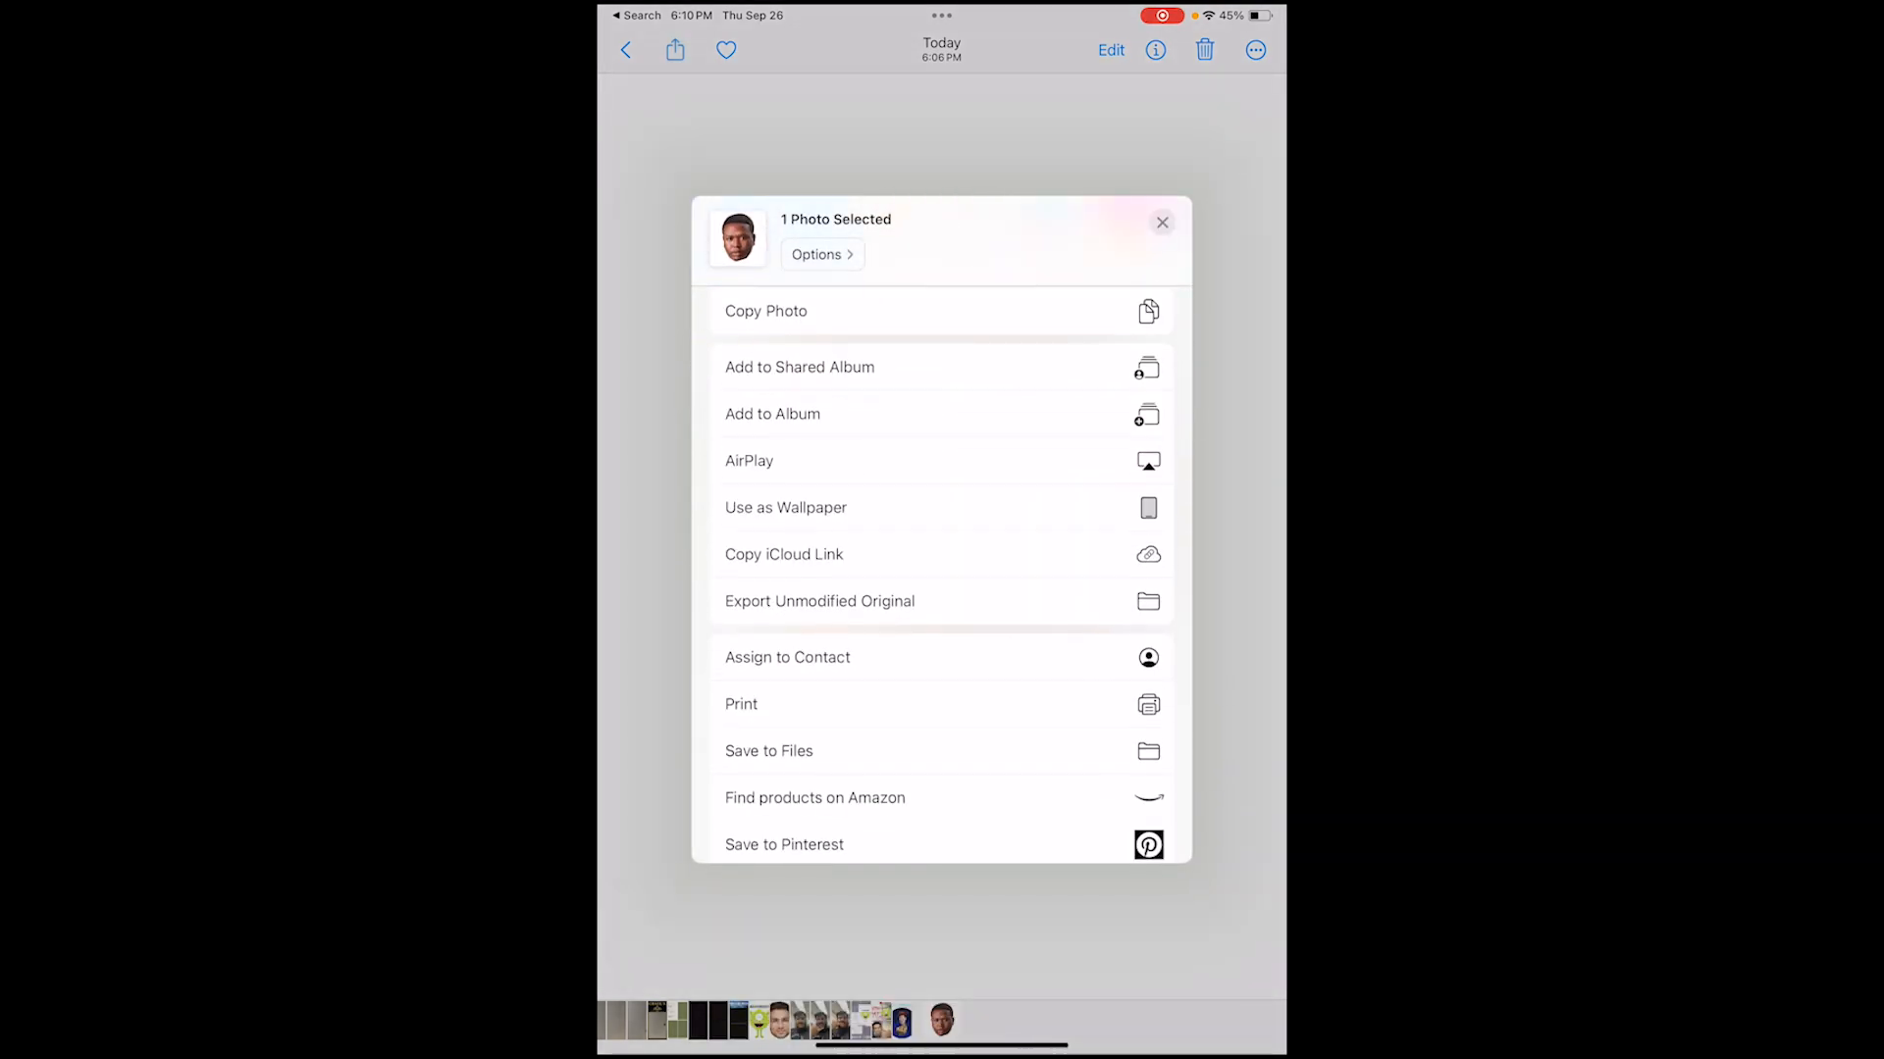
click(769, 750)
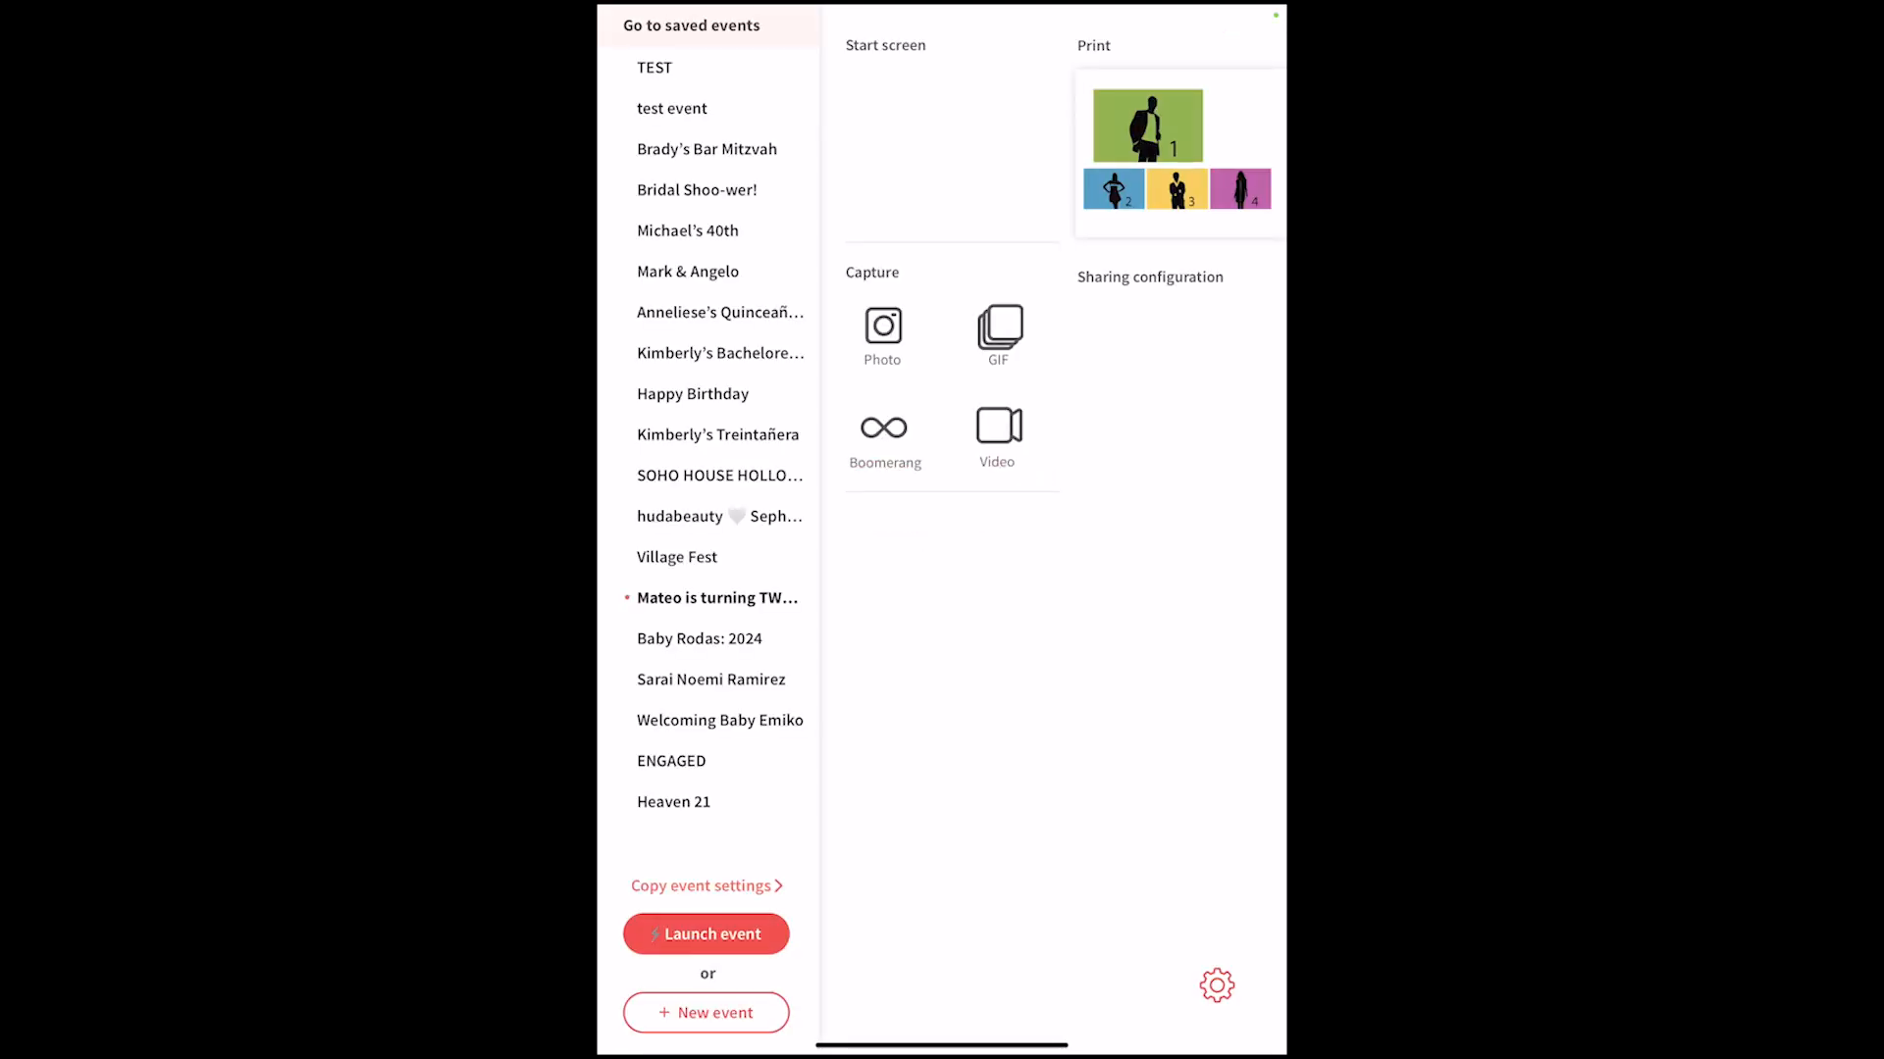
Launch the Mateo birthday event and delete its old wedding stickers.
click(706, 935)
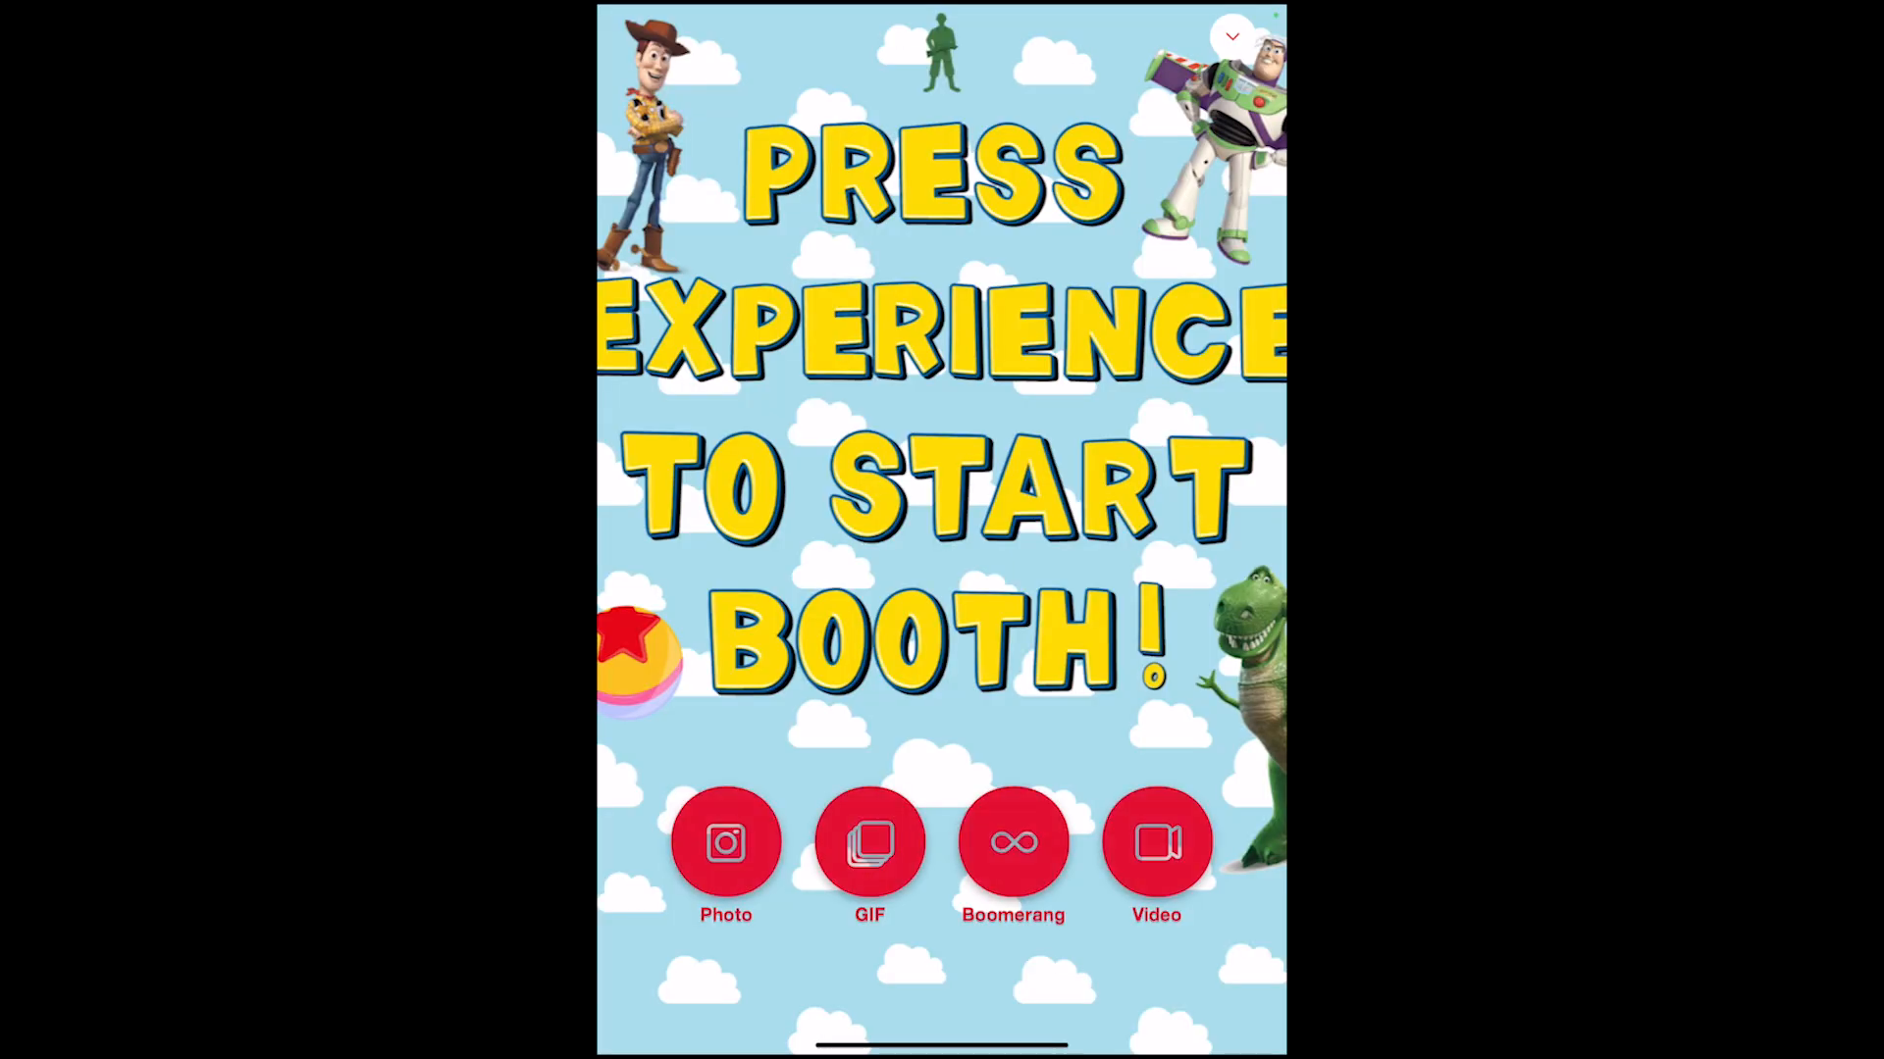
click(1232, 37)
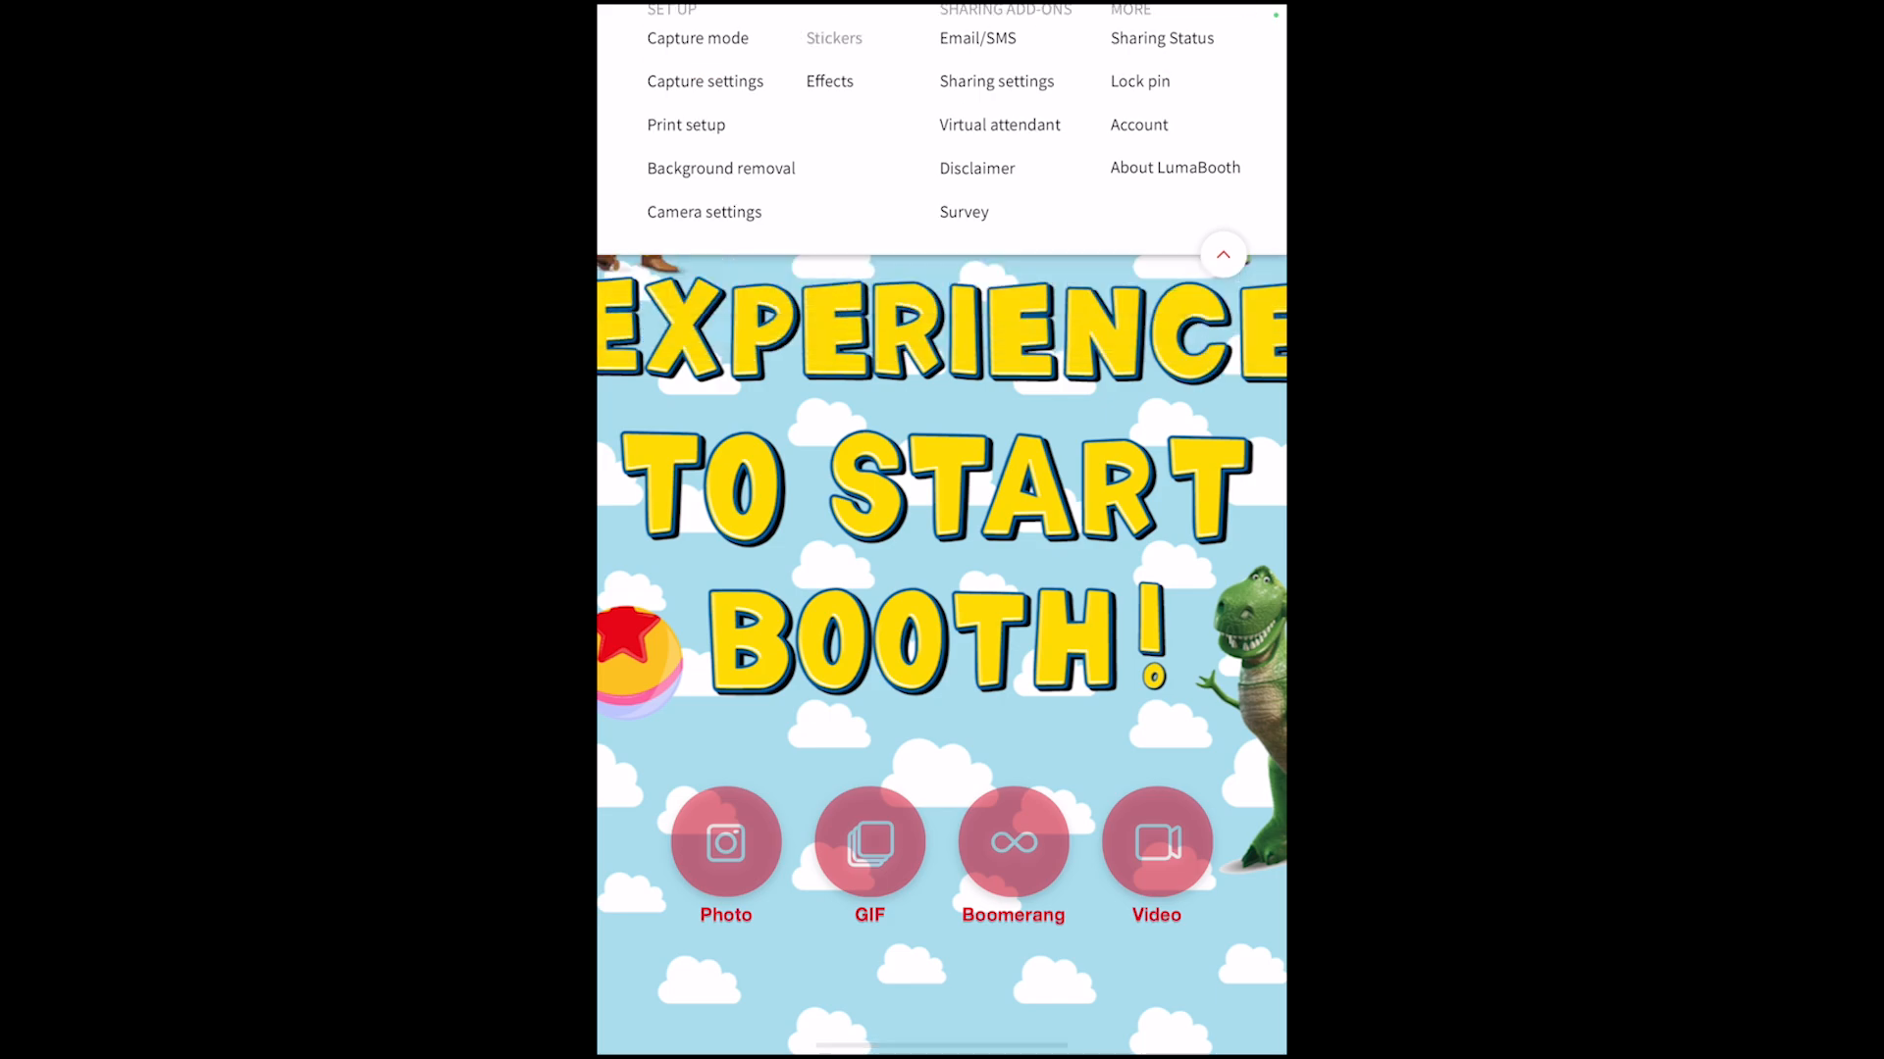
click(834, 38)
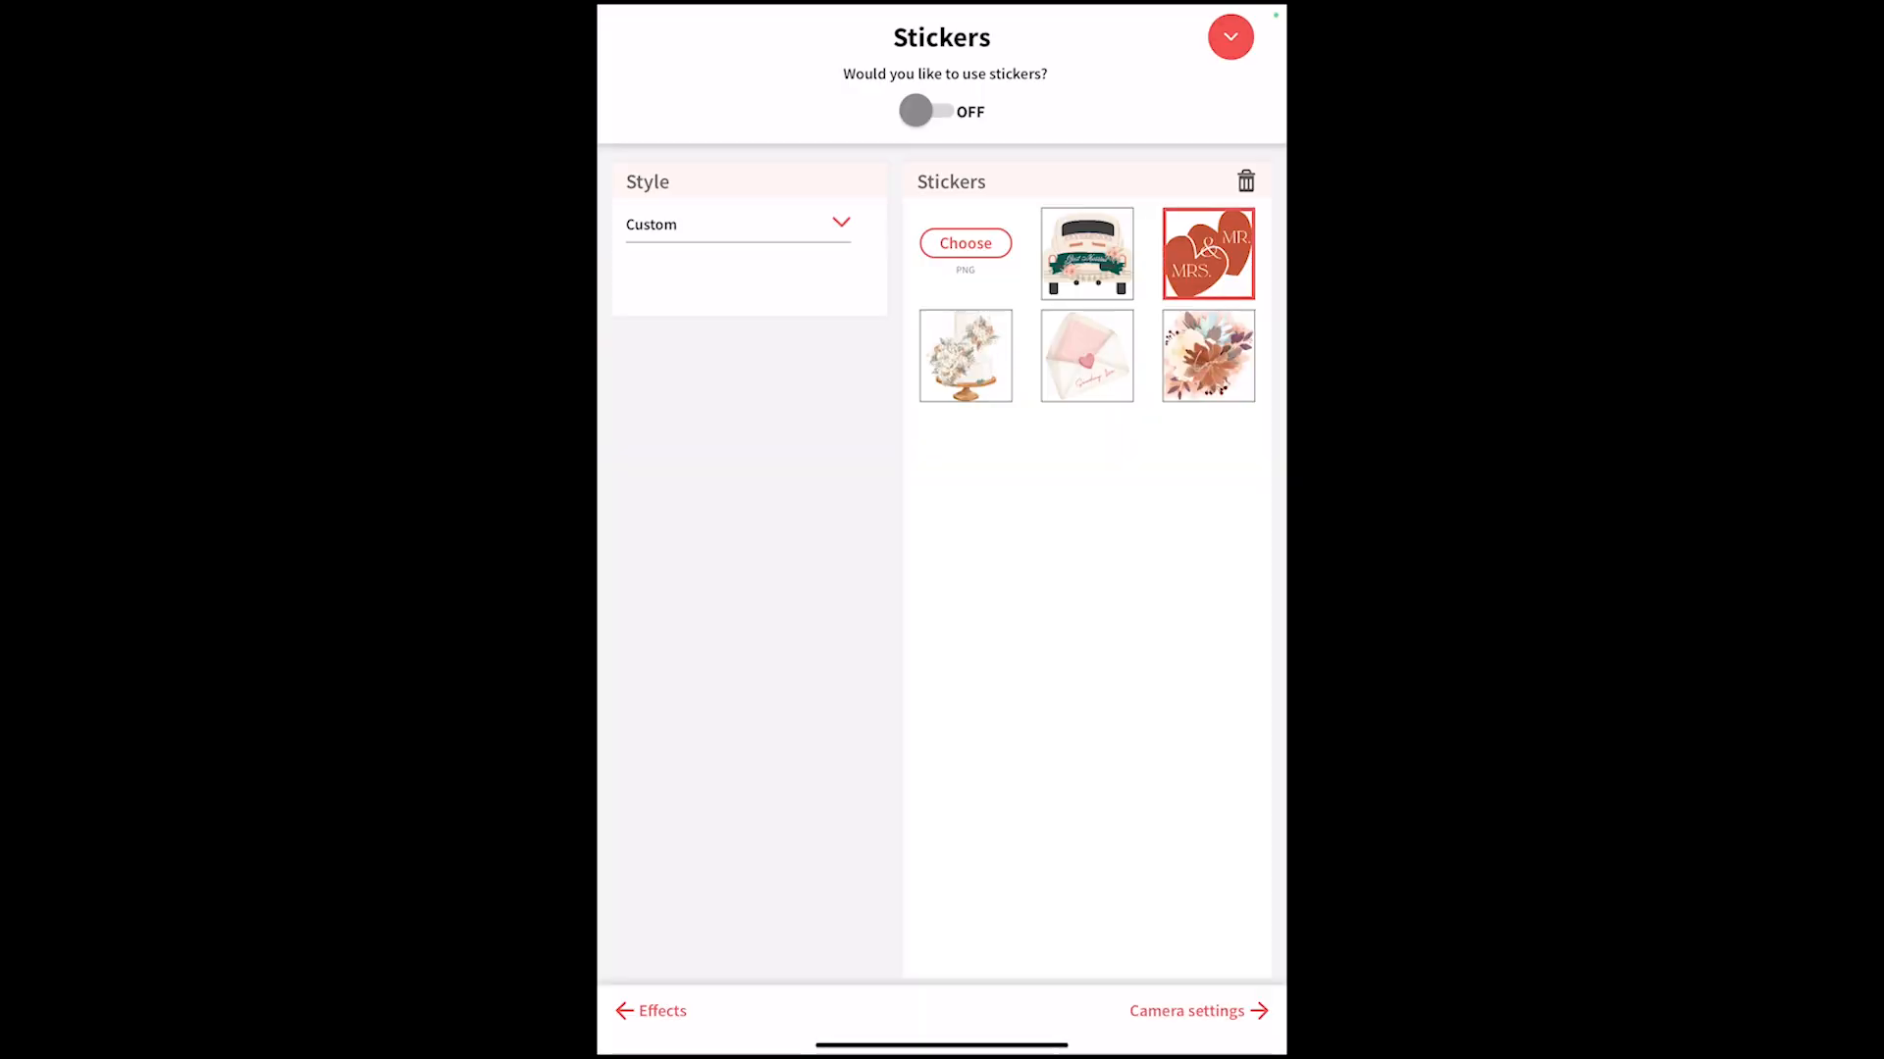
click(1246, 181)
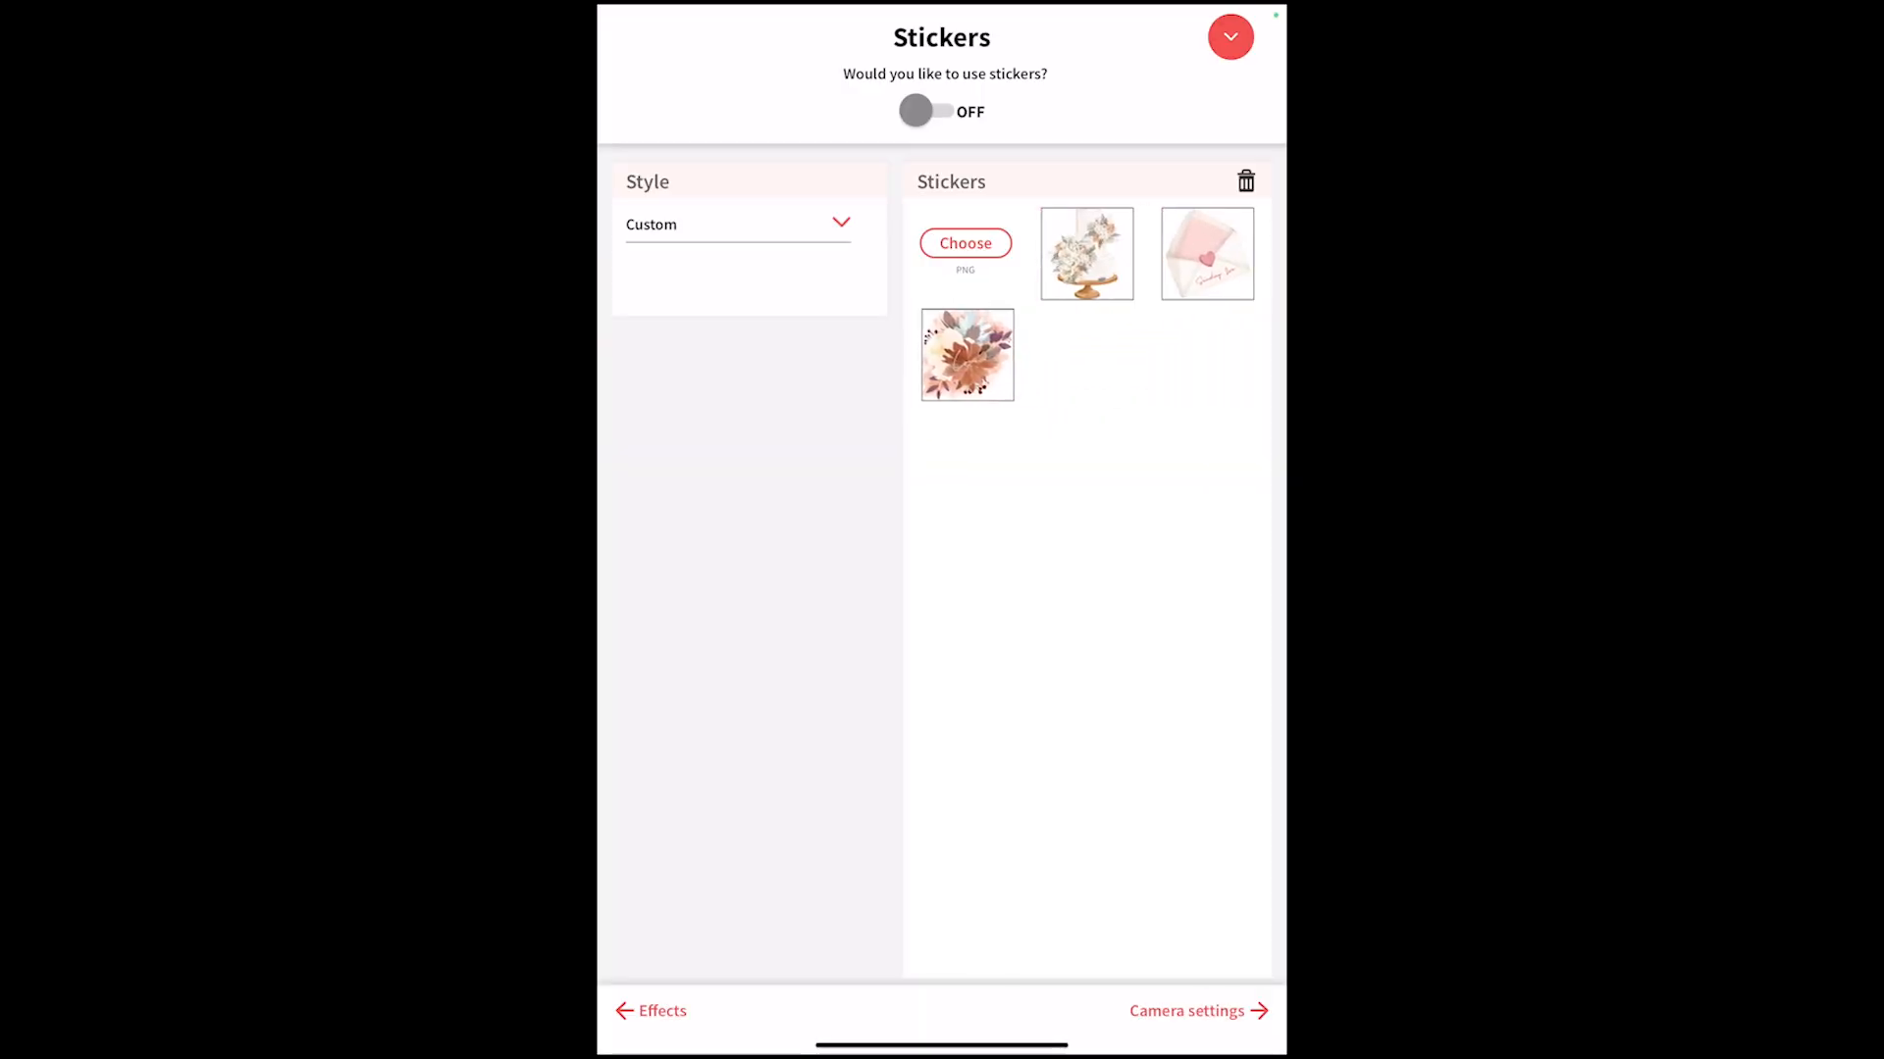
Set the sticker style to Custom and start adding a new PNG sticker.
click(736, 224)
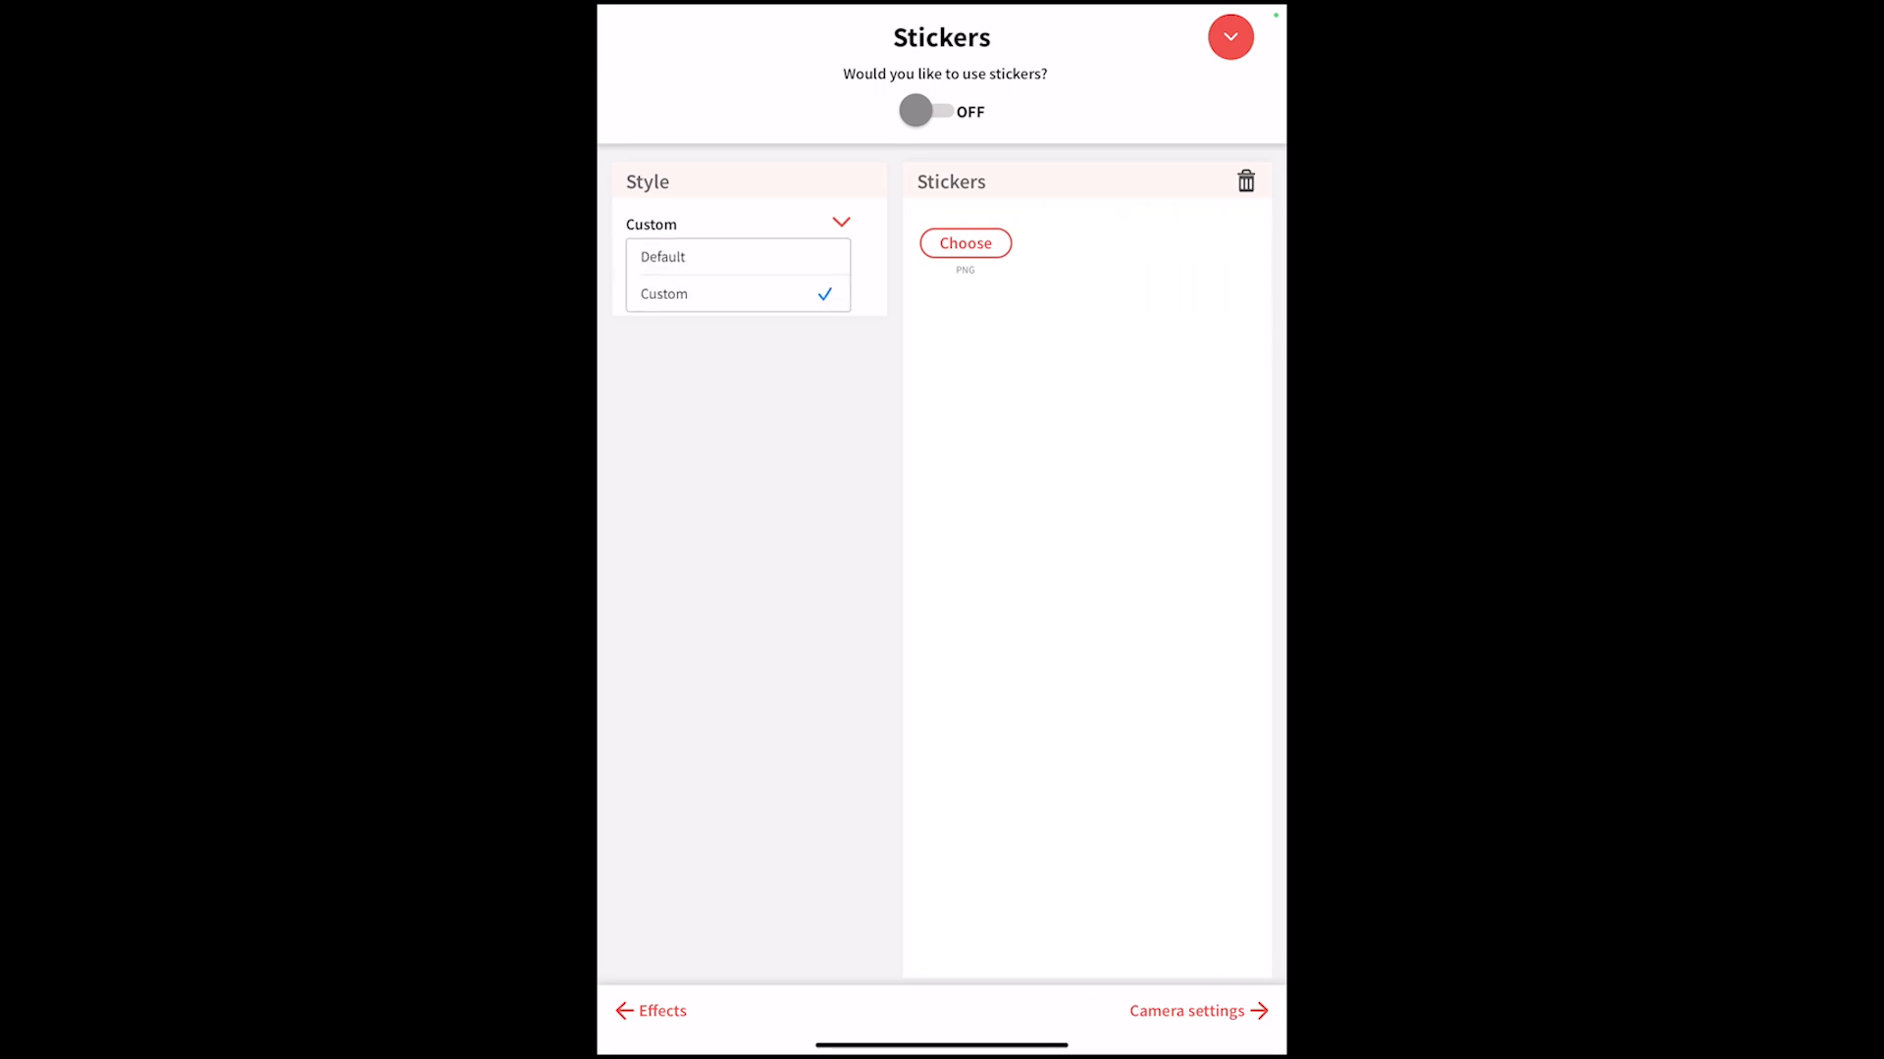
click(664, 256)
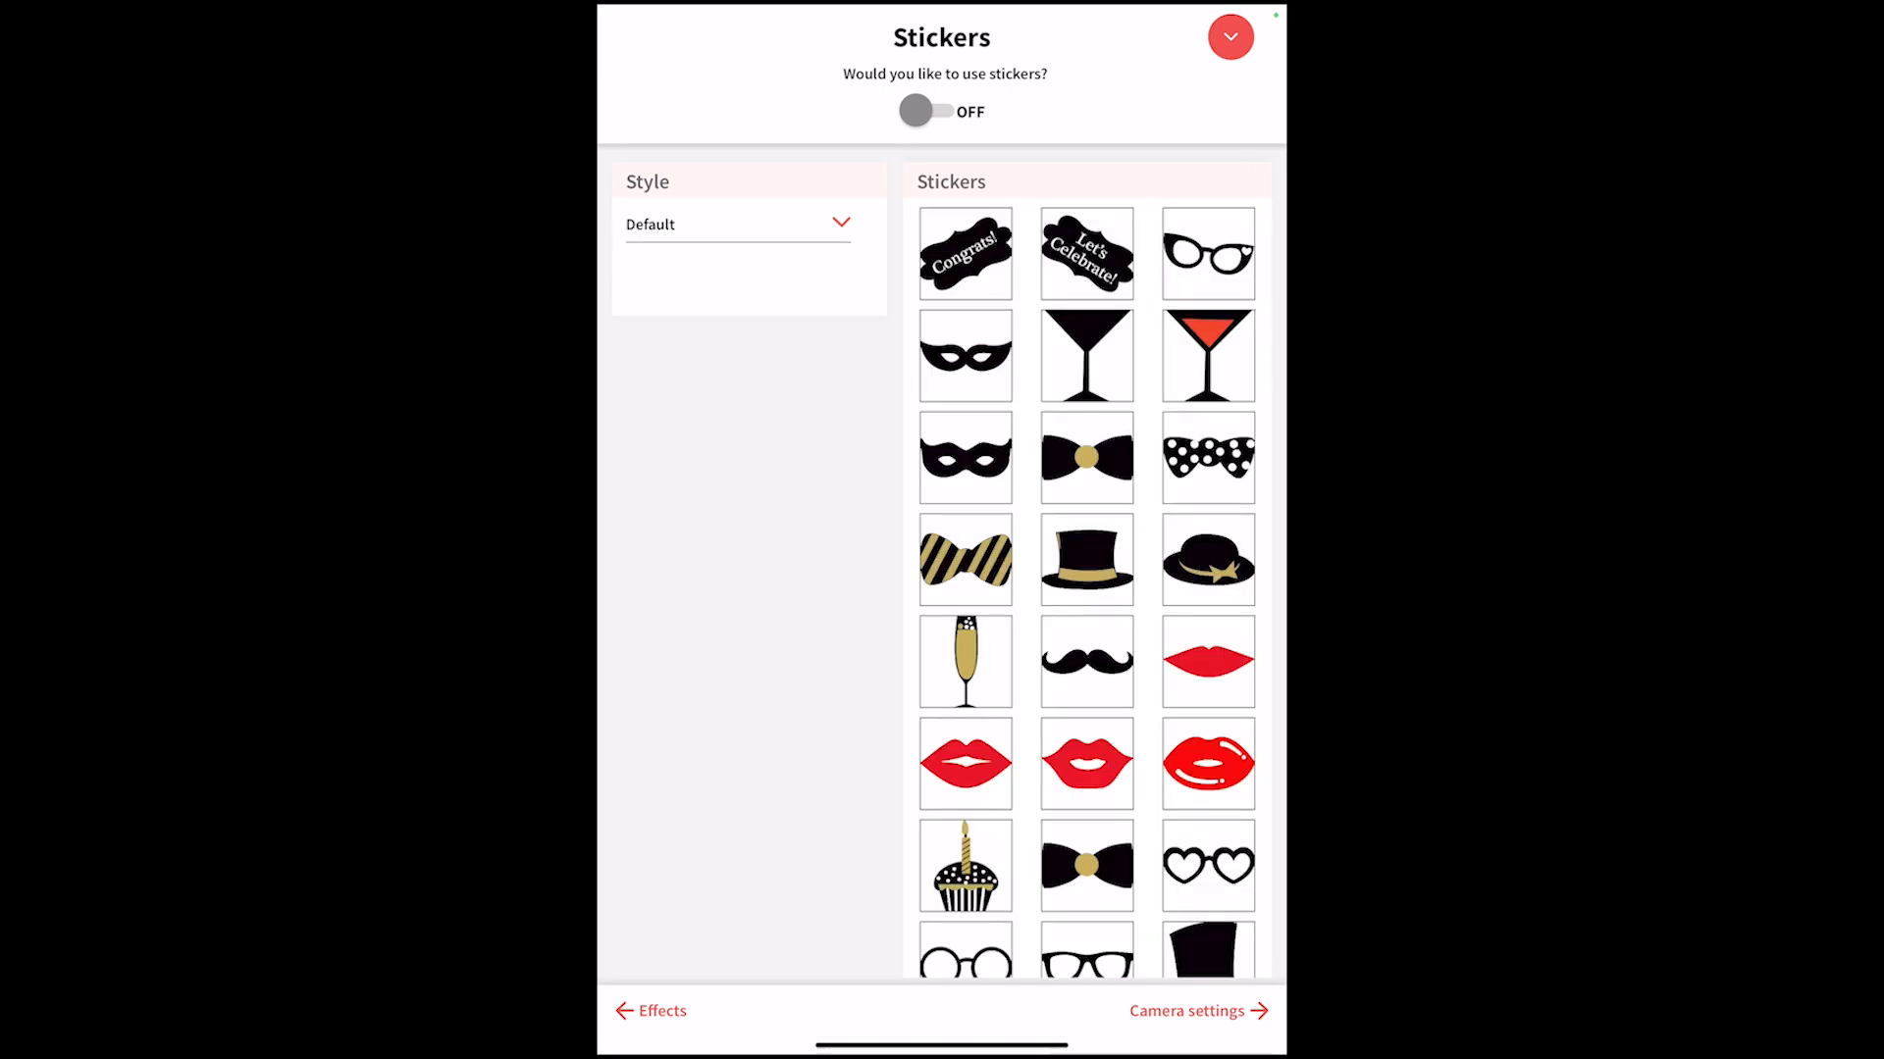
click(737, 224)
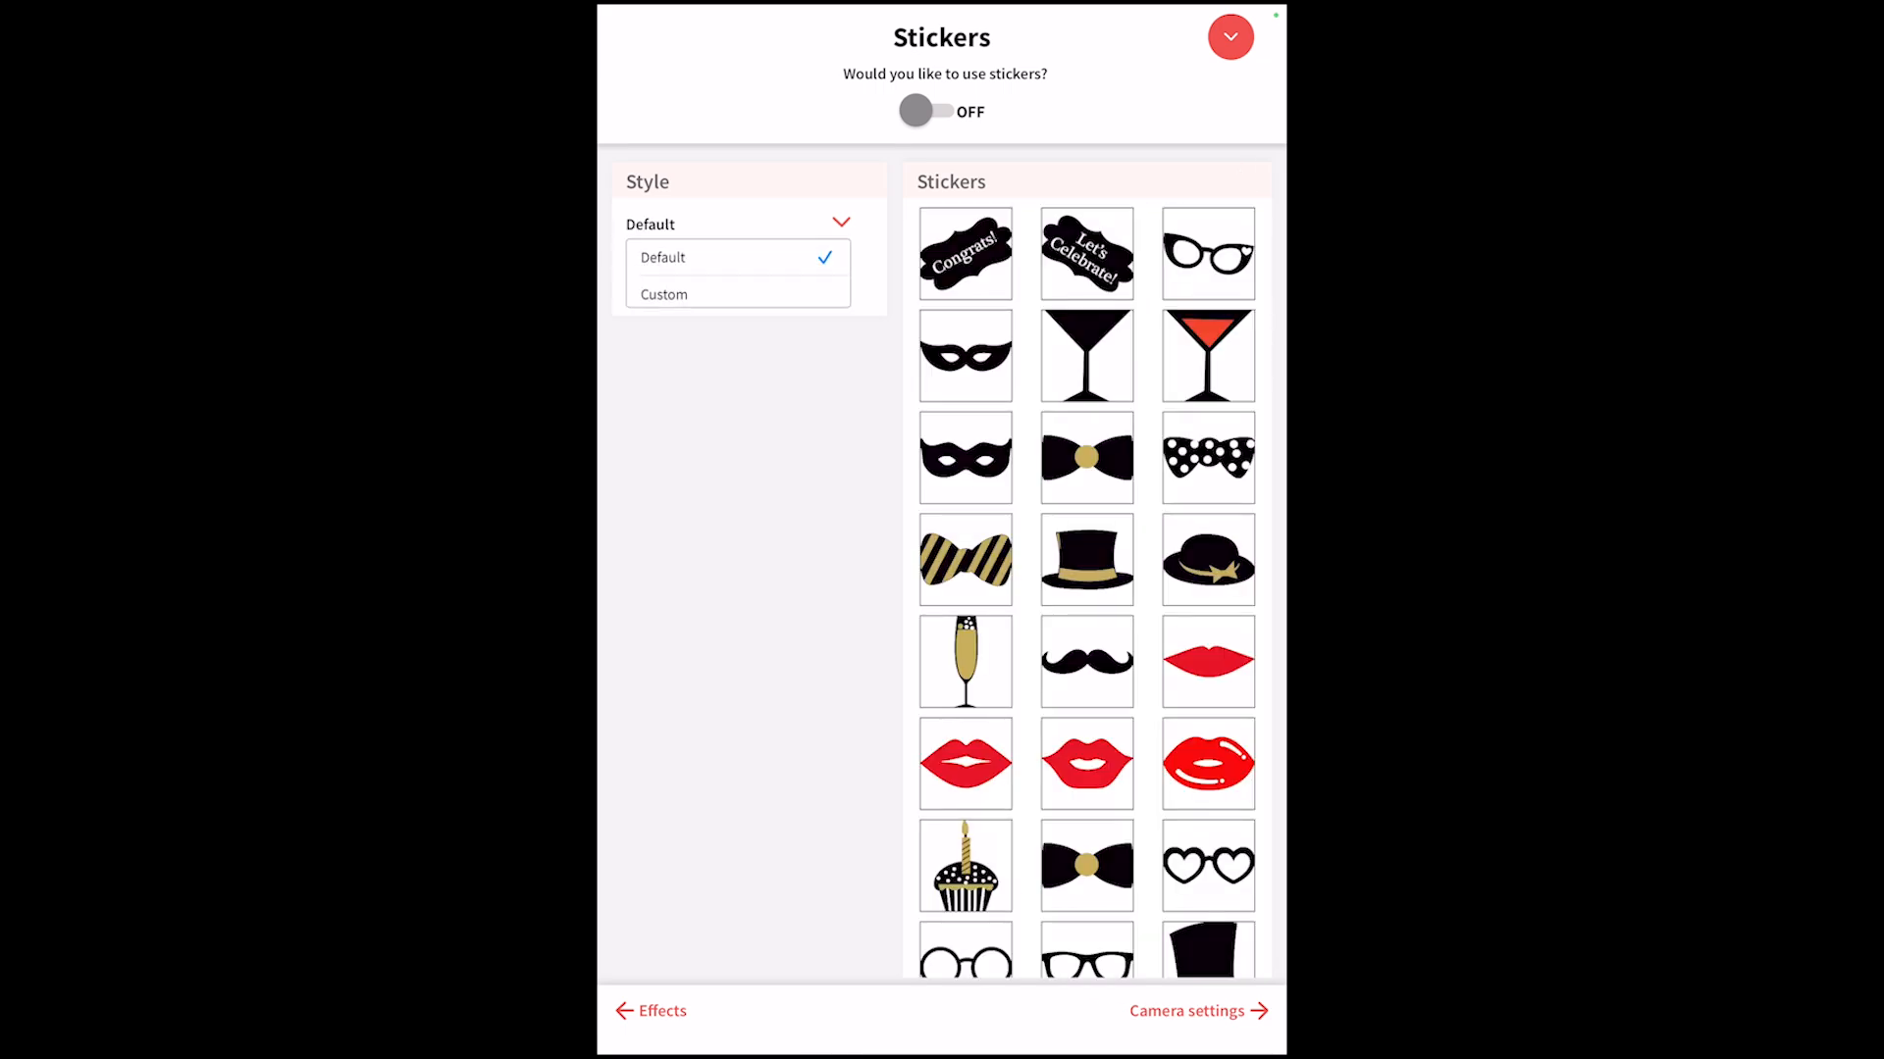
click(663, 294)
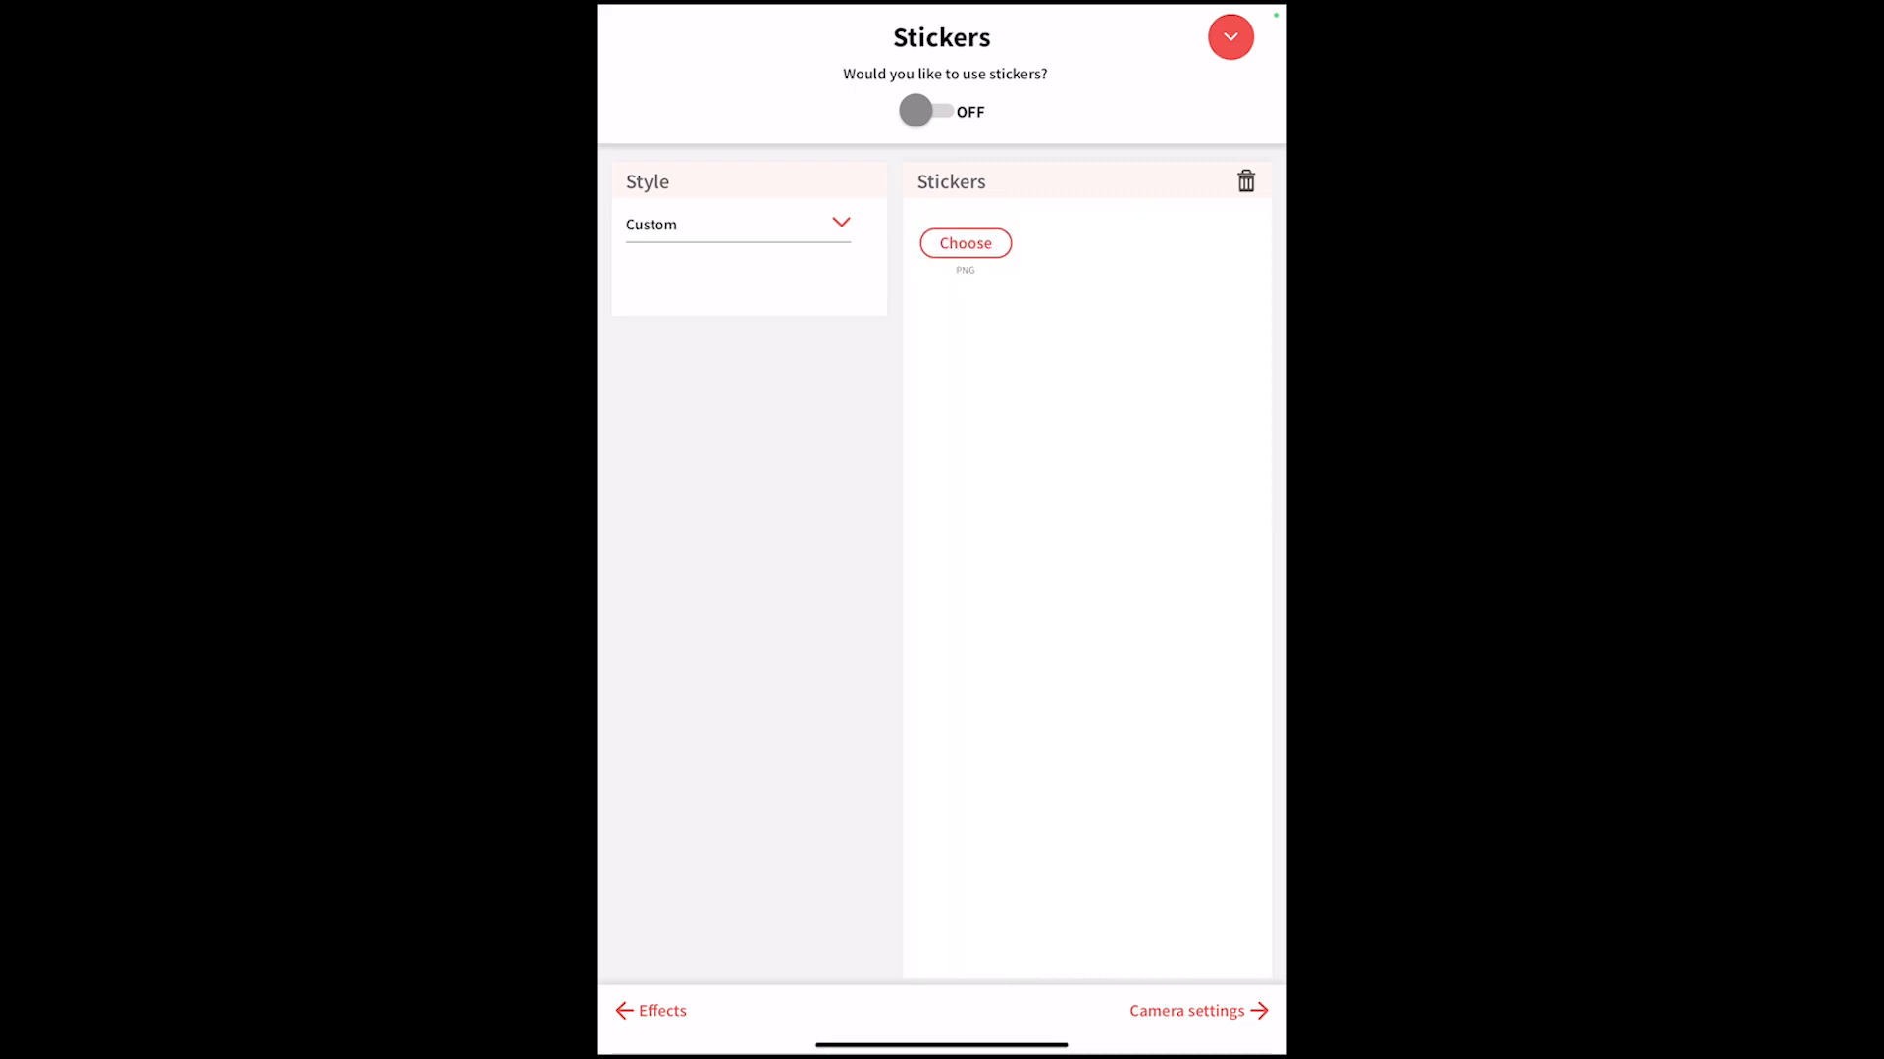
click(964, 243)
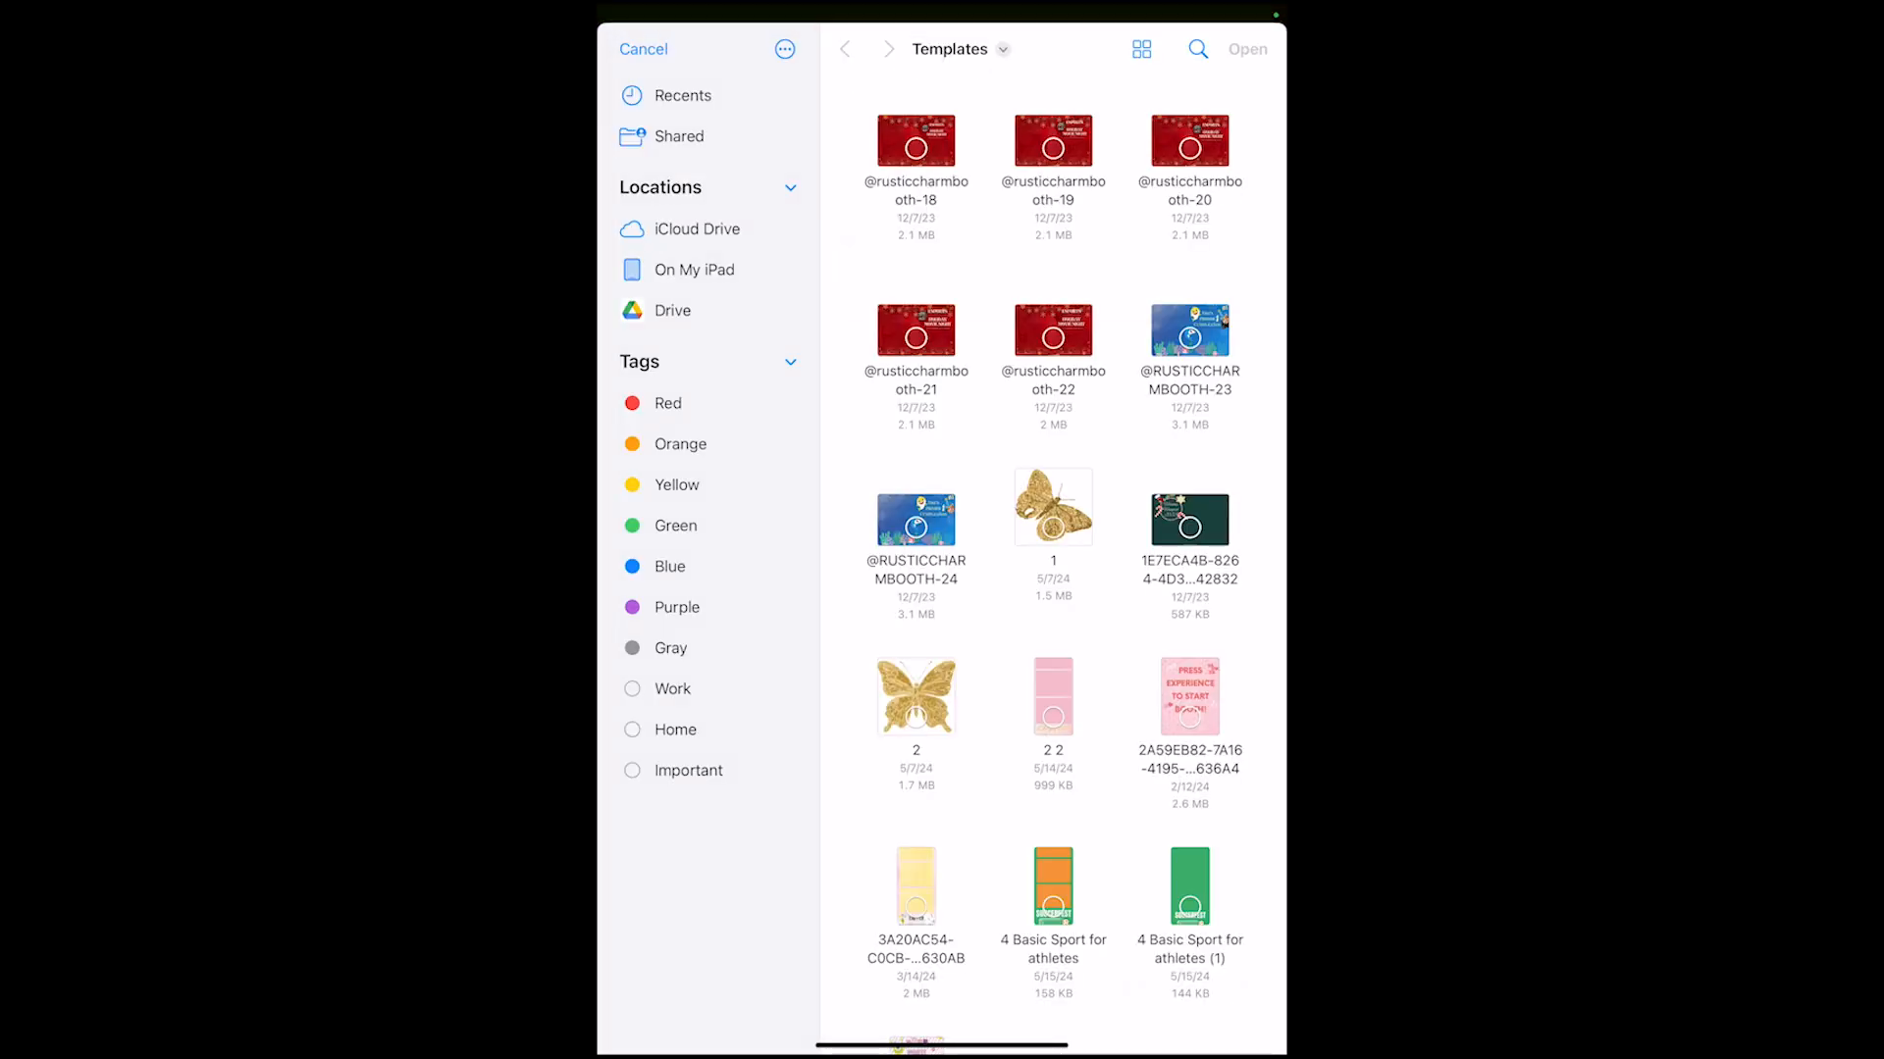
Pick Your paragraph text-3 and text-2 from Recents as the new stickers.
click(683, 95)
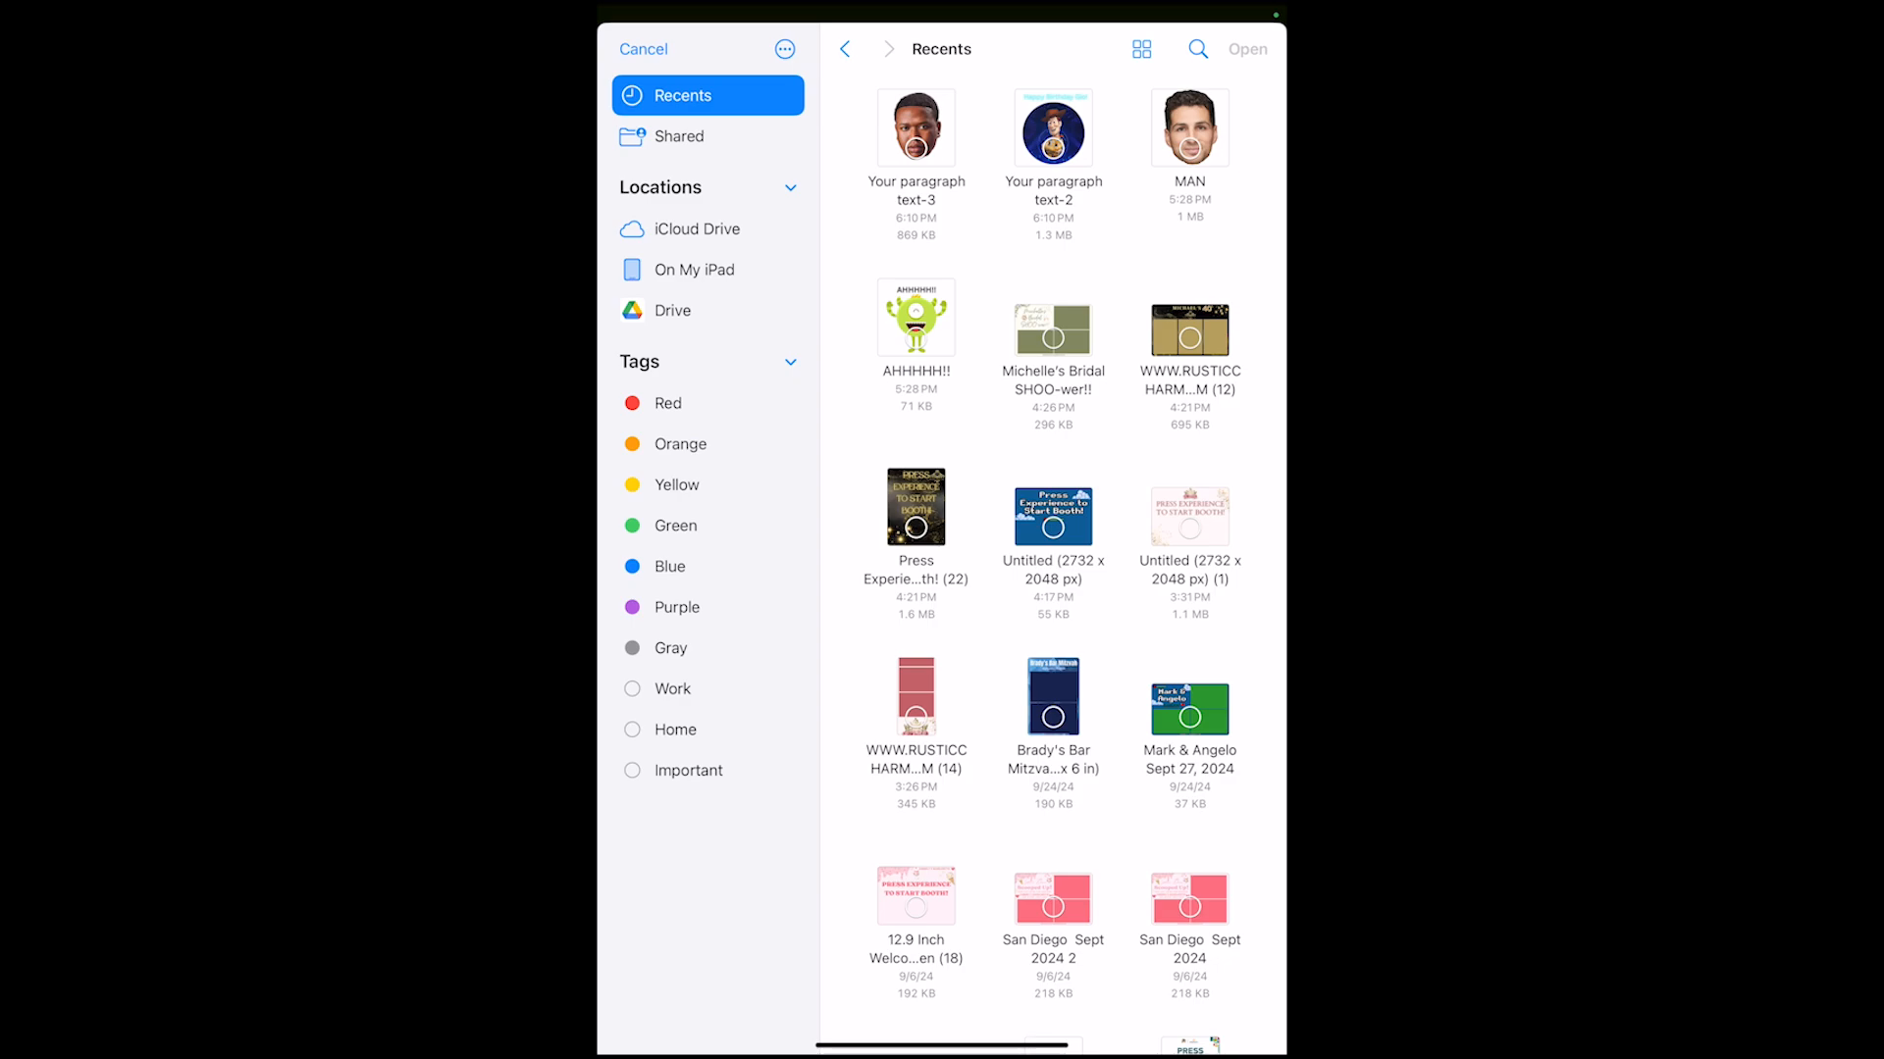
click(1053, 128)
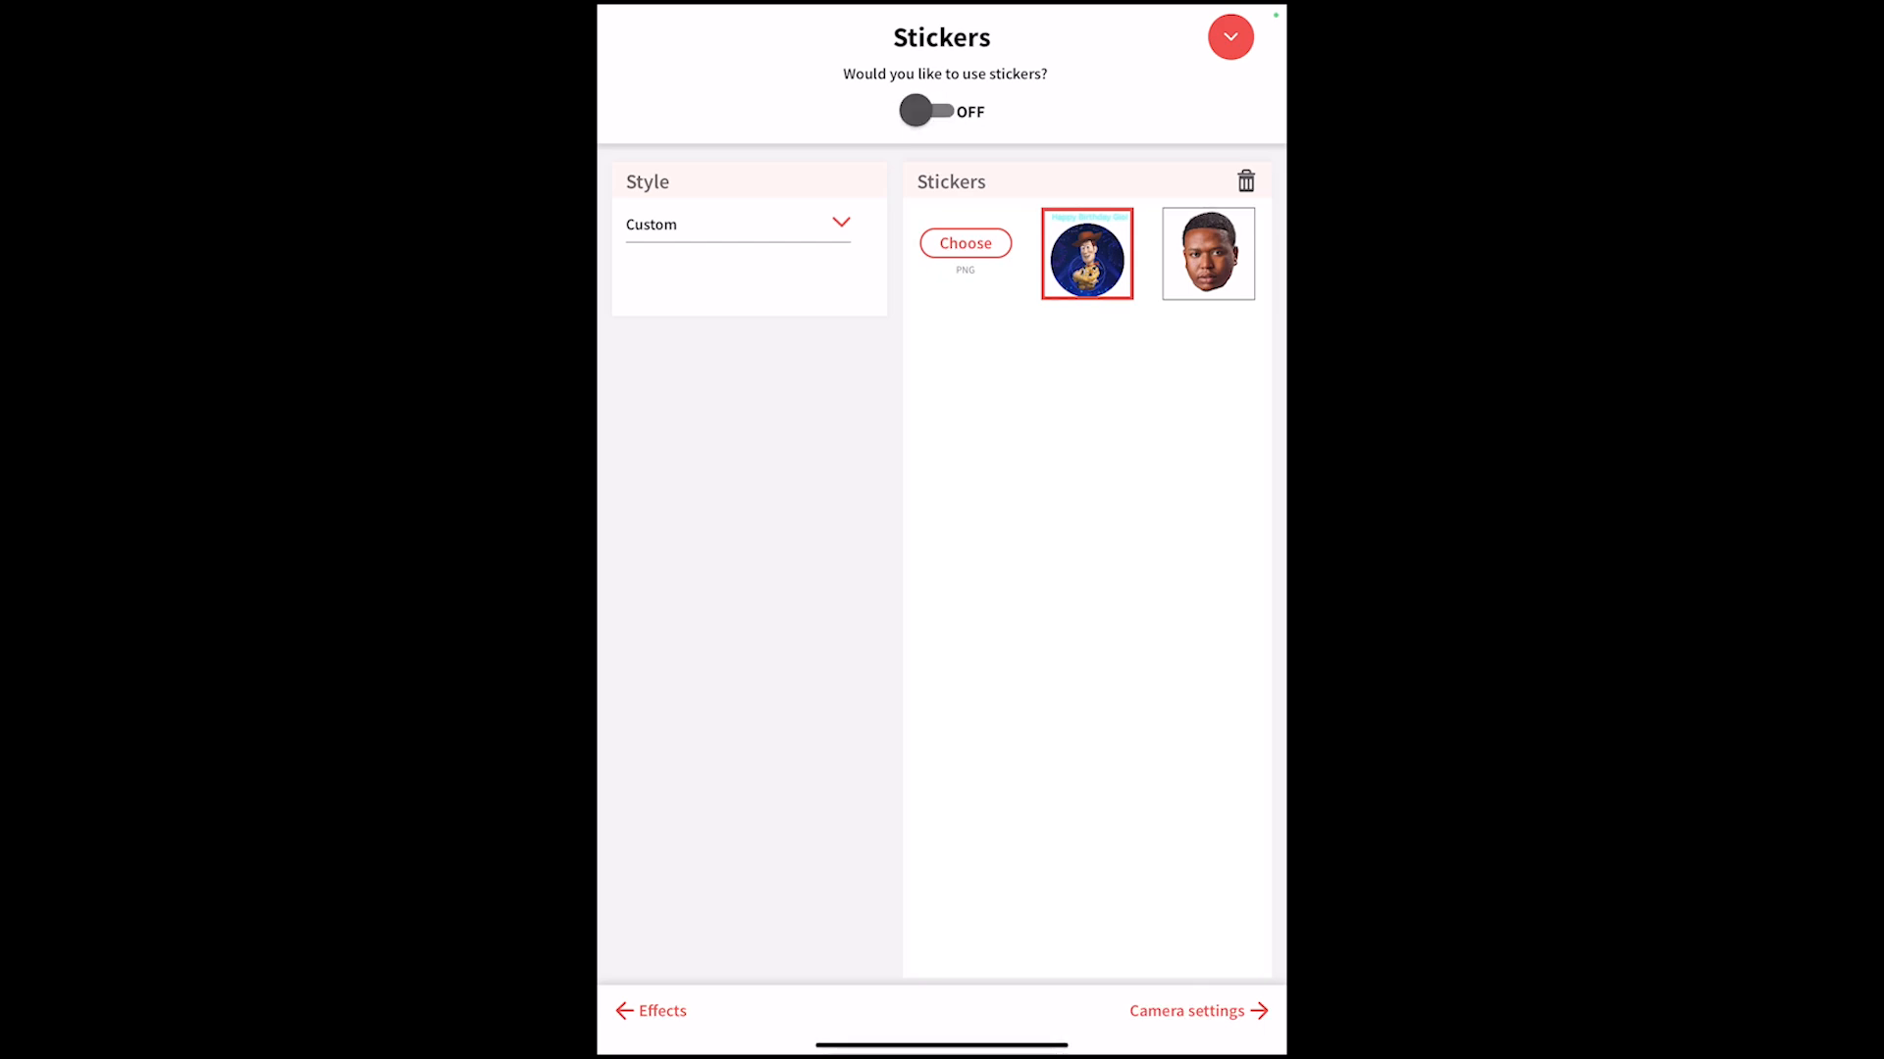
Switch the event's stickers toggle to ON and close the settings.
click(926, 112)
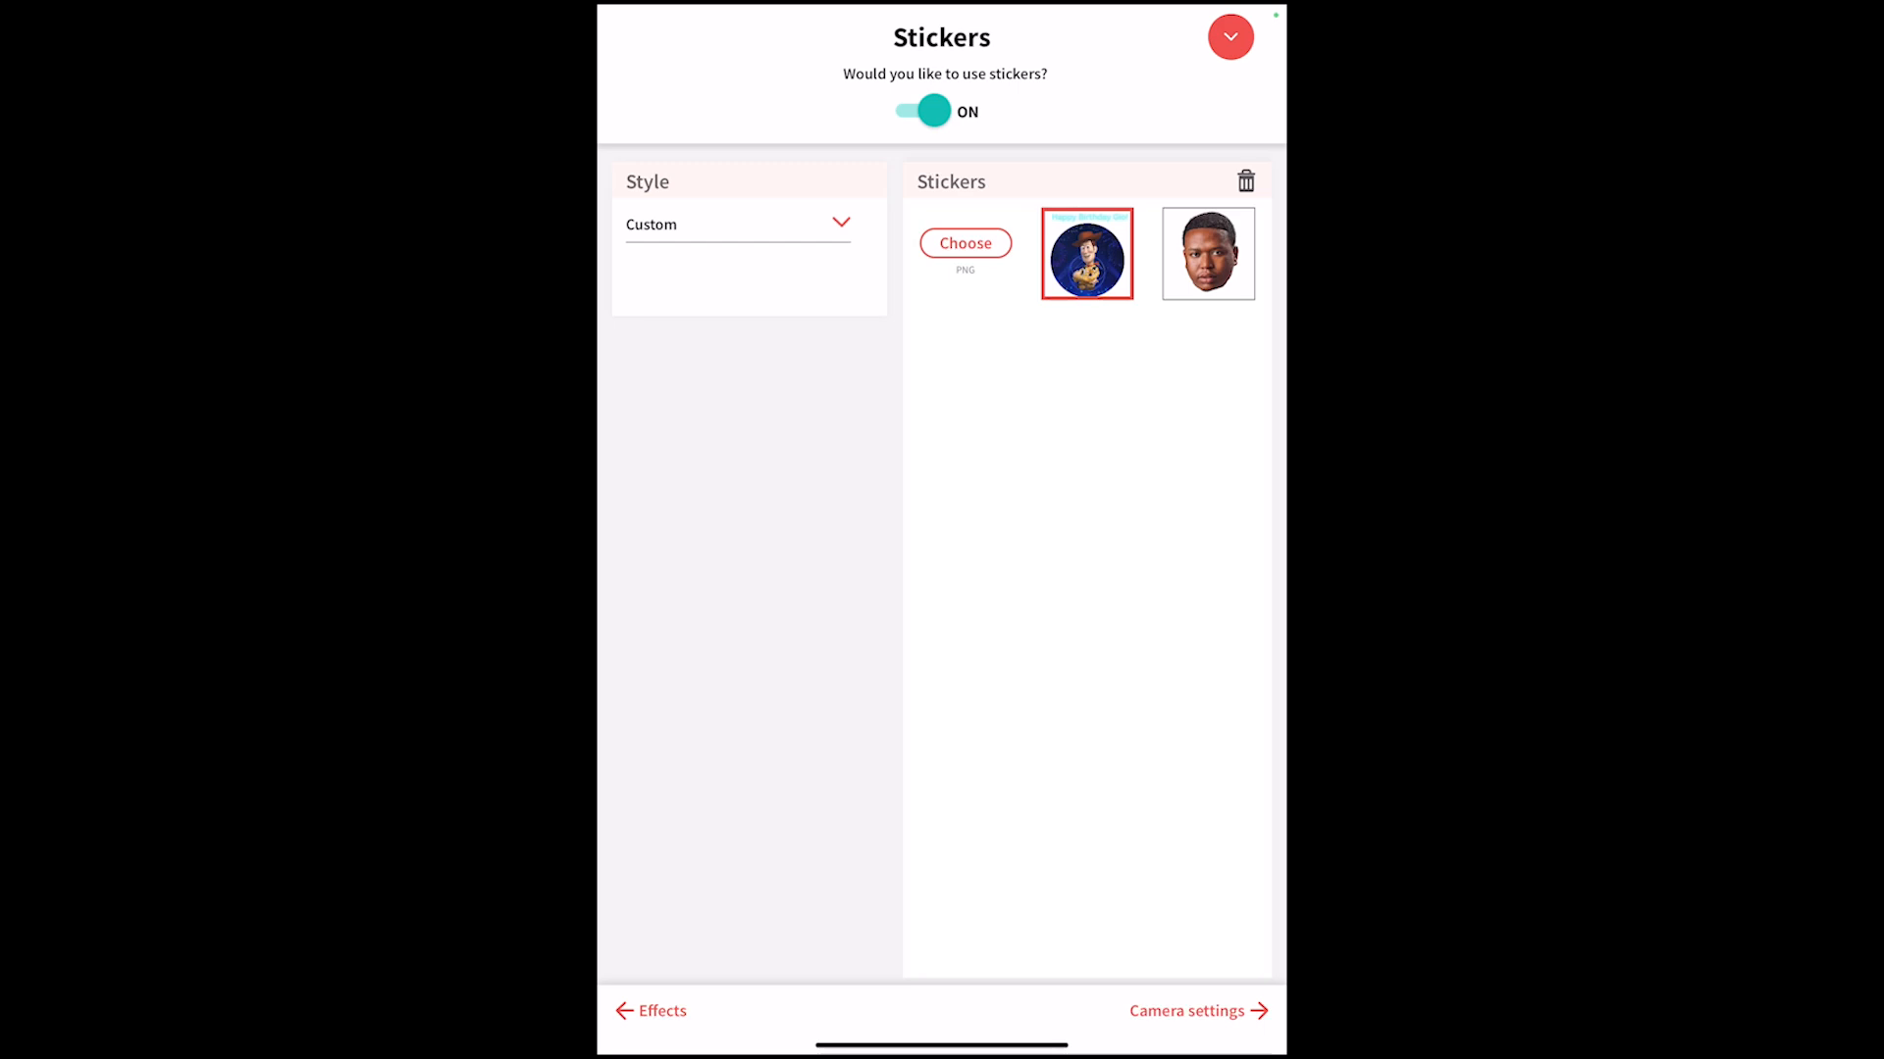
click(1230, 36)
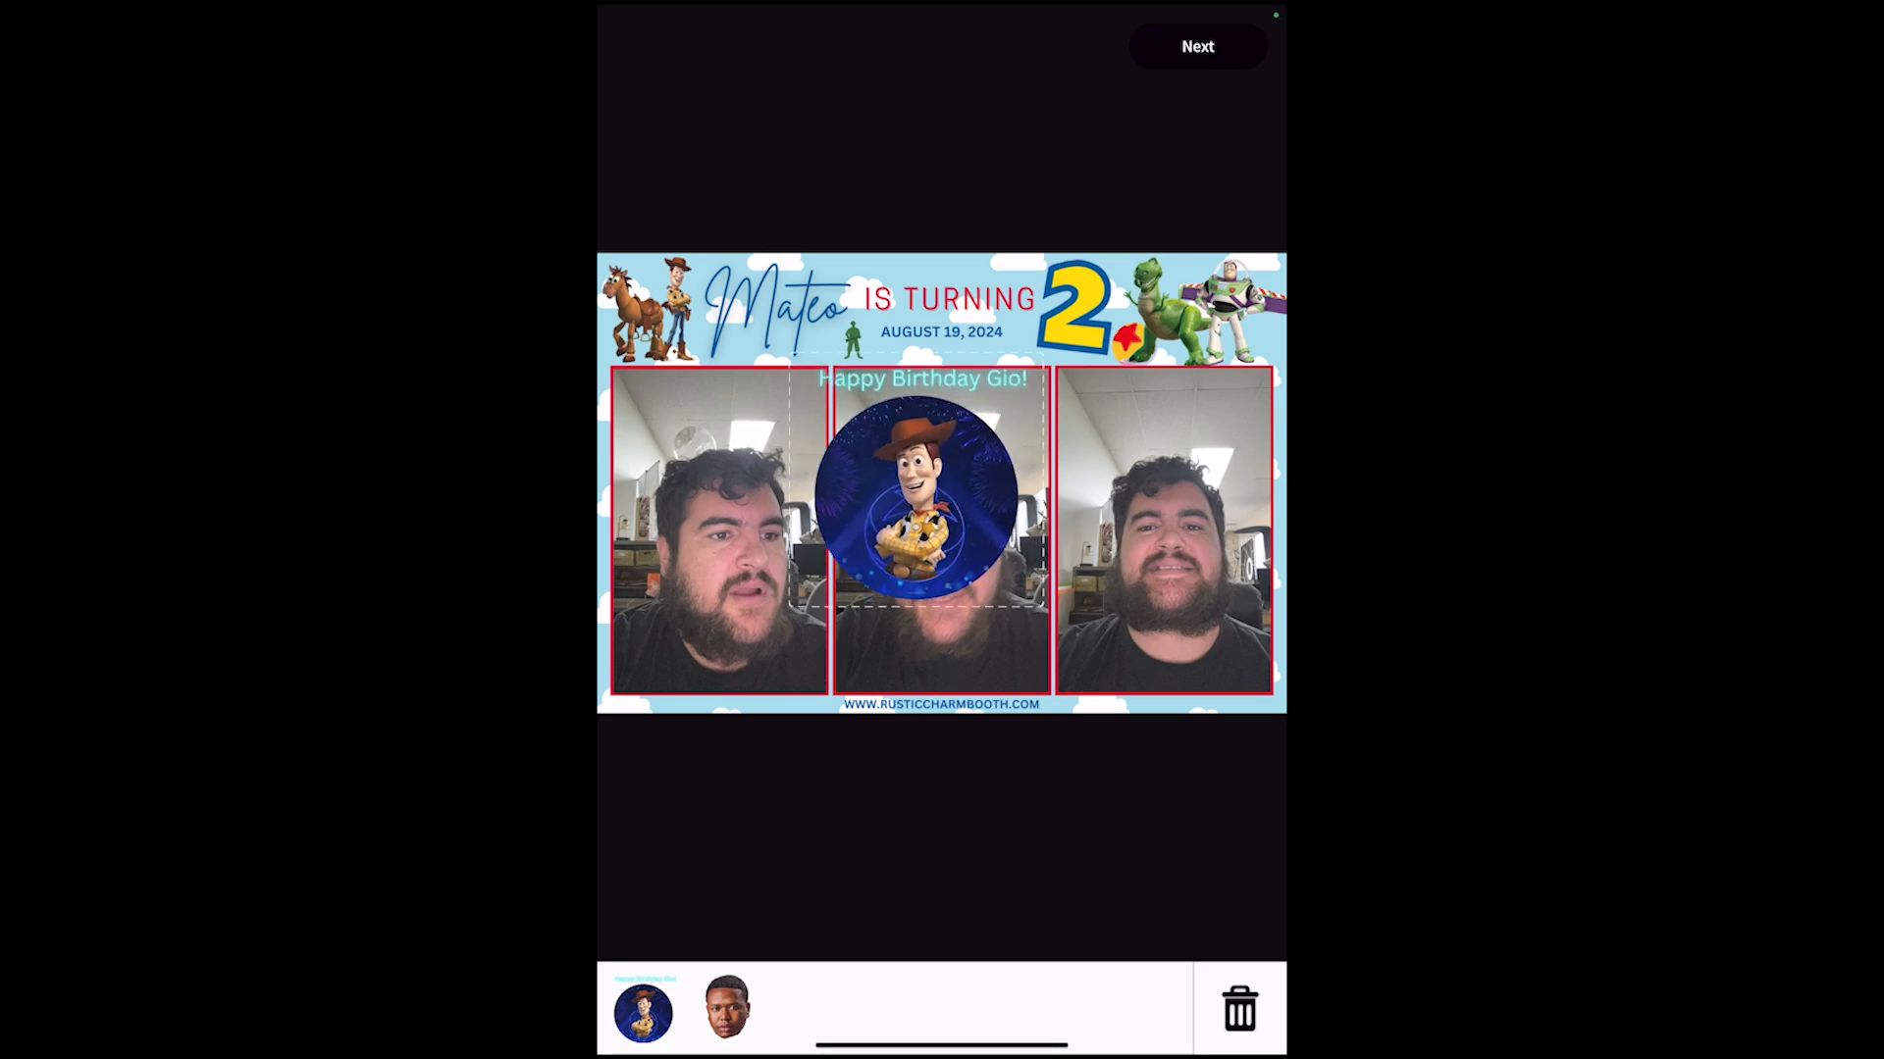
Drag Woody onto the first photo and the head cutout over frame three's face.
drag(925, 487, 750, 457)
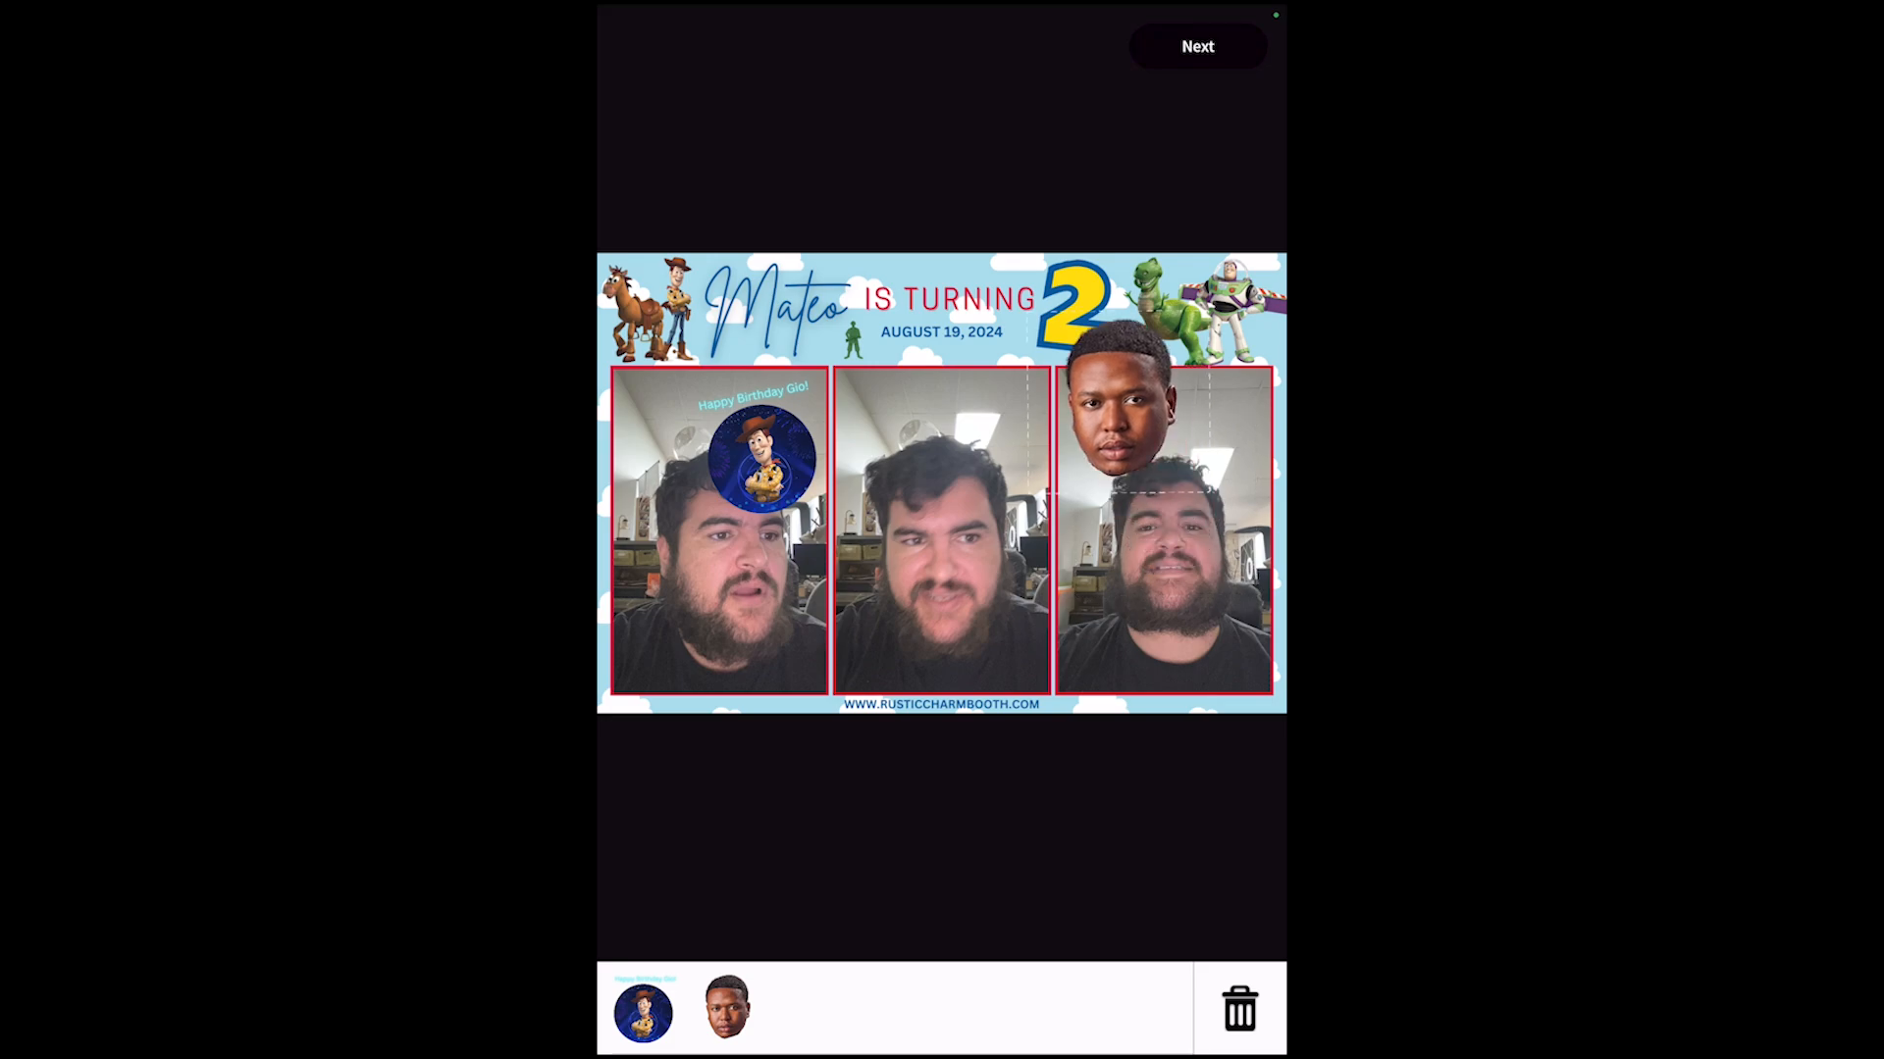
drag(1147, 421, 1165, 540)
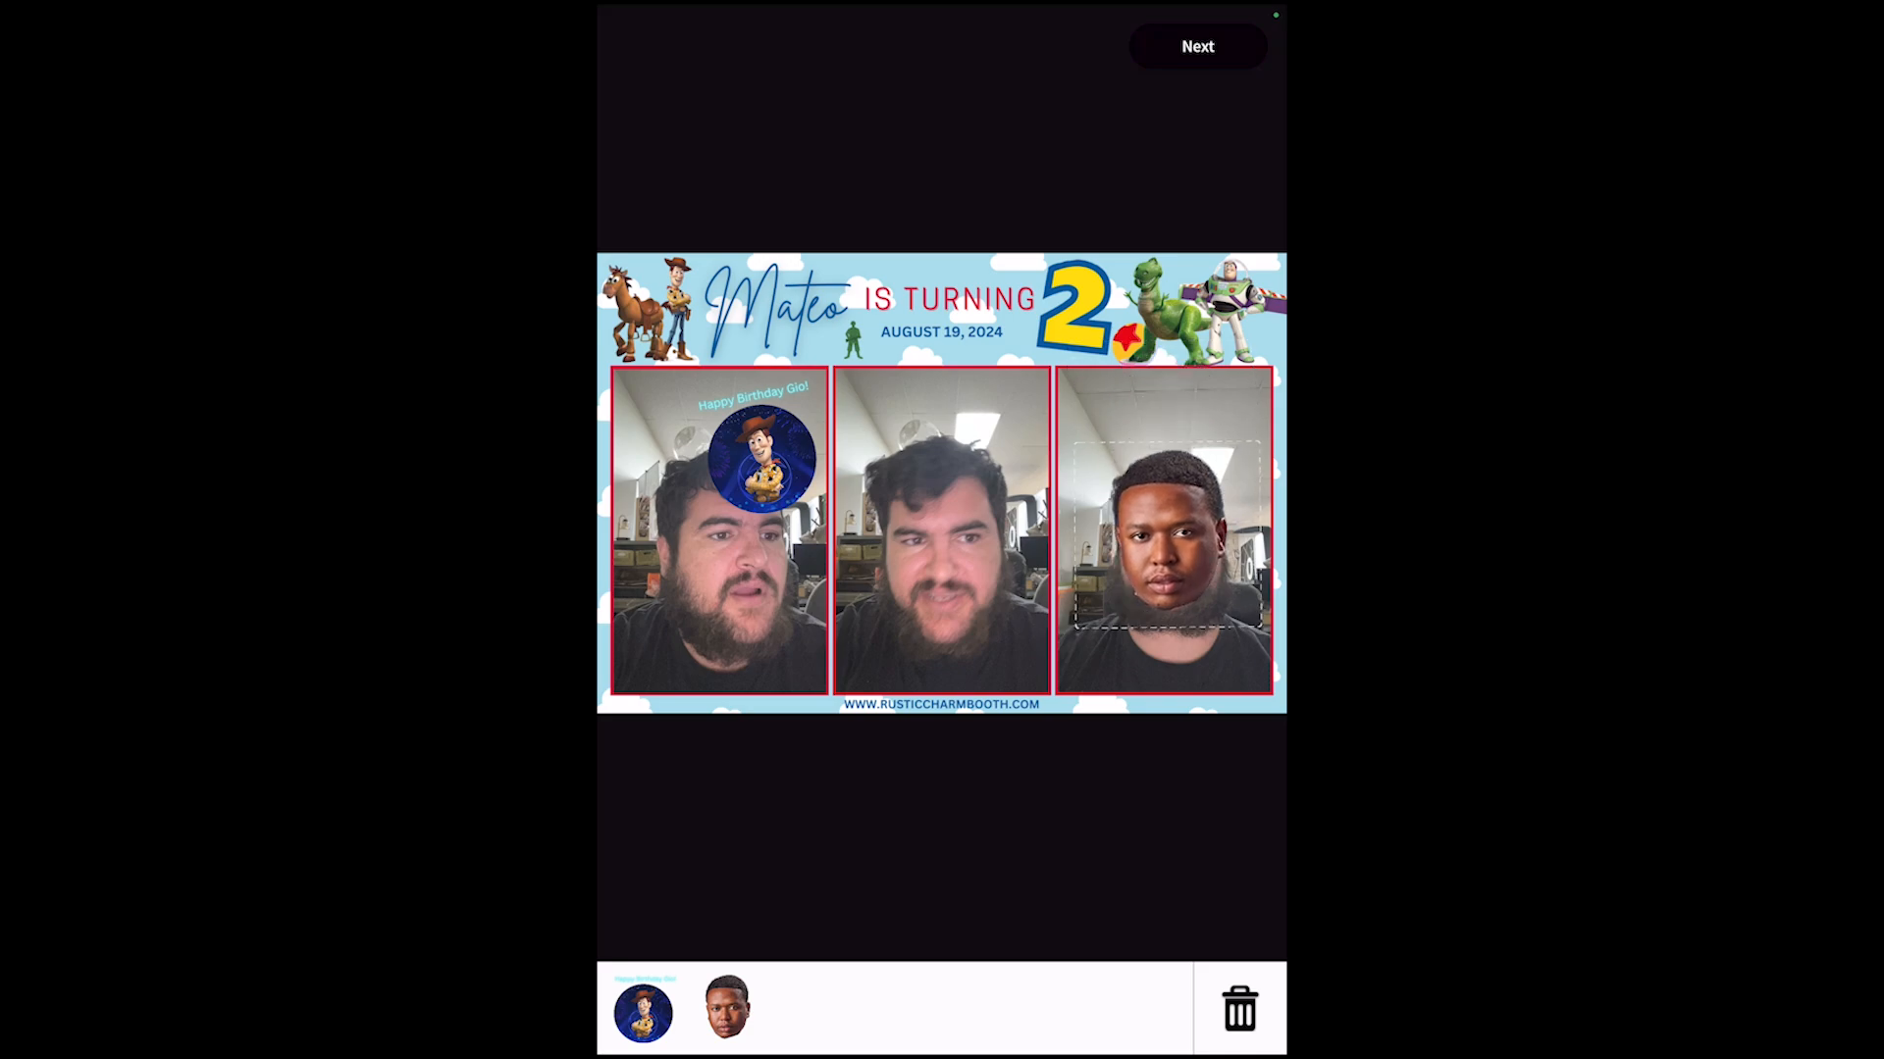